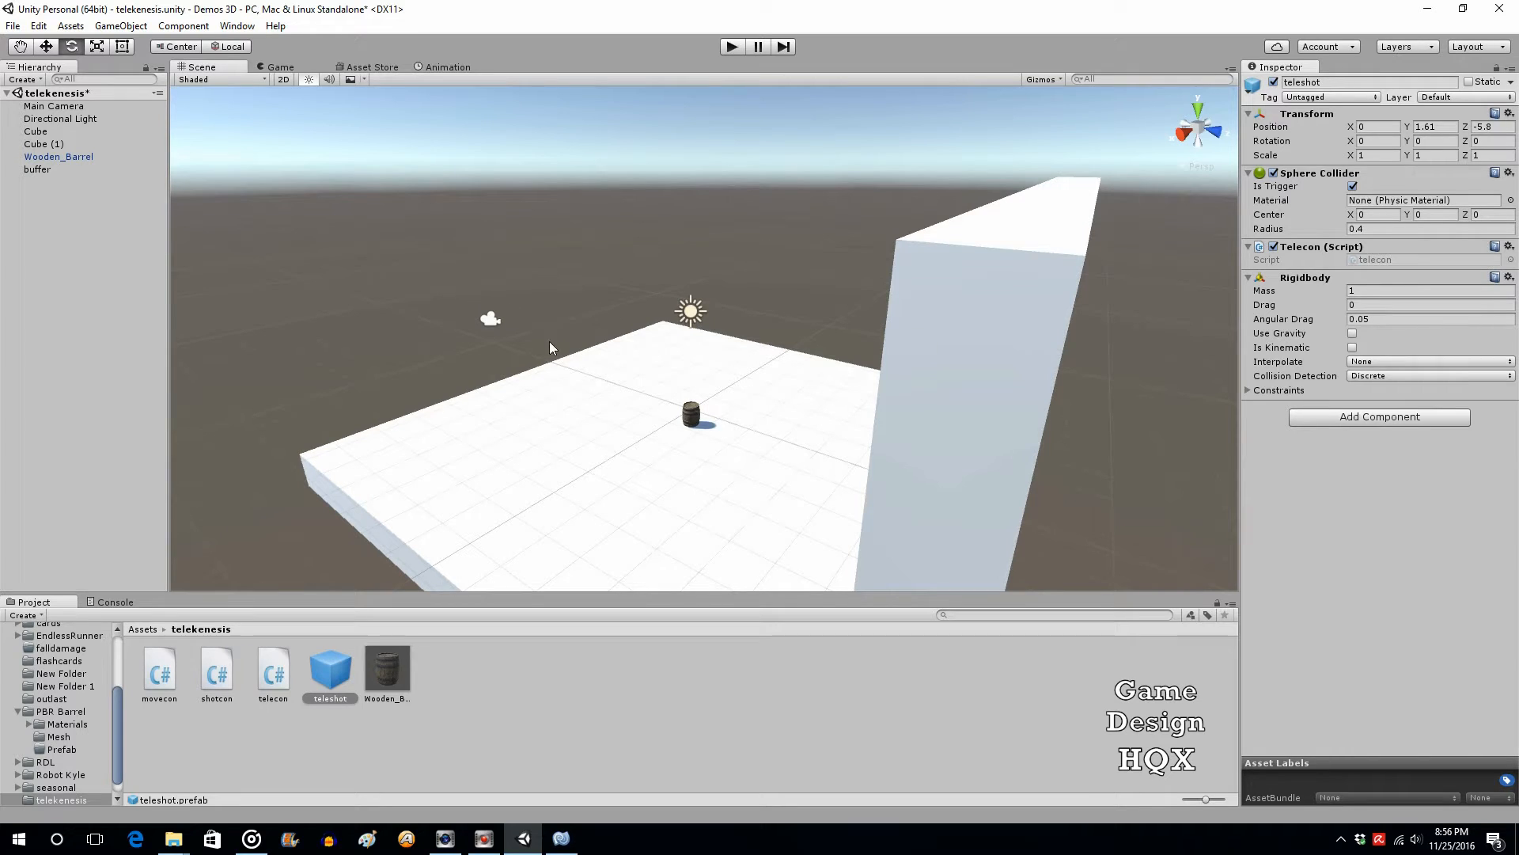
mouse_move(463, 322)
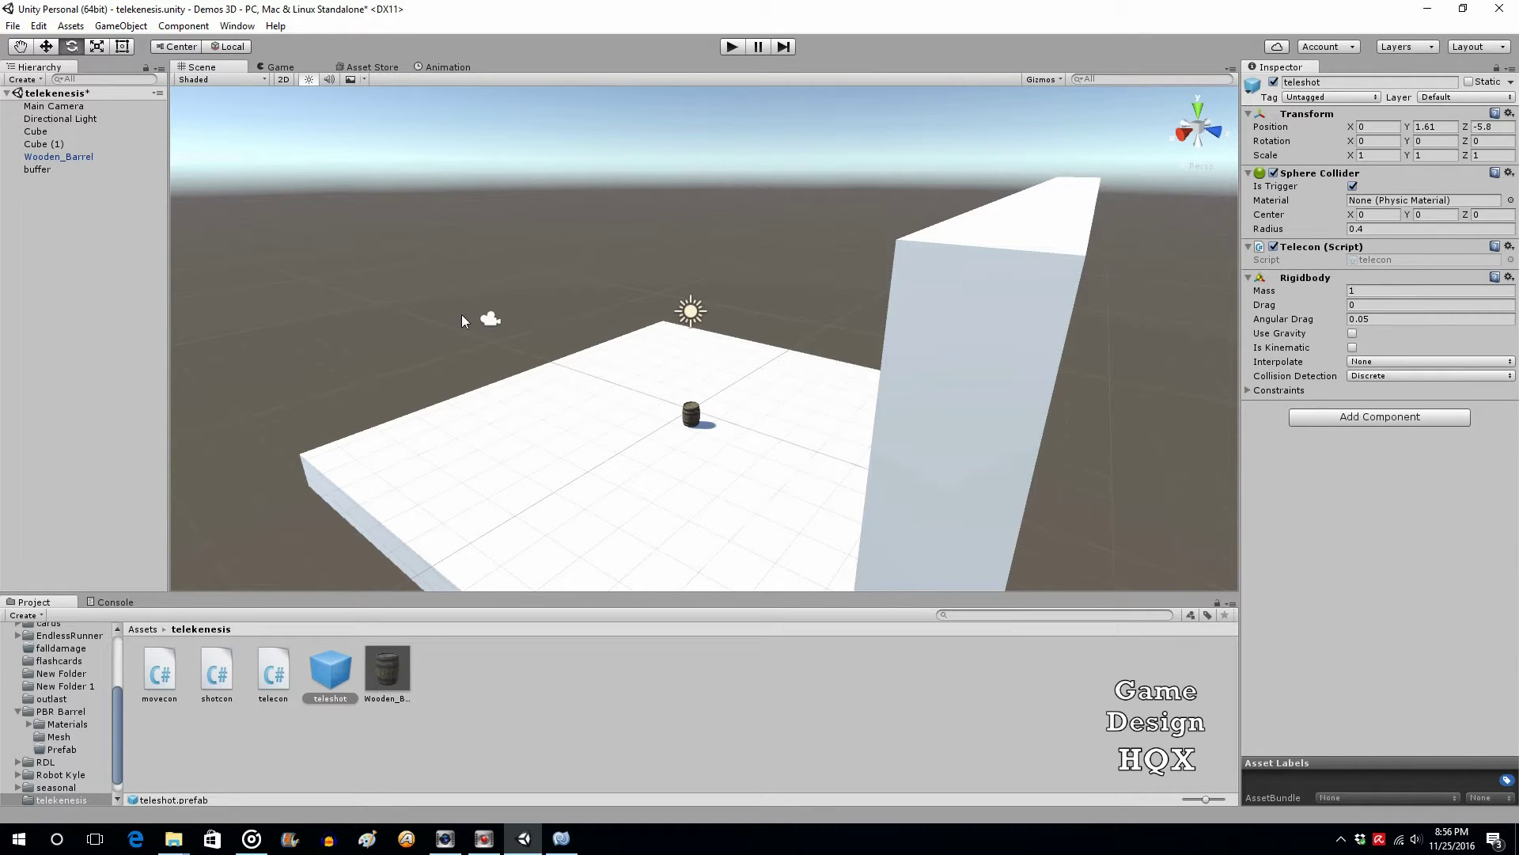
mouse_move(774, 448)
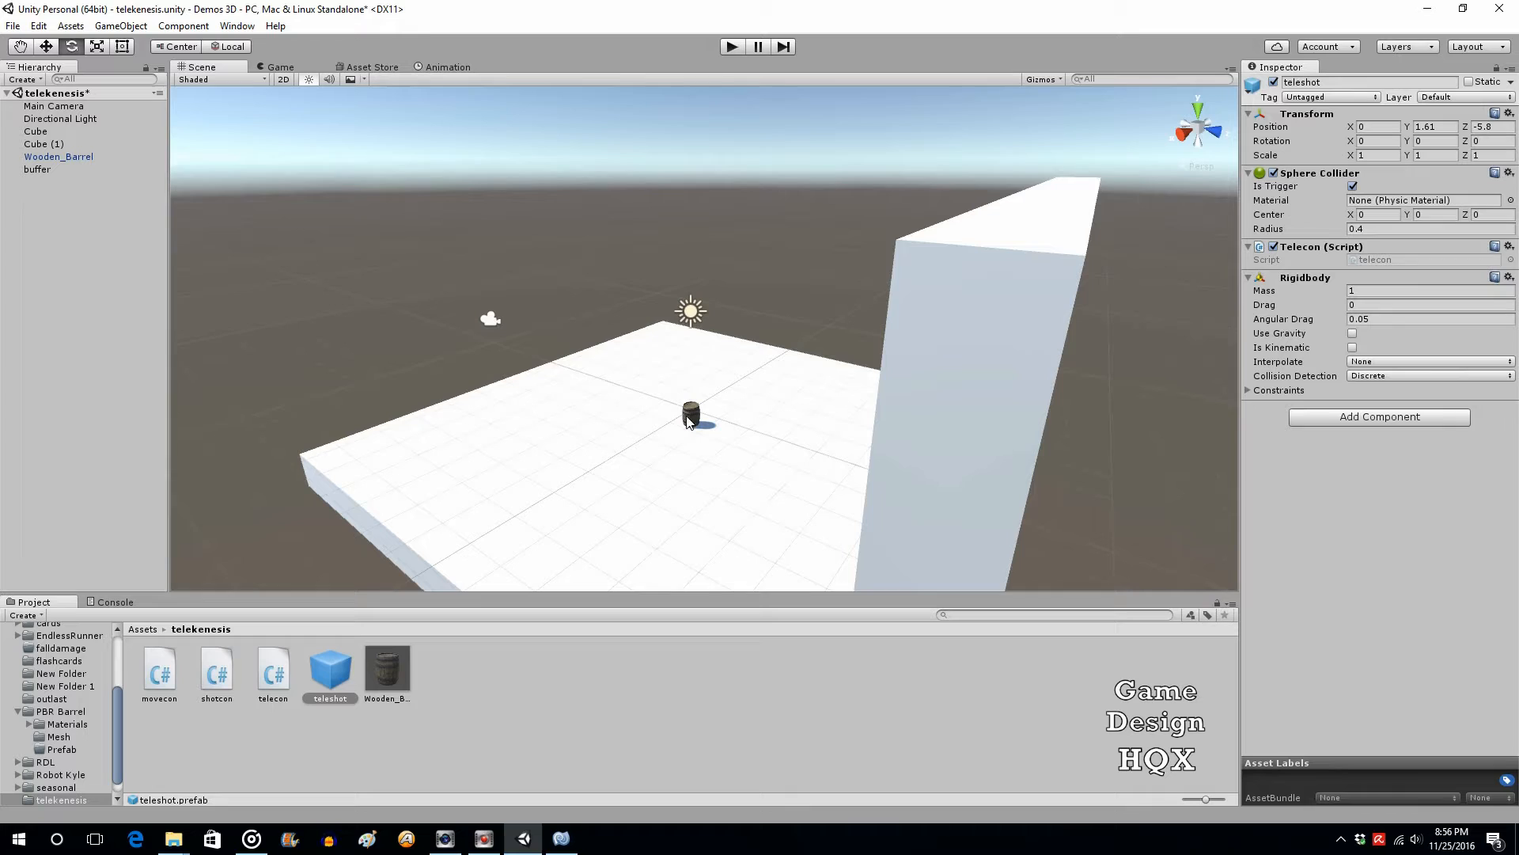
mouse_move(534, 351)
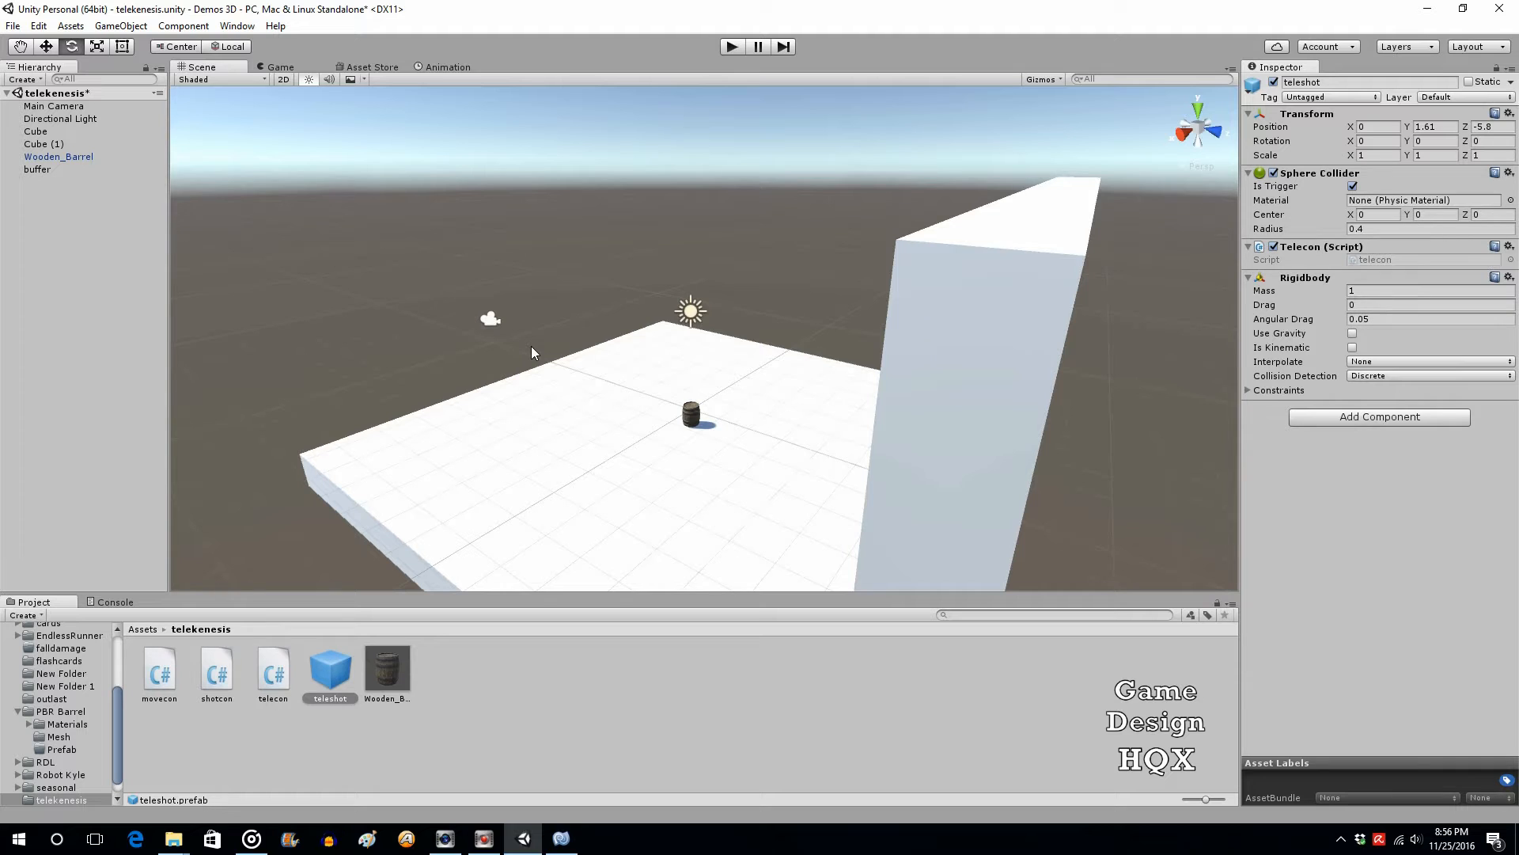
mouse_move(491, 328)
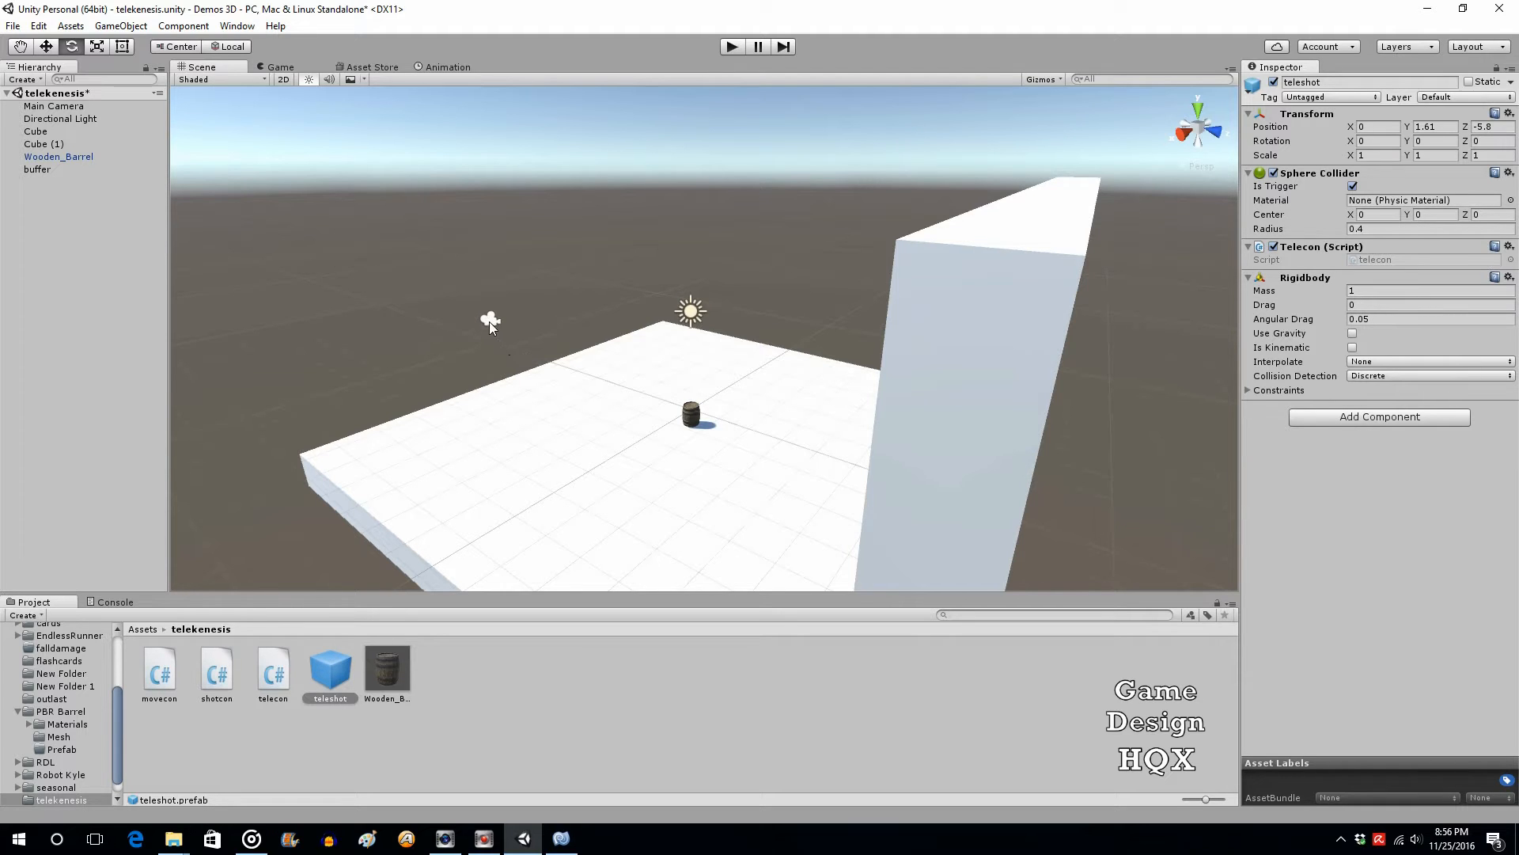
Select Main Camera in the scene to show its Inspector and Camera Preview.
left_click(54, 106)
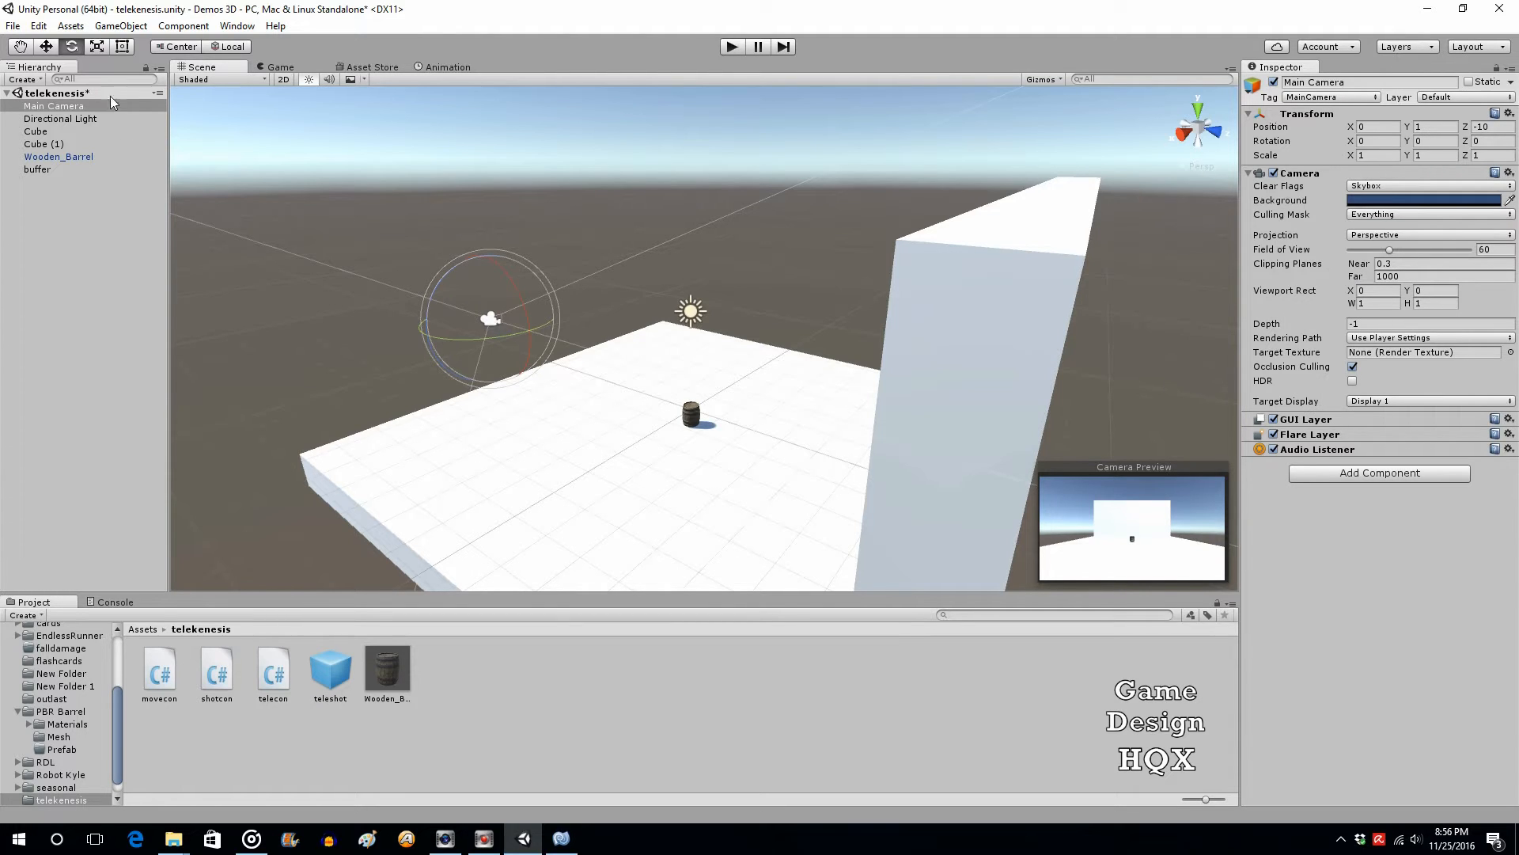
Switch to the Move tool to reposition the Main Camera.
left_click(45, 45)
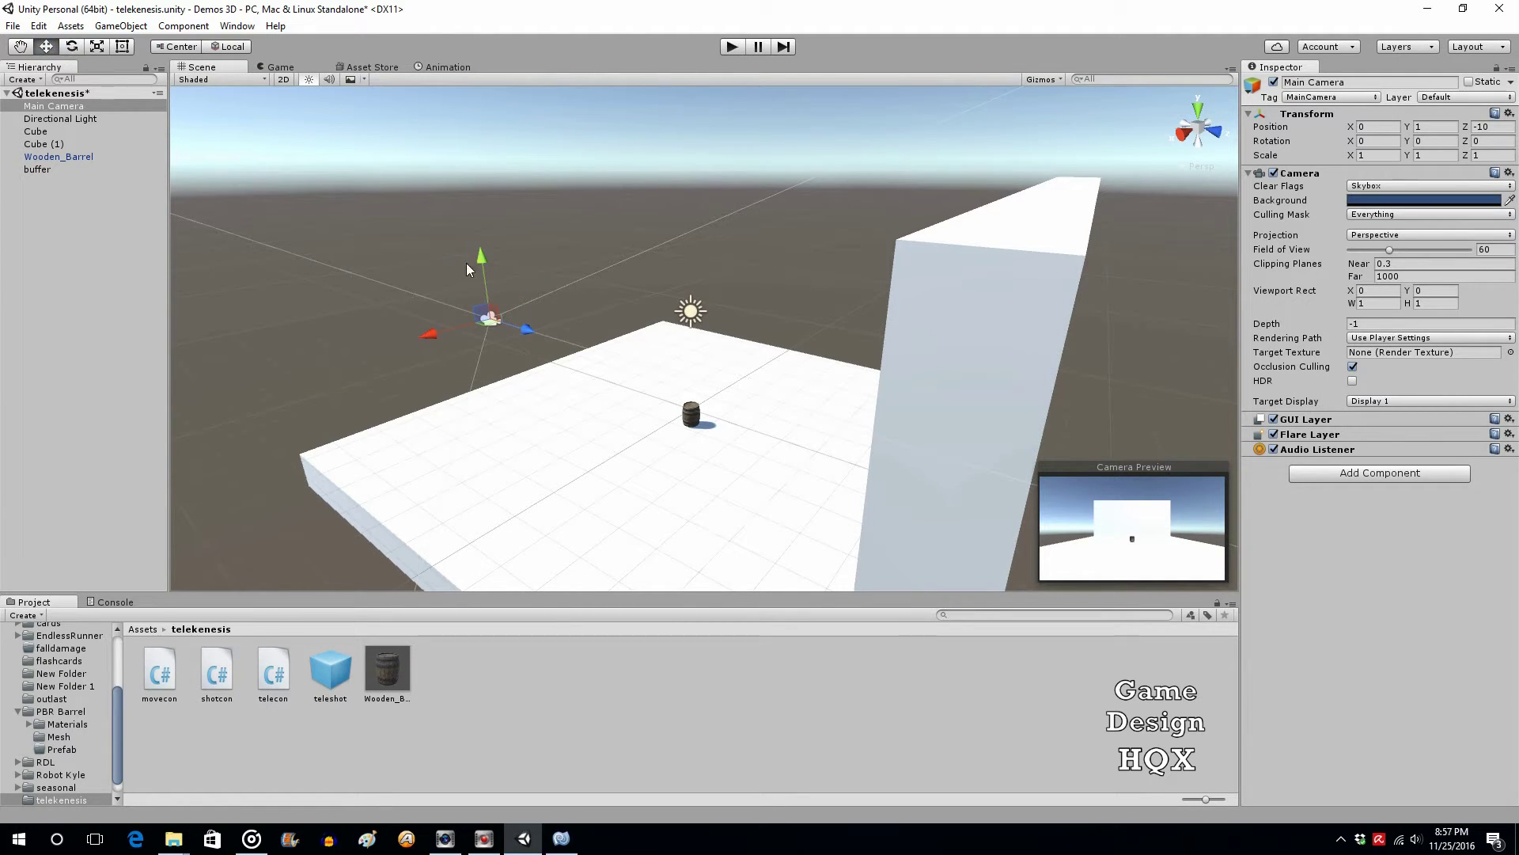
mouse_move(524, 326)
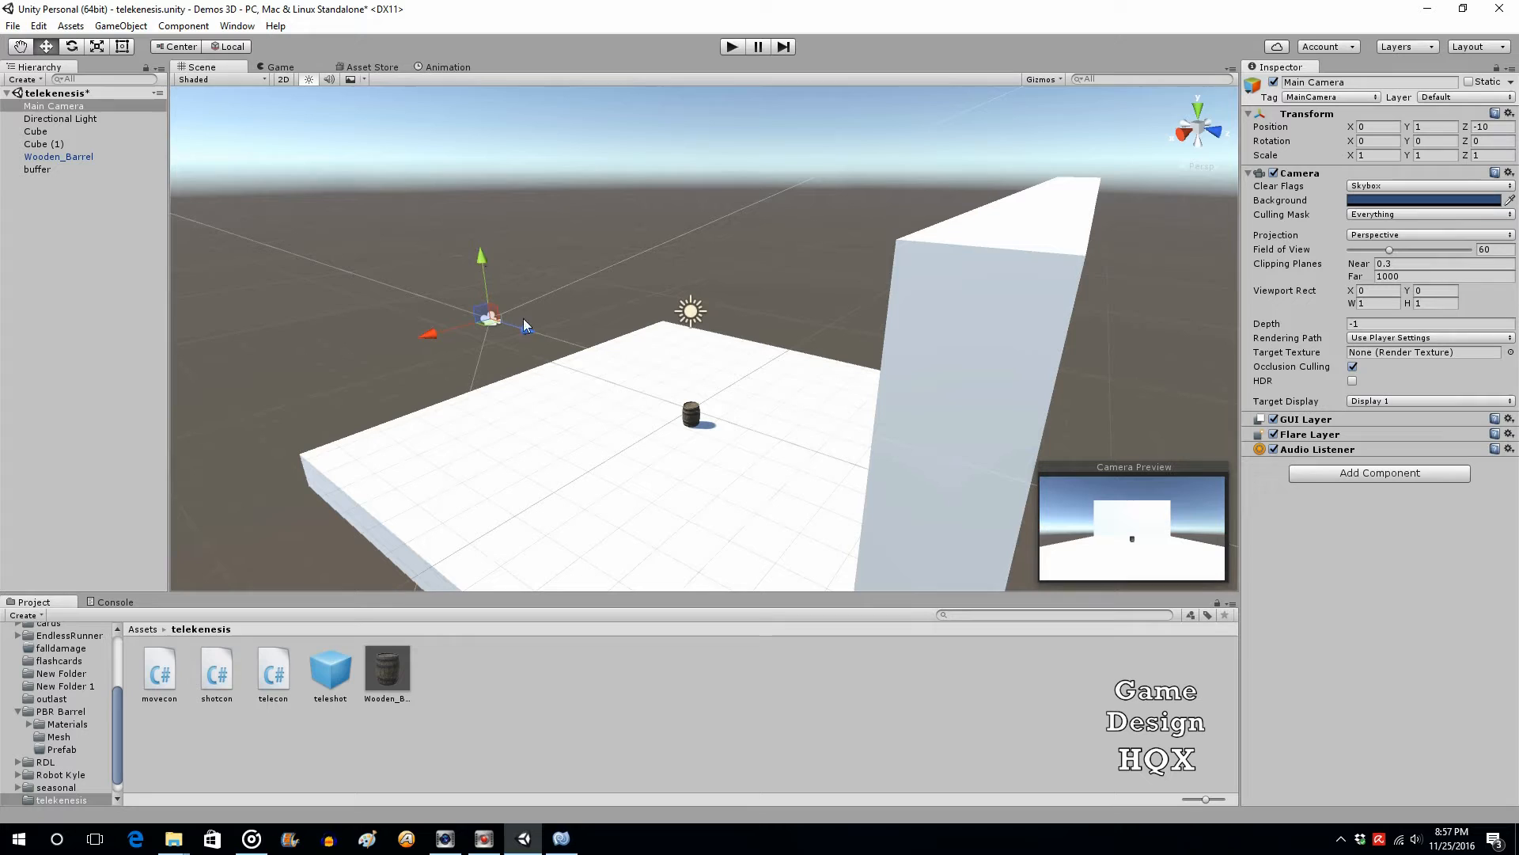
mouse_move(540, 342)
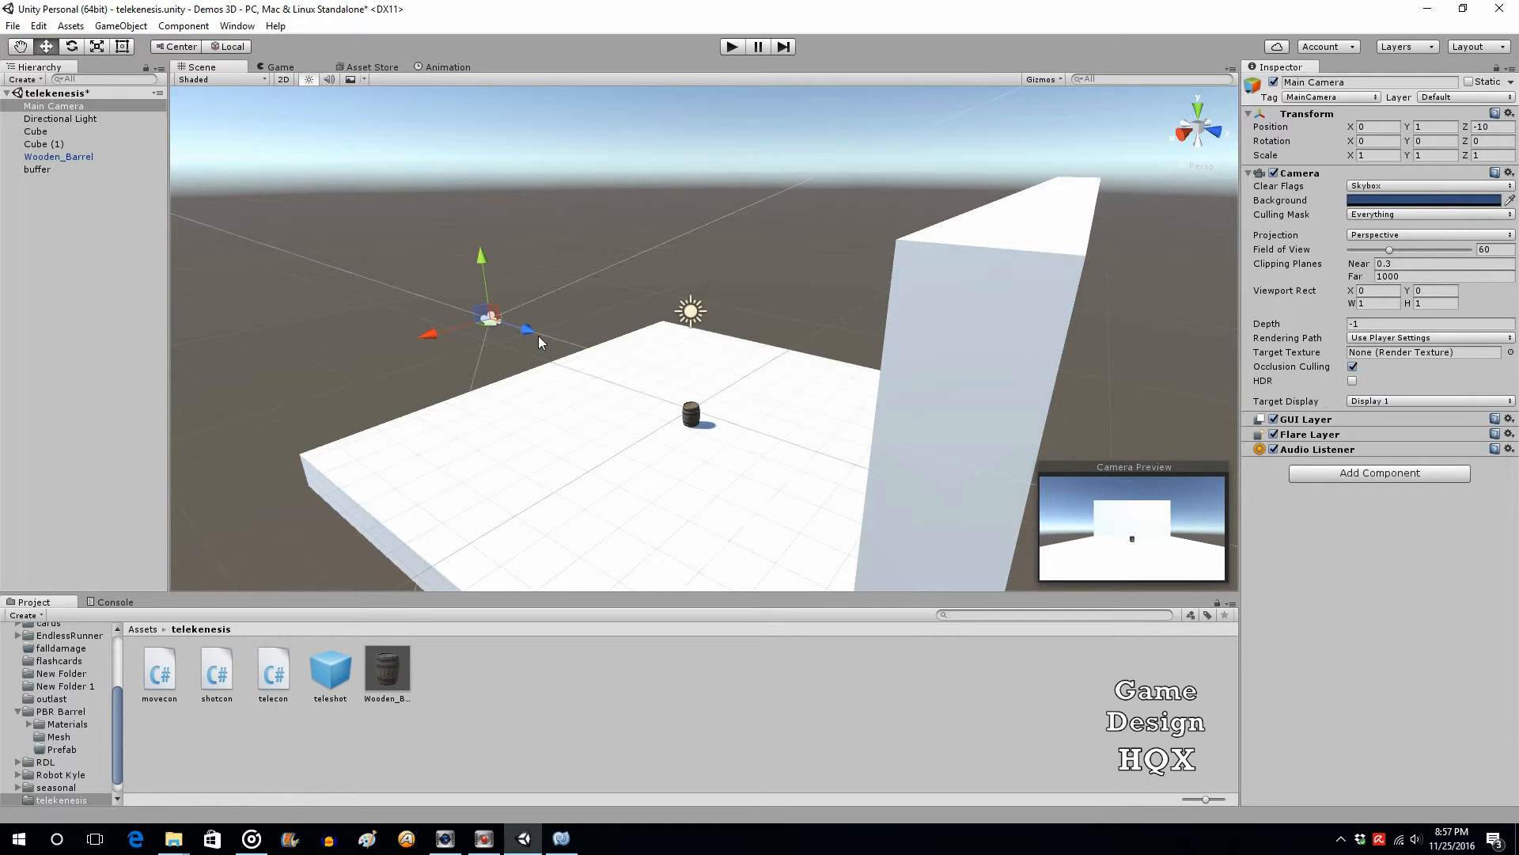
mouse_move(564, 383)
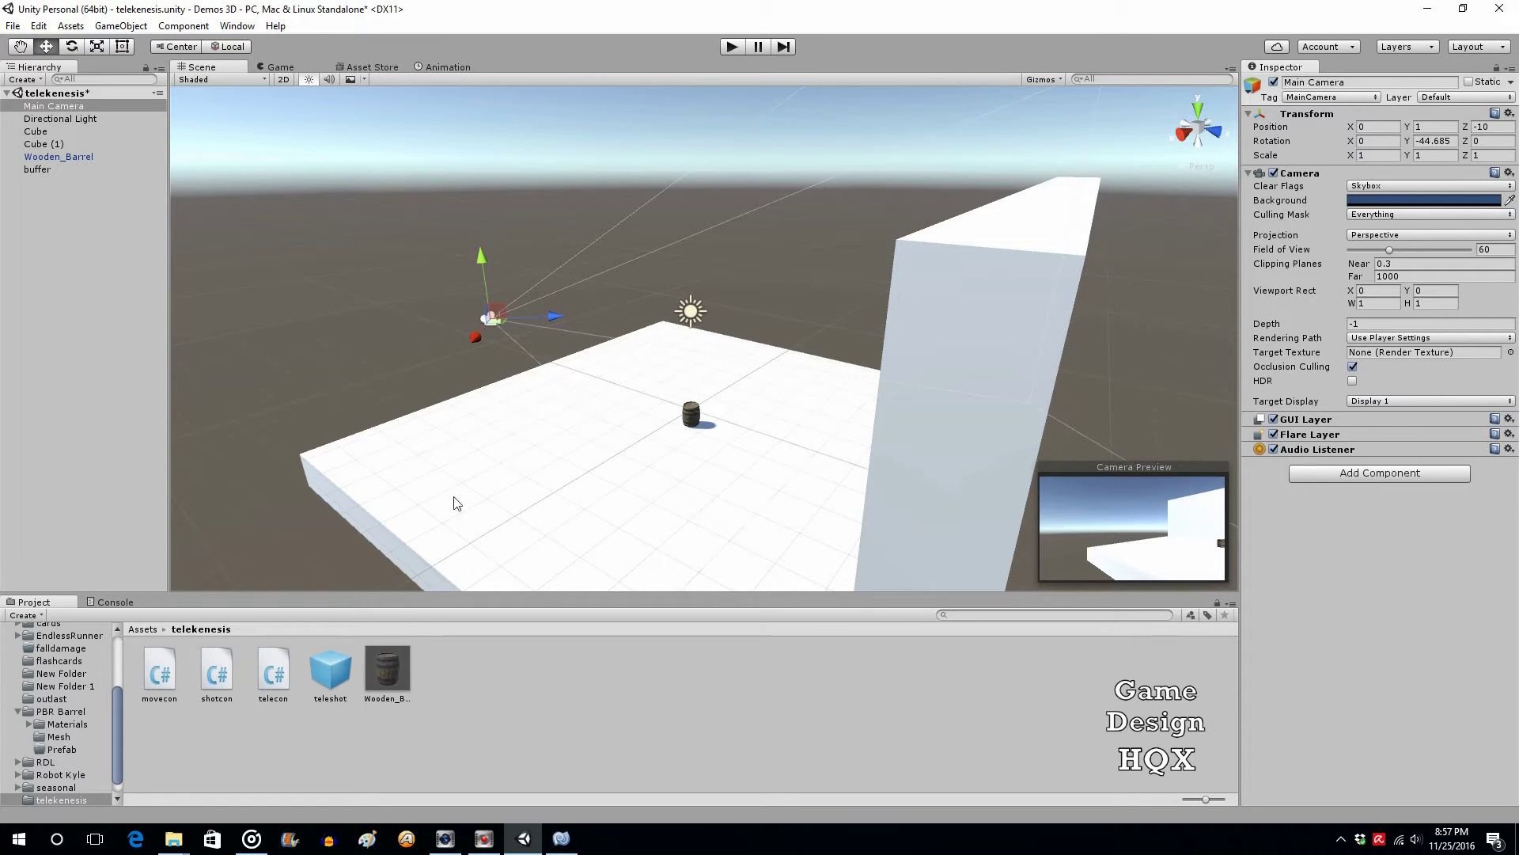
mouse_move(554, 321)
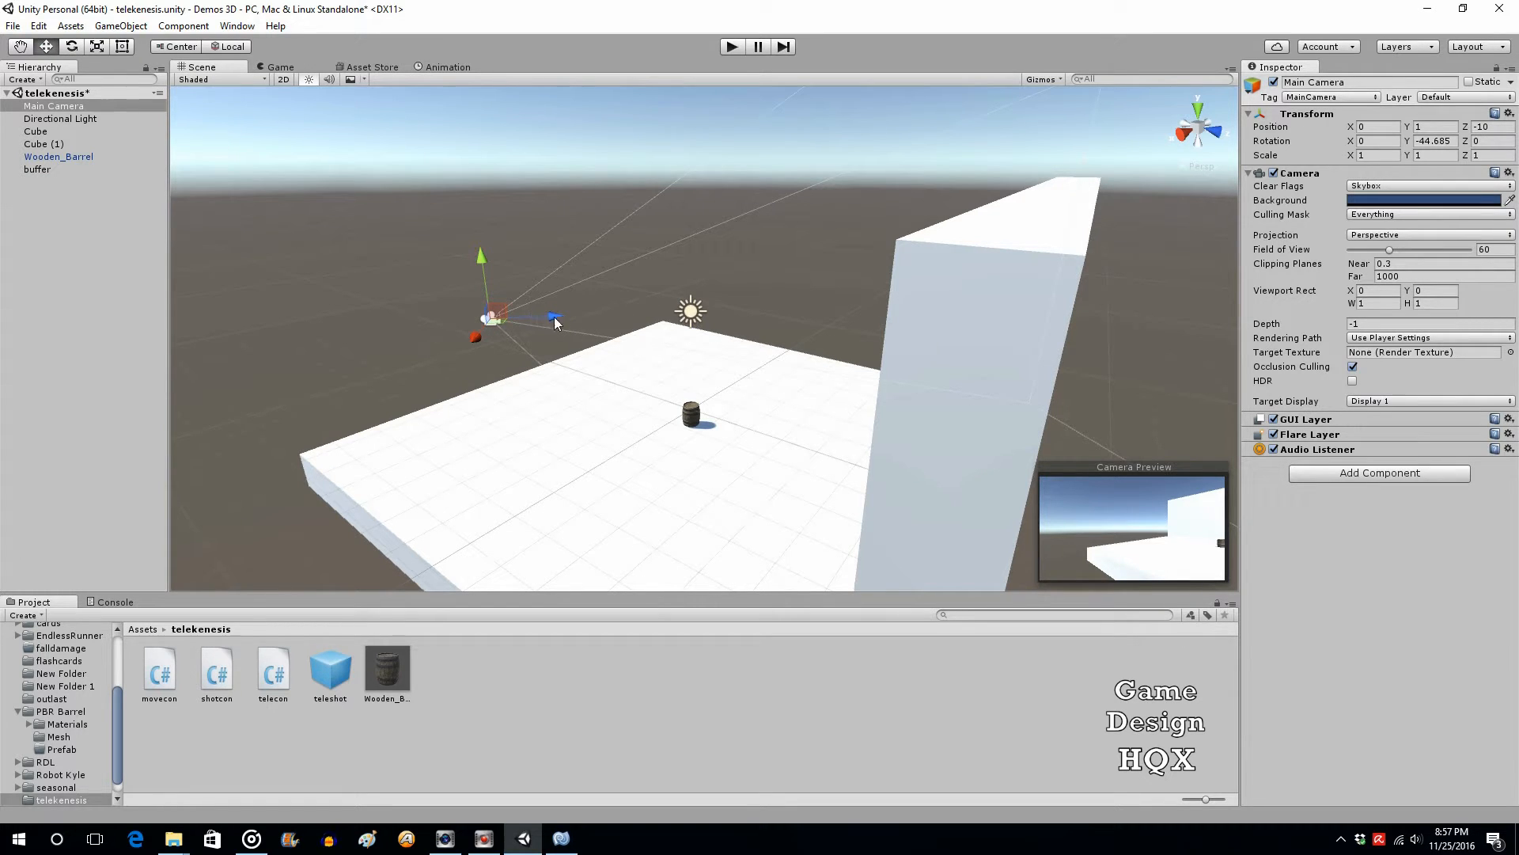
mouse_move(790, 324)
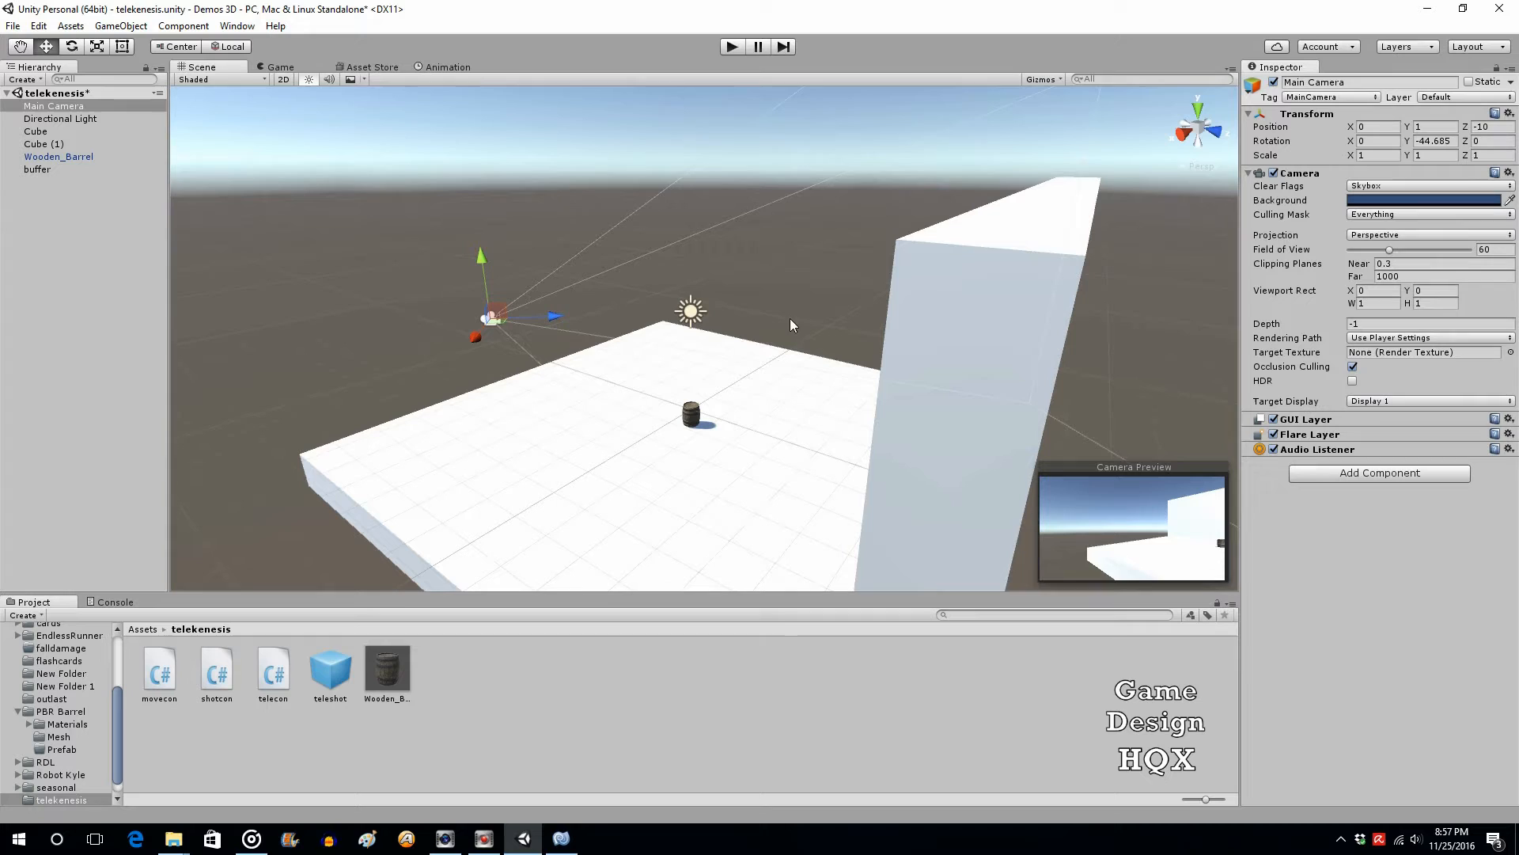
mouse_move(512, 288)
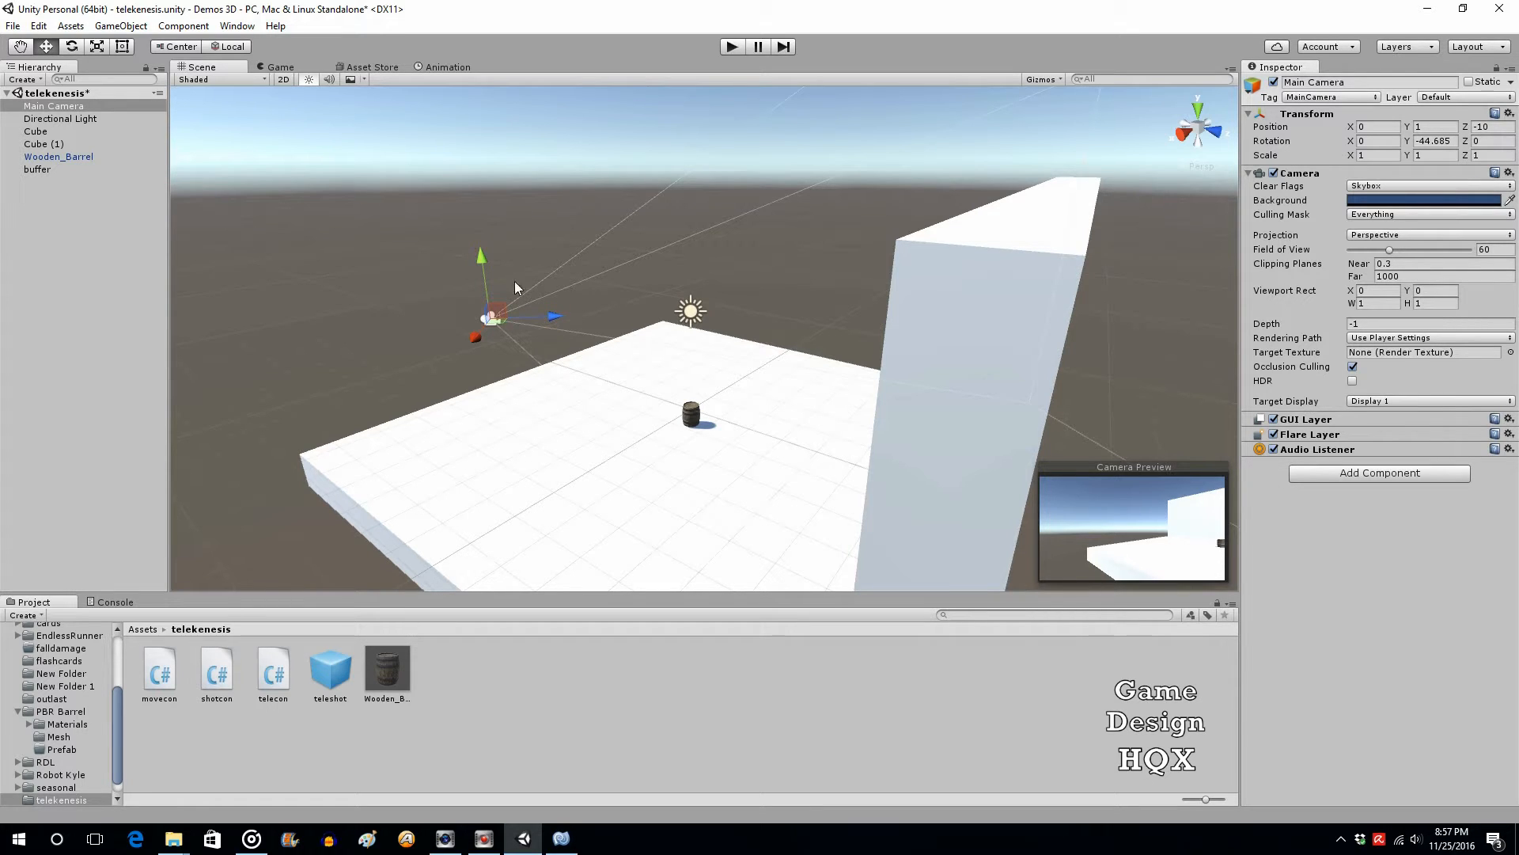
mouse_move(486, 324)
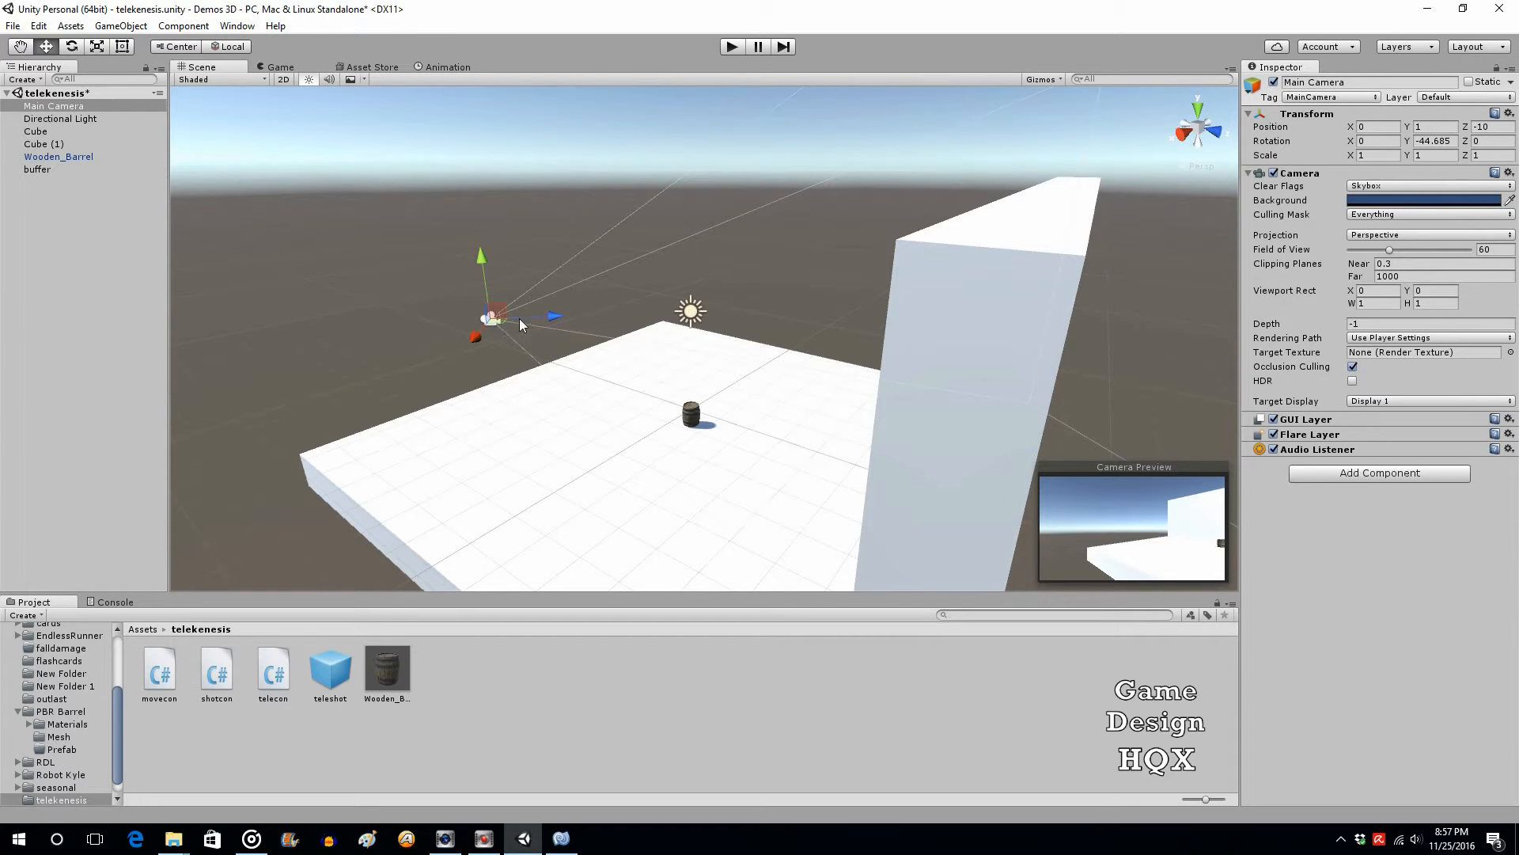
mouse_move(706, 455)
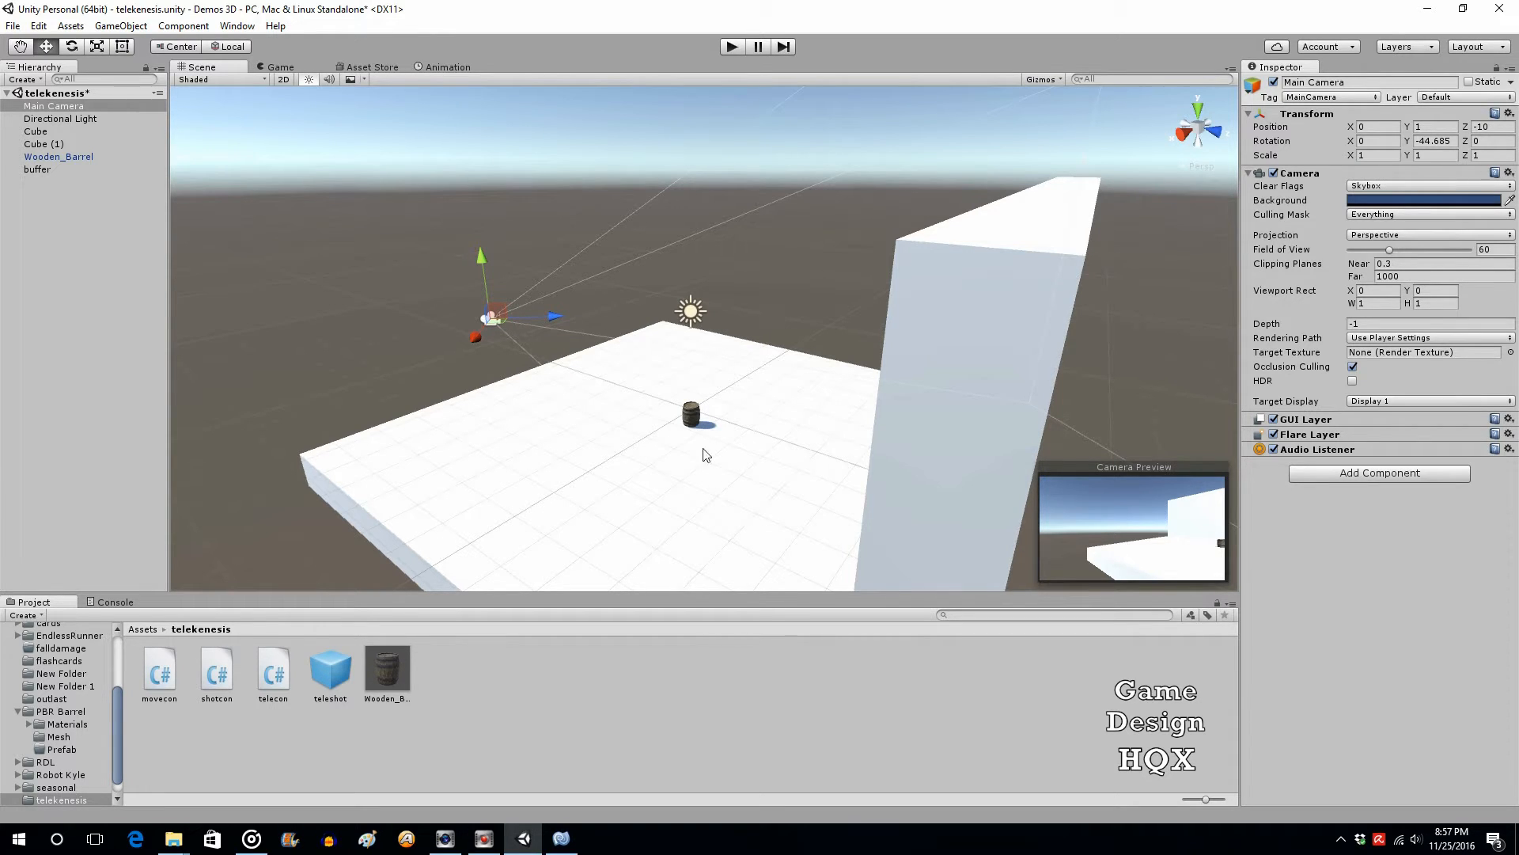
Undo the camera rotation, parent buffer under Main Camera, and select the teleshot prefab.
left_click(38, 25)
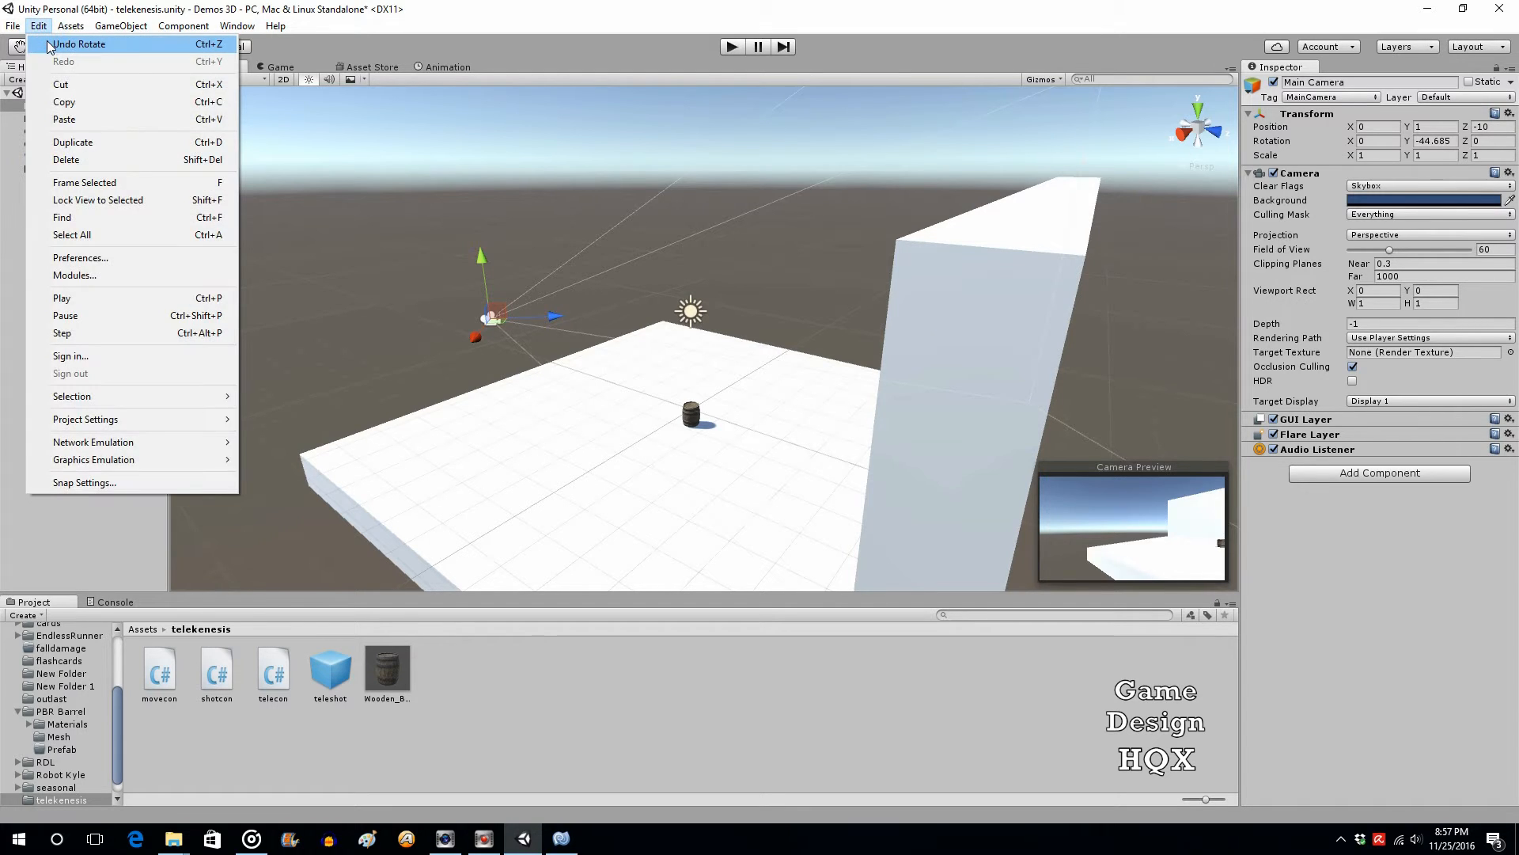
left_click(80, 45)
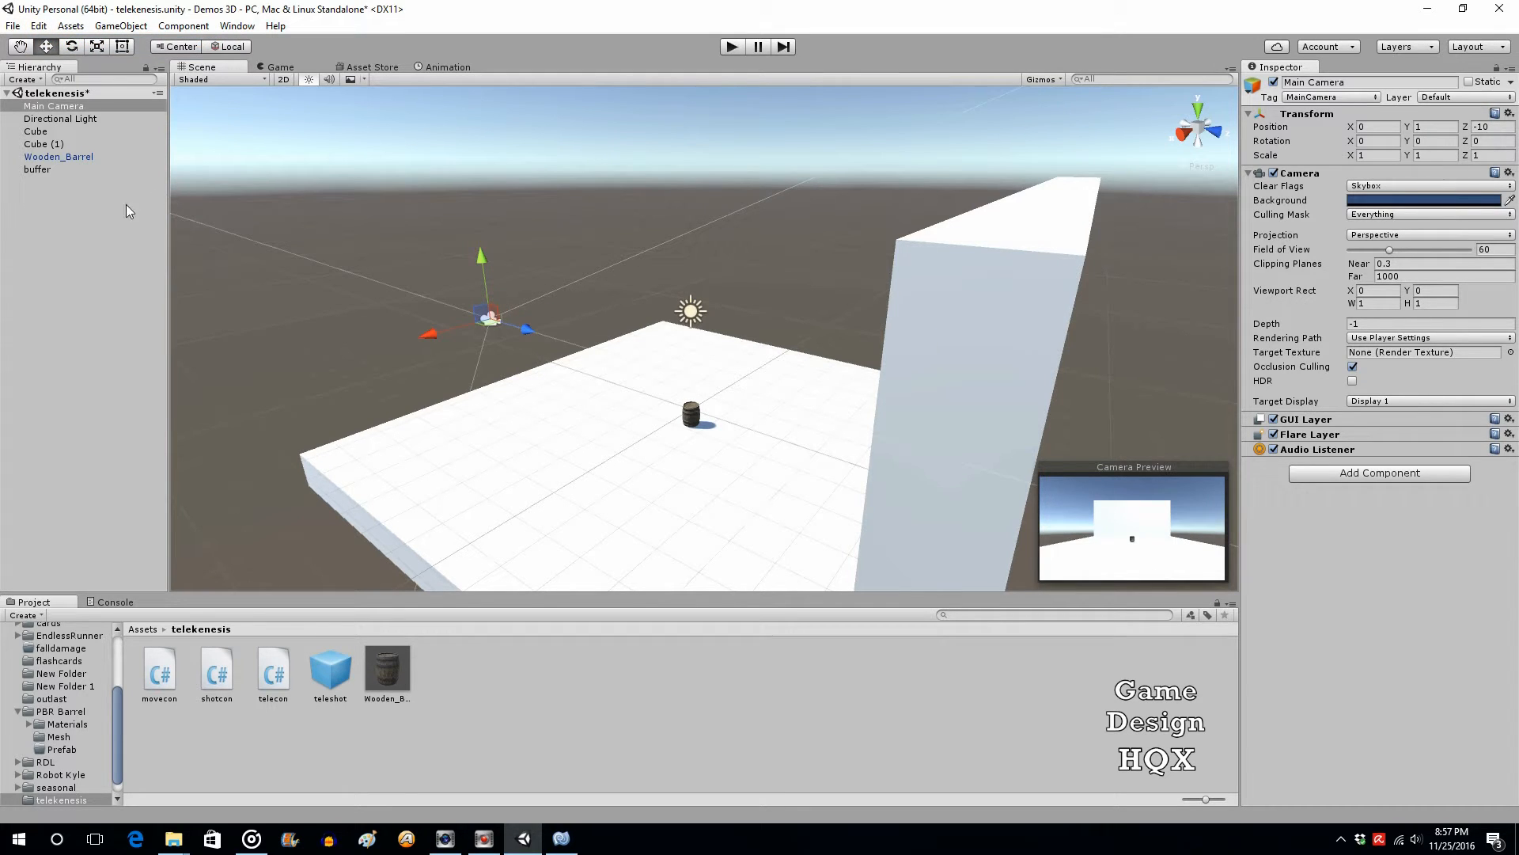
left_click(38, 170)
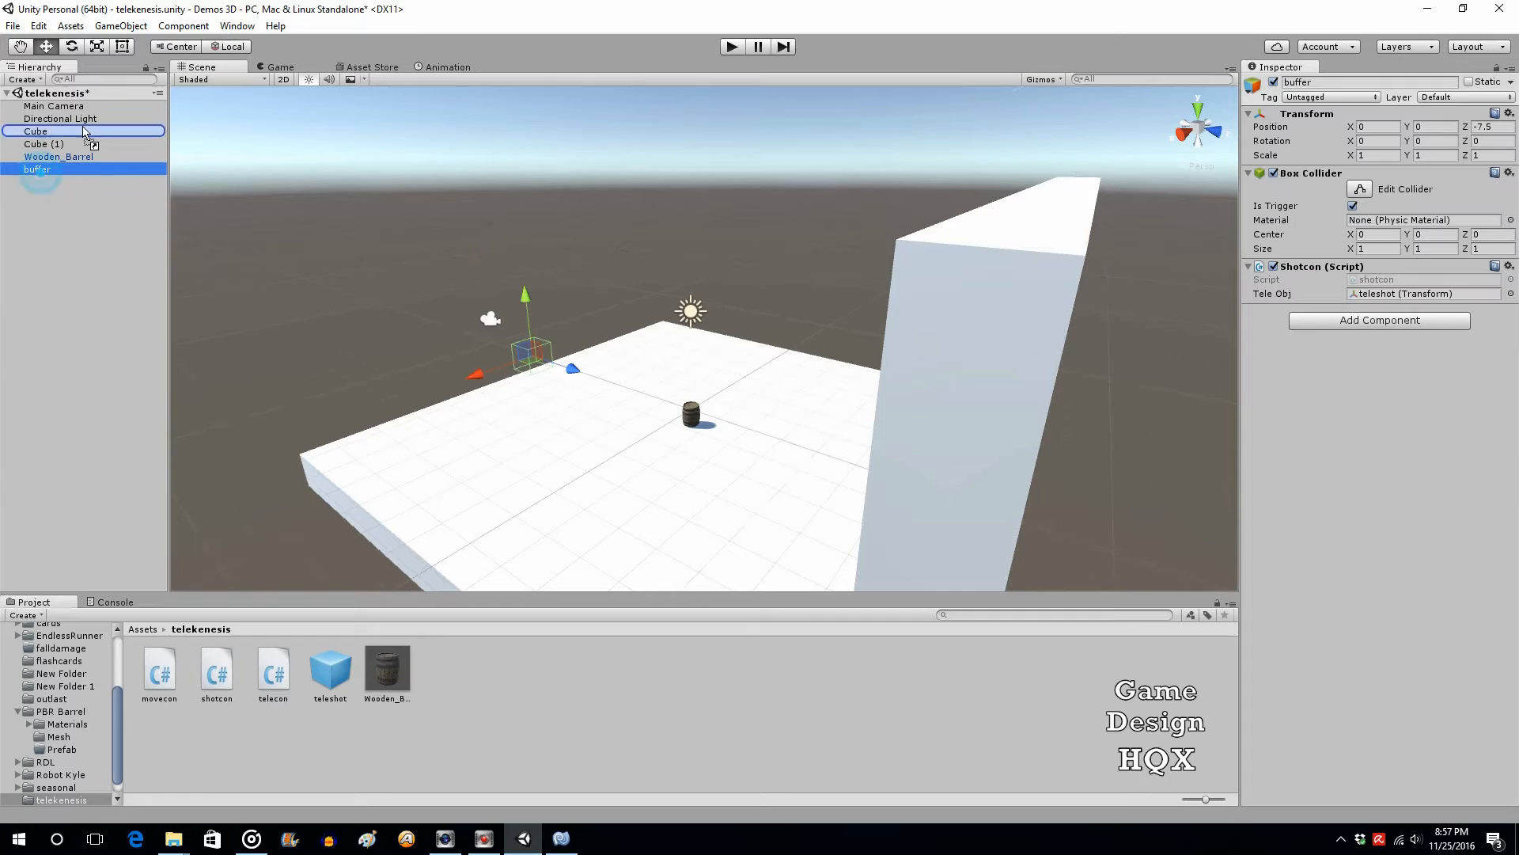
left_click_drag(36, 169, 54, 106)
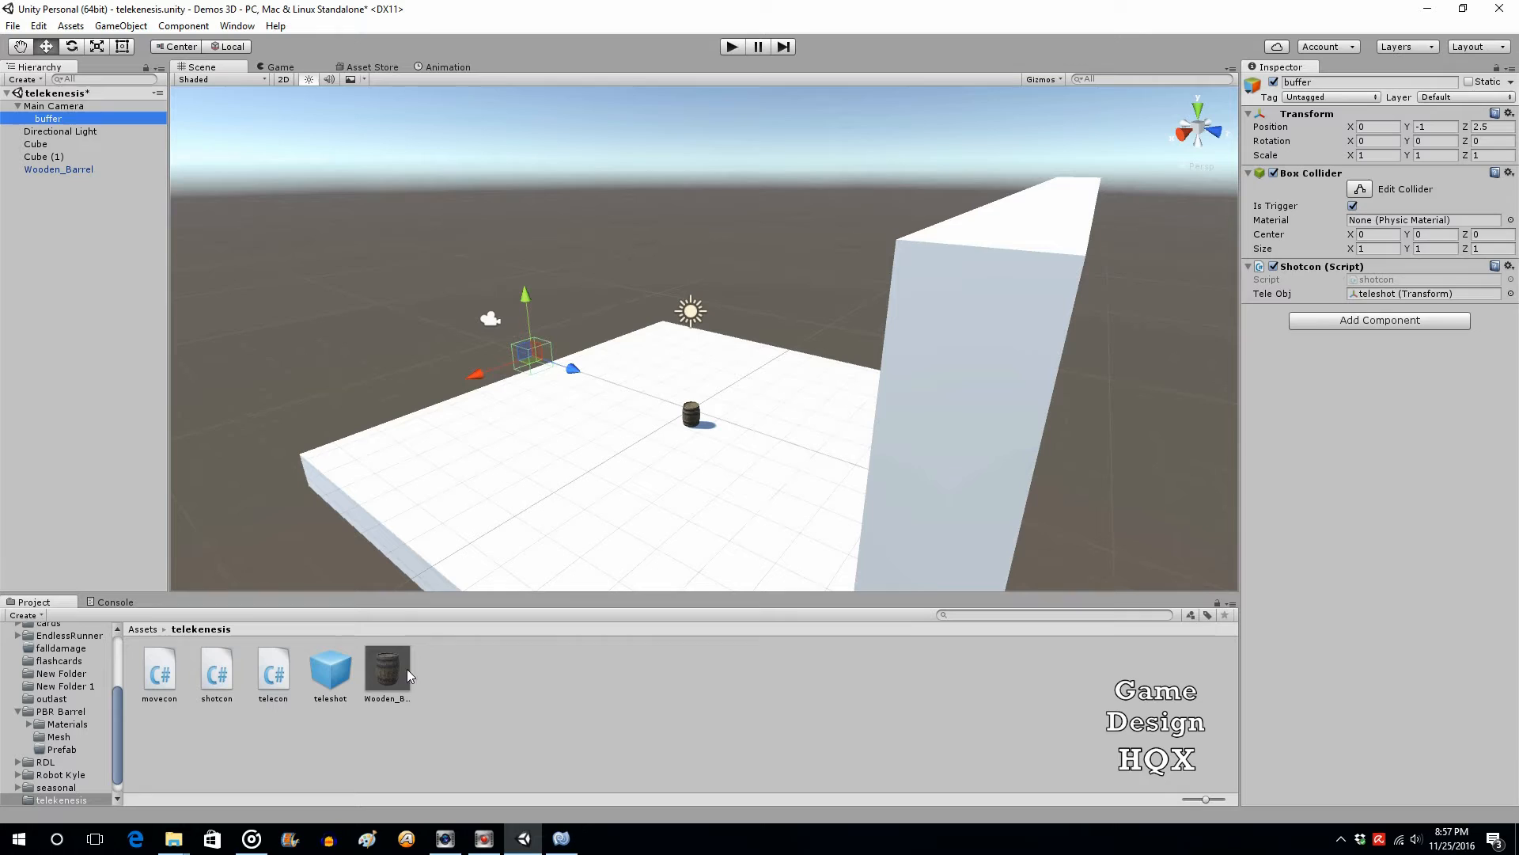
left_click(329, 668)
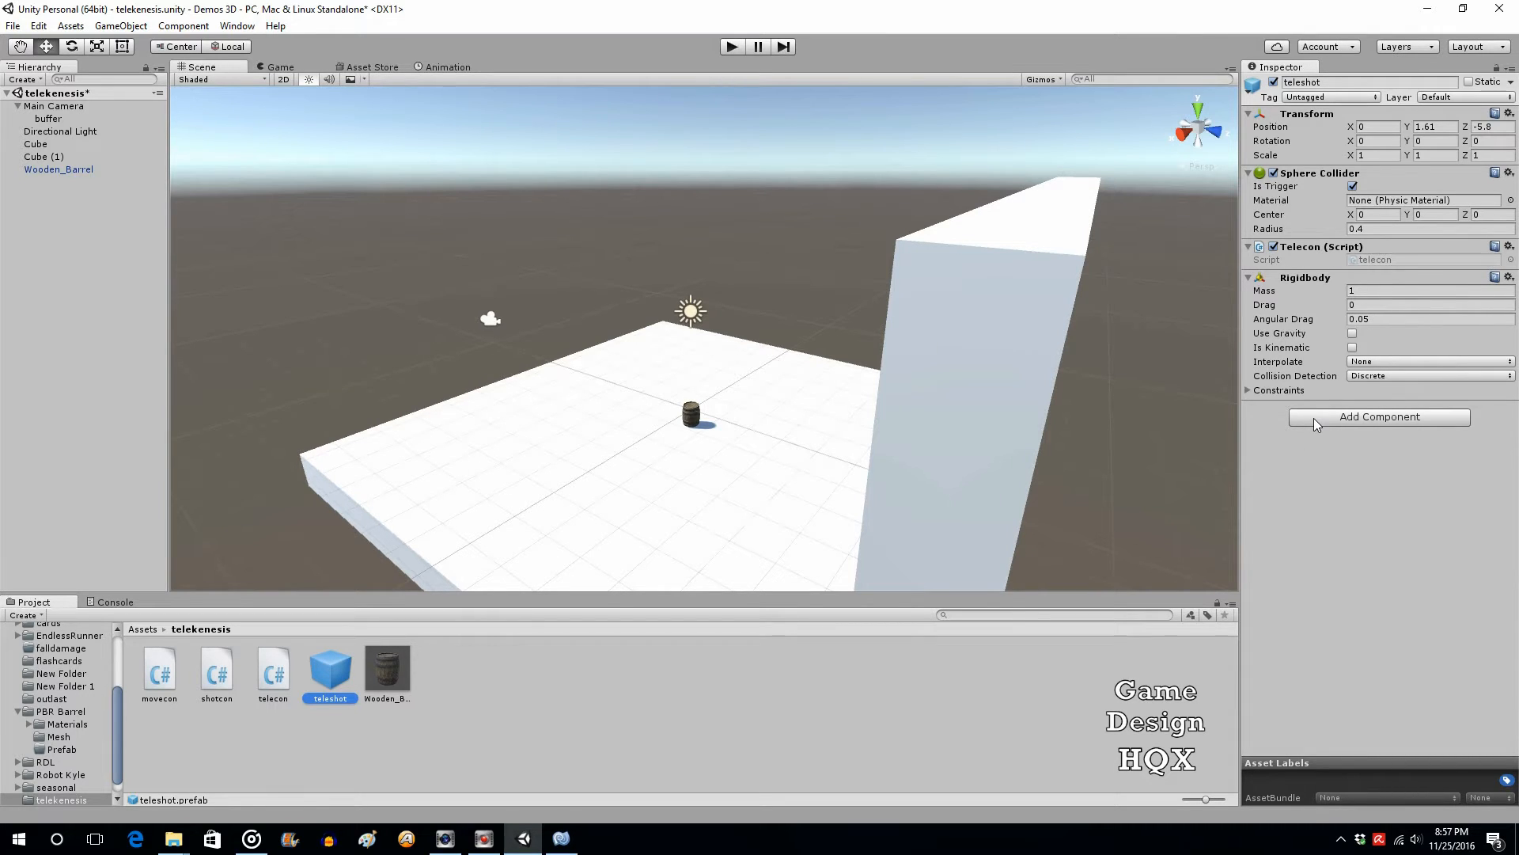
Add a Mesh Renderer and Mesh Filter to teleshot with the Sphere mesh.
left_click(1378, 416)
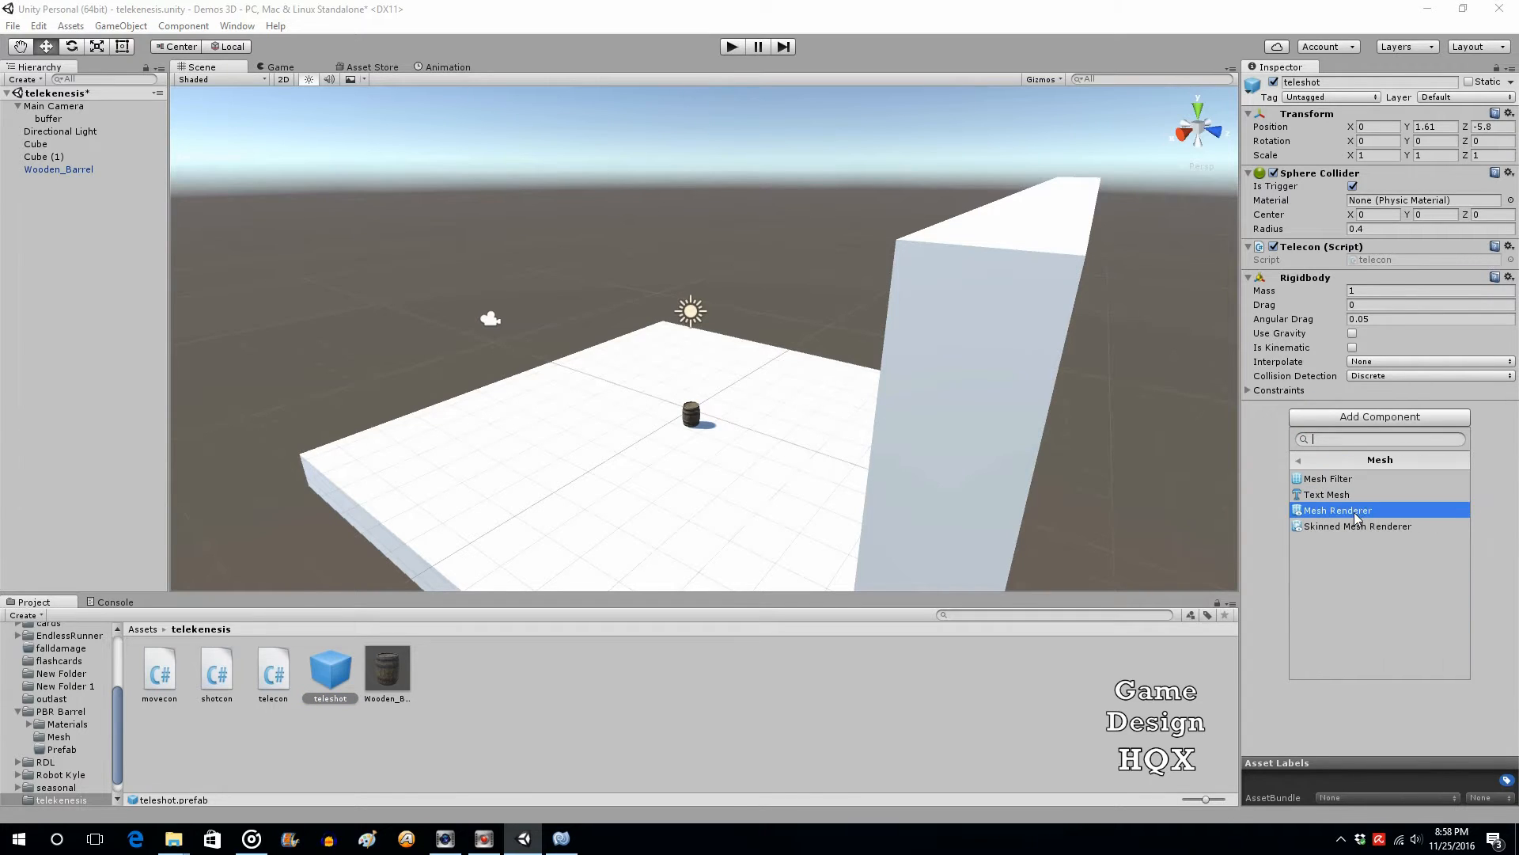
left_click(1338, 509)
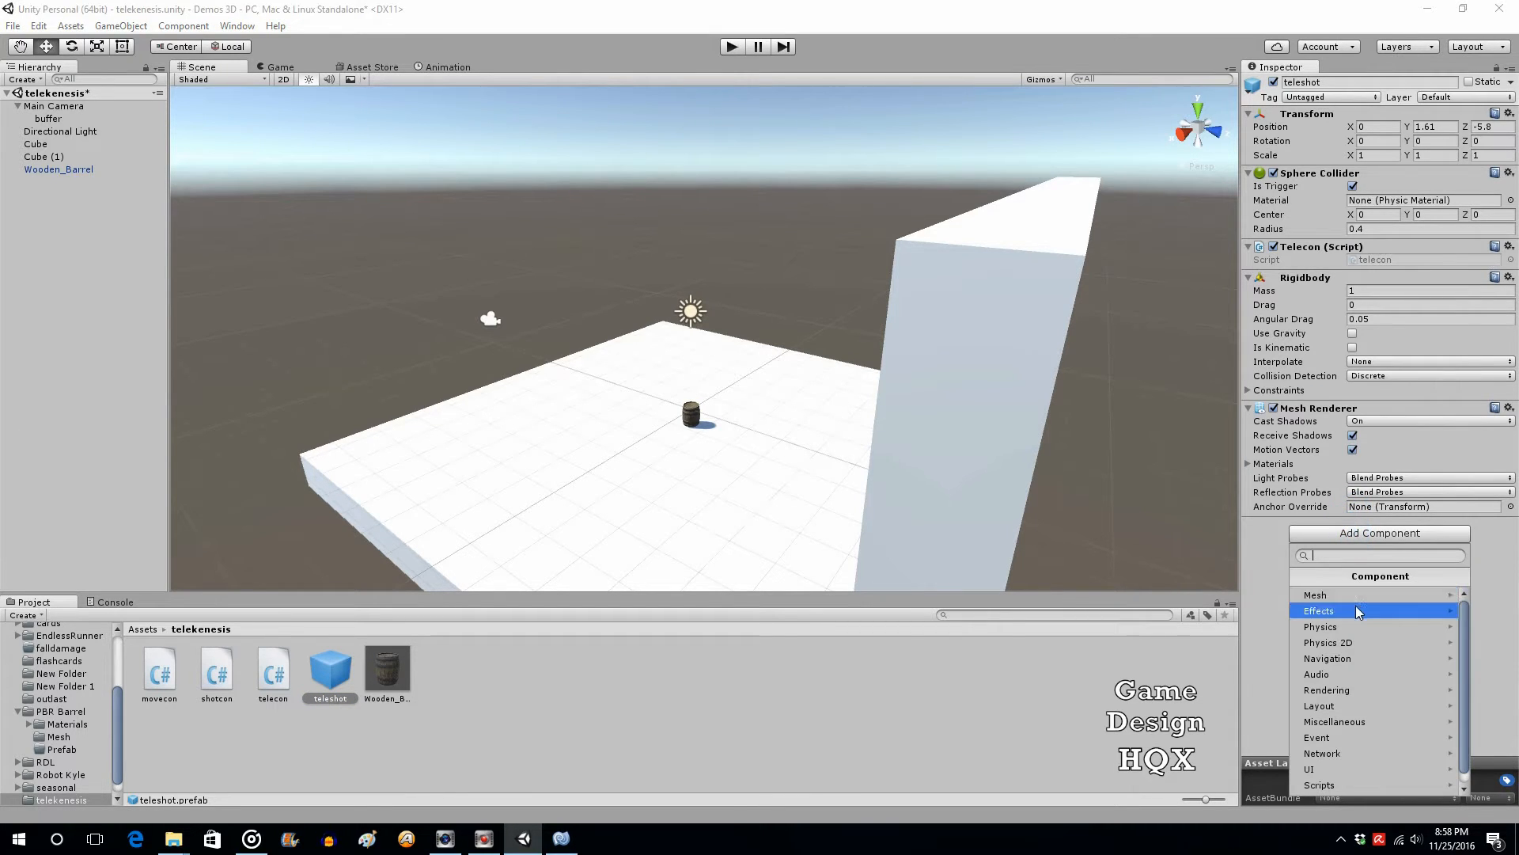
left_click(1315, 594)
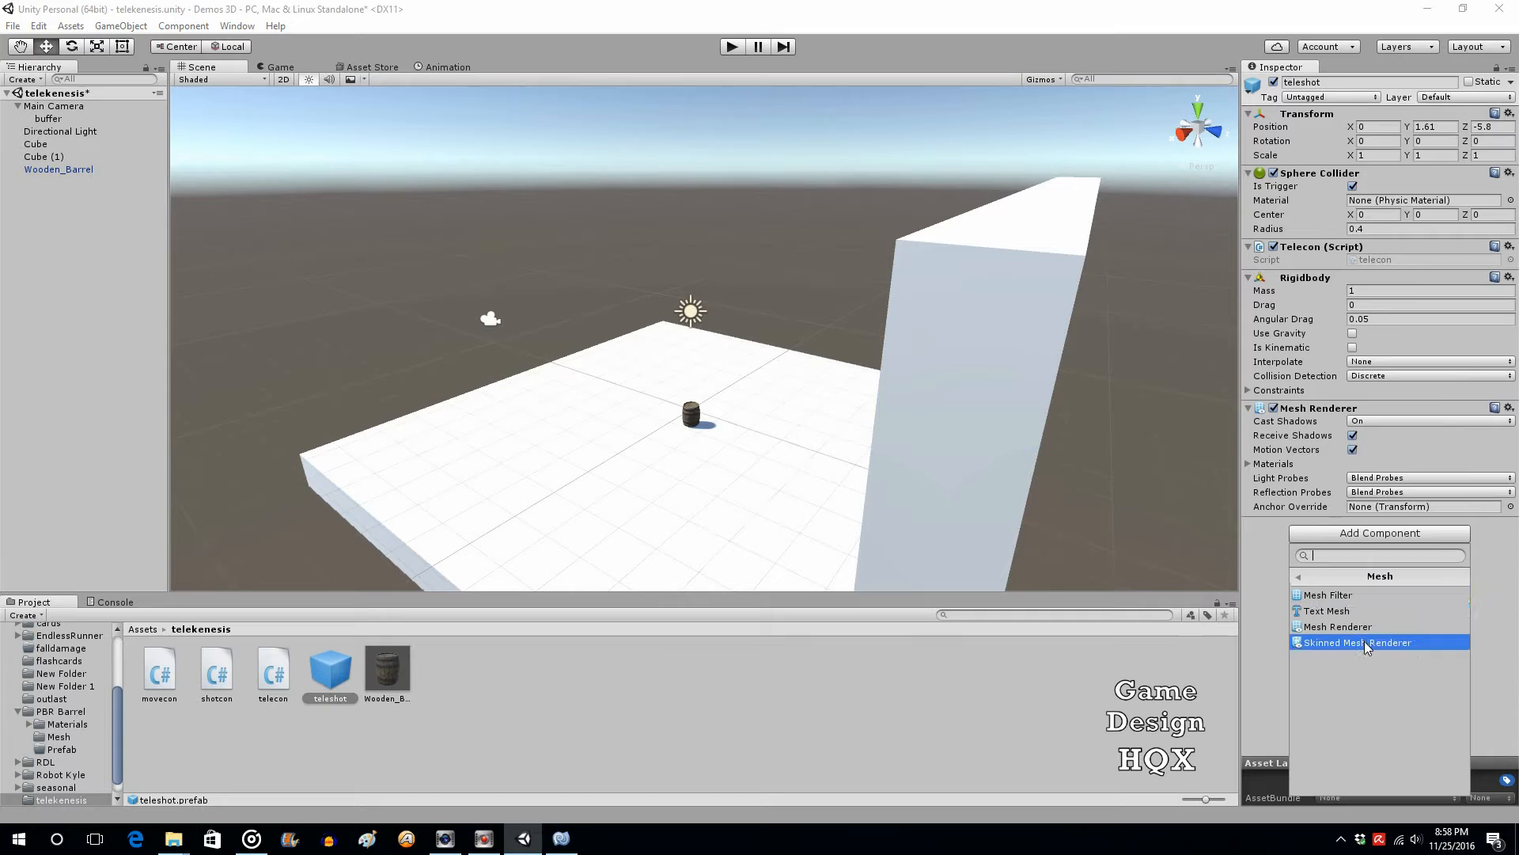
left_click(1328, 594)
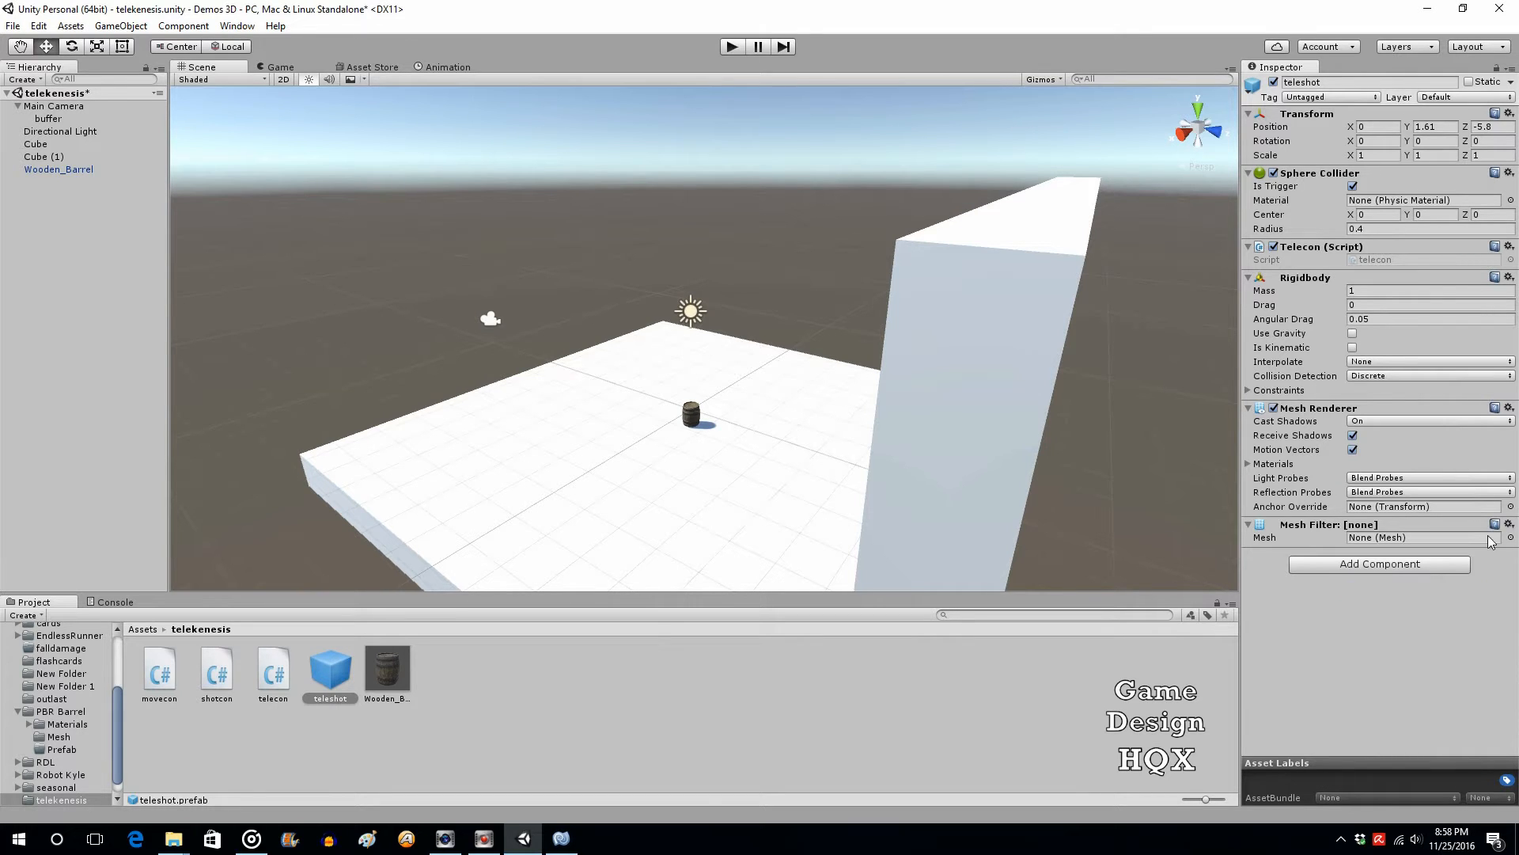
left_click(1509, 536)
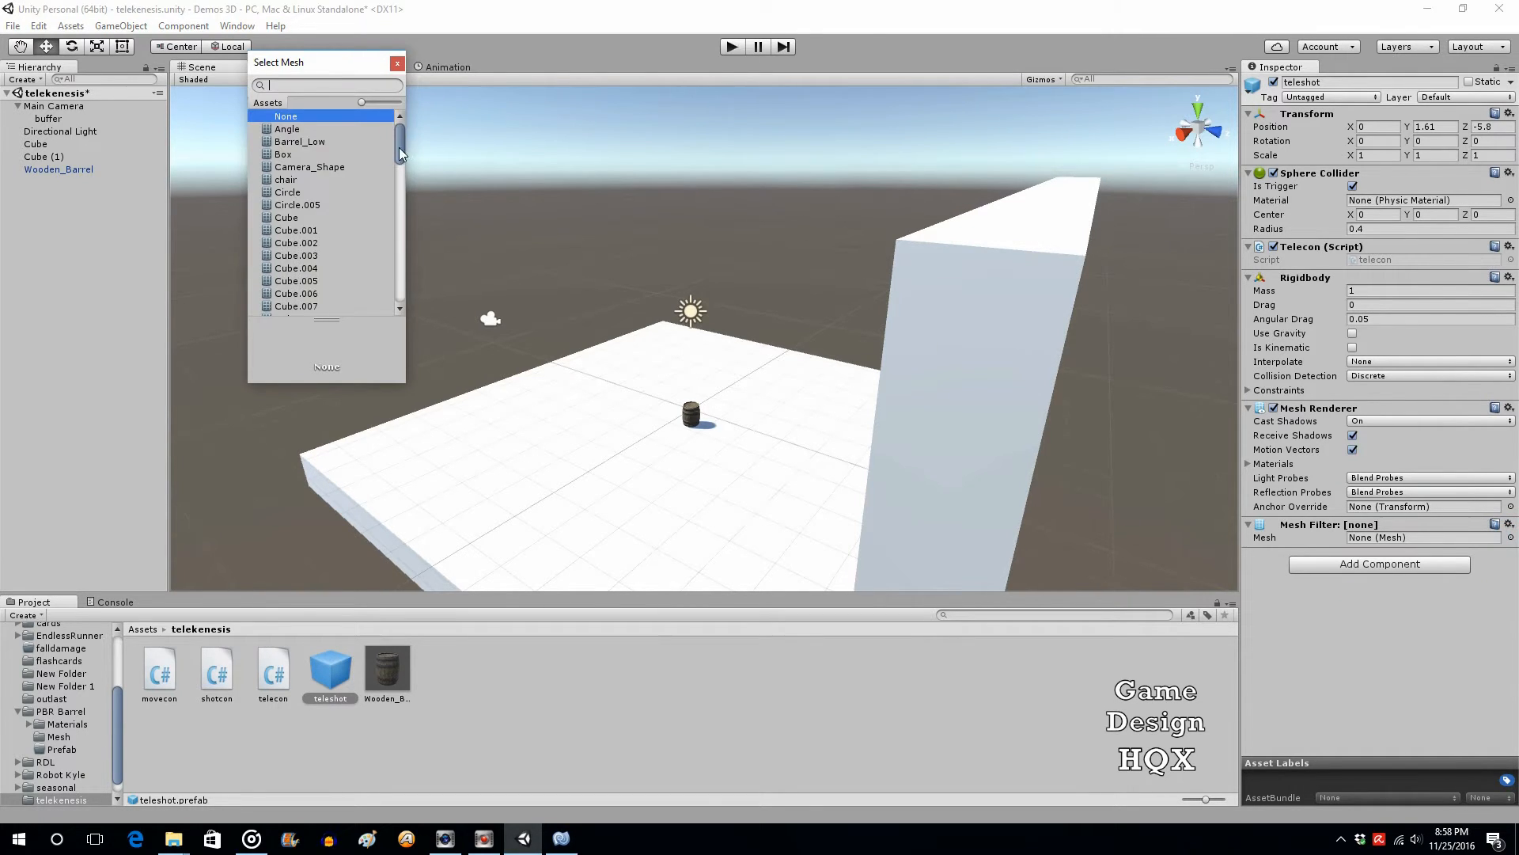
left_click(291, 297)
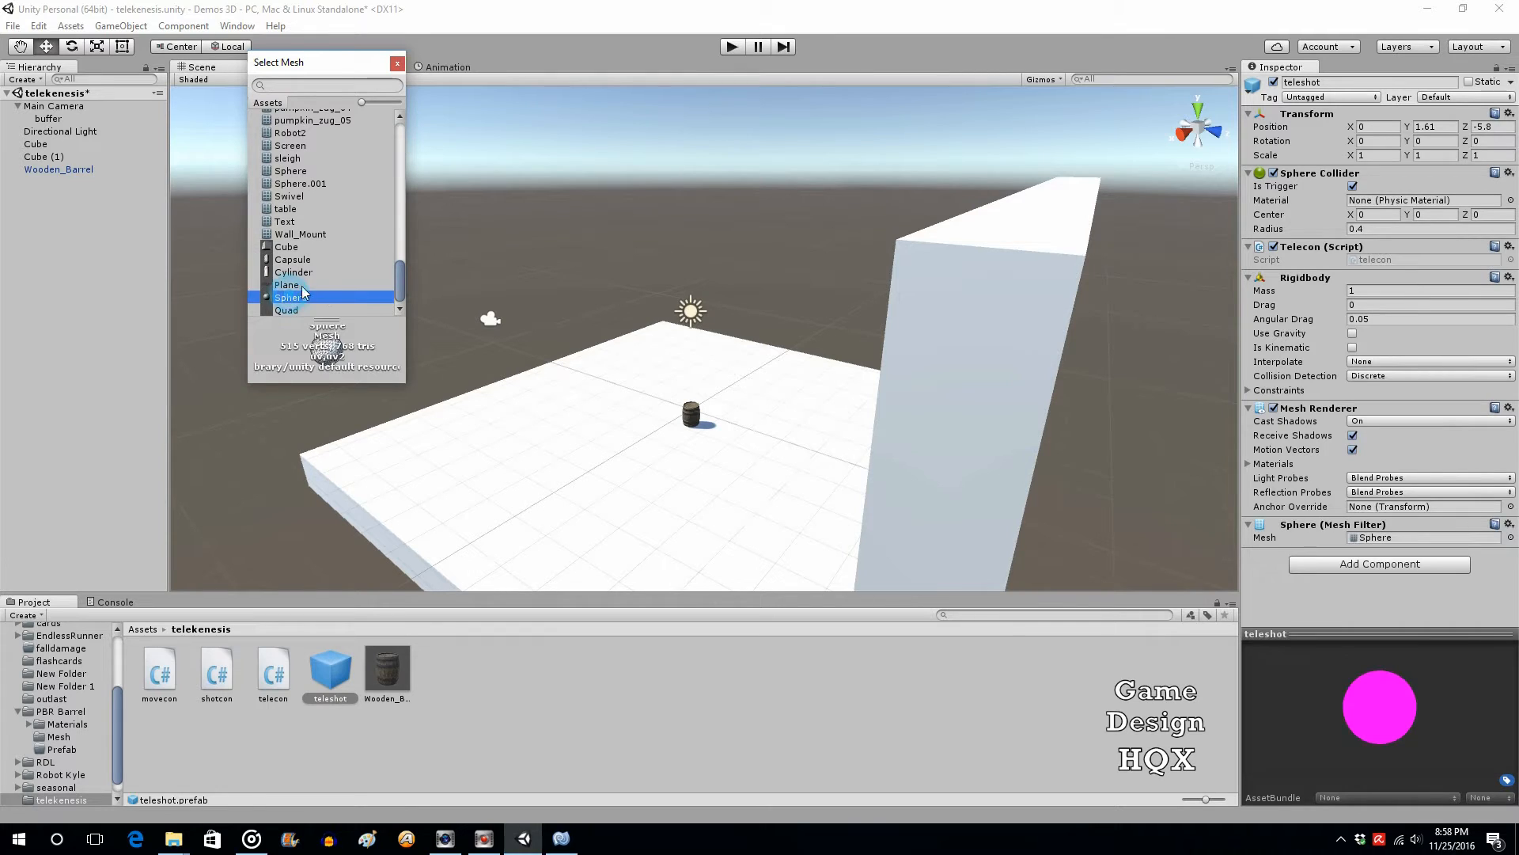
left_click(289, 298)
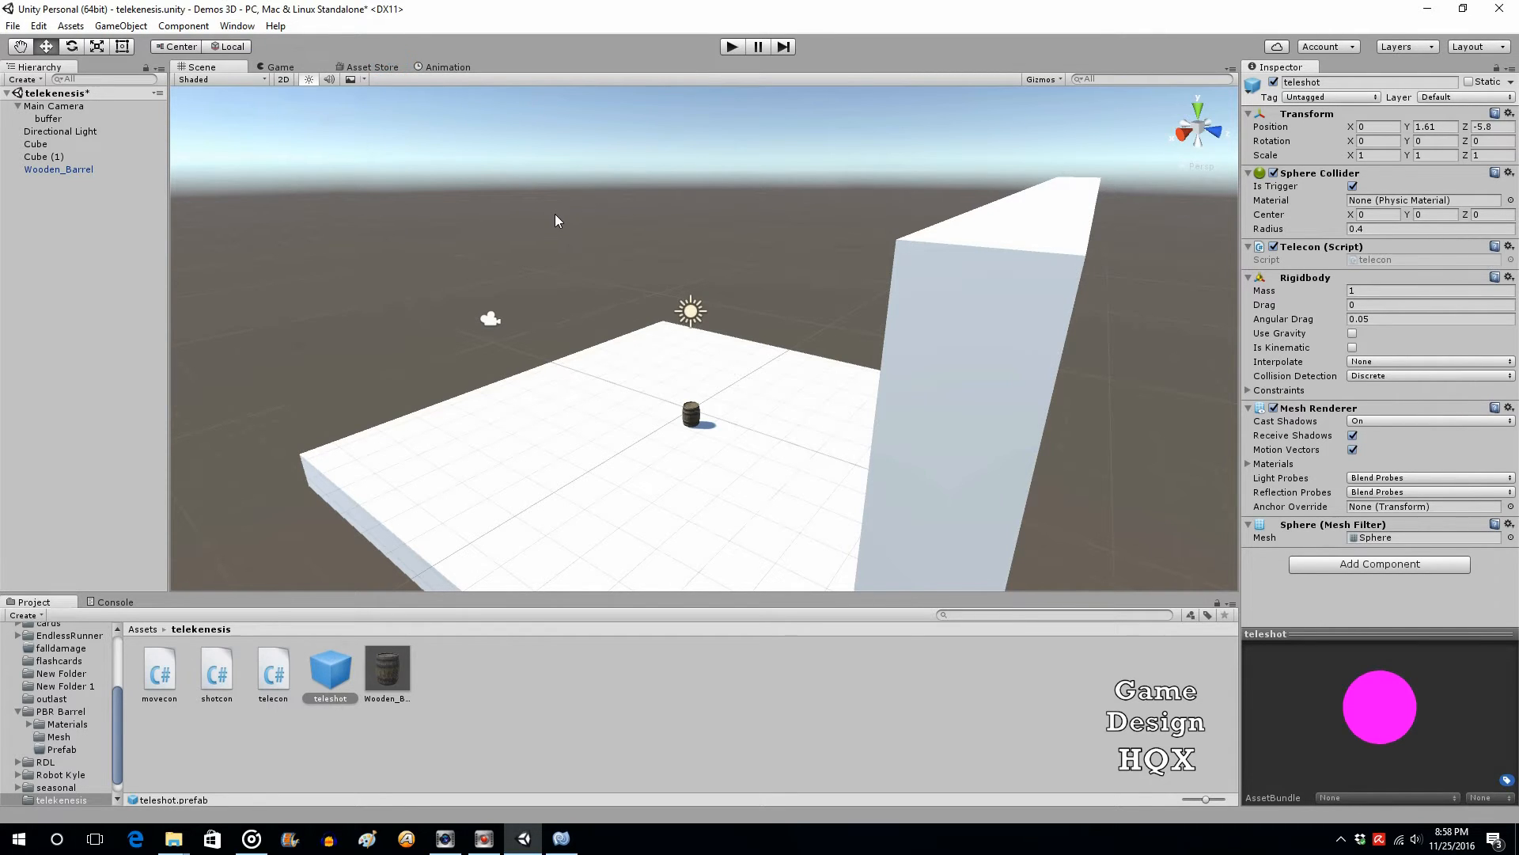
mouse_move(539, 255)
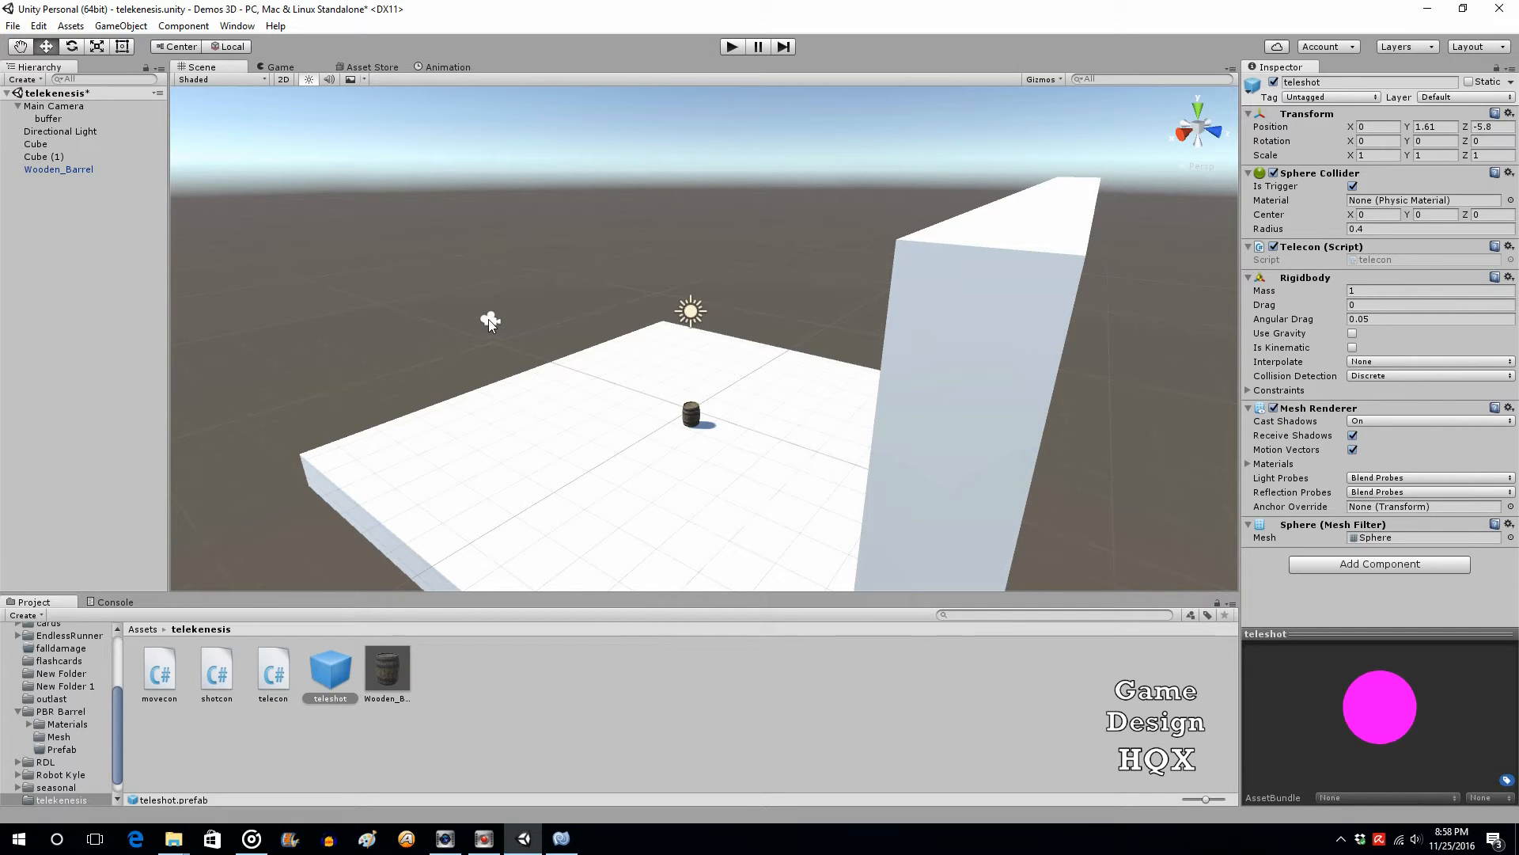
Select Main Camera again in the Hierarchy for repositioning.
left_click(54, 106)
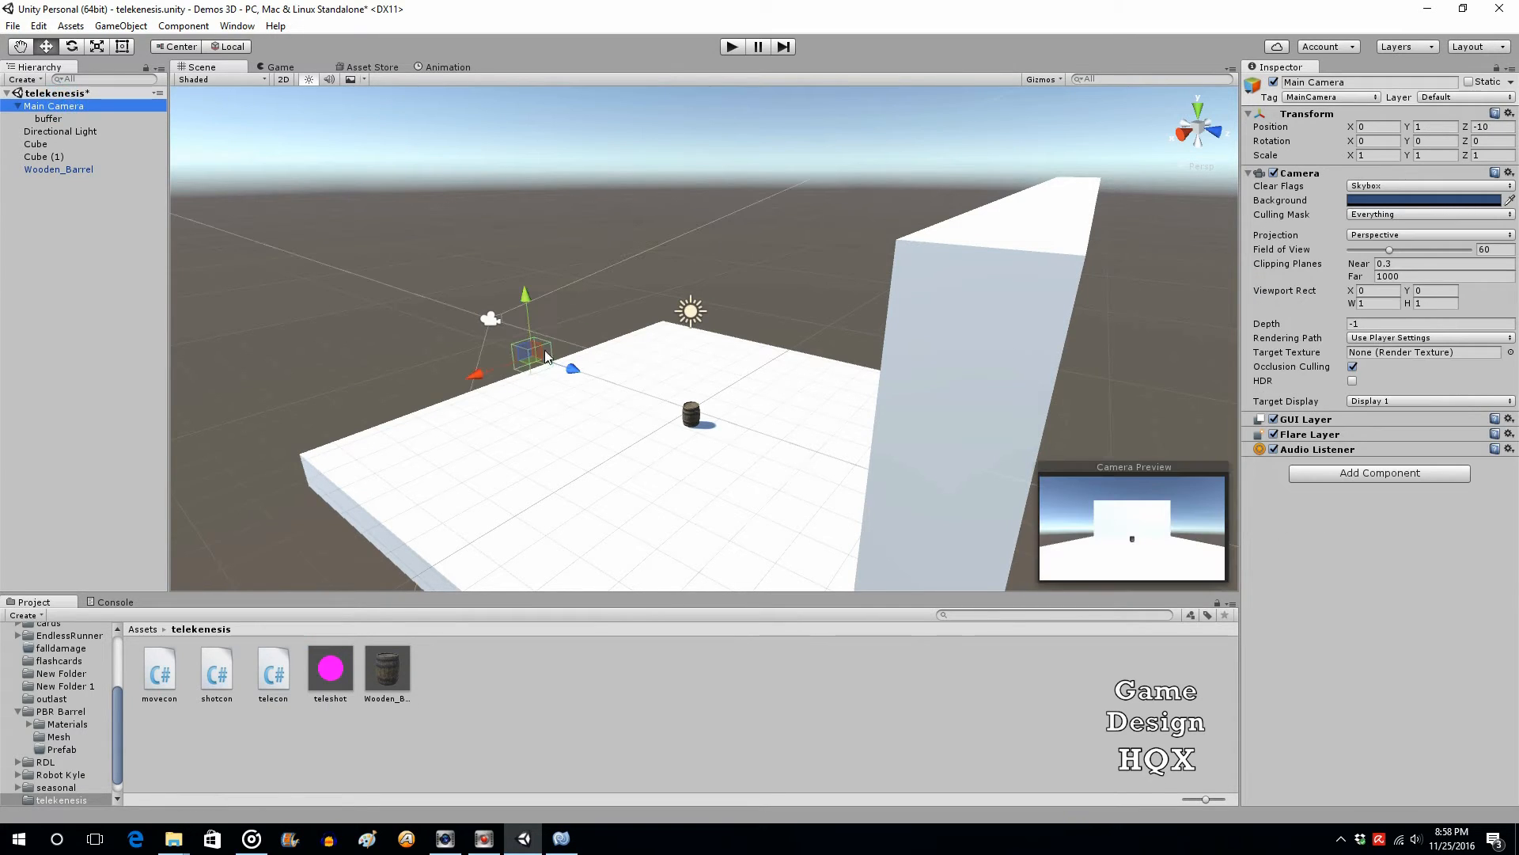
mouse_move(494, 379)
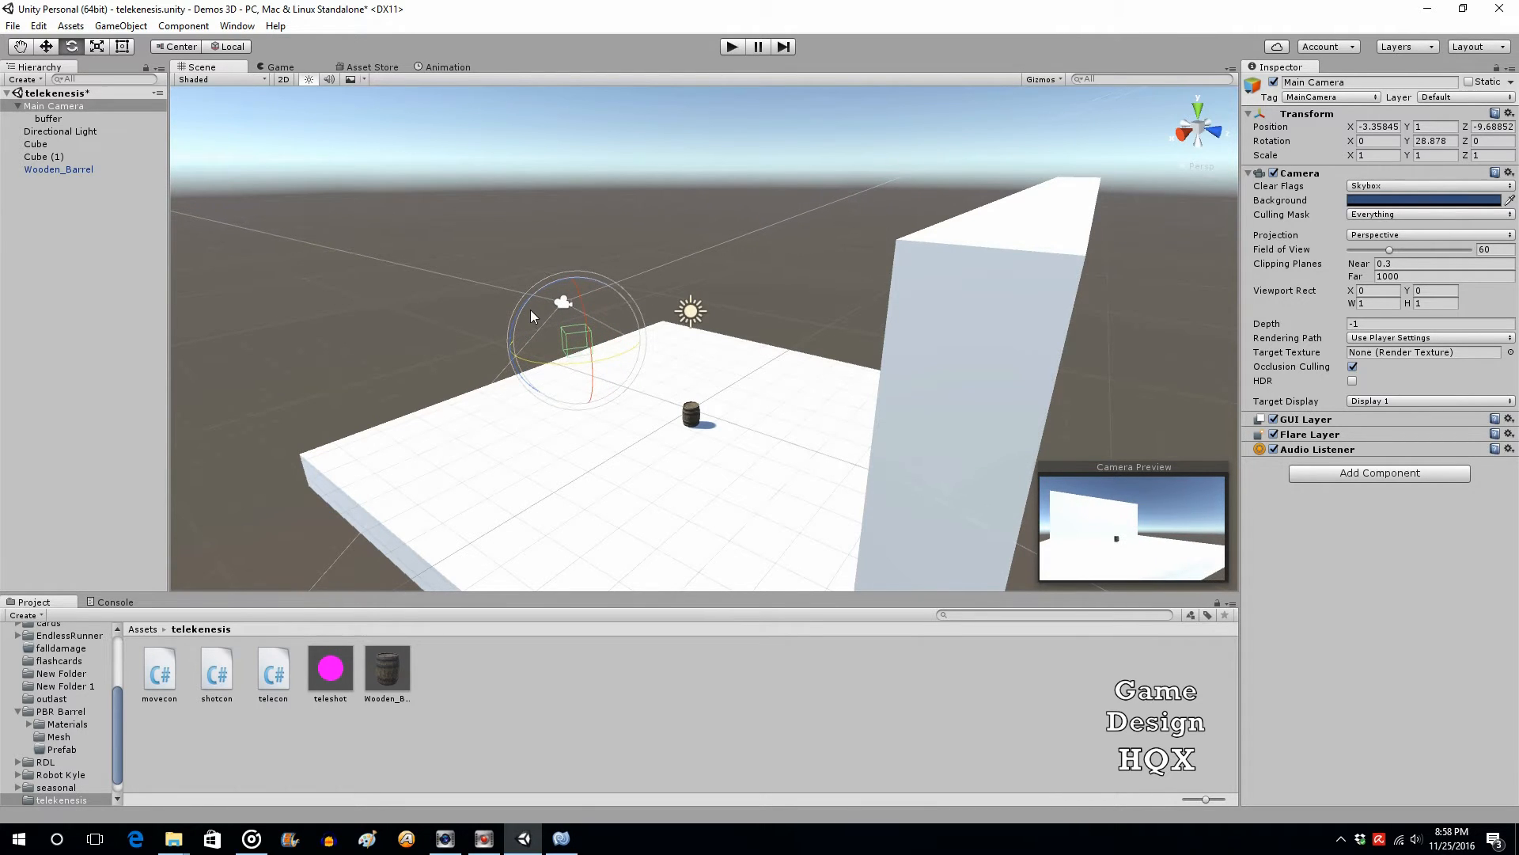
mouse_move(741, 51)
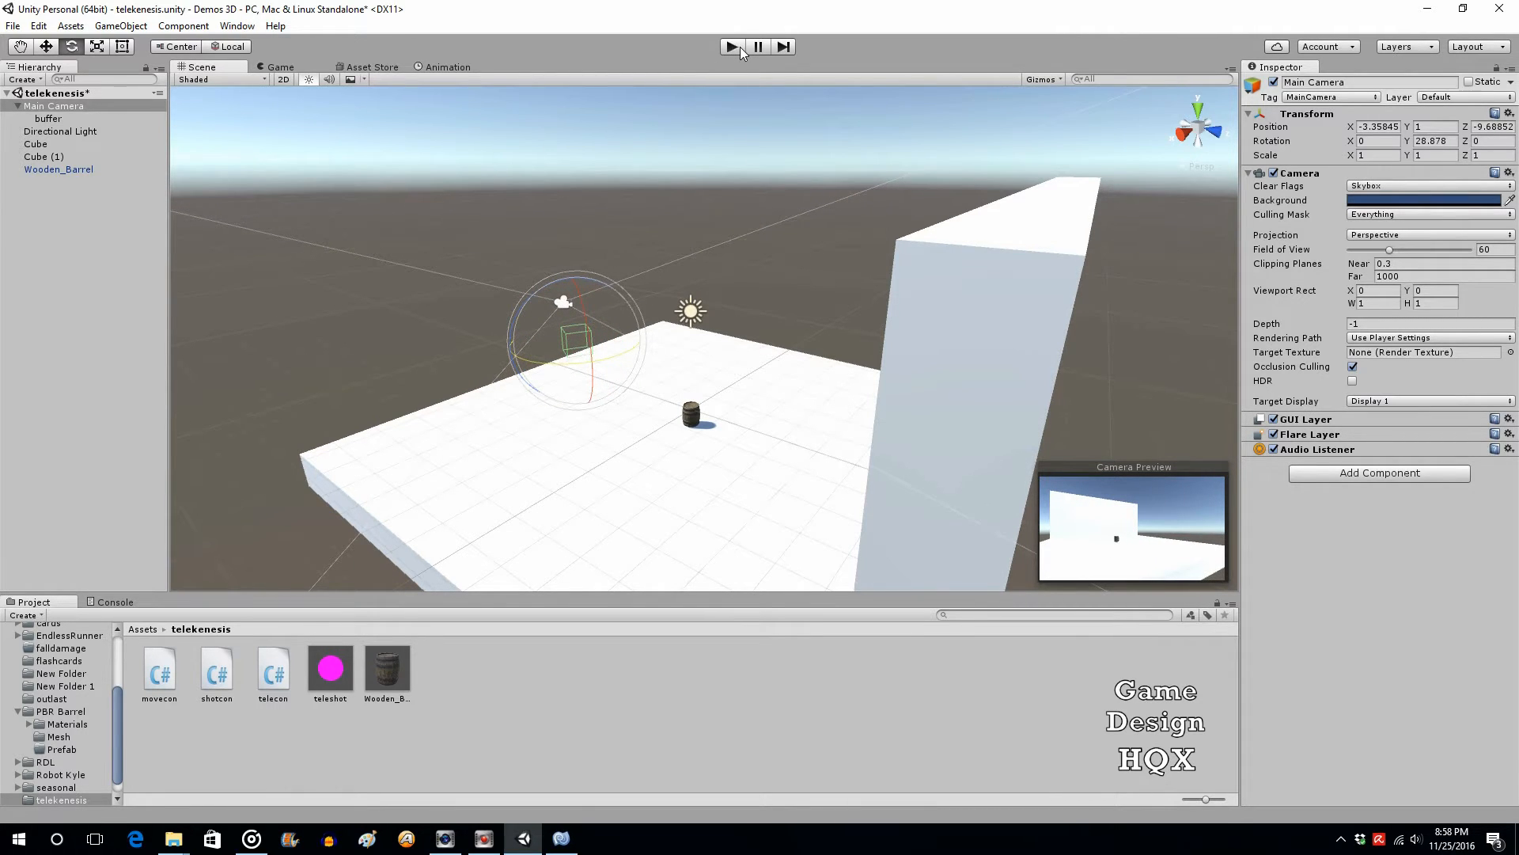
Play-test the barrel telekinesis from the new camera spot, then return to editing.
left_click(731, 46)
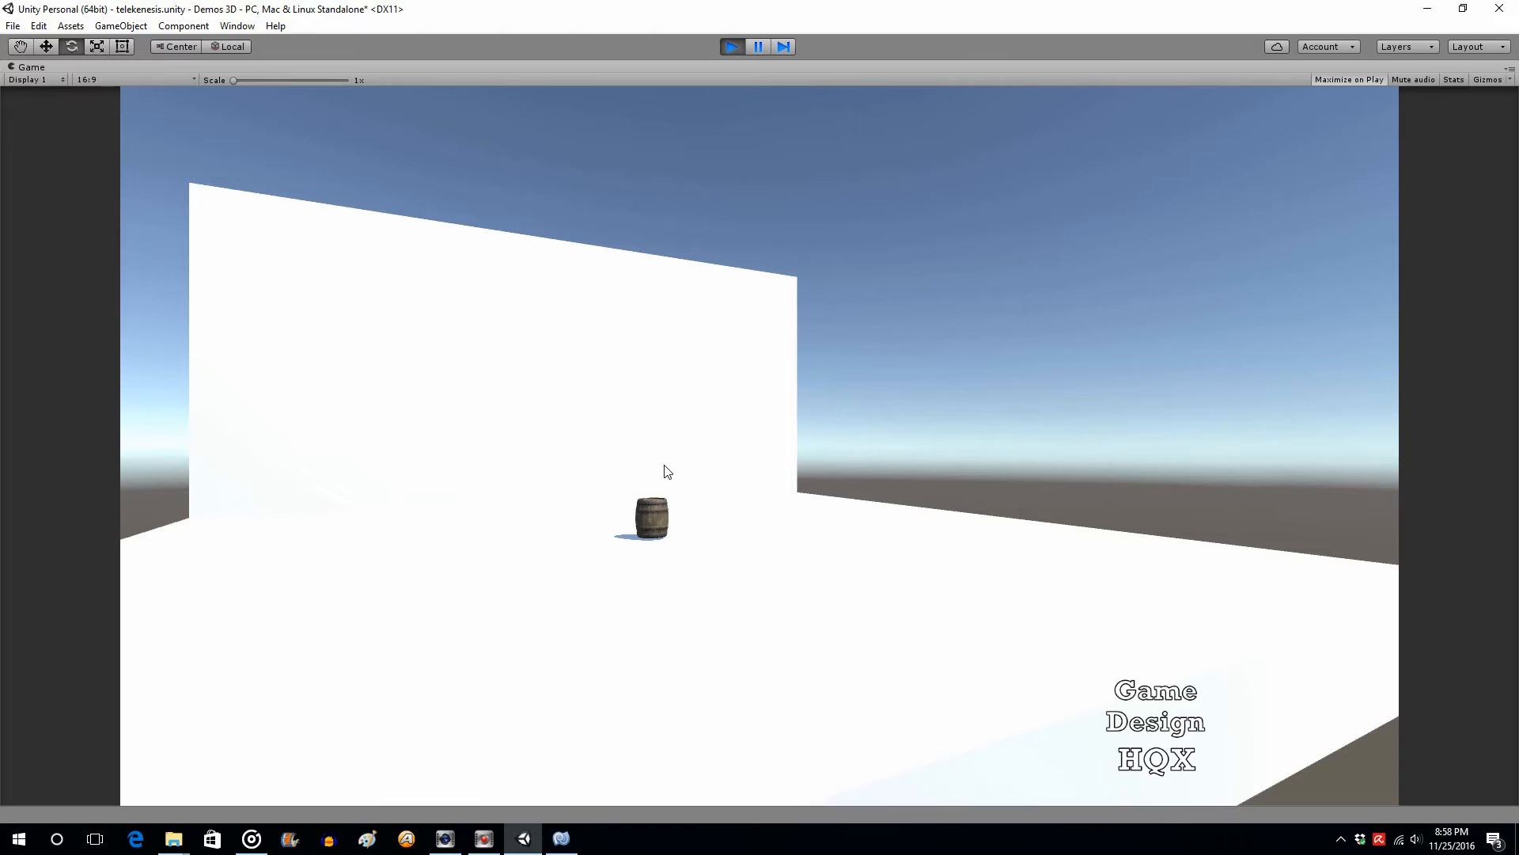
mouse_move(465, 543)
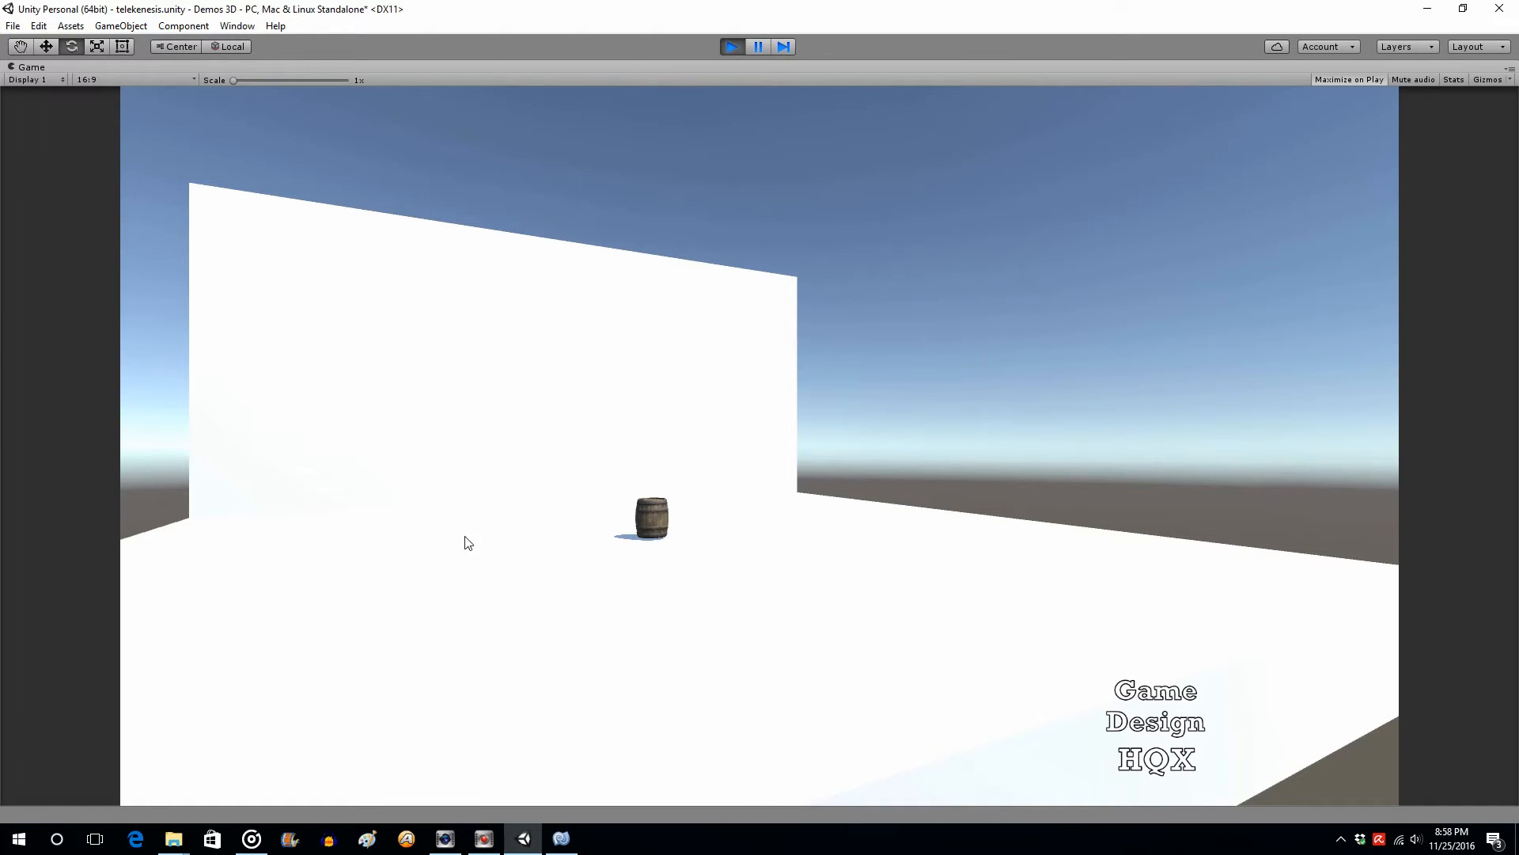
mouse_move(657, 158)
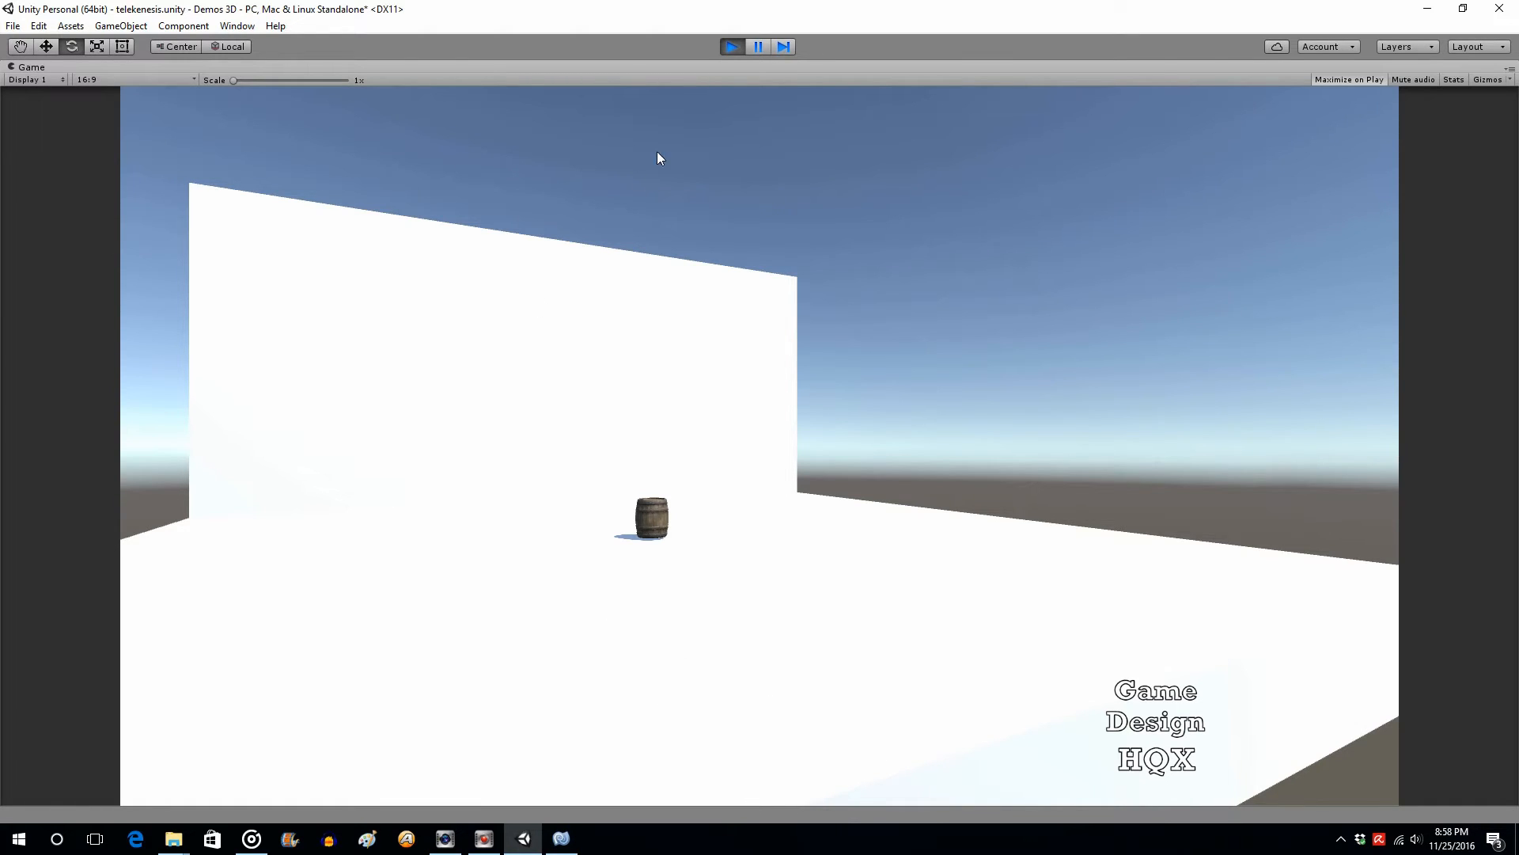
mouse_move(702, 452)
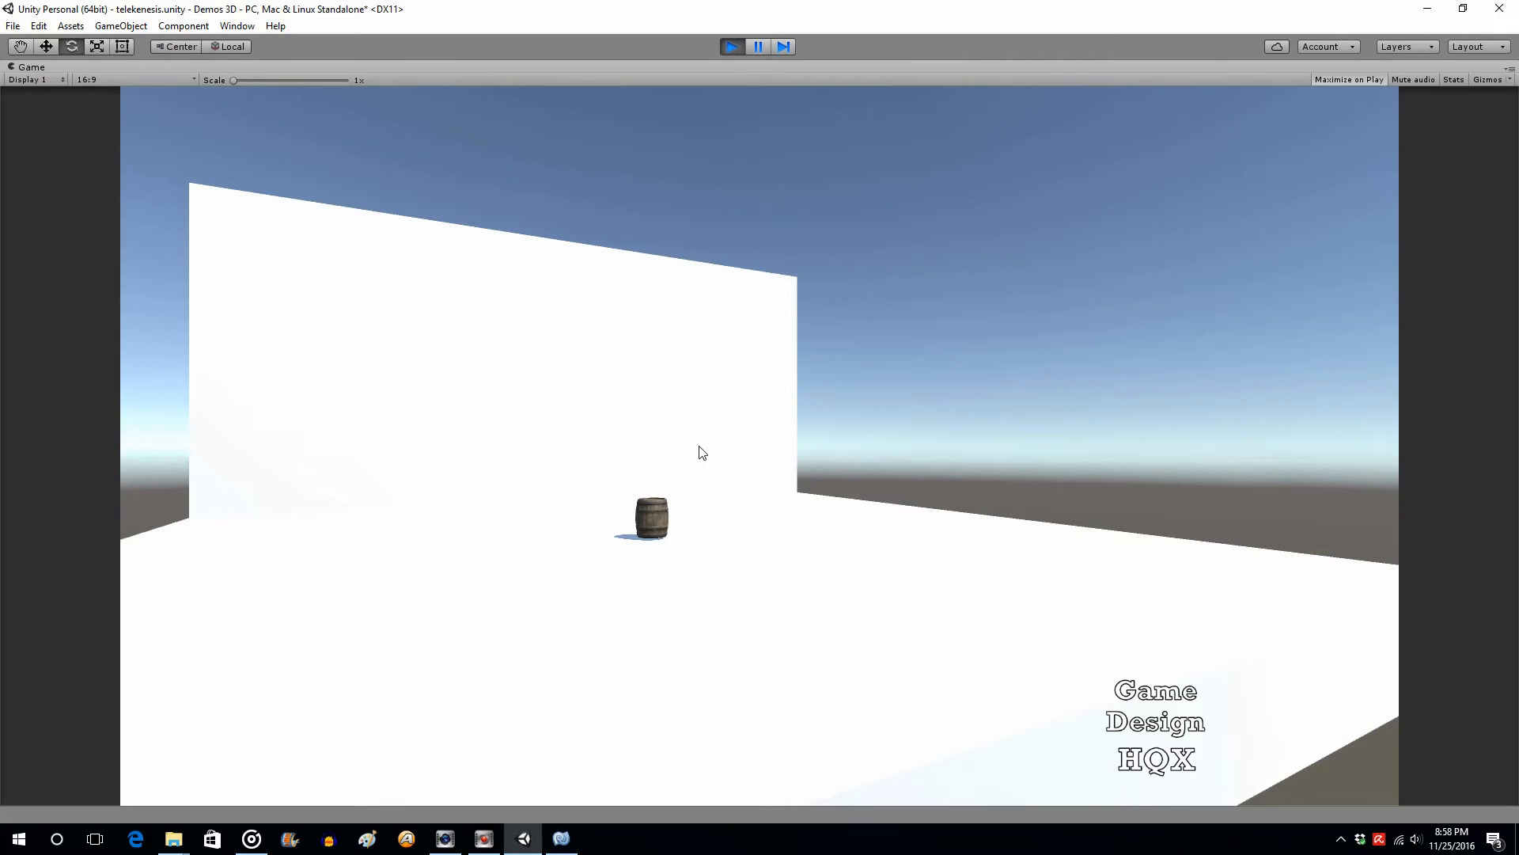
mouse_move(598, 492)
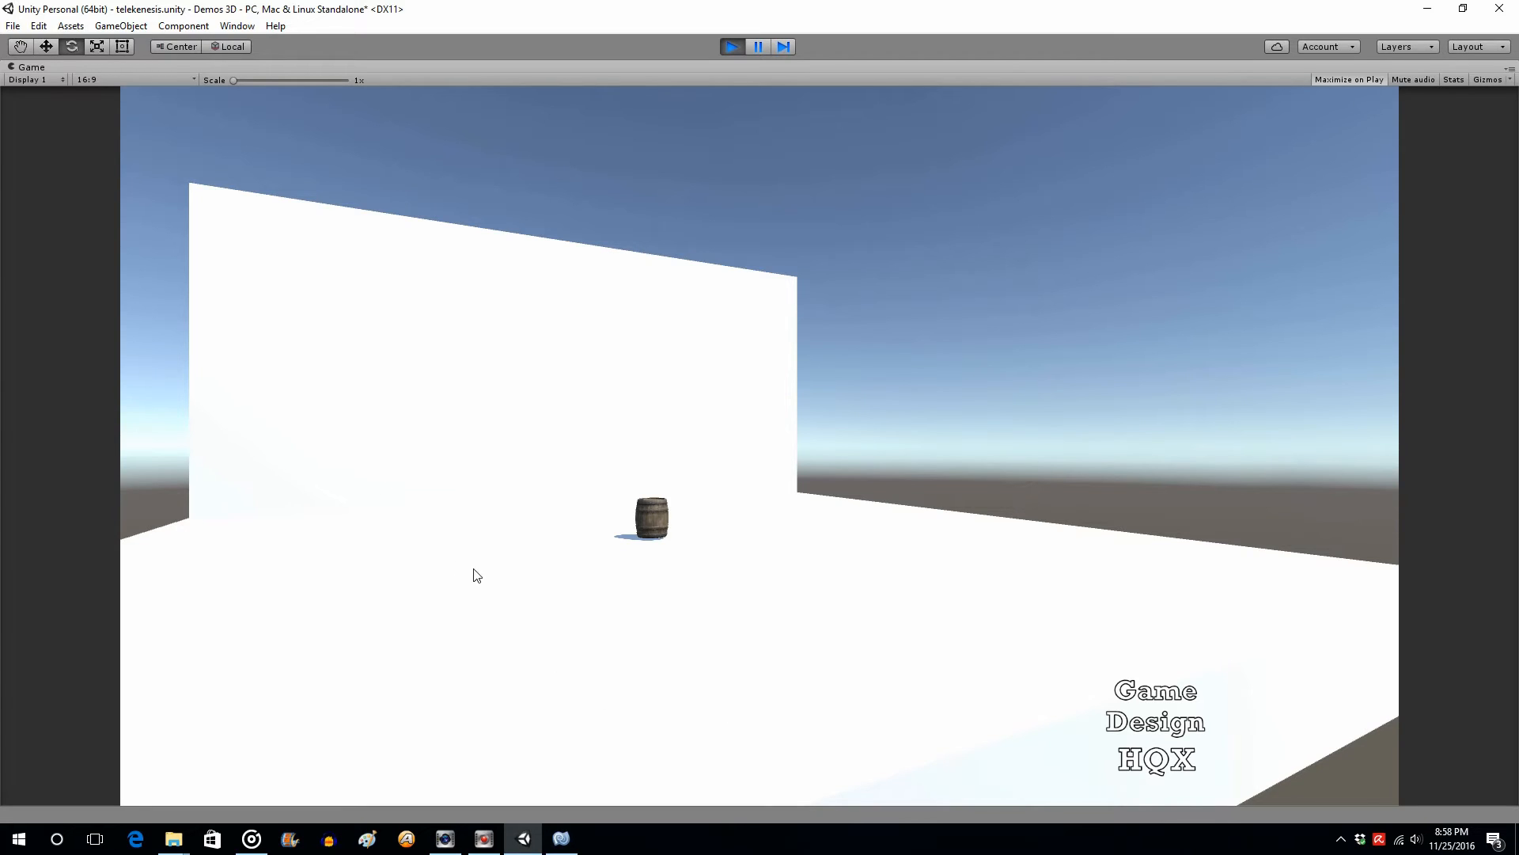
left_click(758, 46)
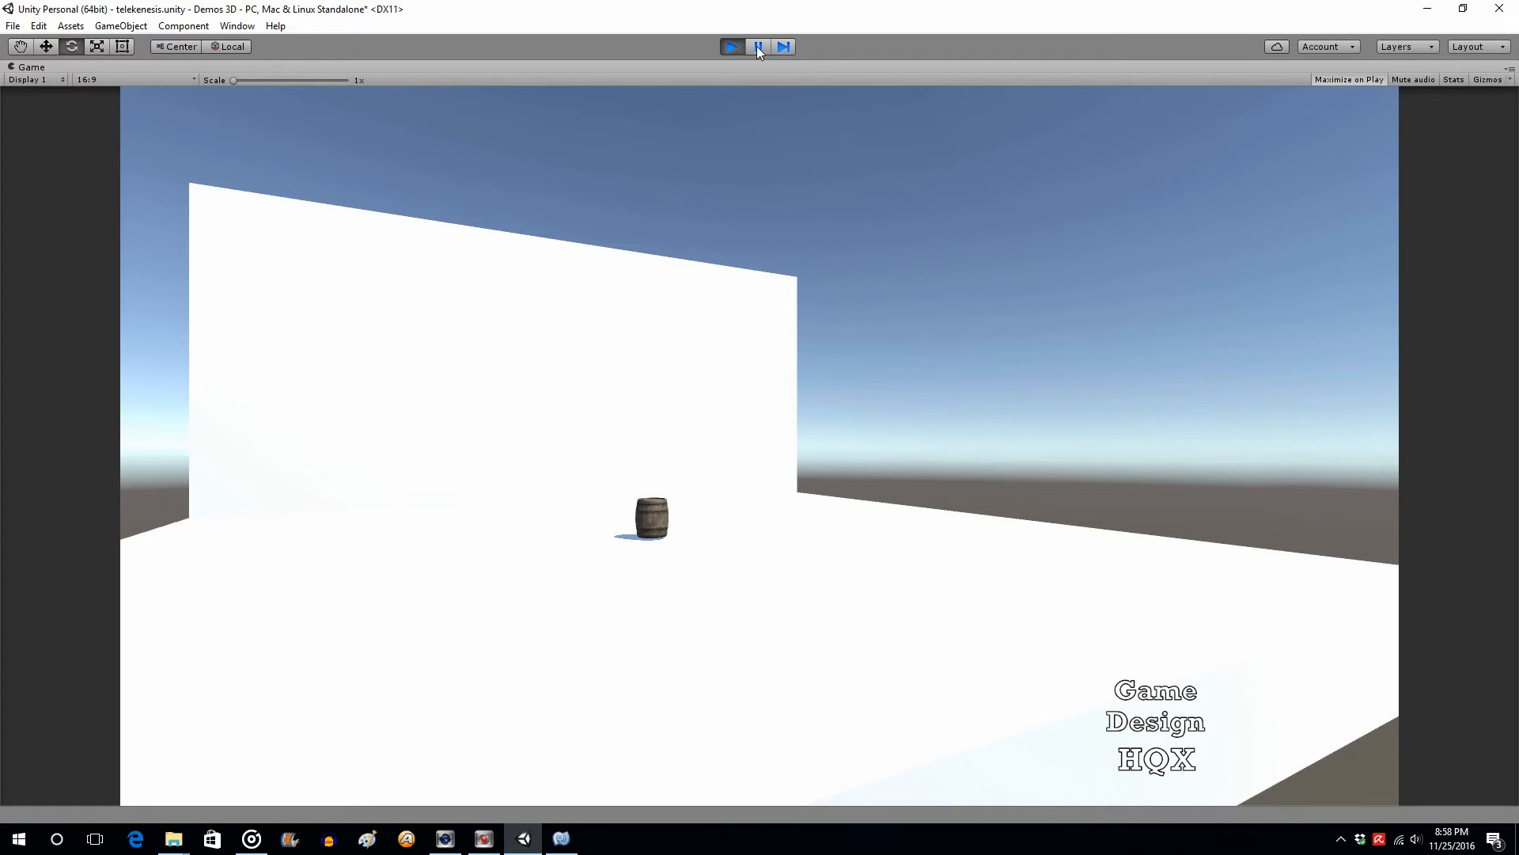
left_click(731, 45)
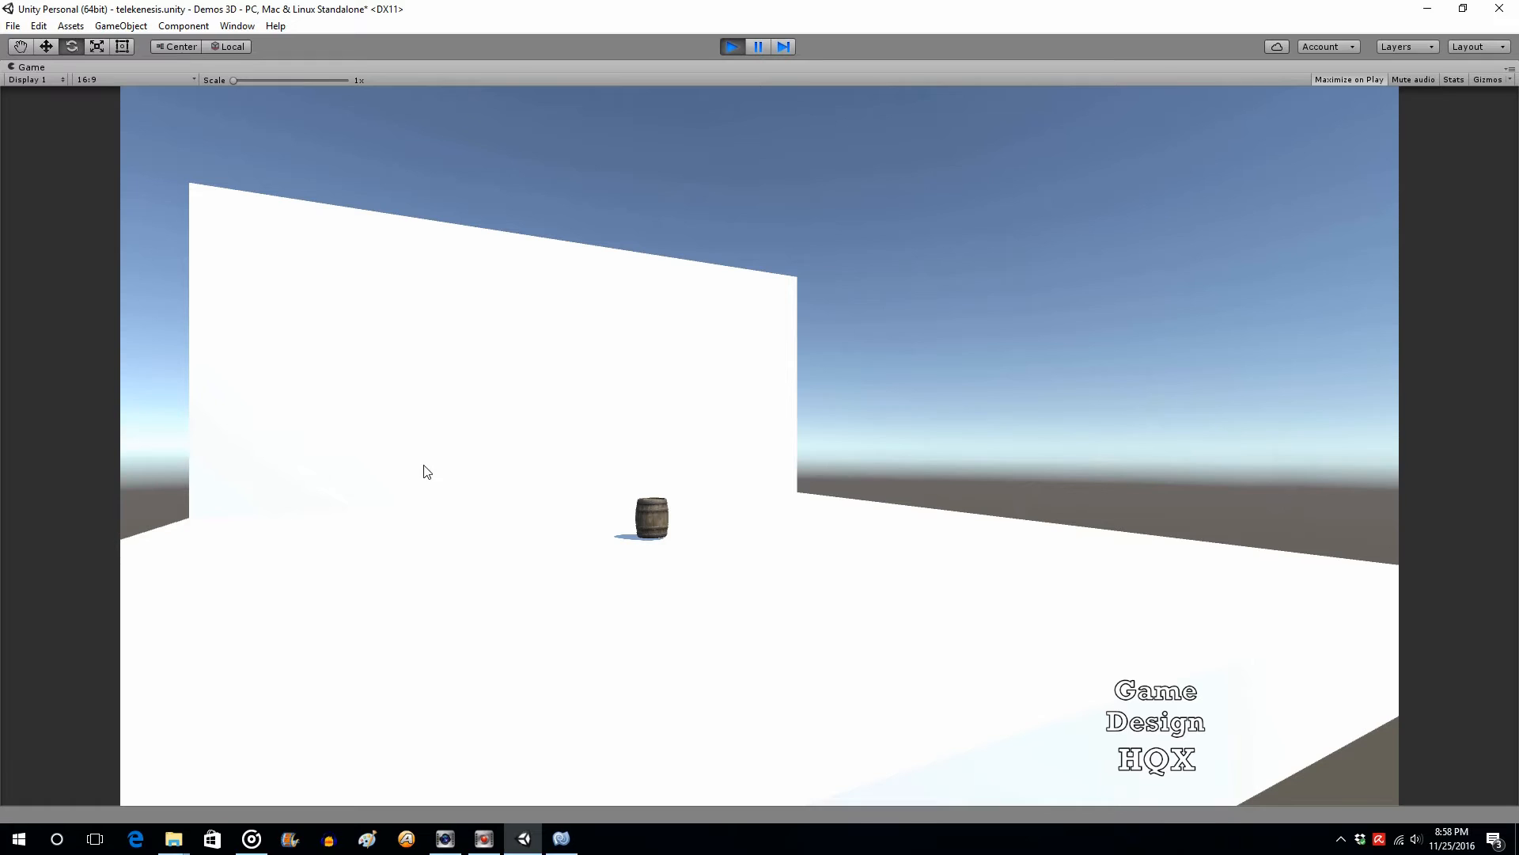
mouse_move(1107, 512)
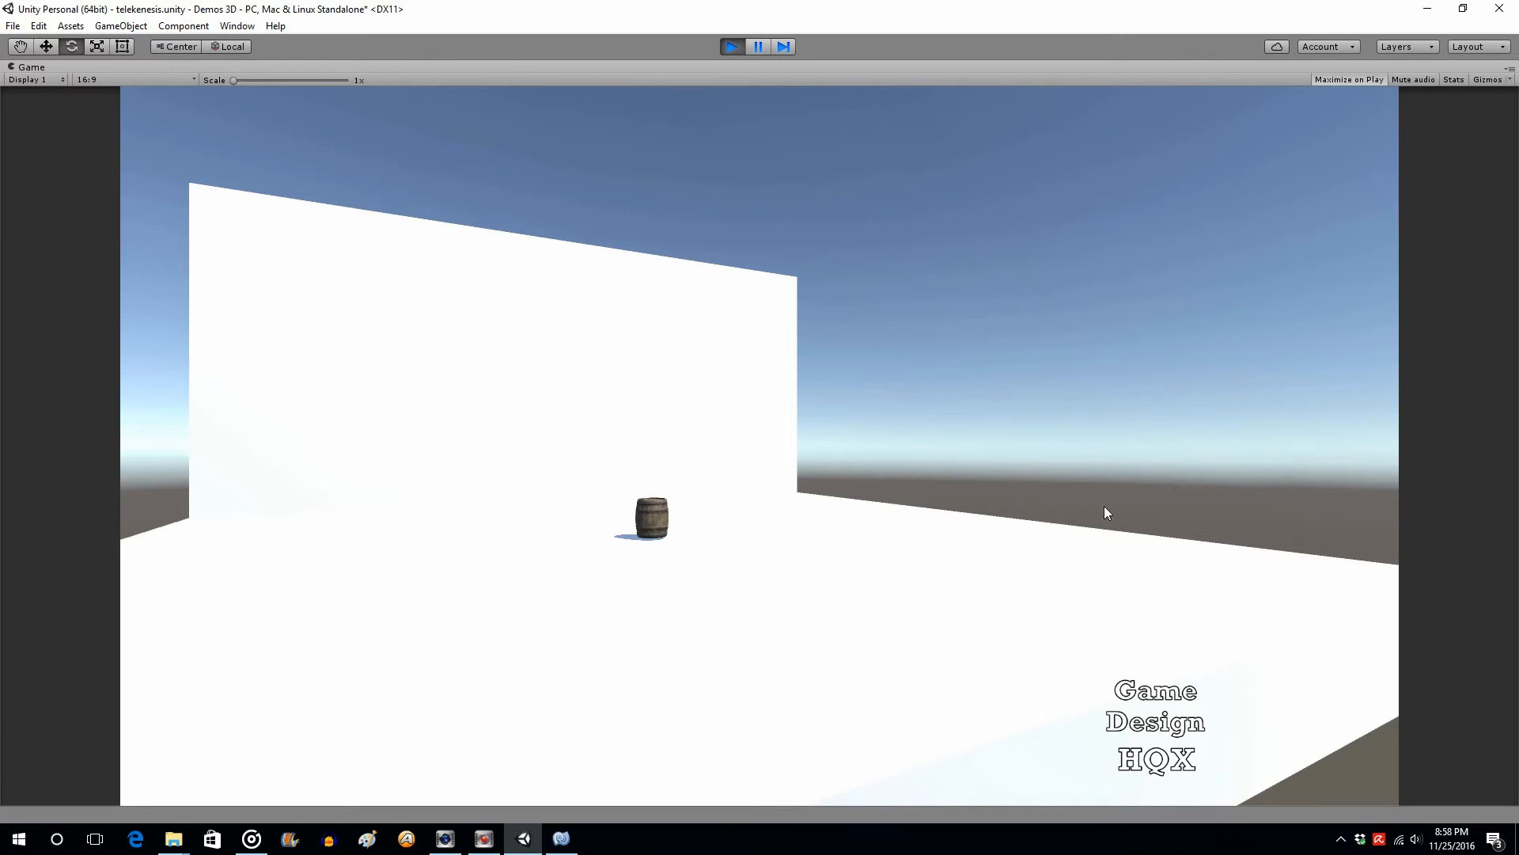
mouse_move(912, 179)
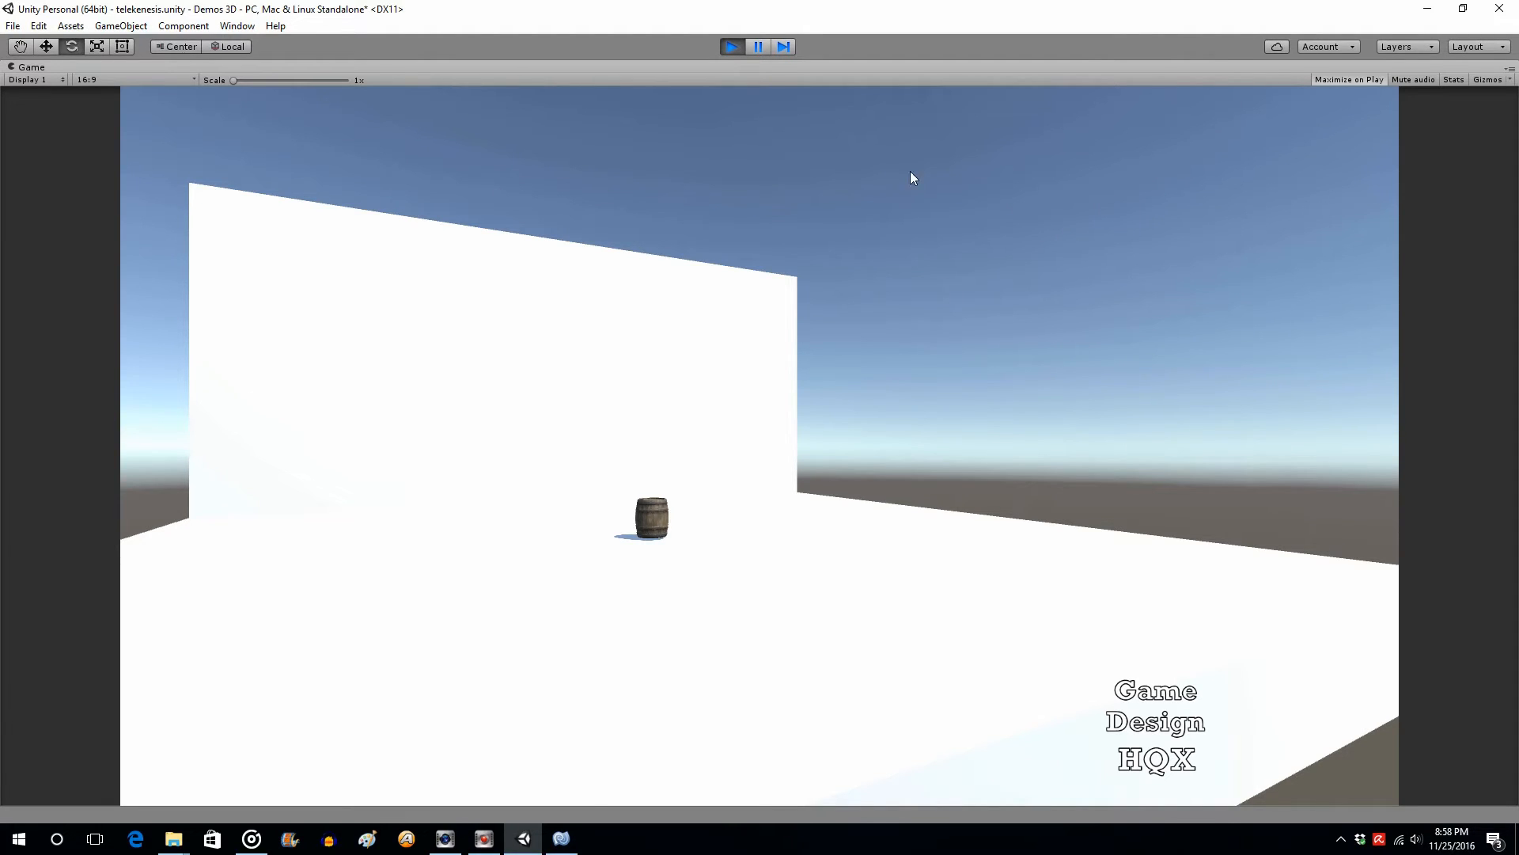
left_click(731, 46)
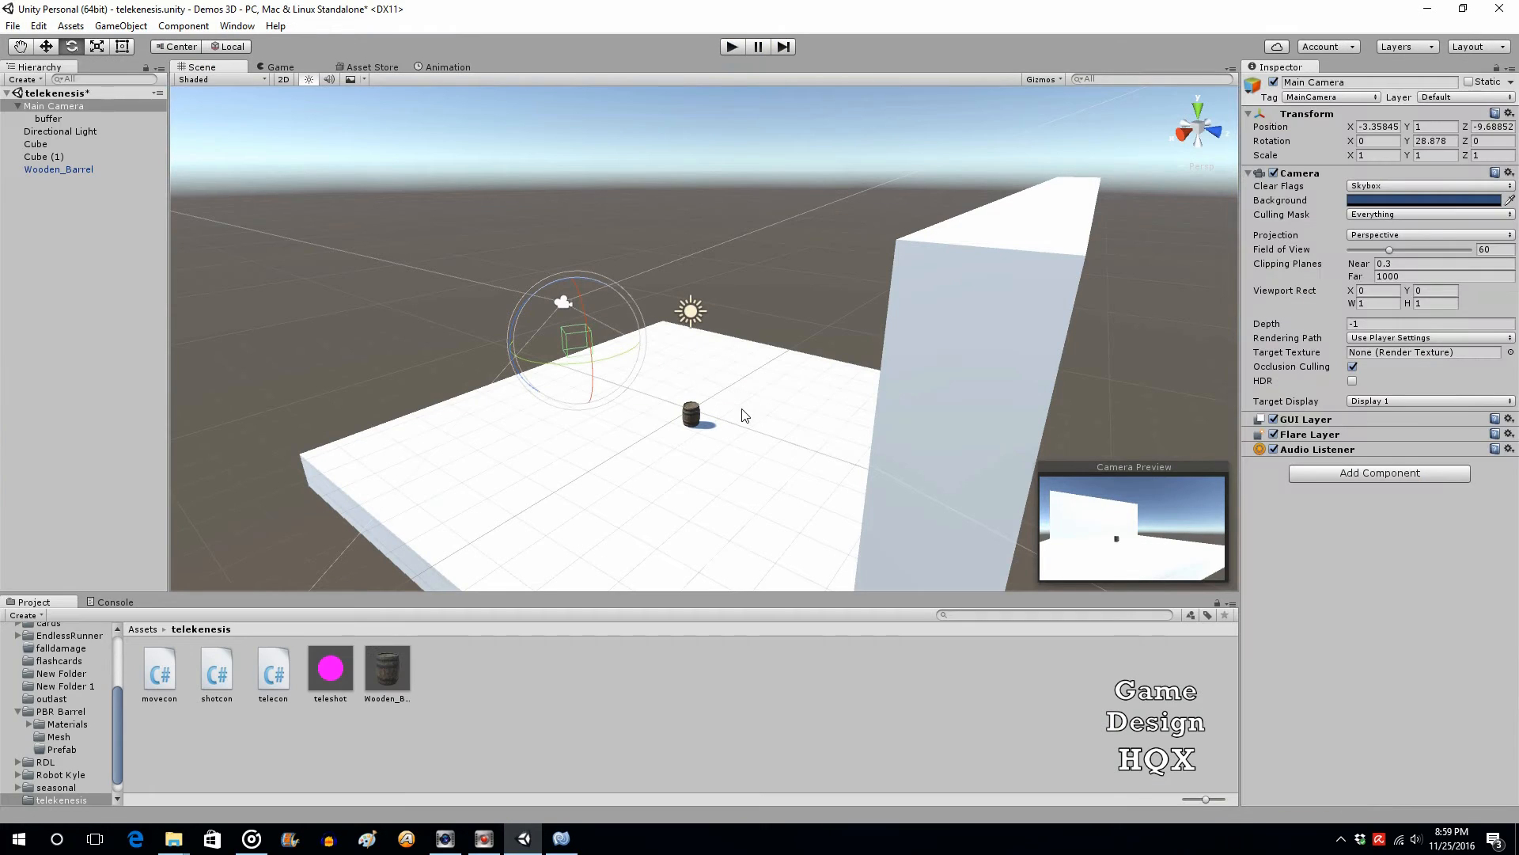
mouse_move(565, 303)
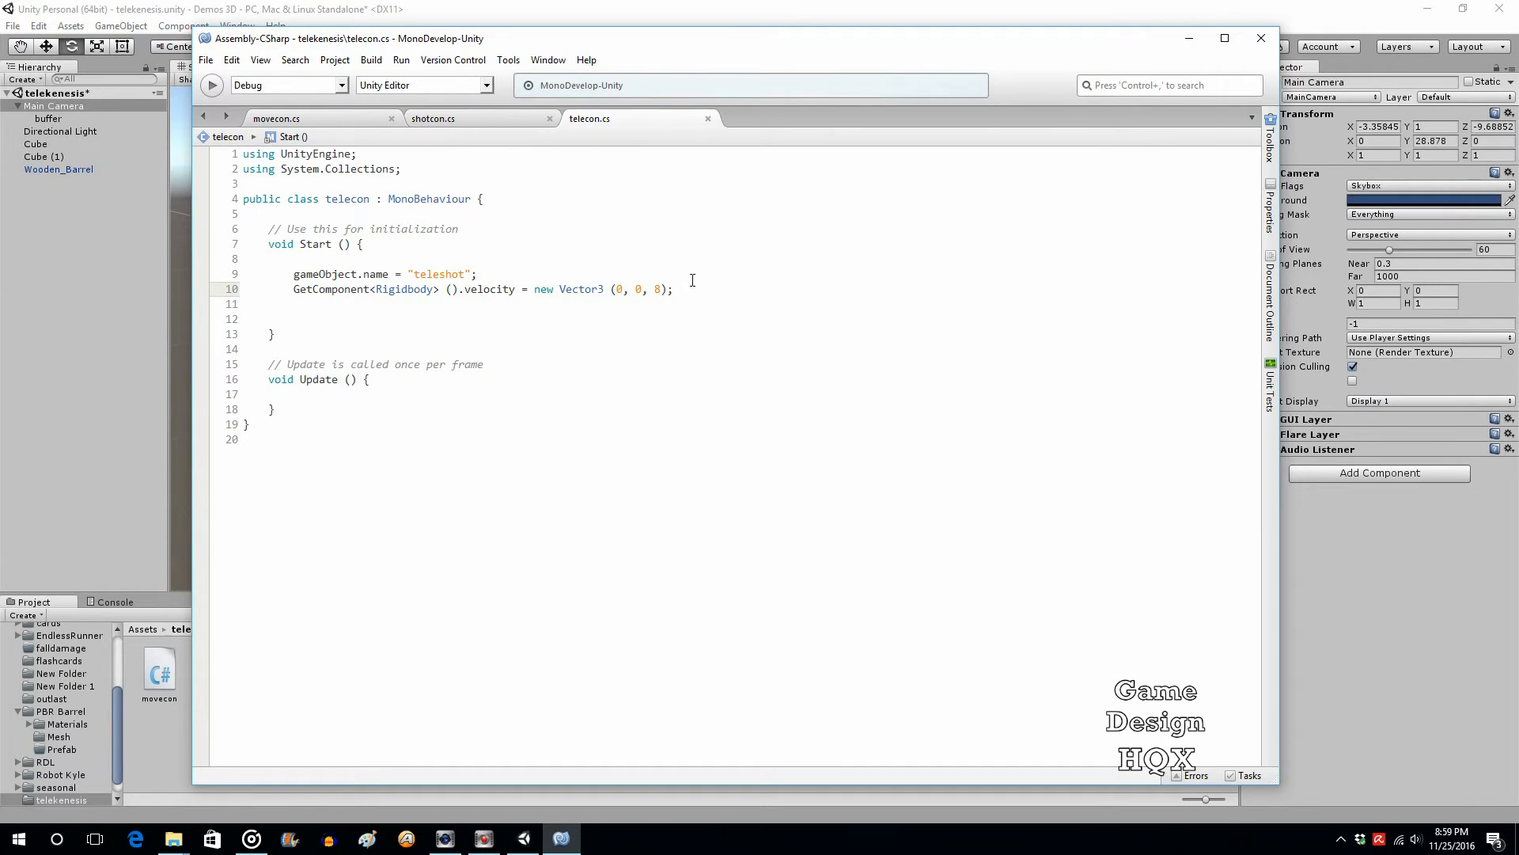
Comment out the velocity line and add GetComponent<Rigidbody>().AddRelativeForce(0,0,300); in Start.
triple_click(481, 288)
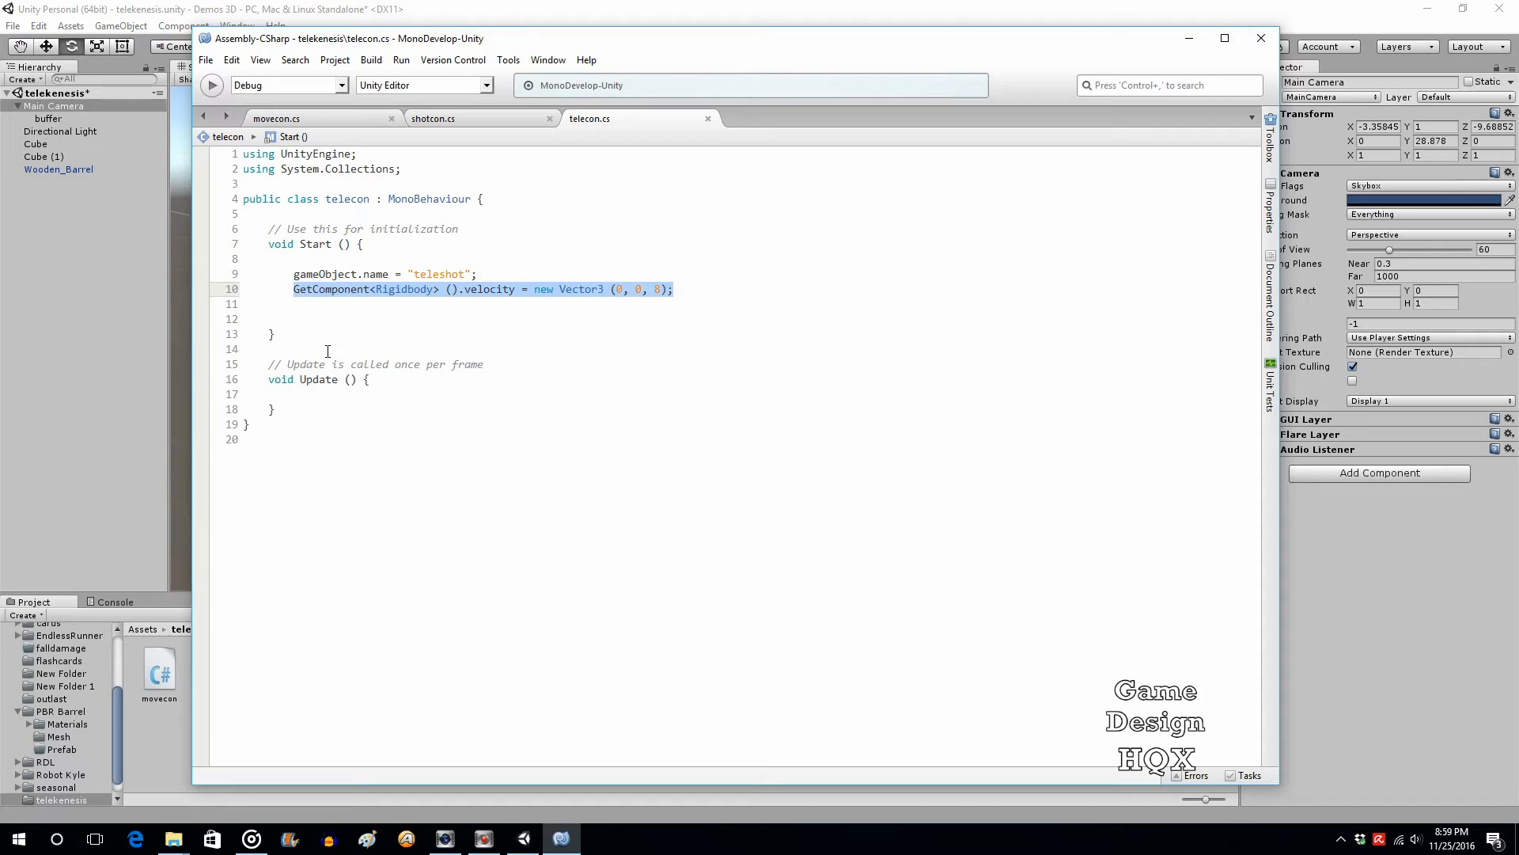
mouse_move(470, 307)
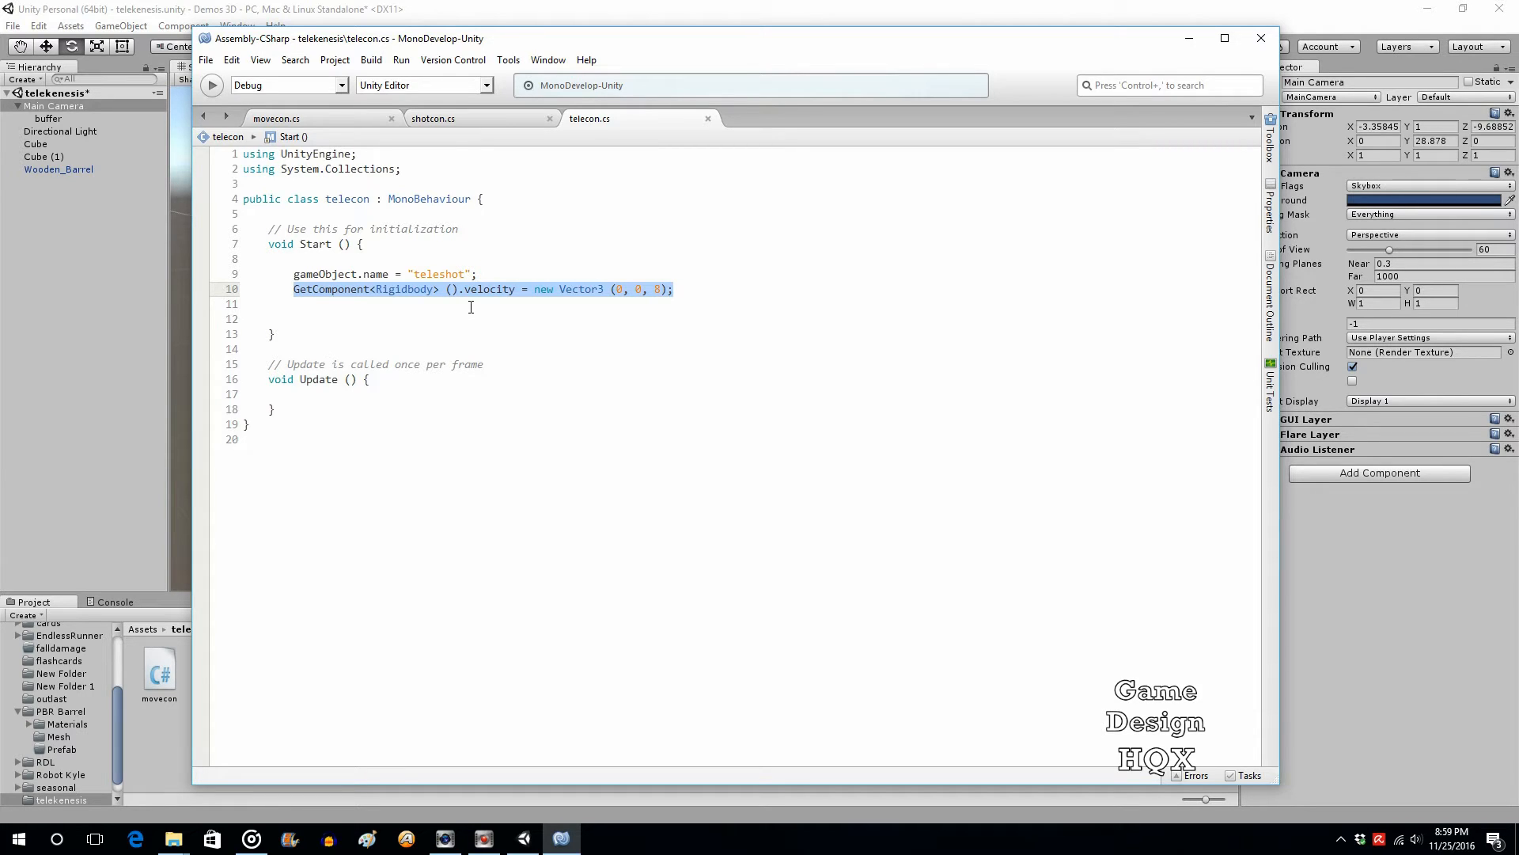
left_click(294, 288)
type("//")
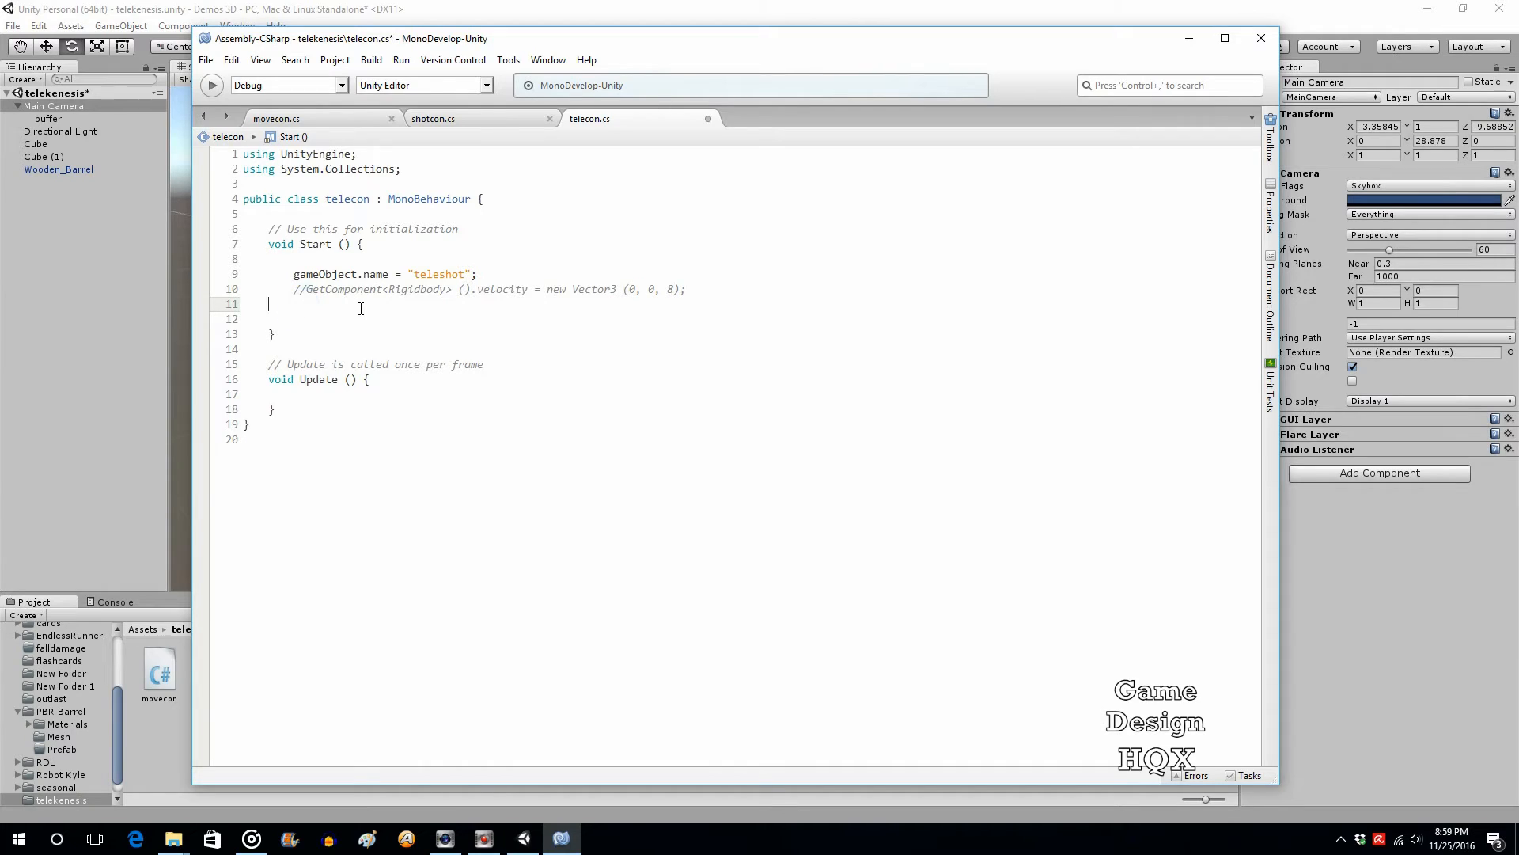
type("Get")
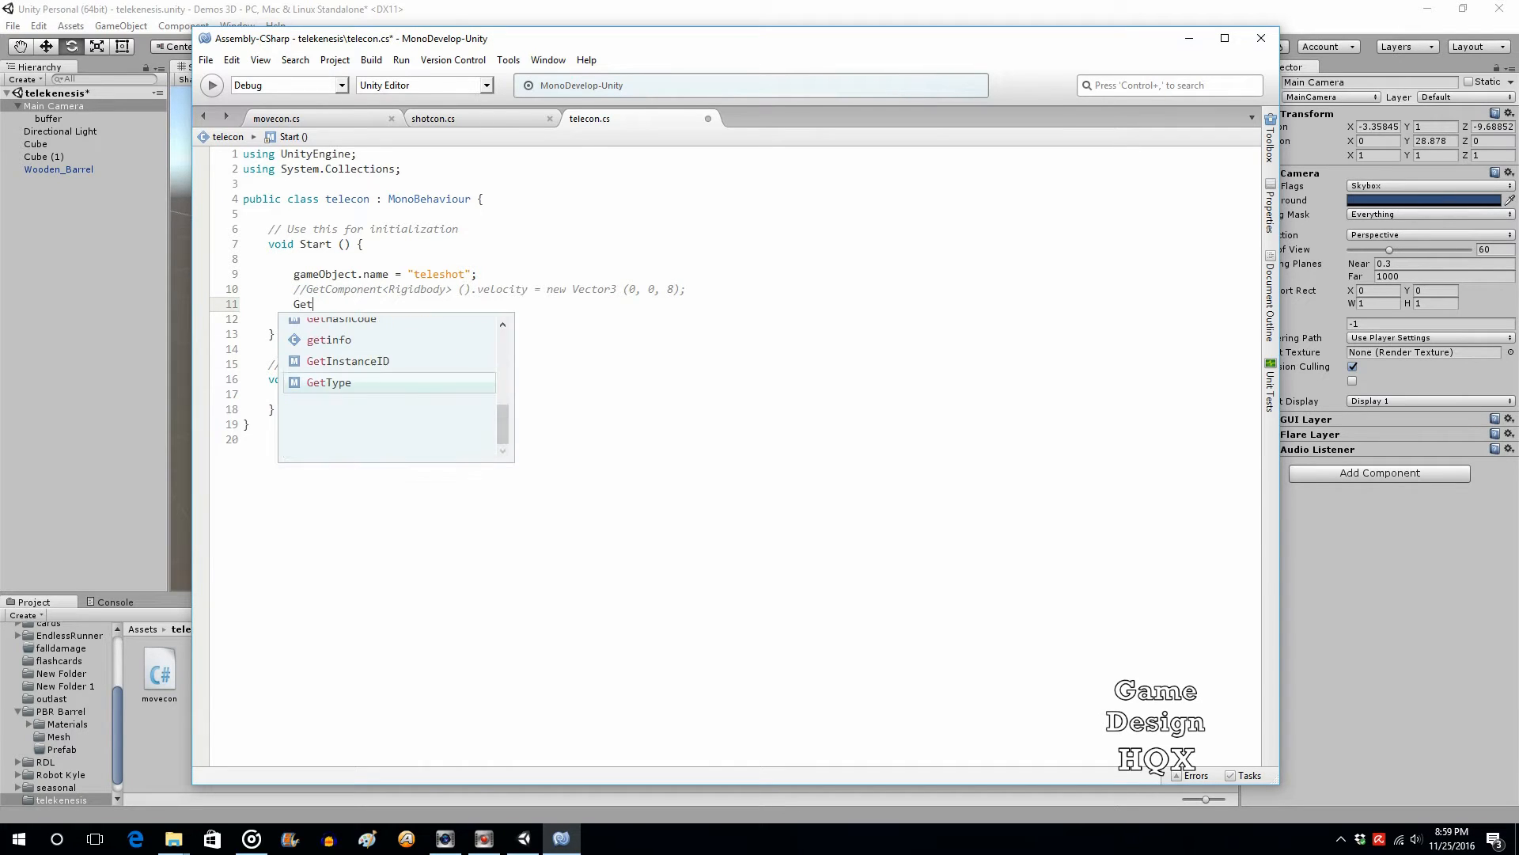
type("Component<Rigidbody>")
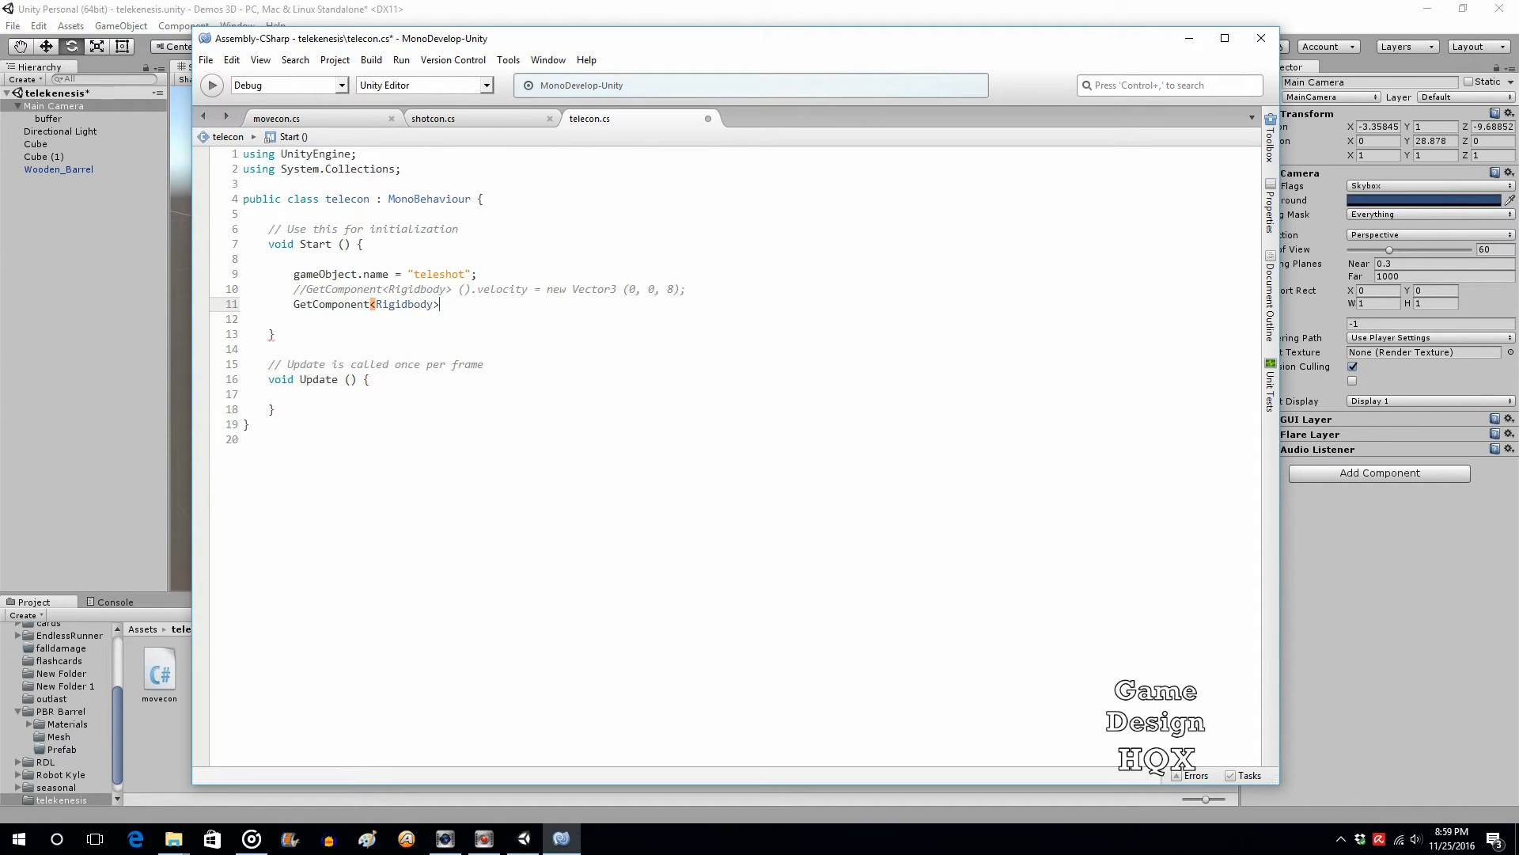
type("().")
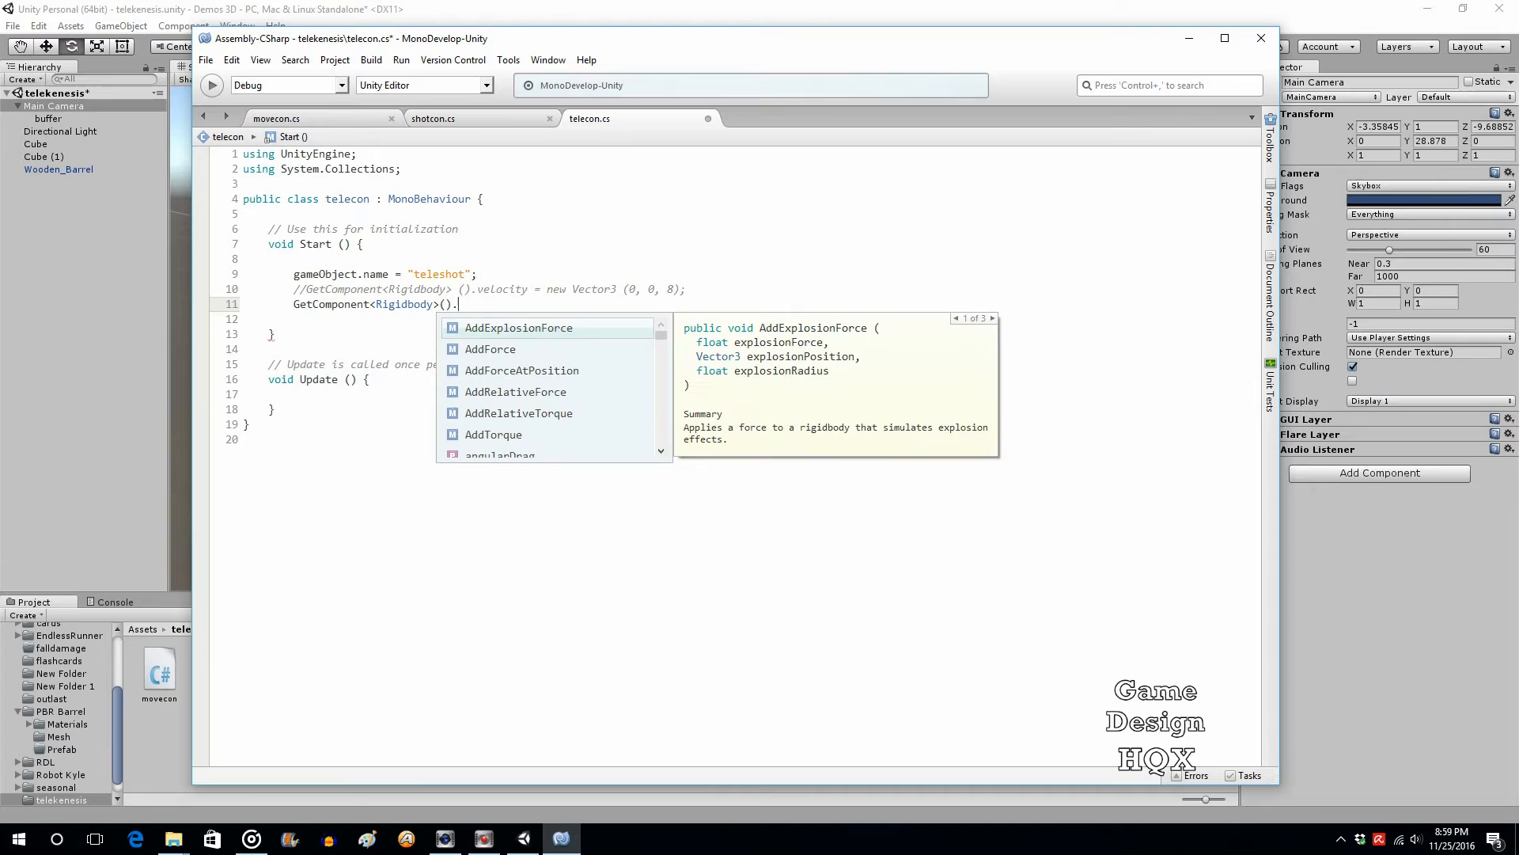
type("rel")
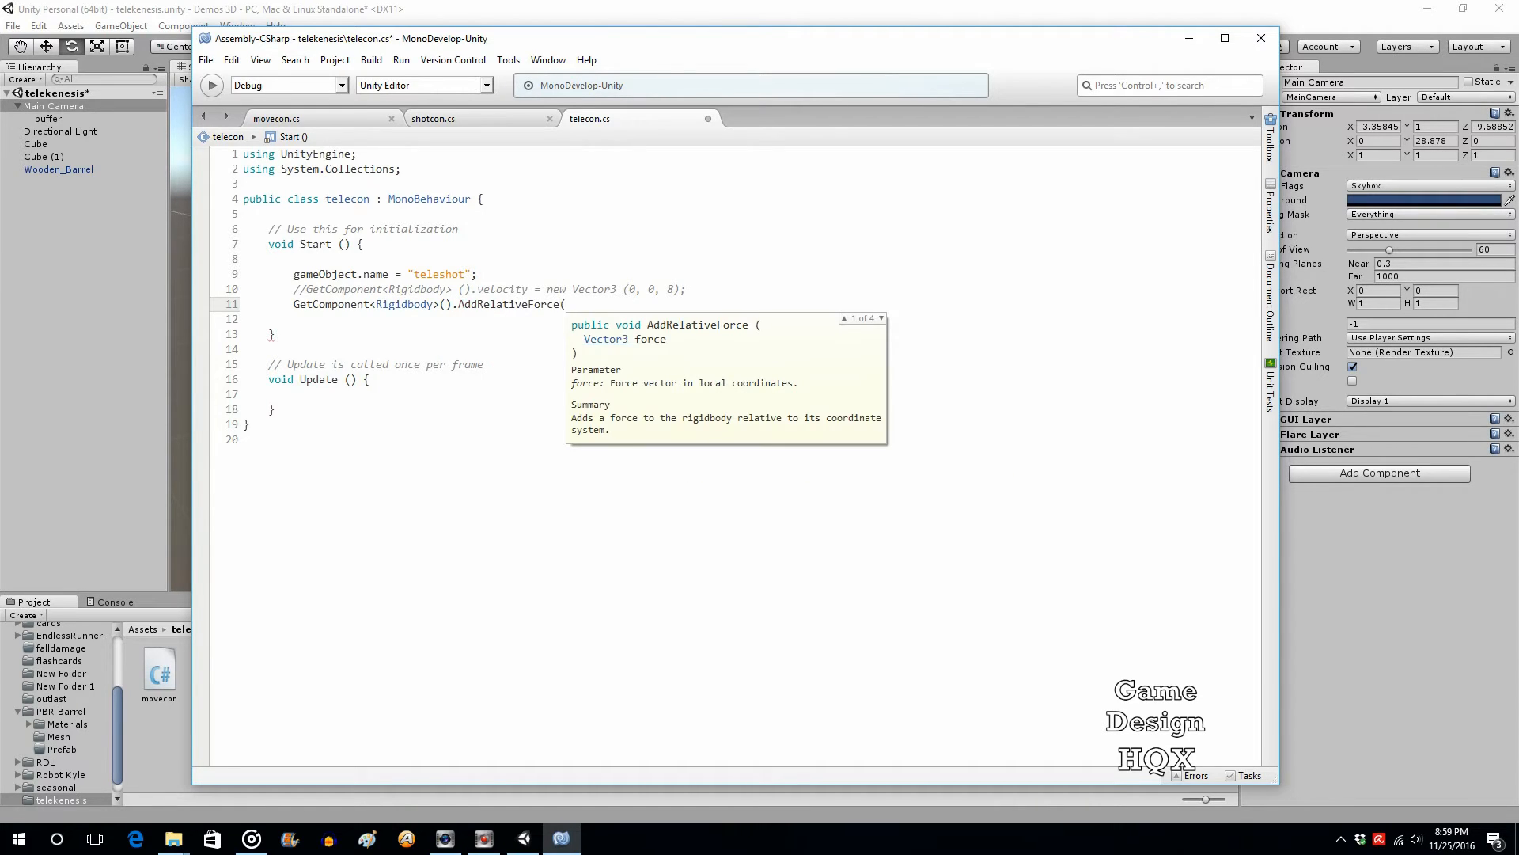
type("0,")
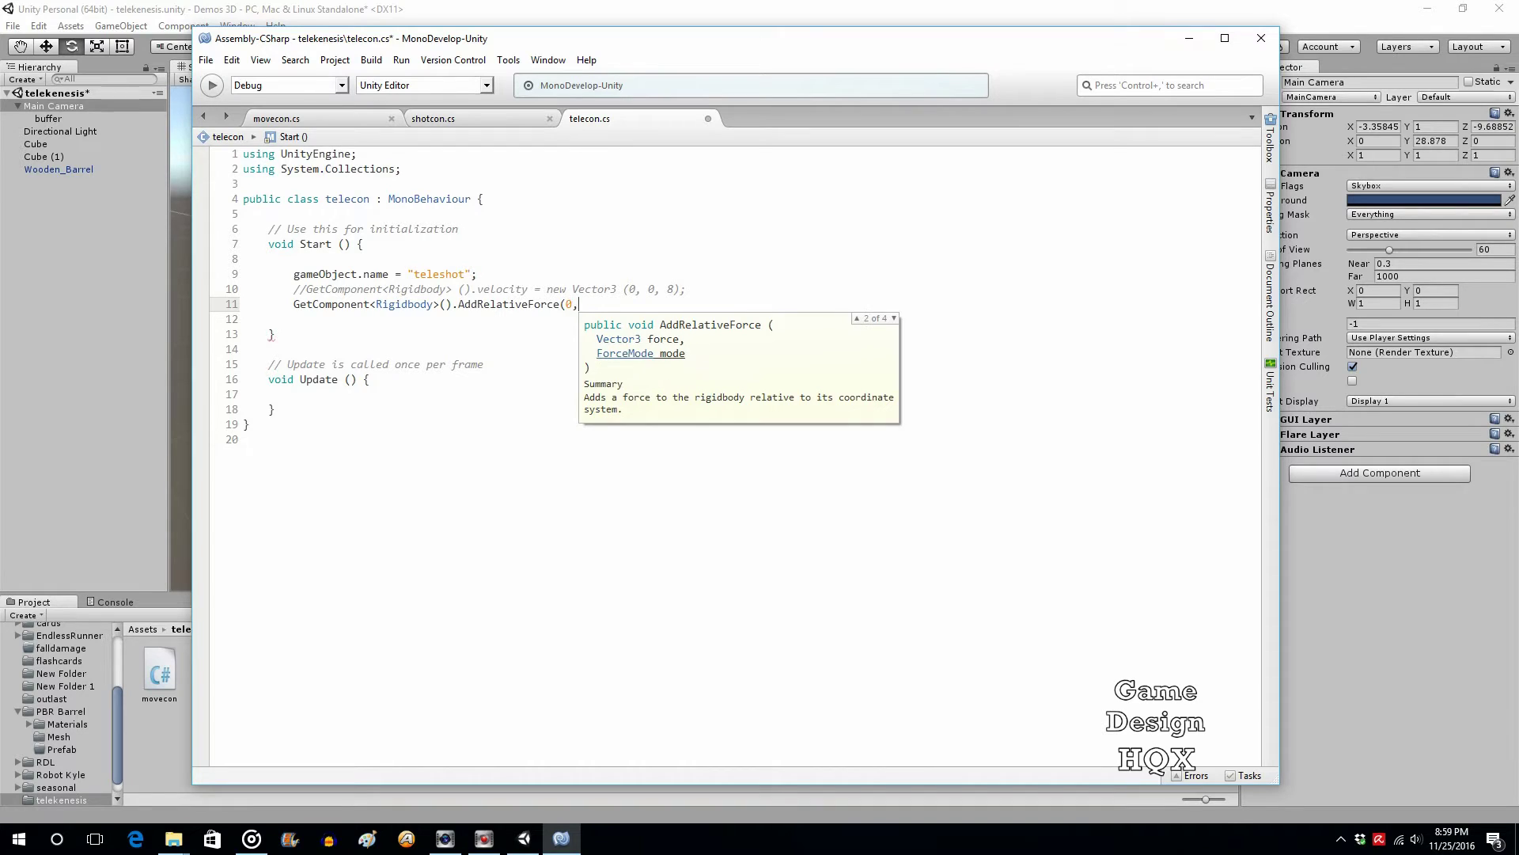
type("0,")
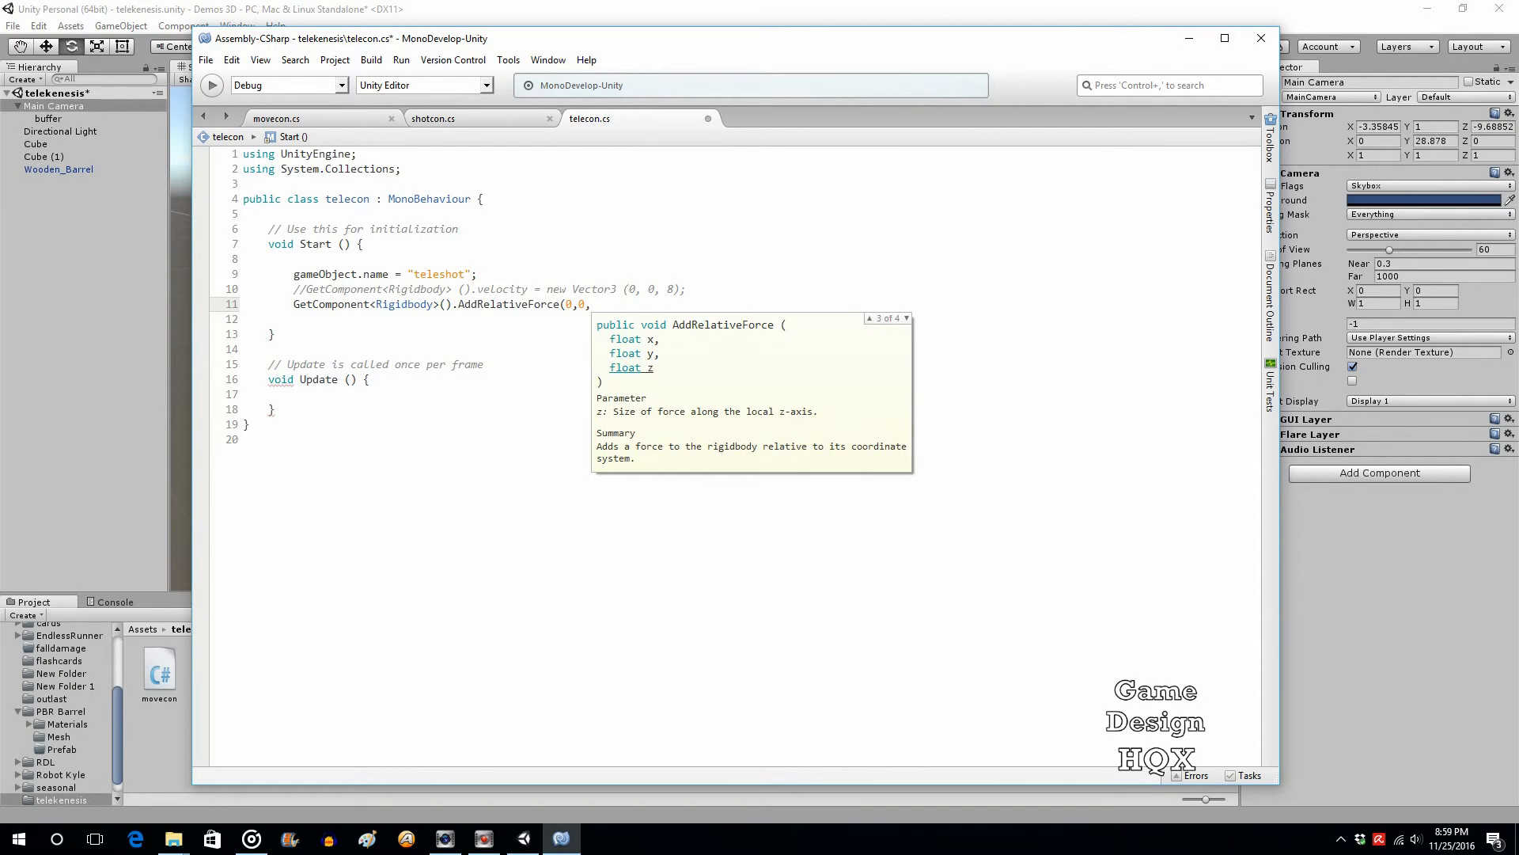
type("3")
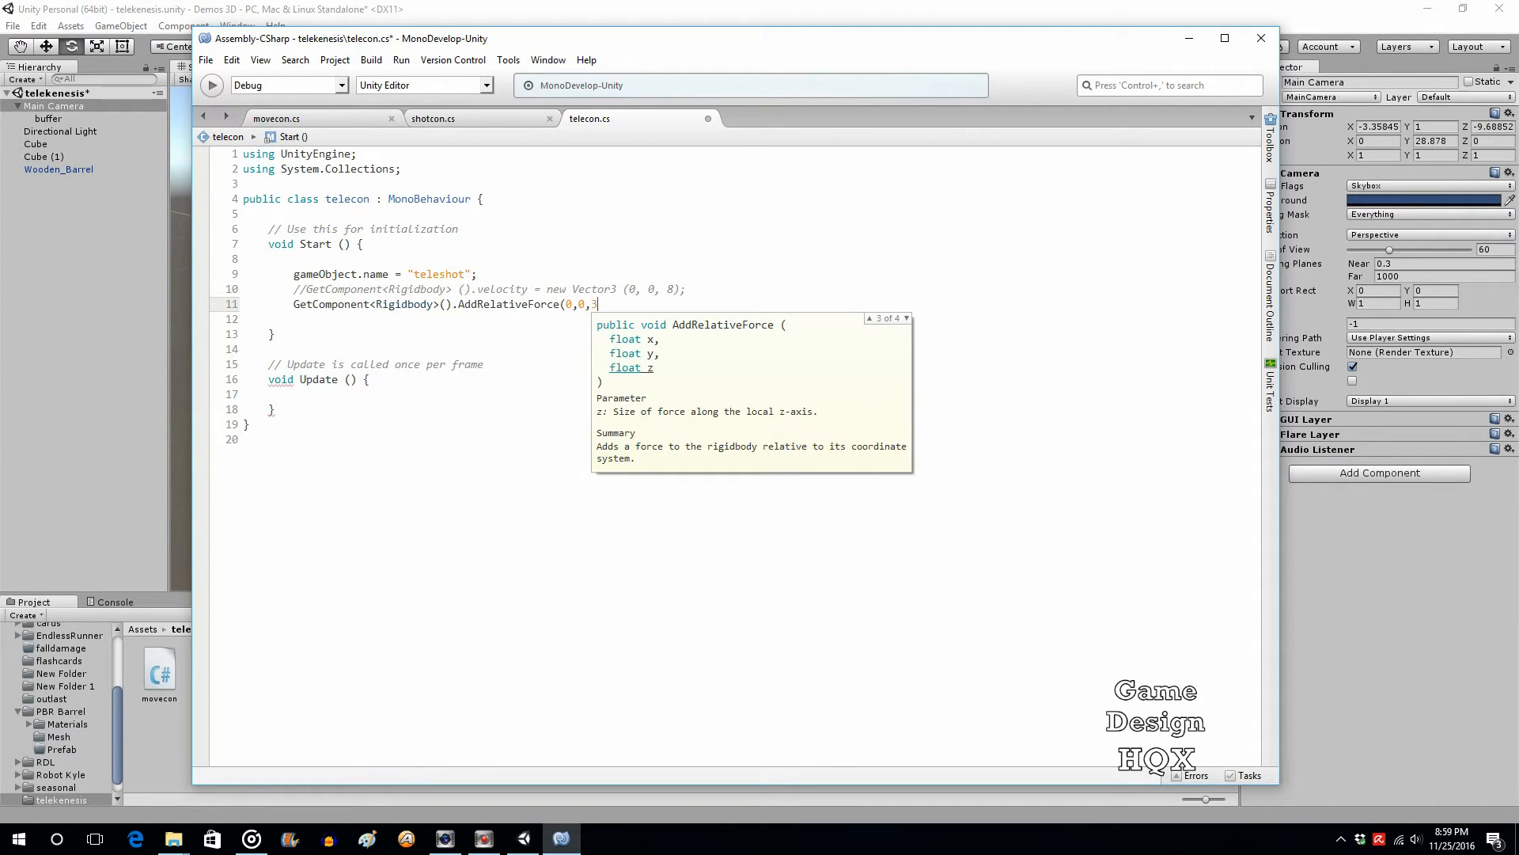
type("00)")
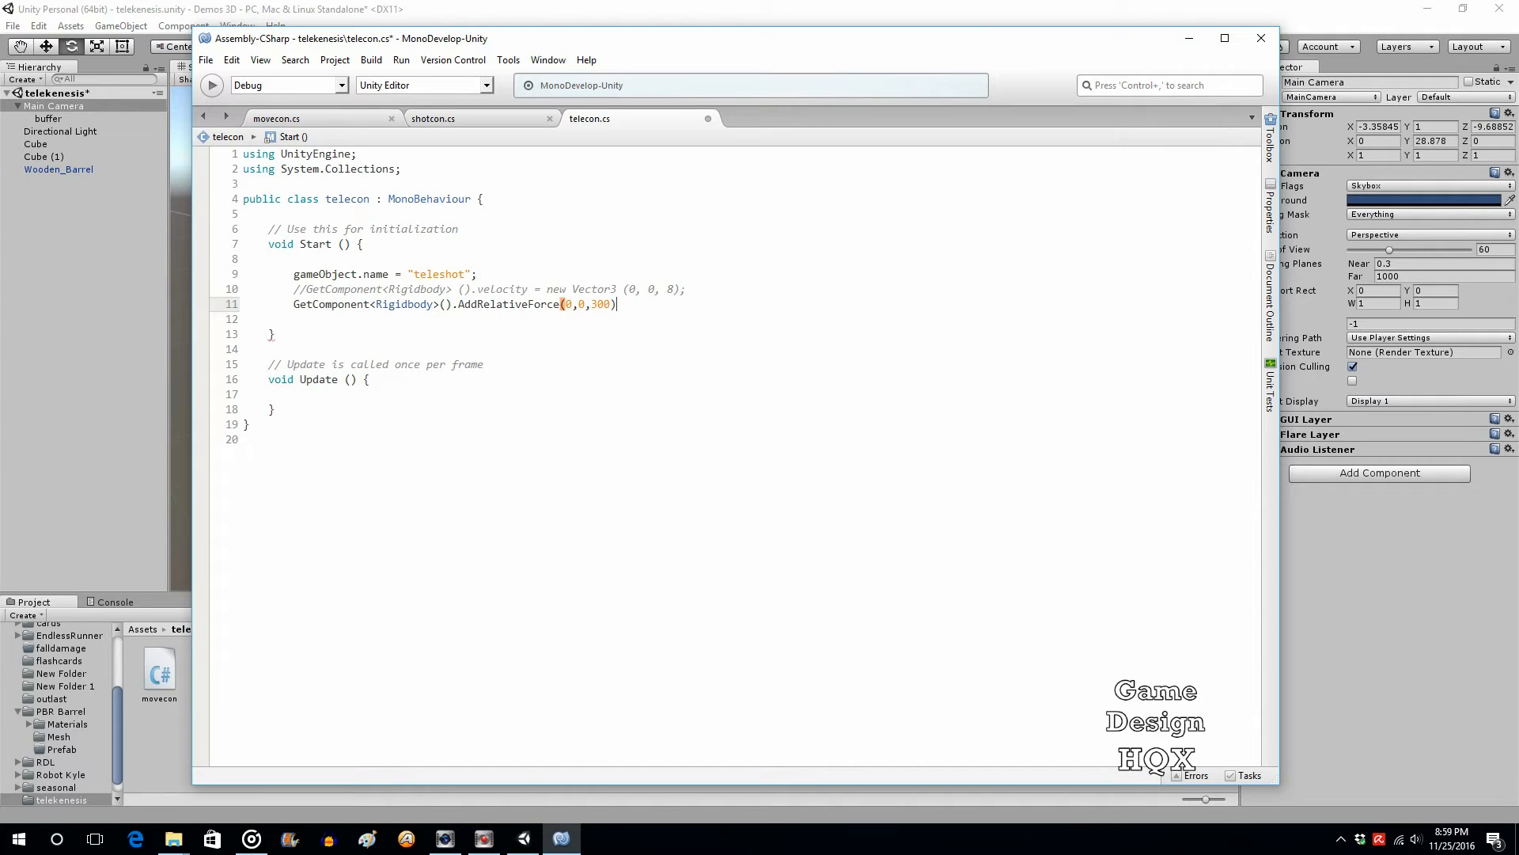
type(";")
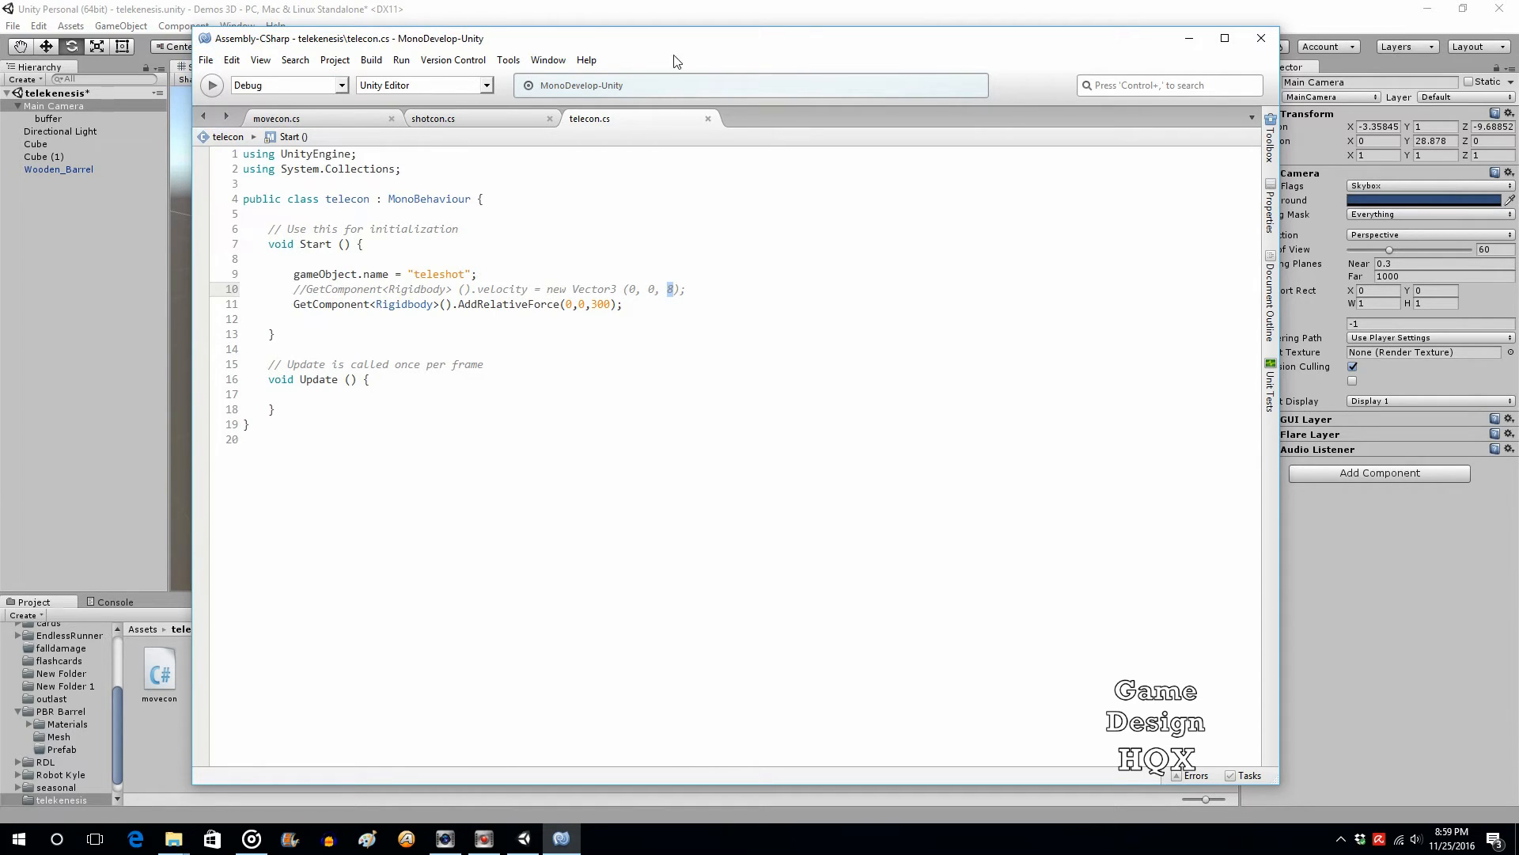
mouse_move(608, 19)
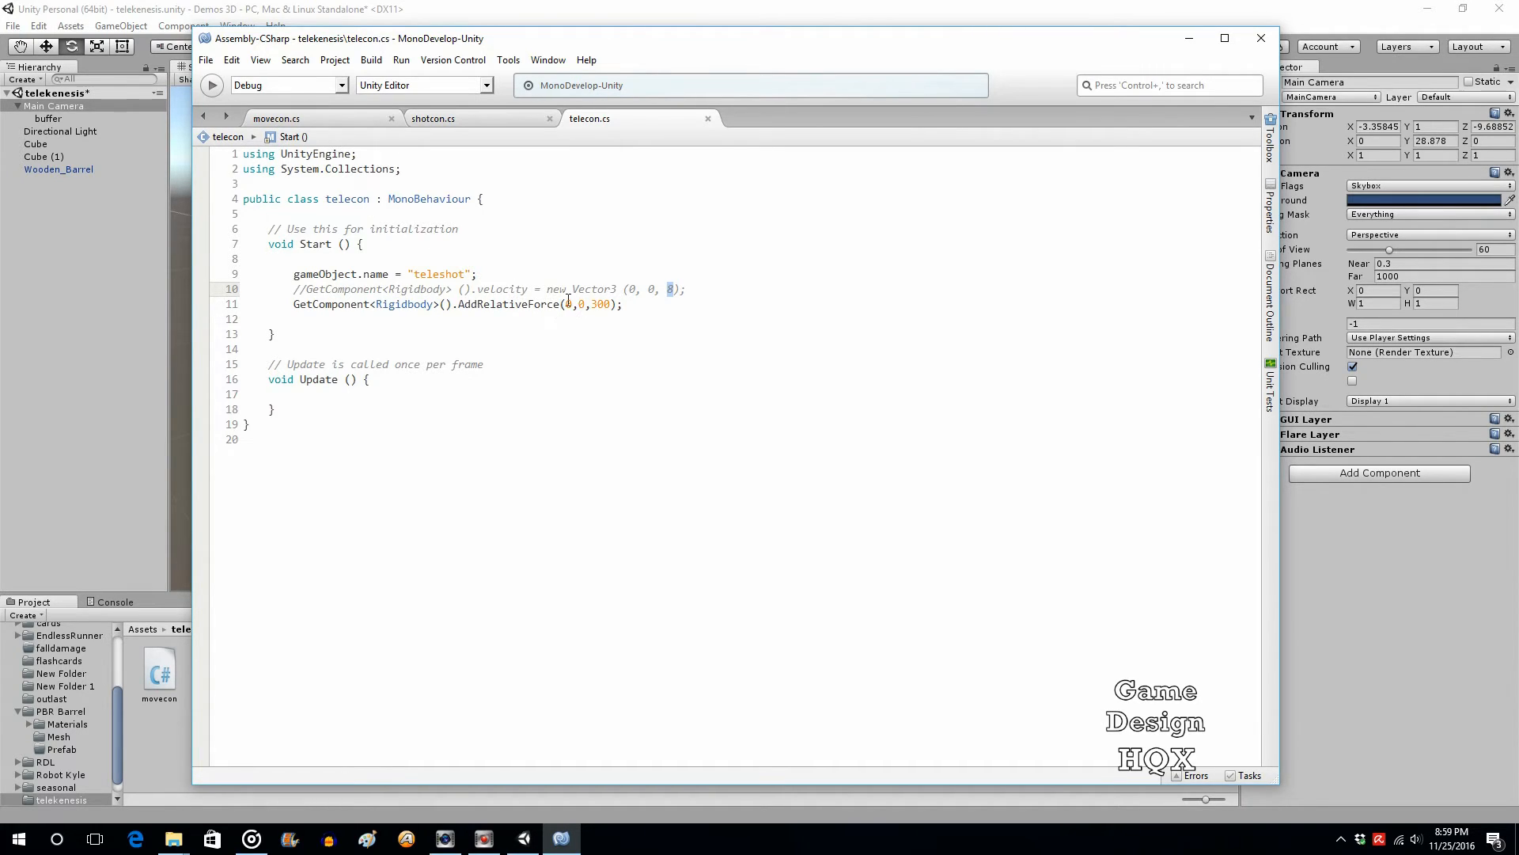
mouse_move(434, 117)
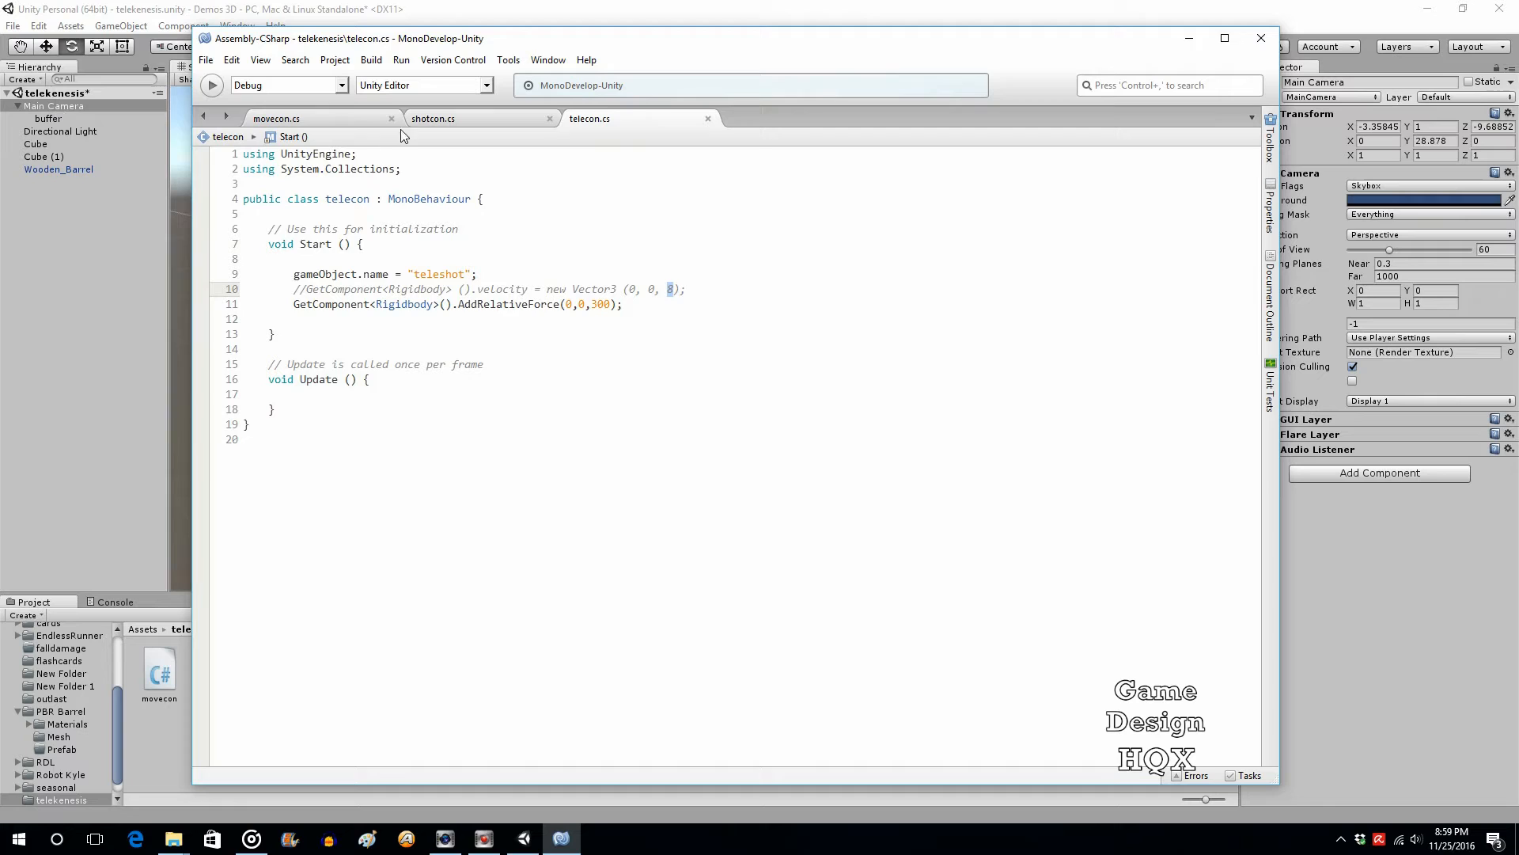
mouse_move(589, 119)
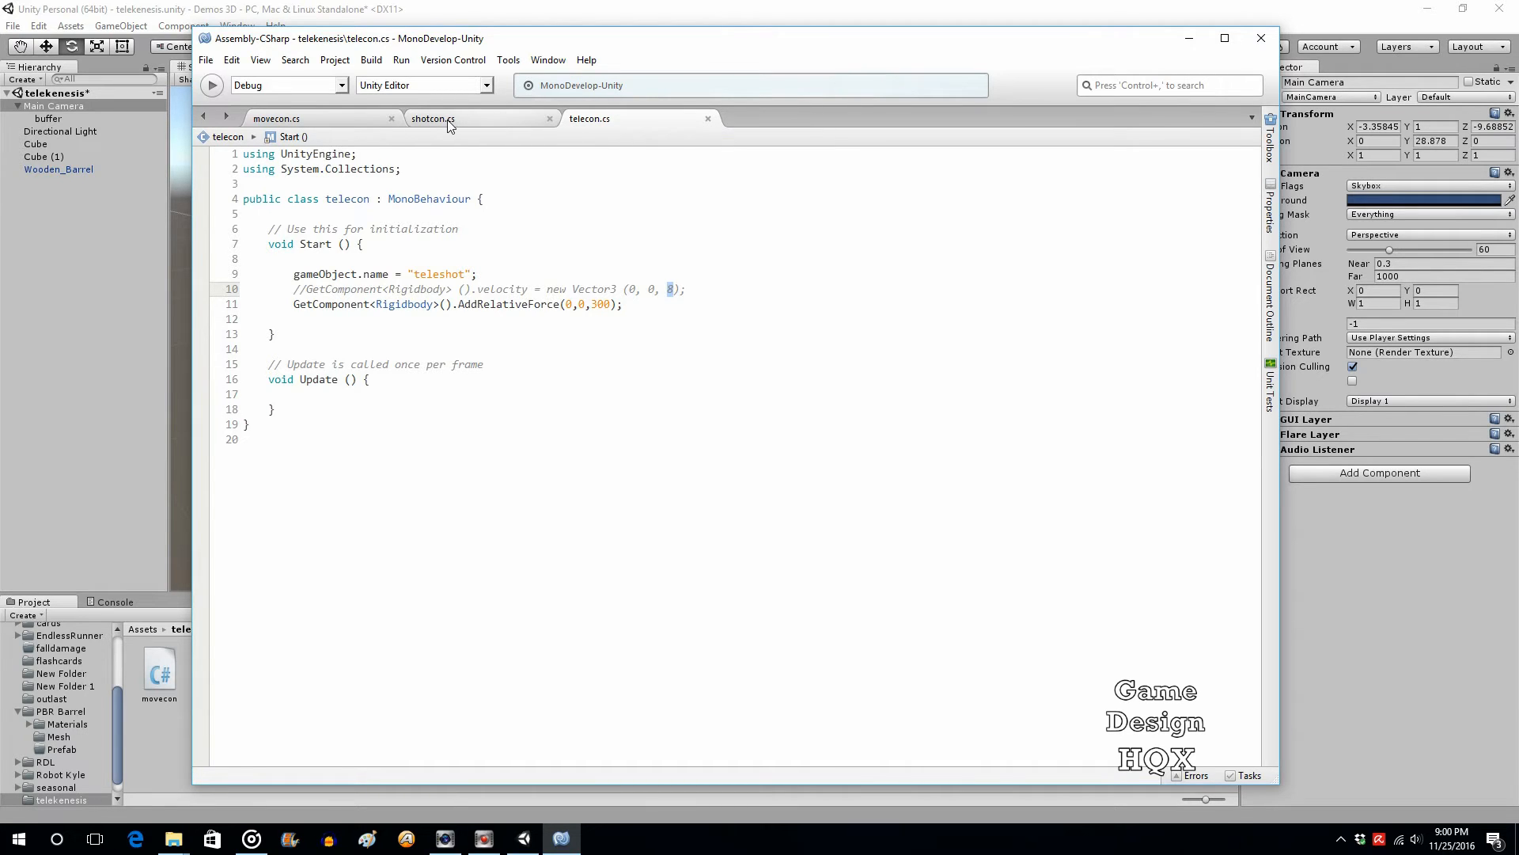
In shotcon's Instantiate call, replace teleObj.rotation with transform.rotation, then return to Unity.
left_click(433, 118)
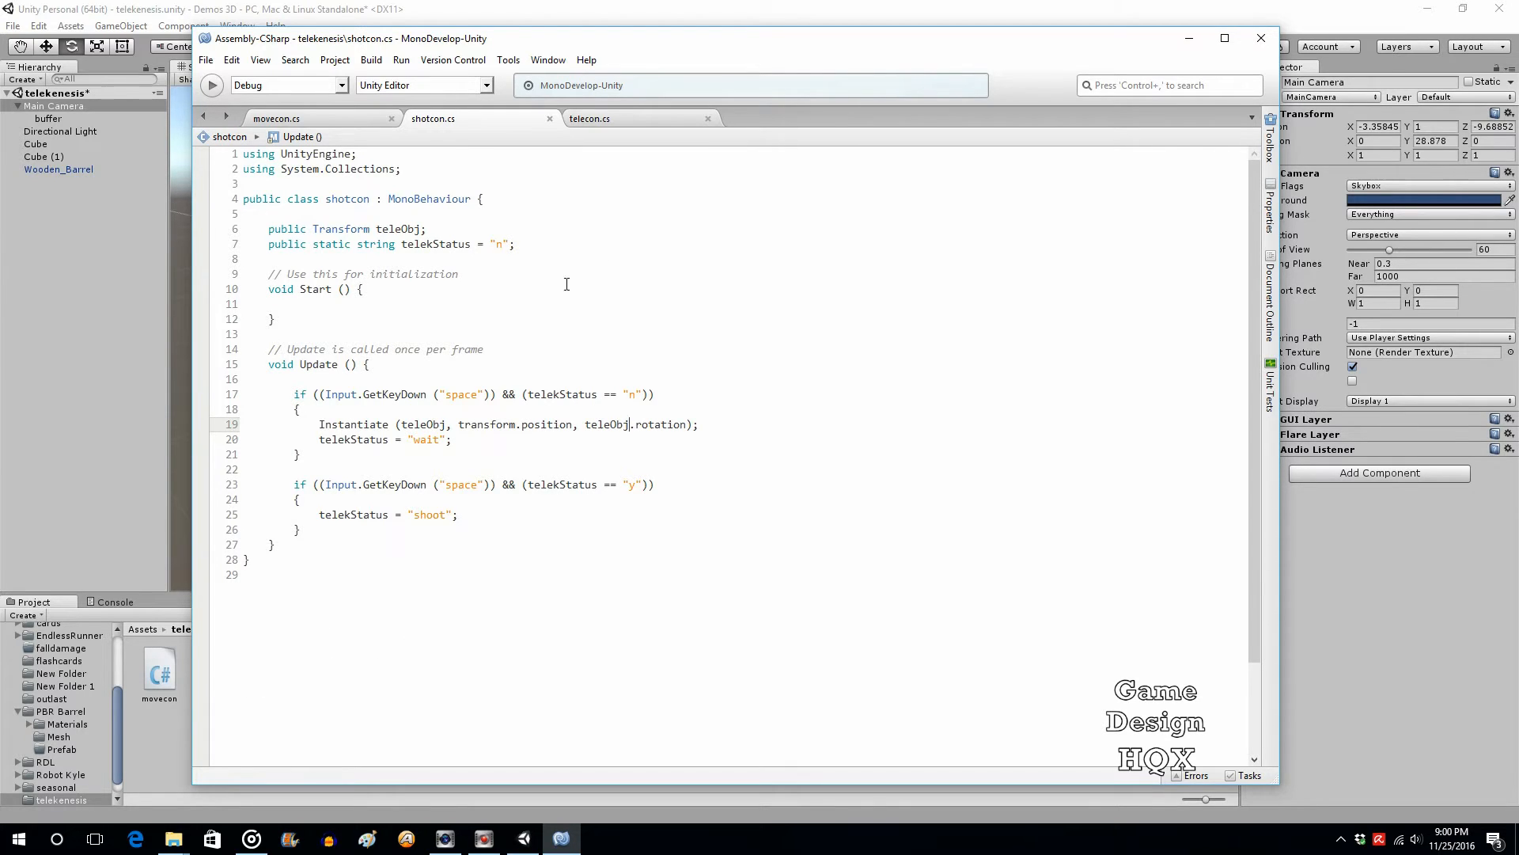
left_click(443, 439)
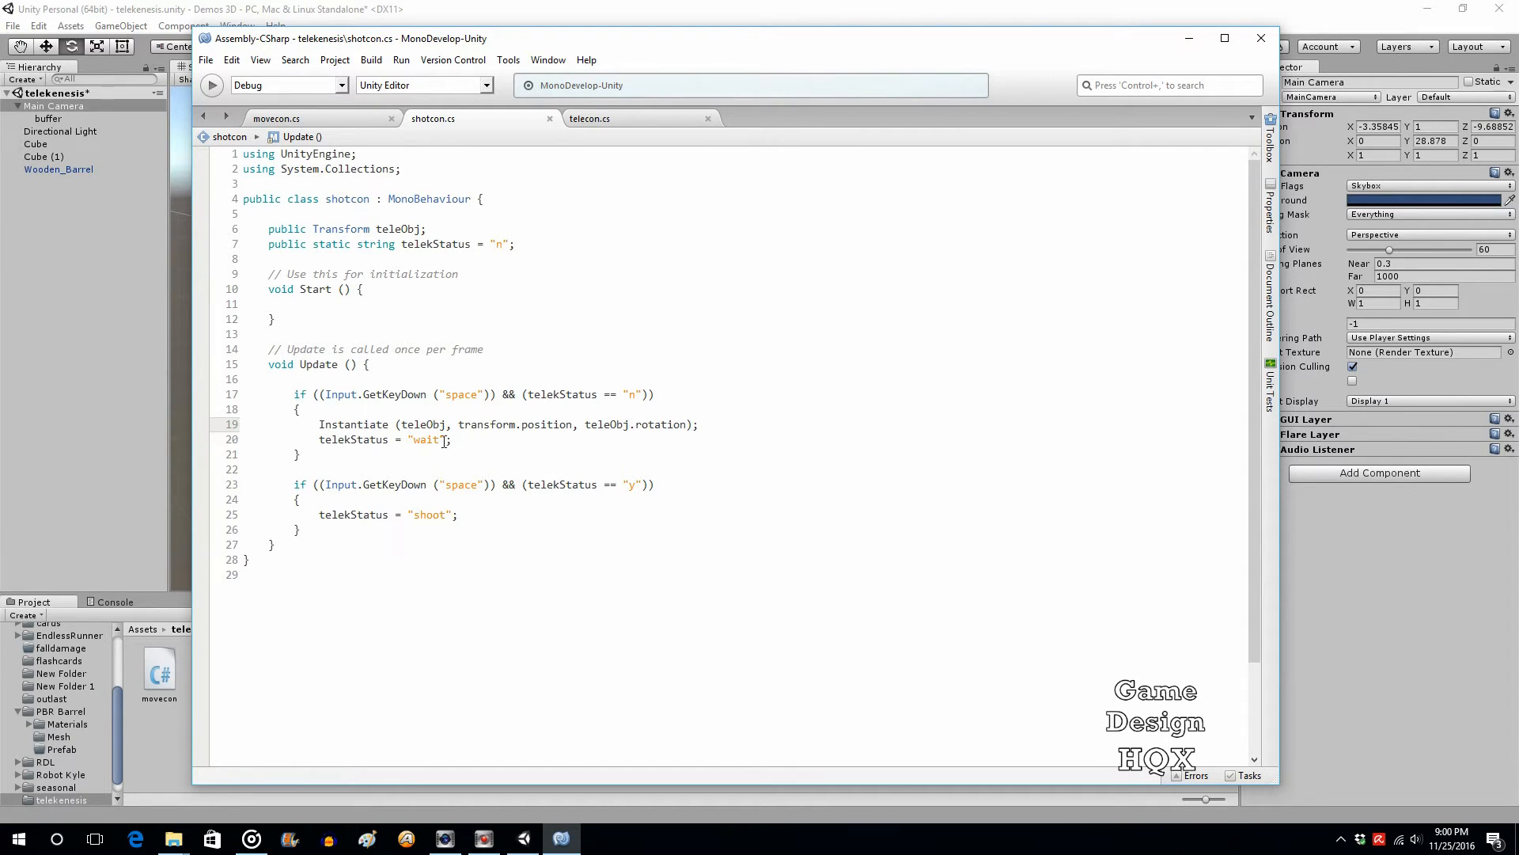
triple_click(503, 424)
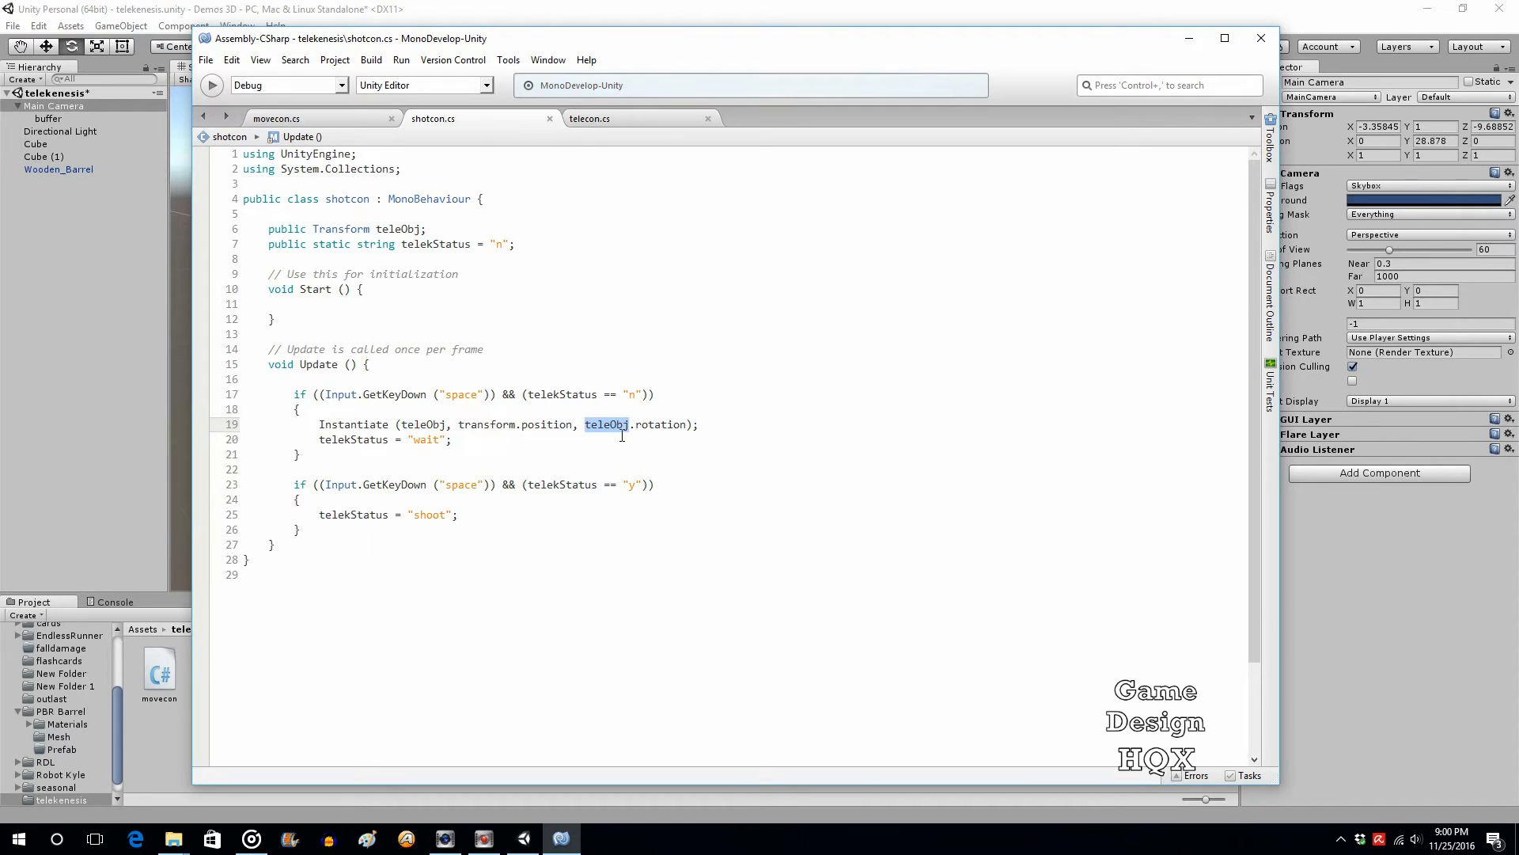
type("transform")
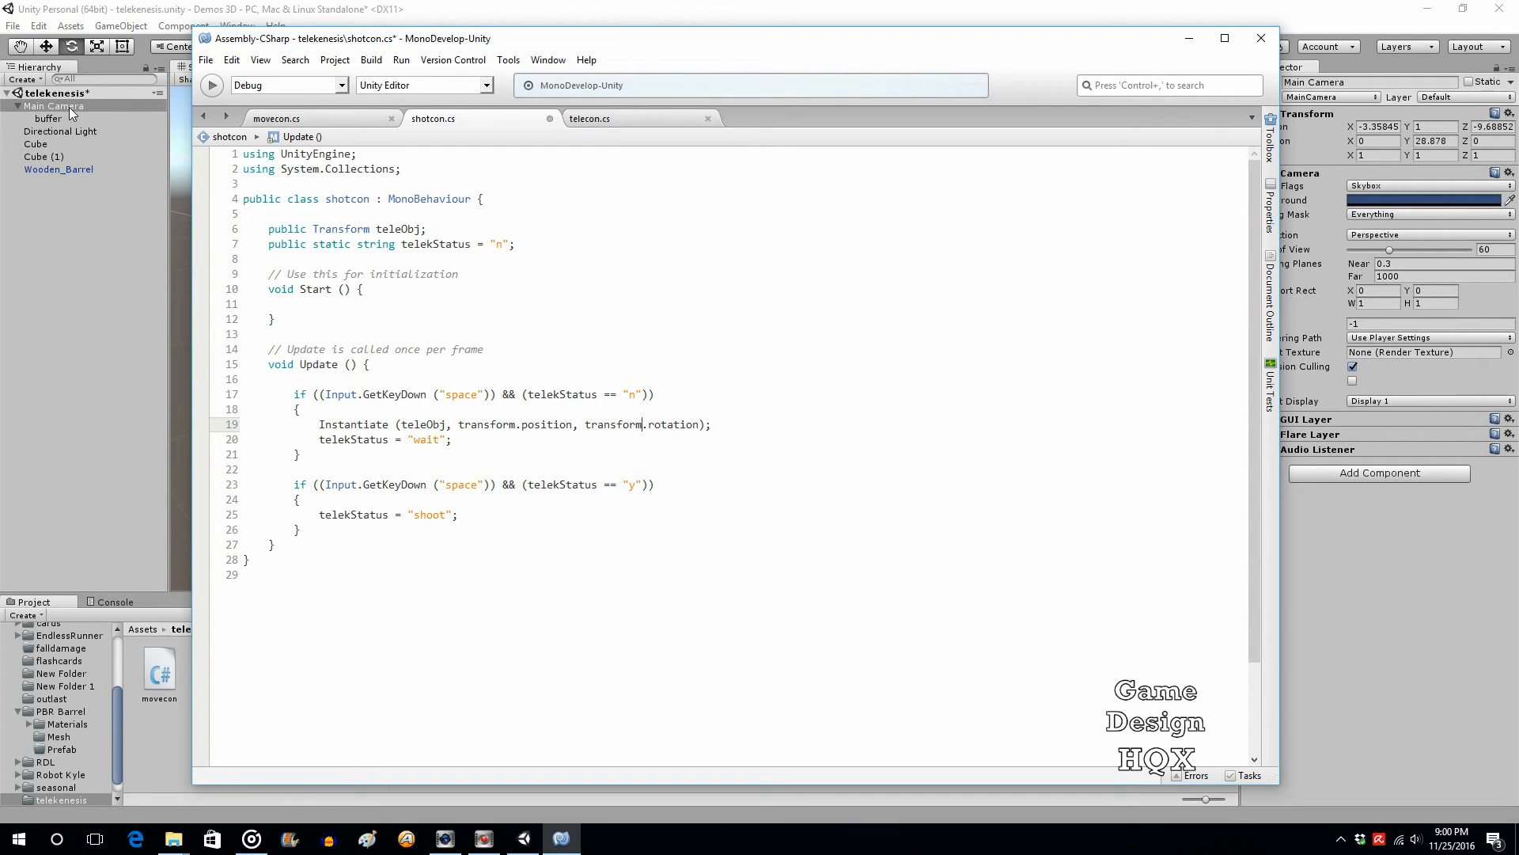
mouse_move(177, 167)
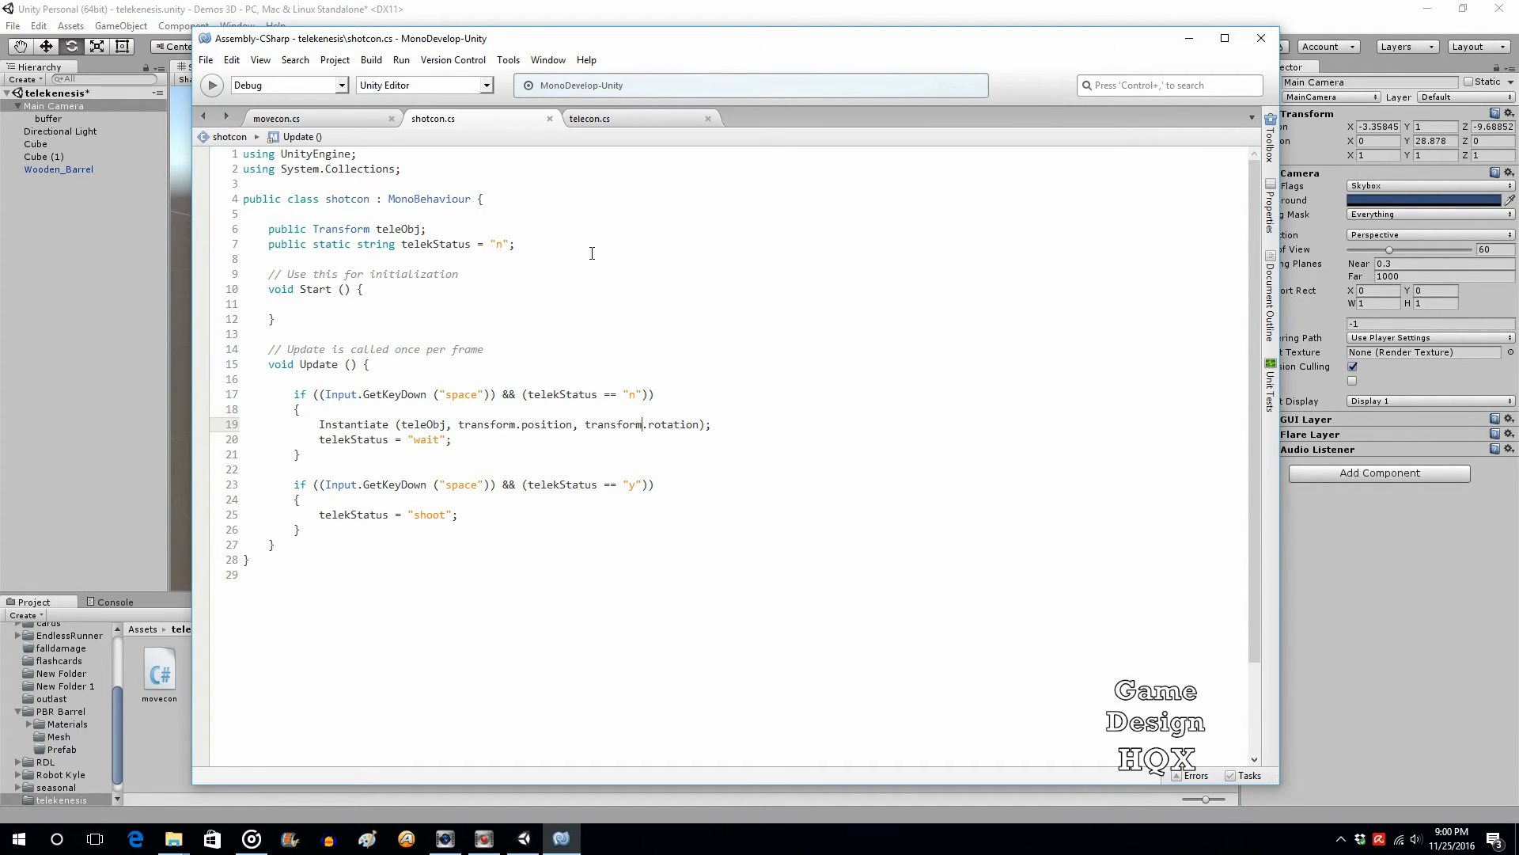
mouse_move(589, 117)
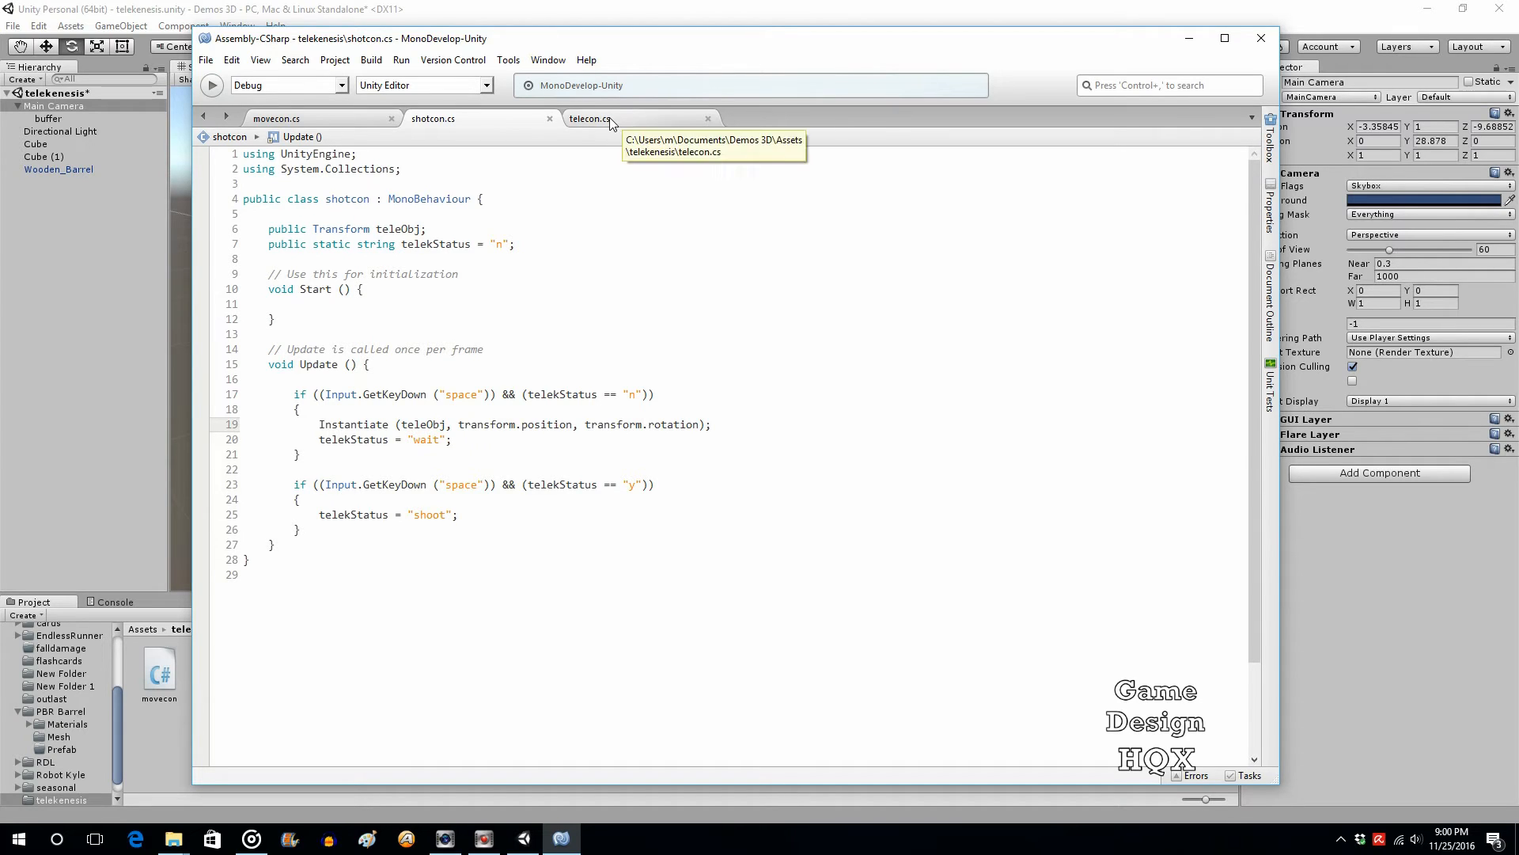
mouse_move(641, 424)
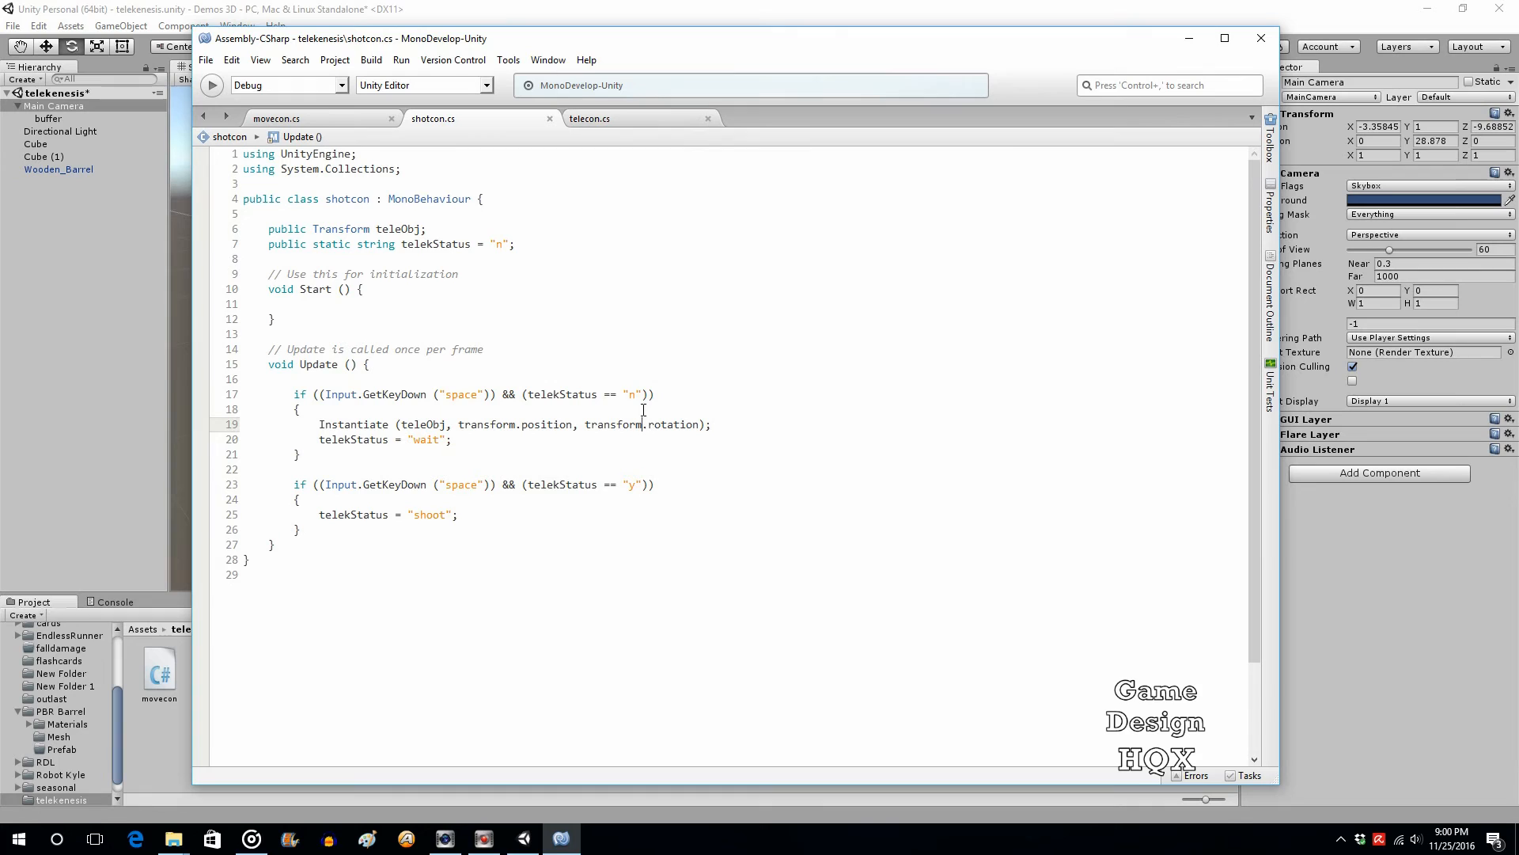
mouse_move(622, 129)
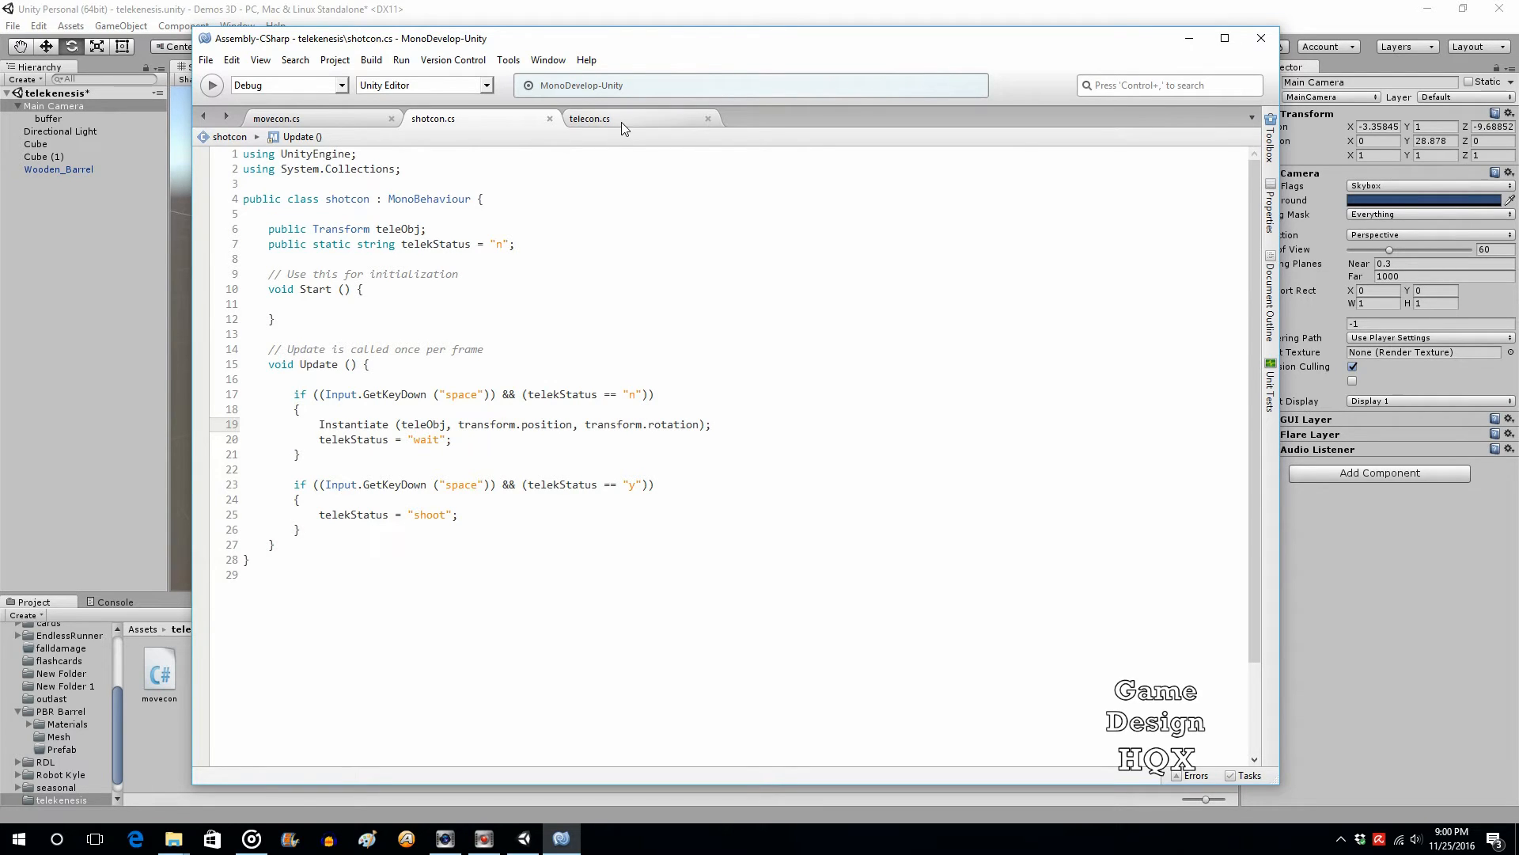
left_click(589, 118)
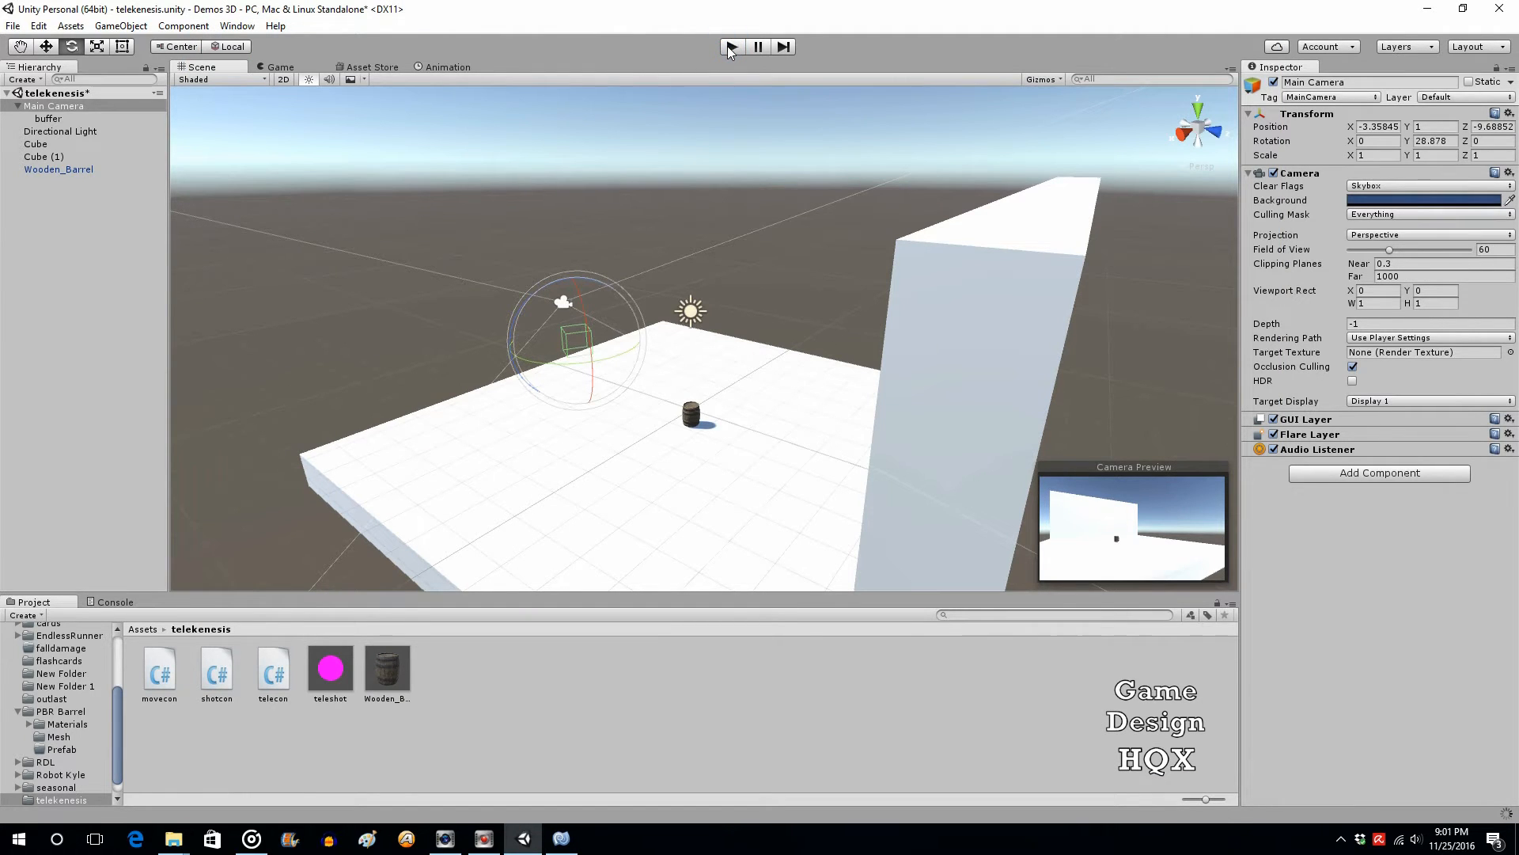
Play-test the throw, move the camera to X -4.7 Z -8.95, and test again.
left_click(731, 46)
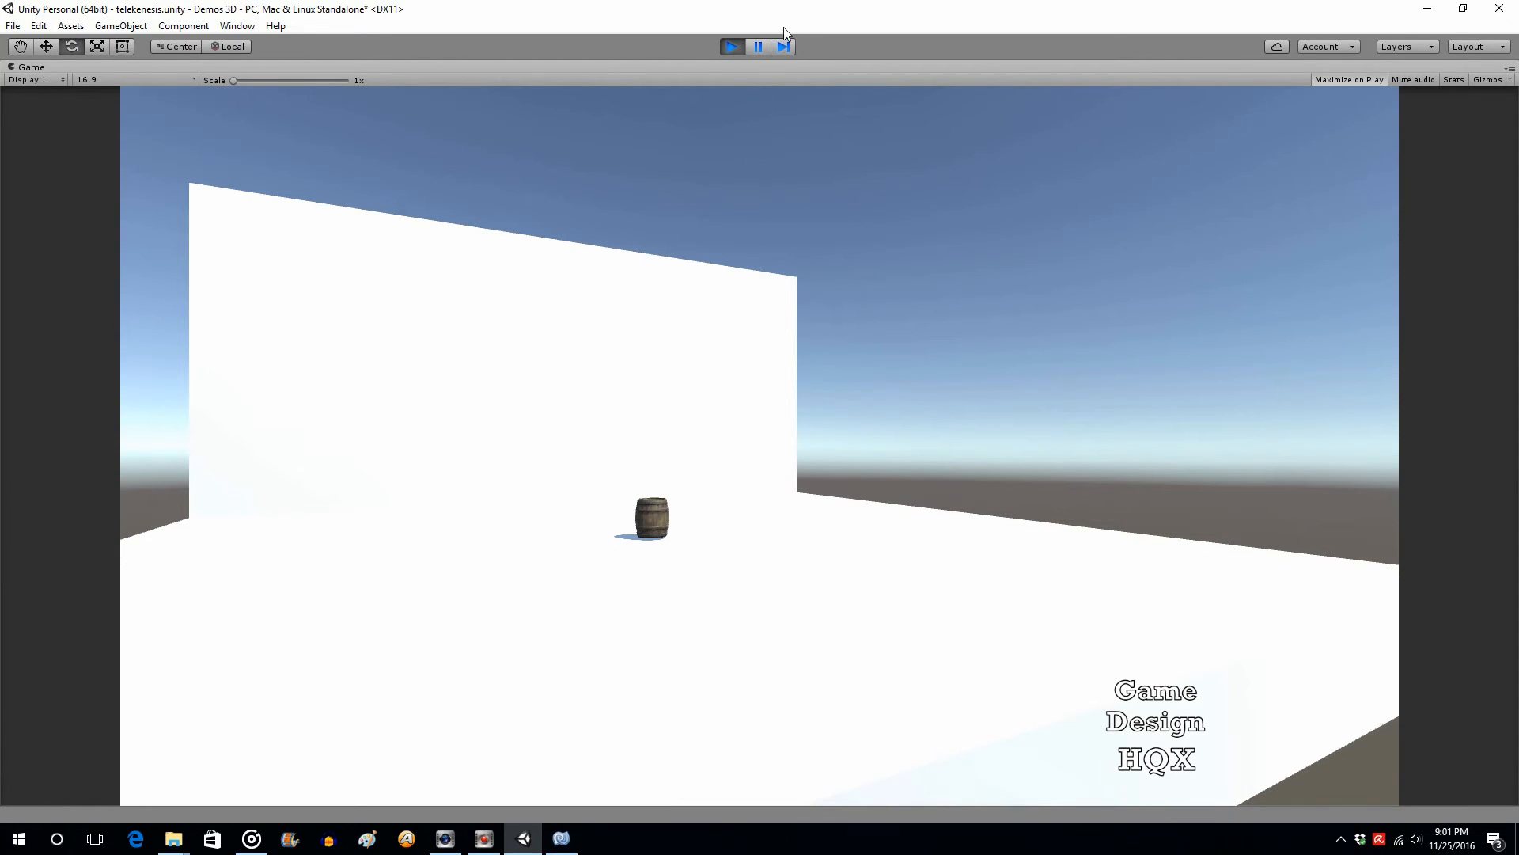
left_click(732, 46)
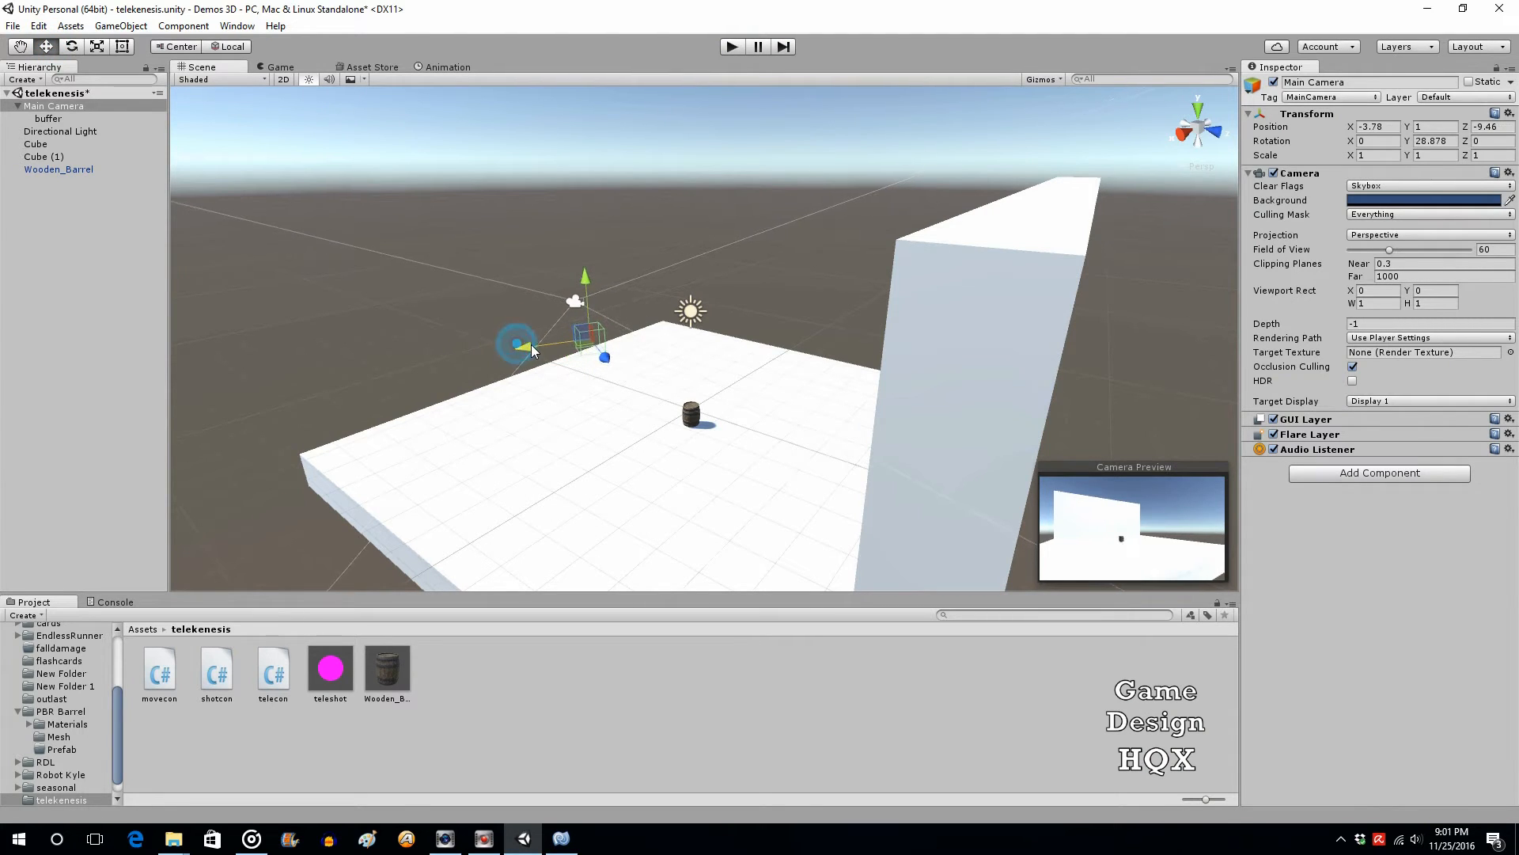
left_click(731, 46)
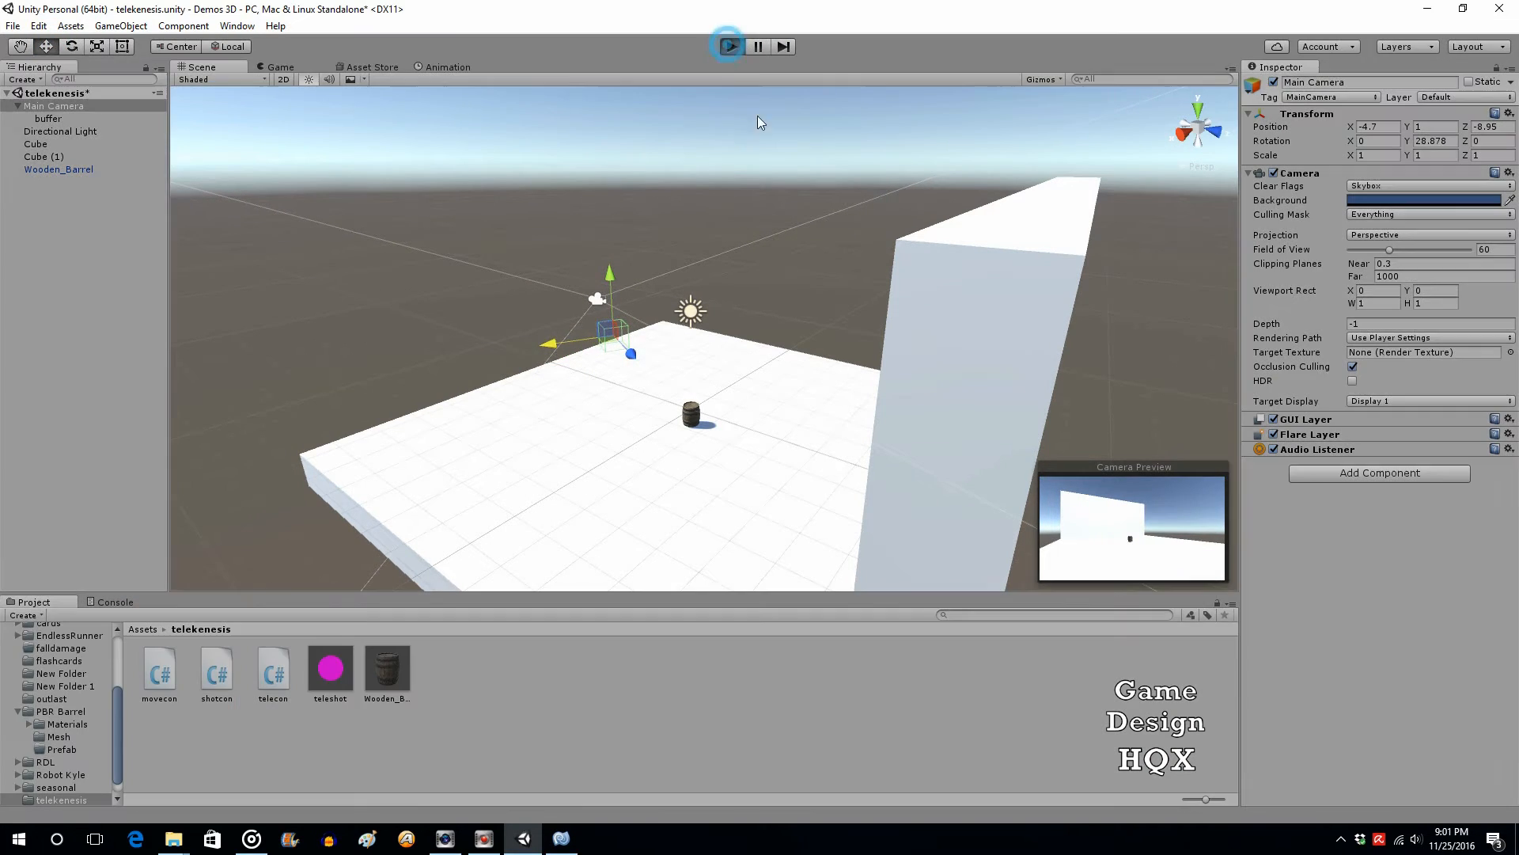
left_click(728, 46)
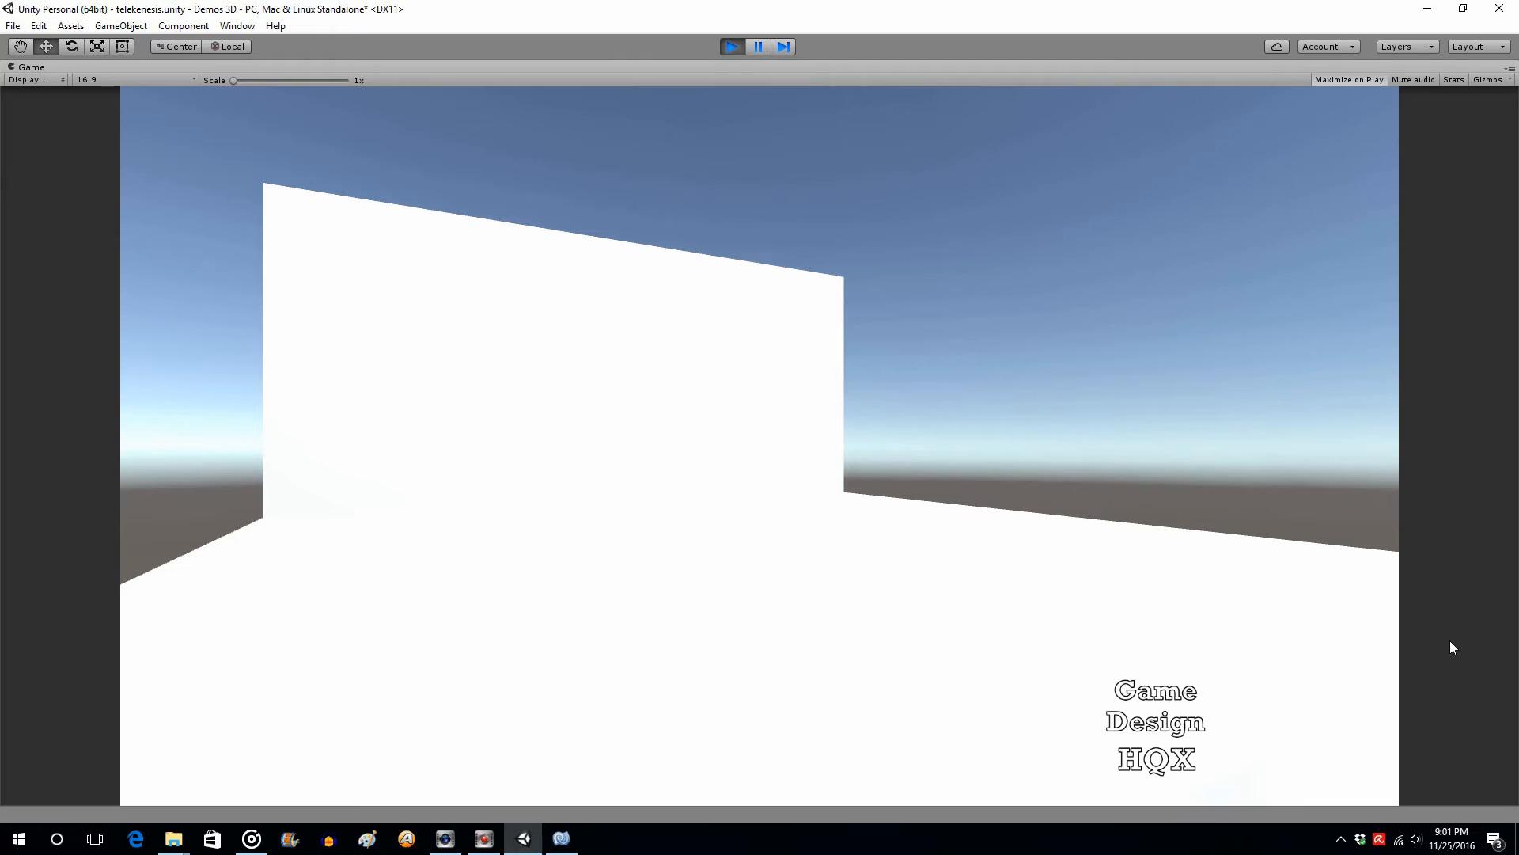
mouse_move(1344, 683)
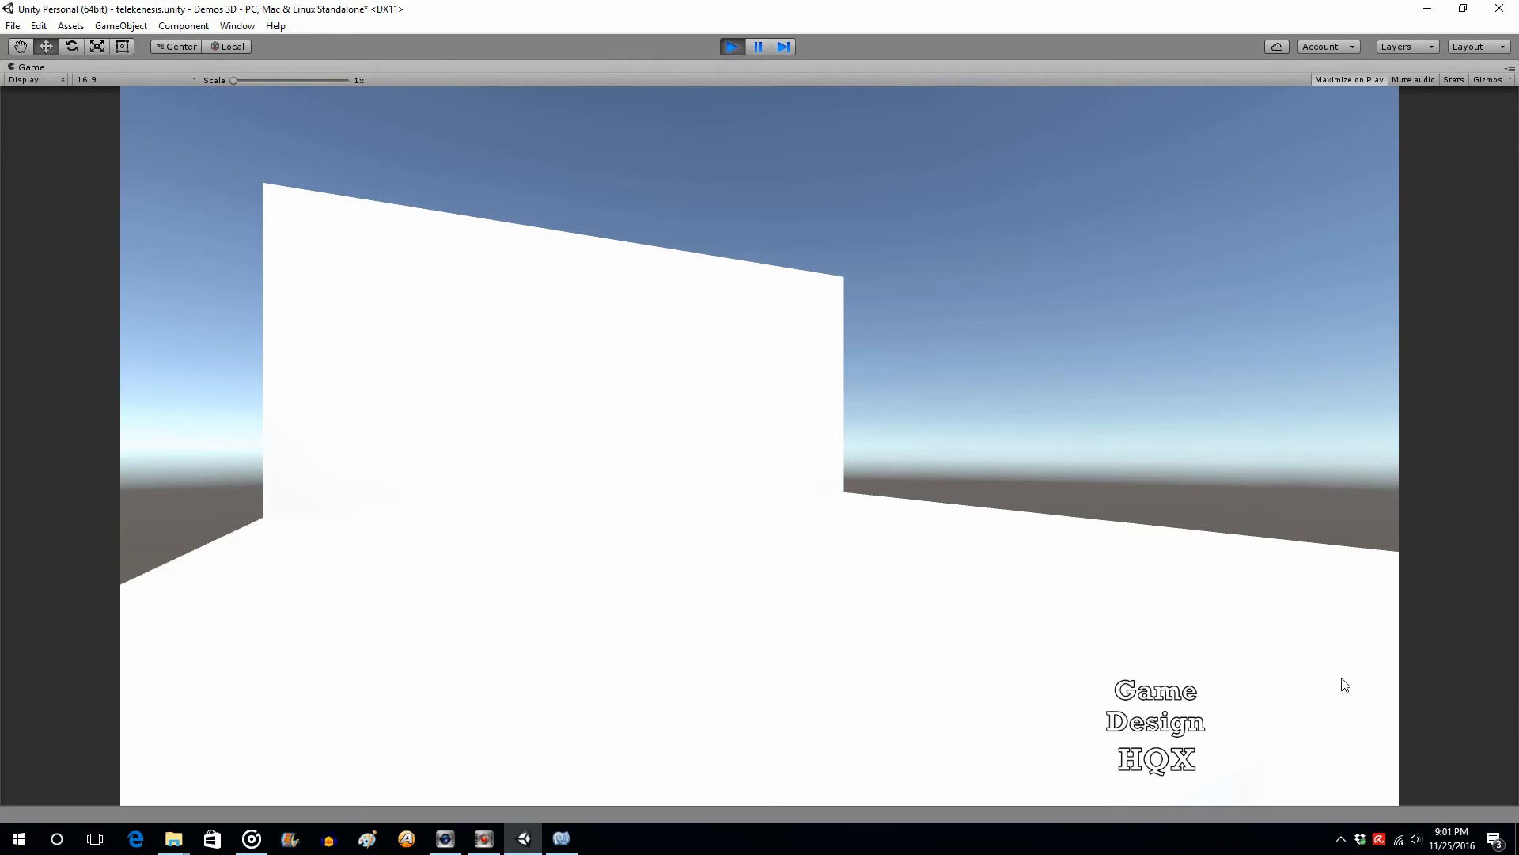
left_click(731, 46)
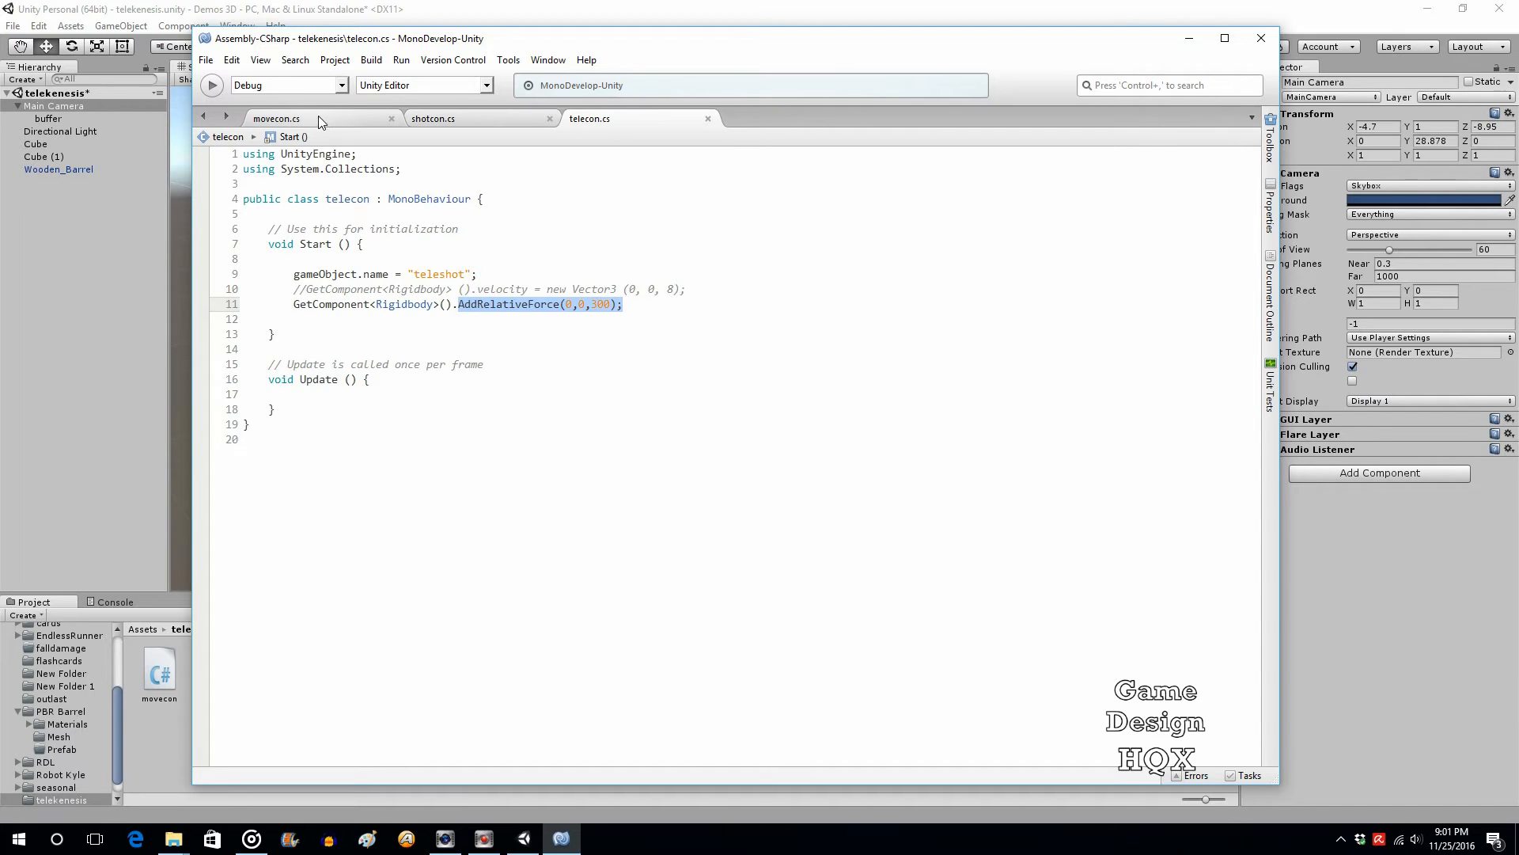
Add GetComponent<Rigidbody>().AddRelativeForce(0,0,300); to movecon's teleshot branch in OnTriggerEnter.
left_click(602, 304)
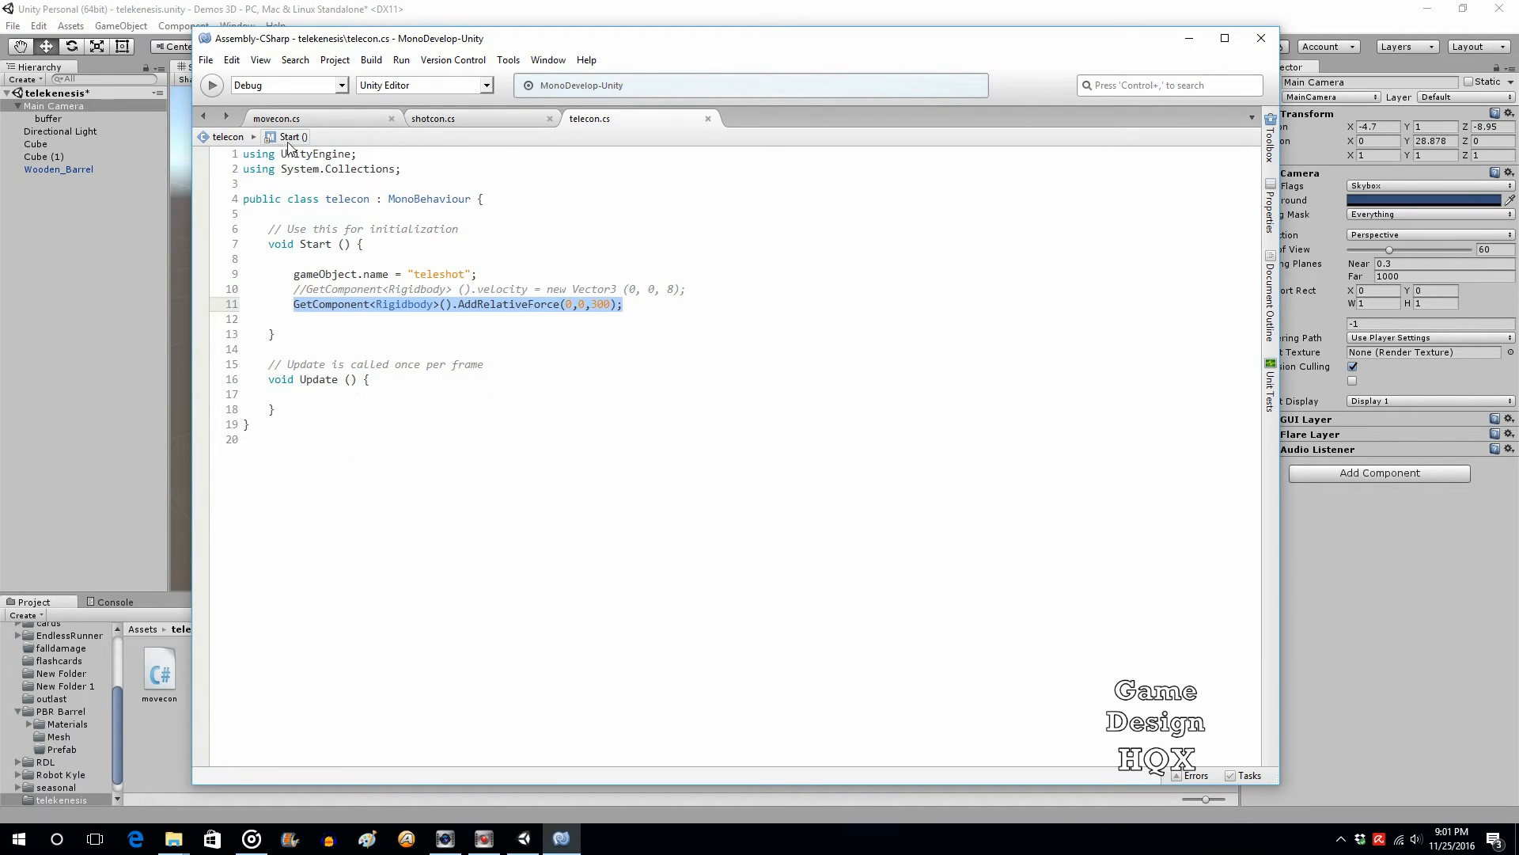
left_click(275, 118)
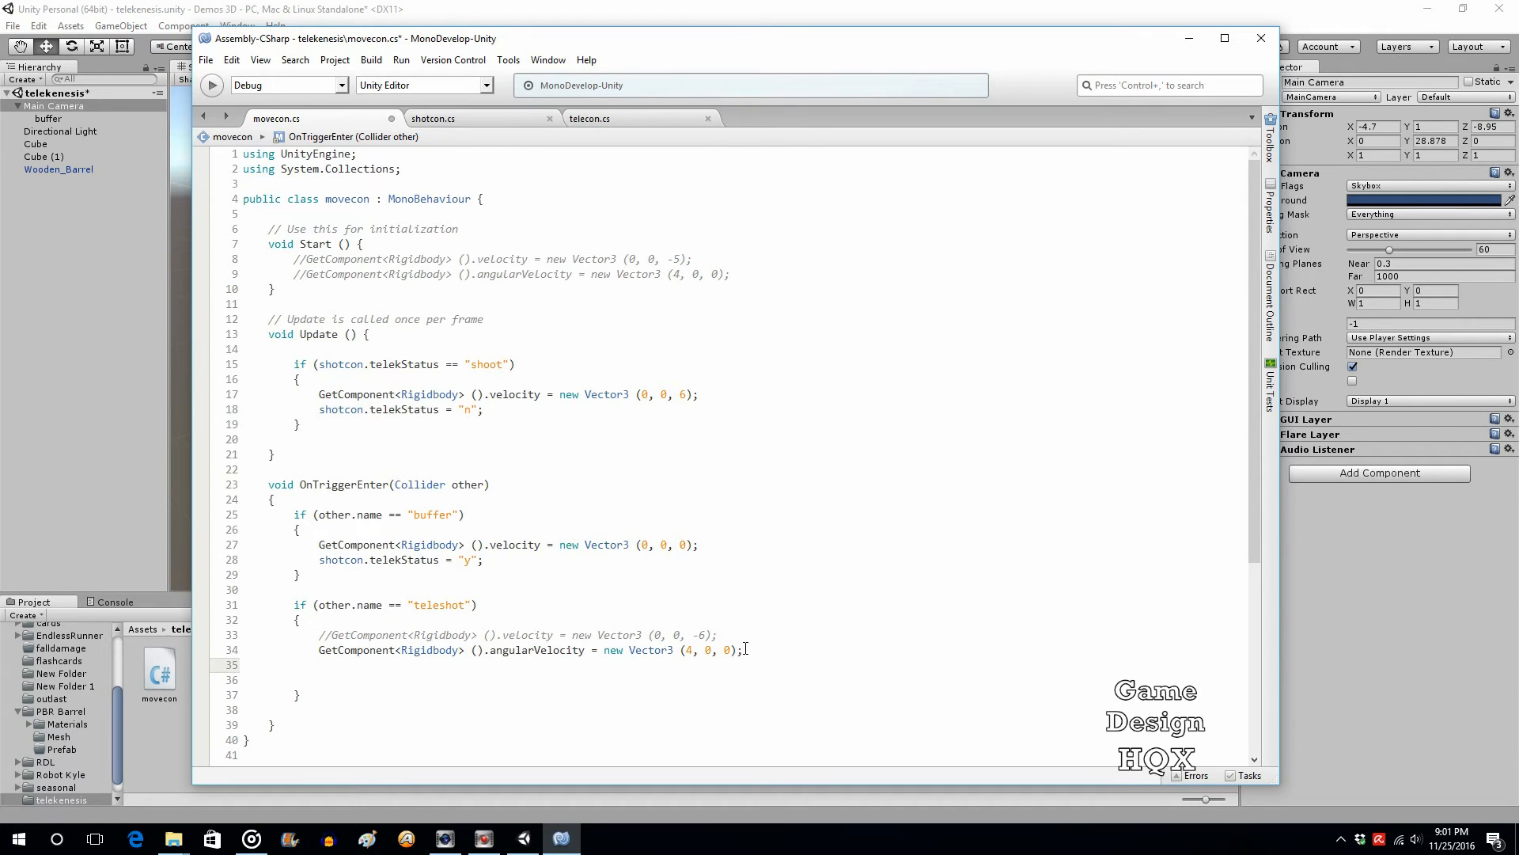
type("GetComponent<Rigidbody>().AddRelativeForce(0,0,300);")
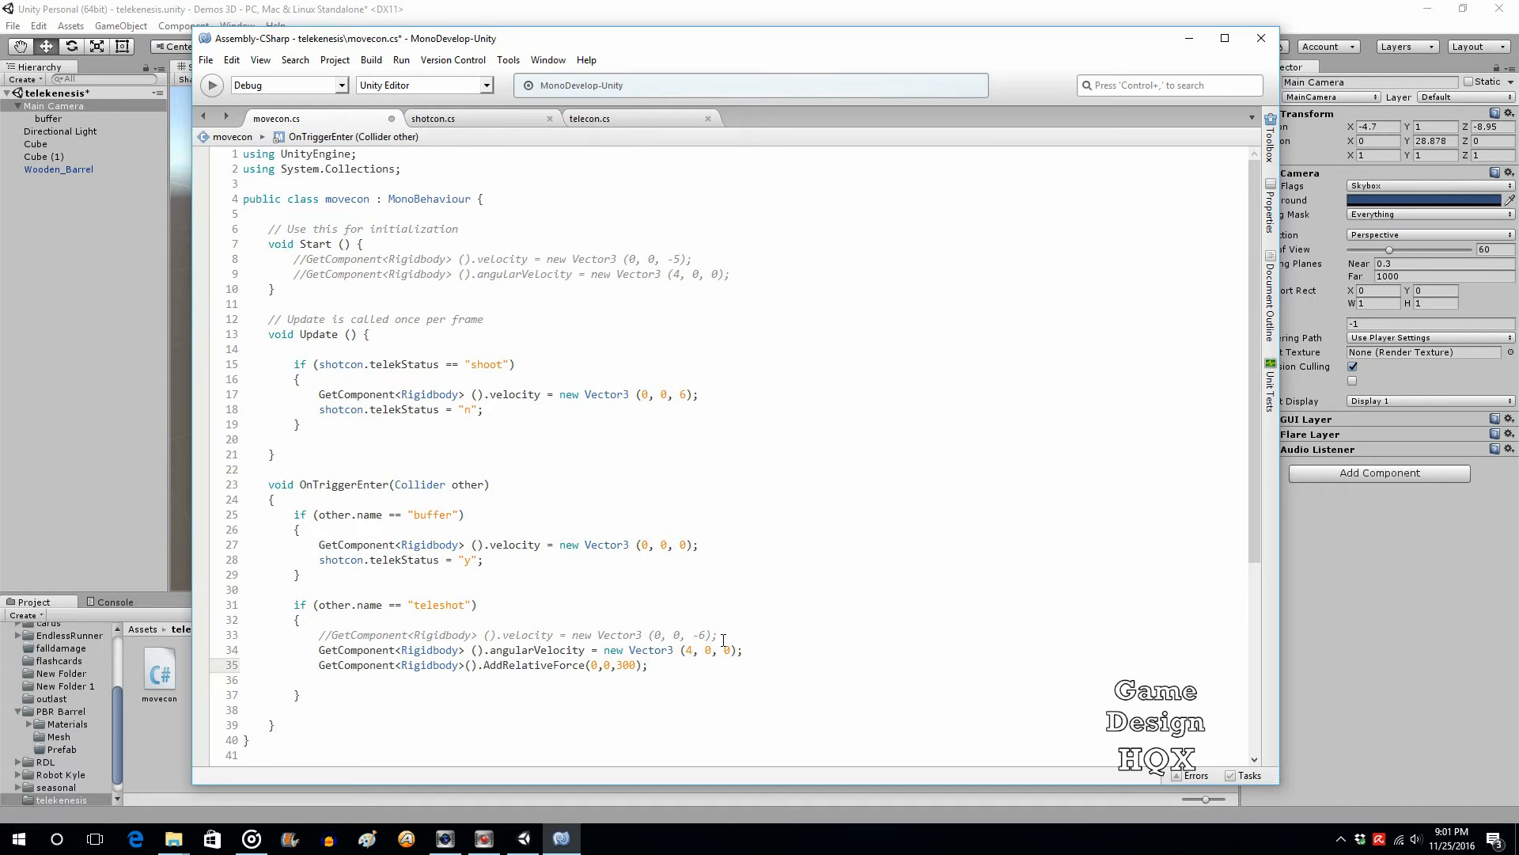
left_click(649, 665)
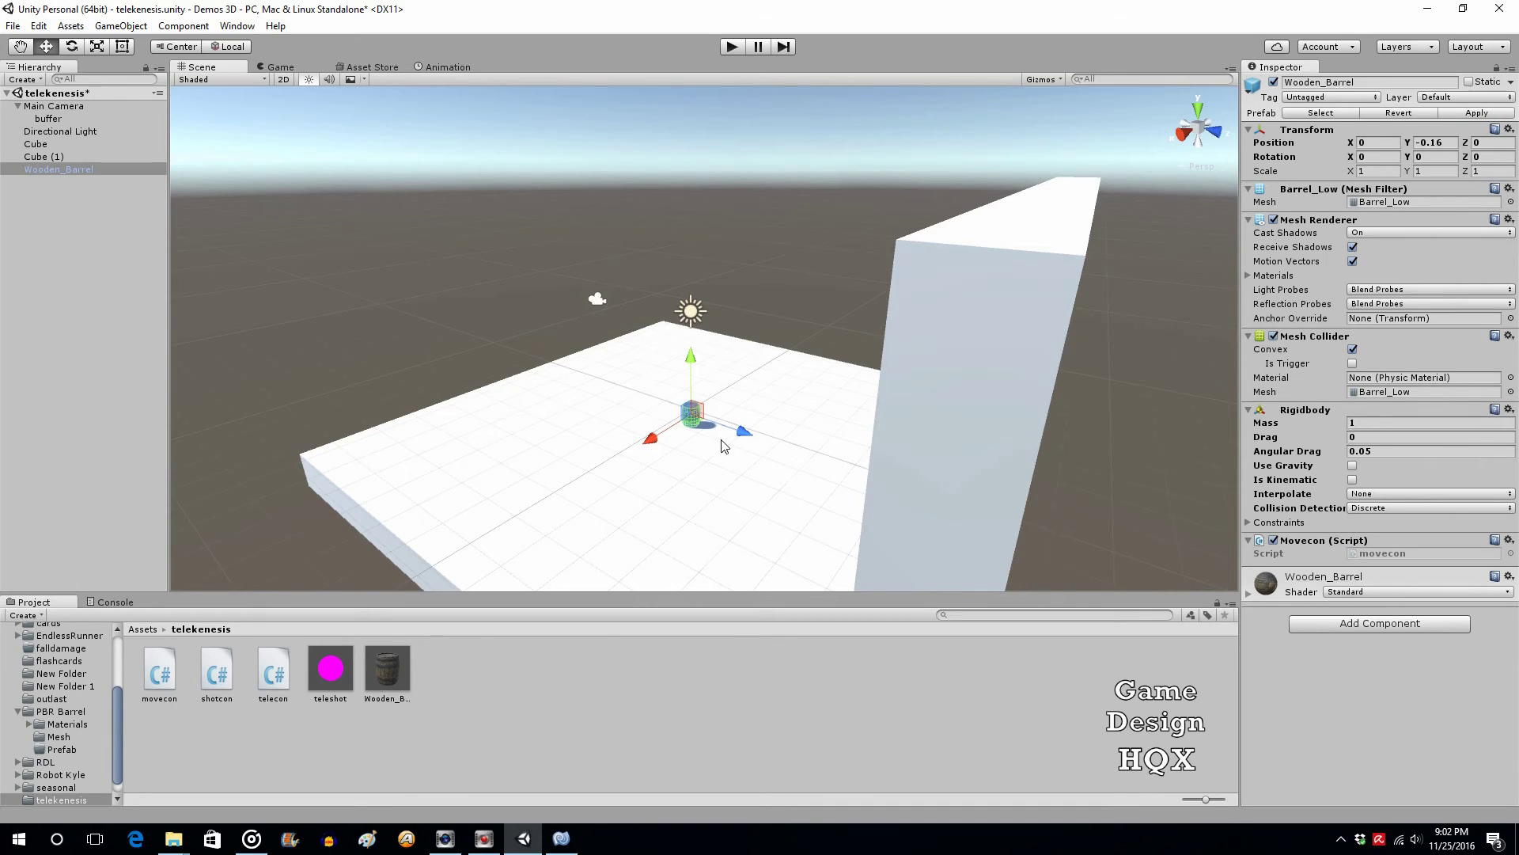
mouse_move(764, 451)
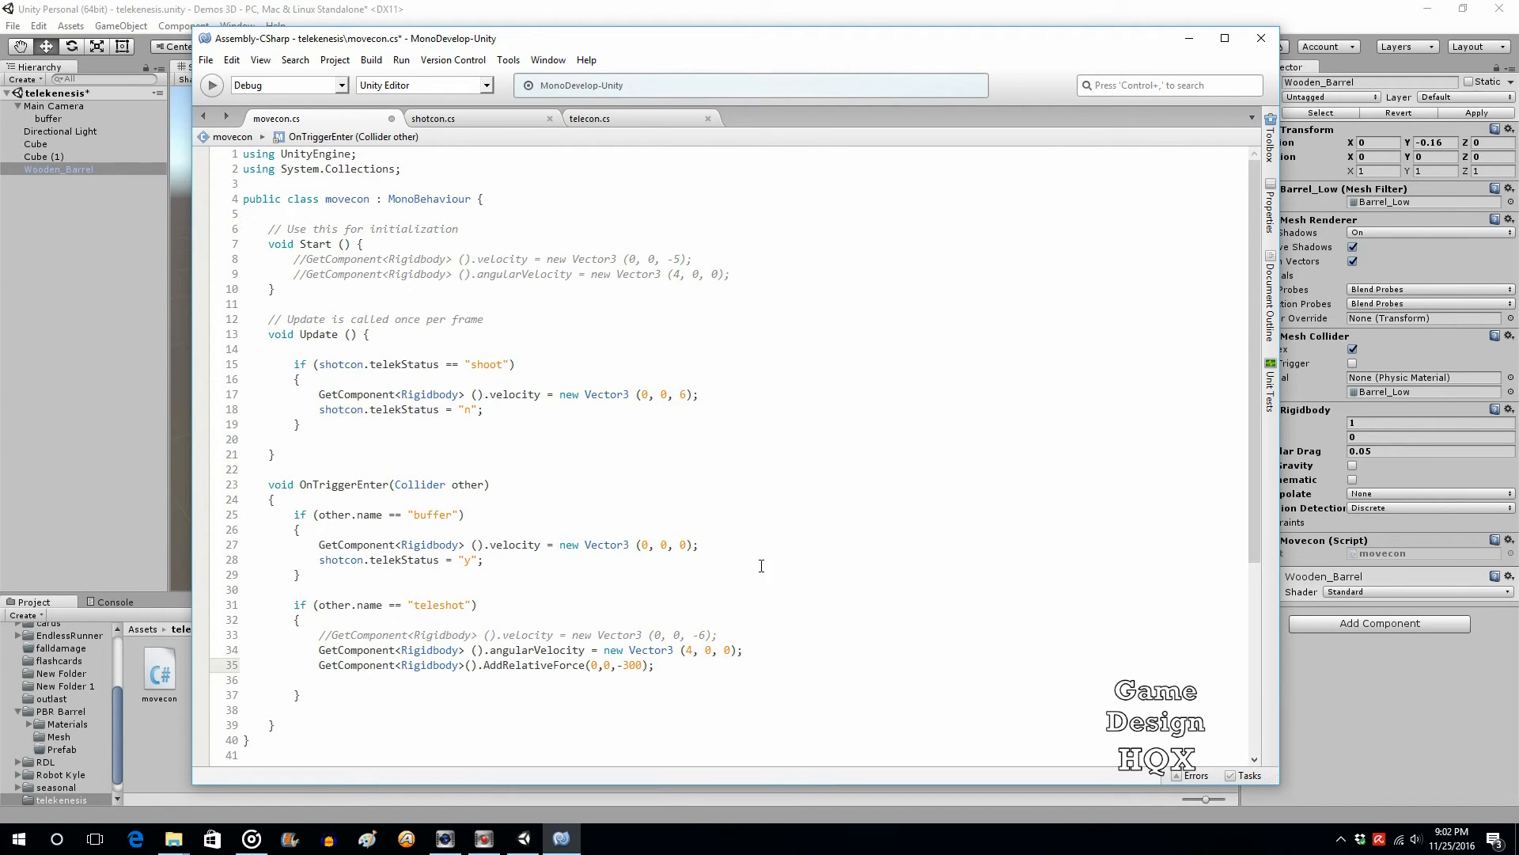
mouse_move(446, 619)
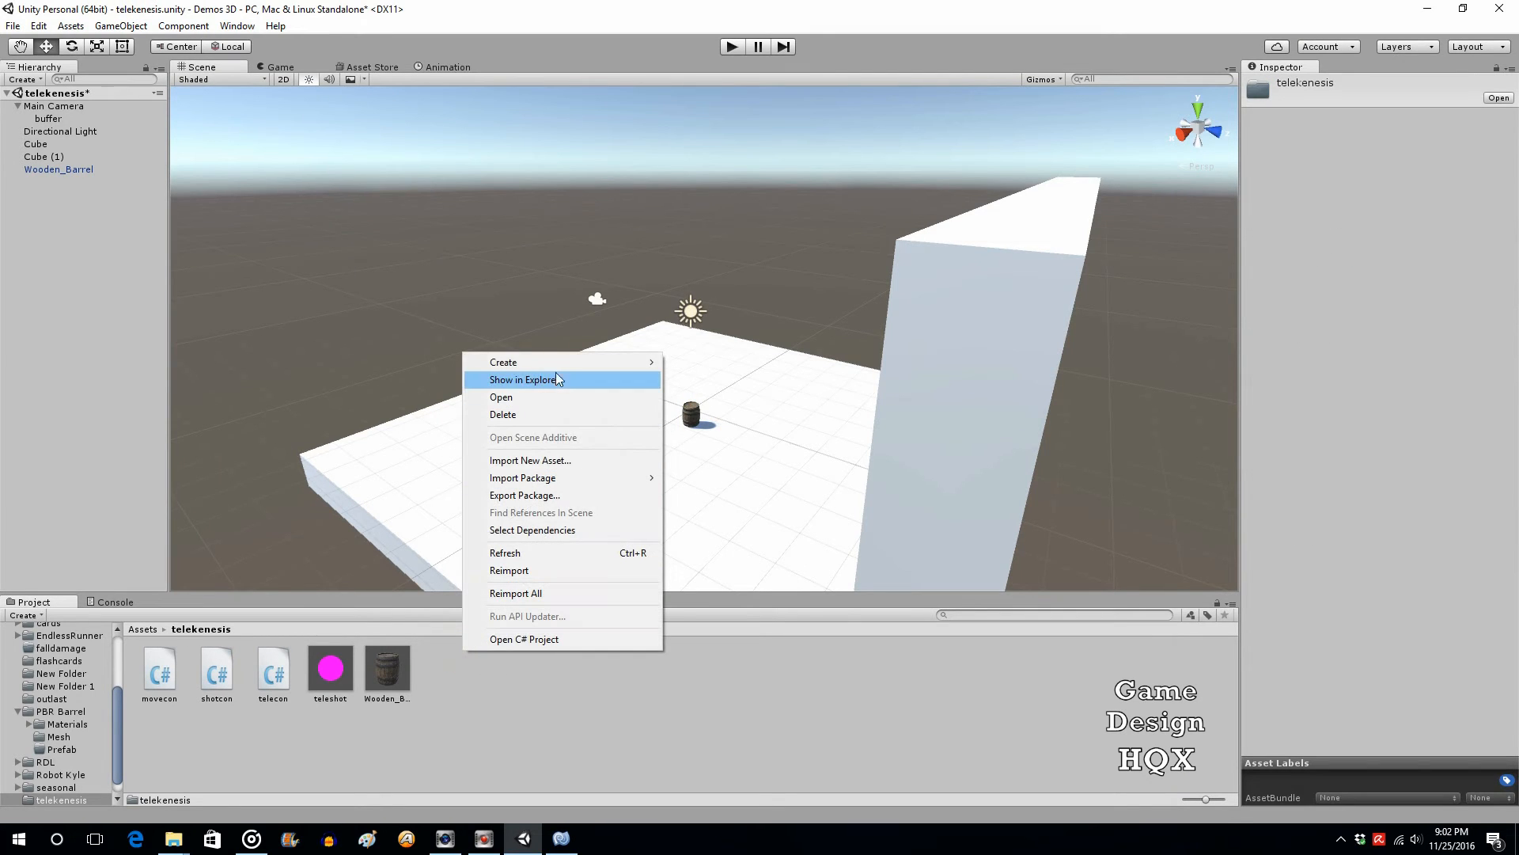
Create the camcon script in telekenesis, attach it to Main Camera and bring it up in MonoDevelop.
left_click(503, 361)
type("camcon")
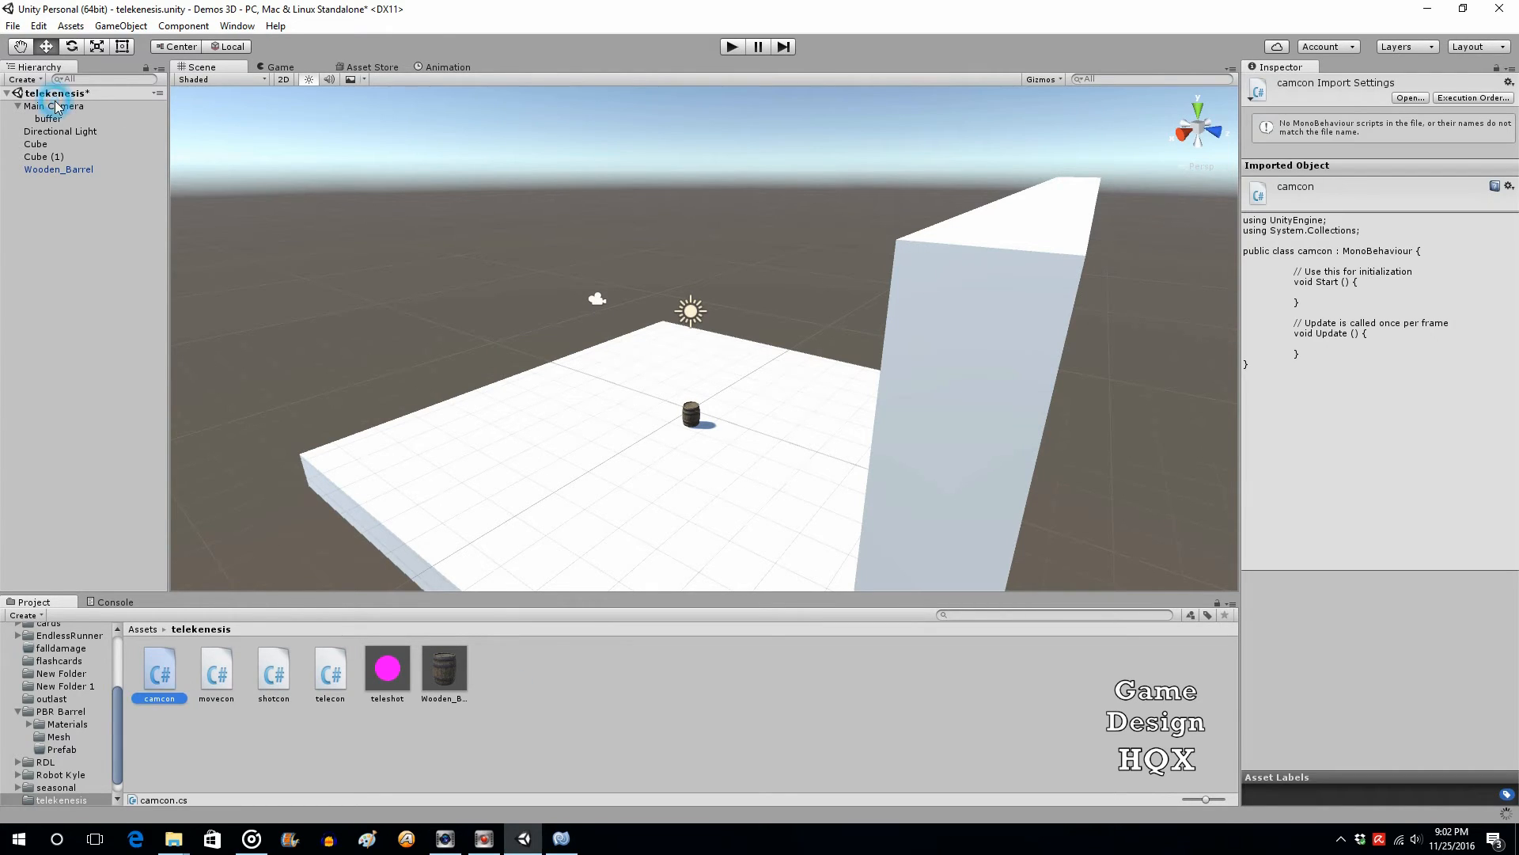
left_click(54, 106)
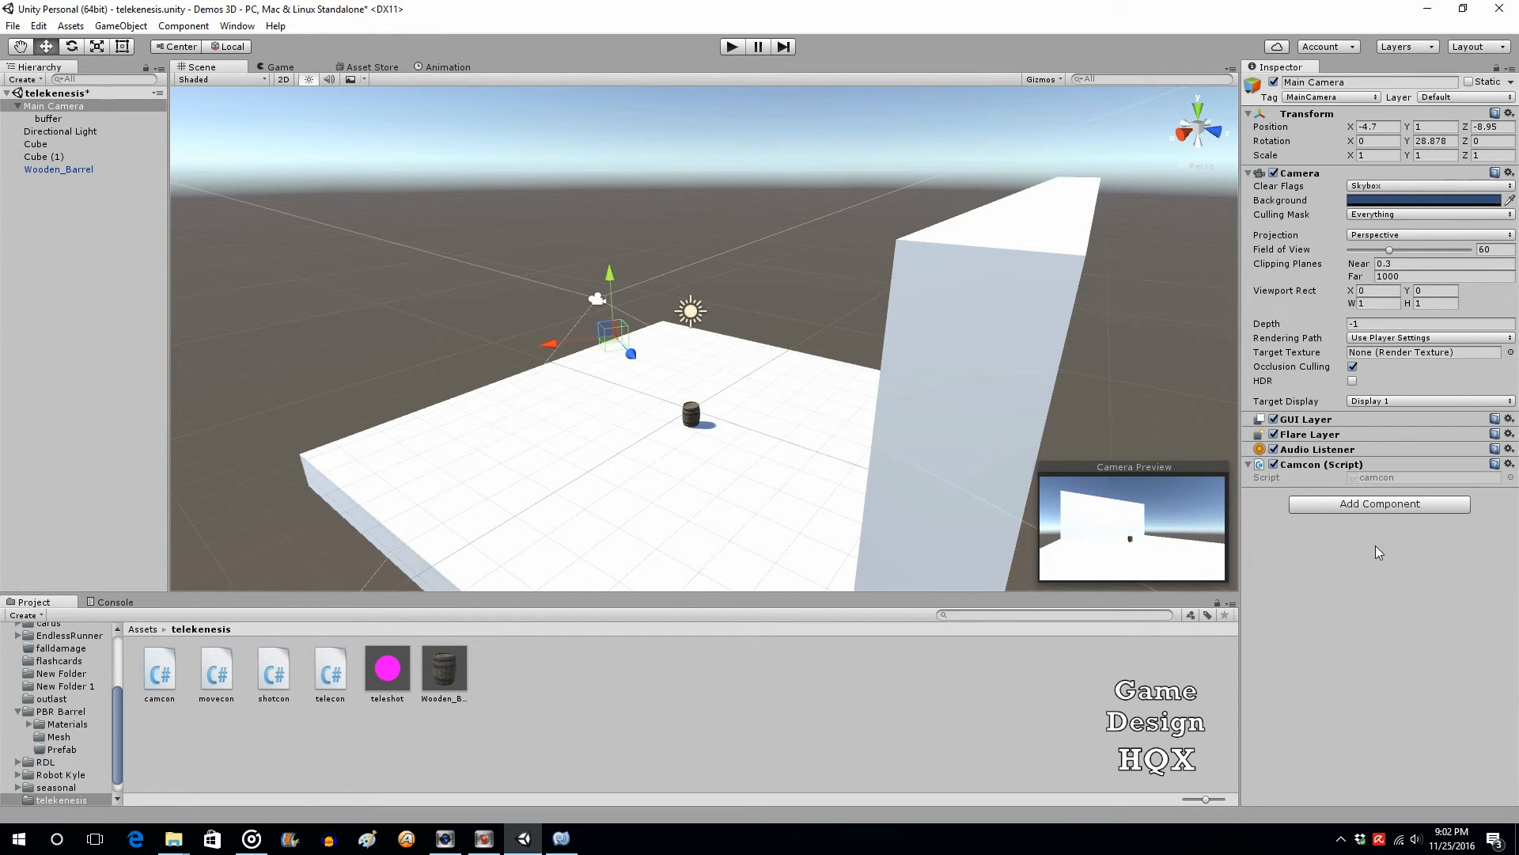
left_click(158, 667)
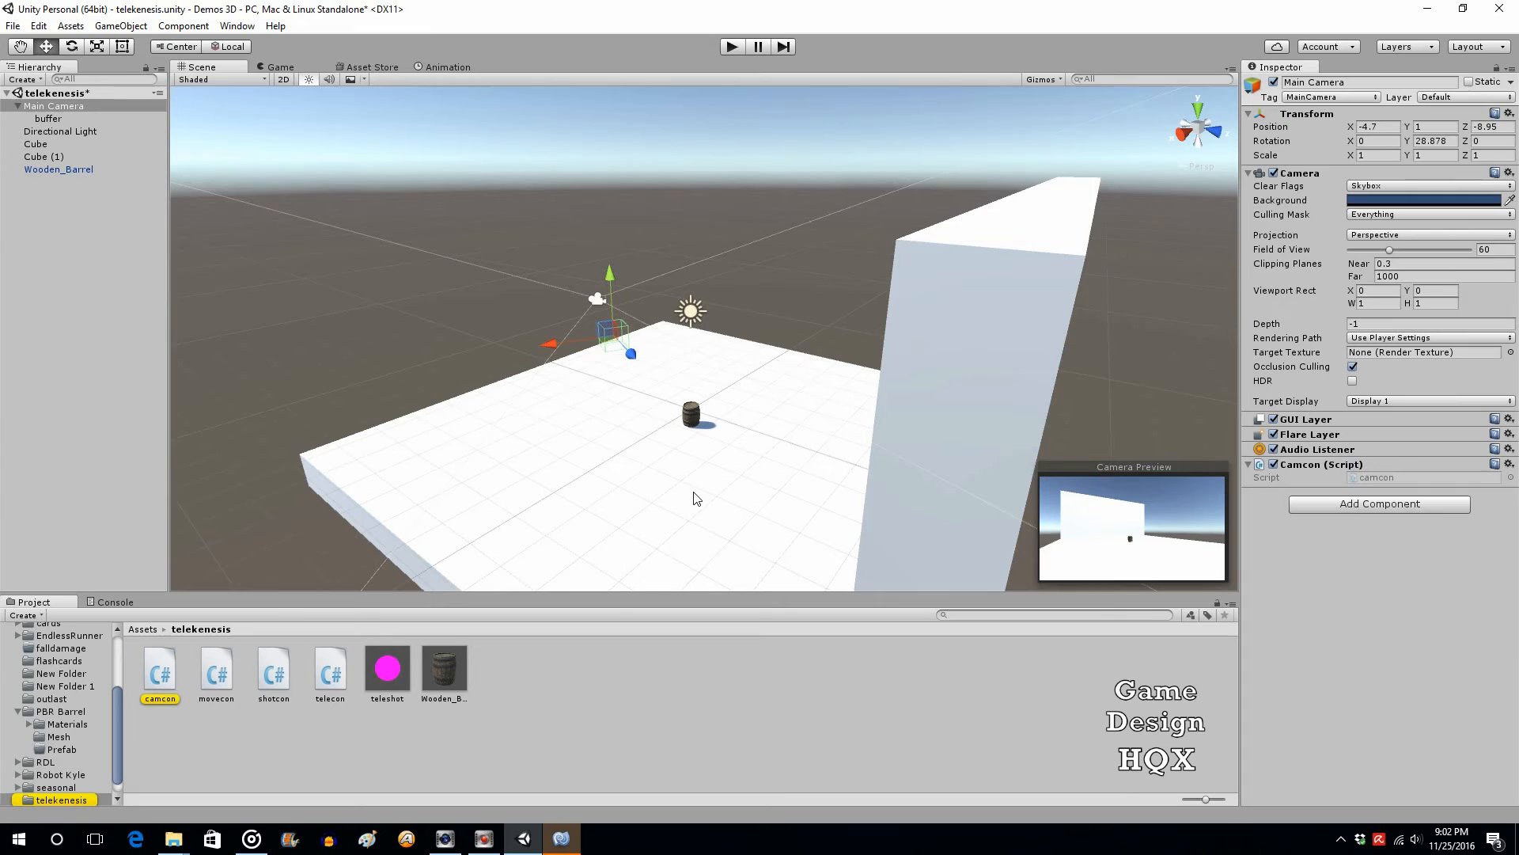
double_click(160, 668)
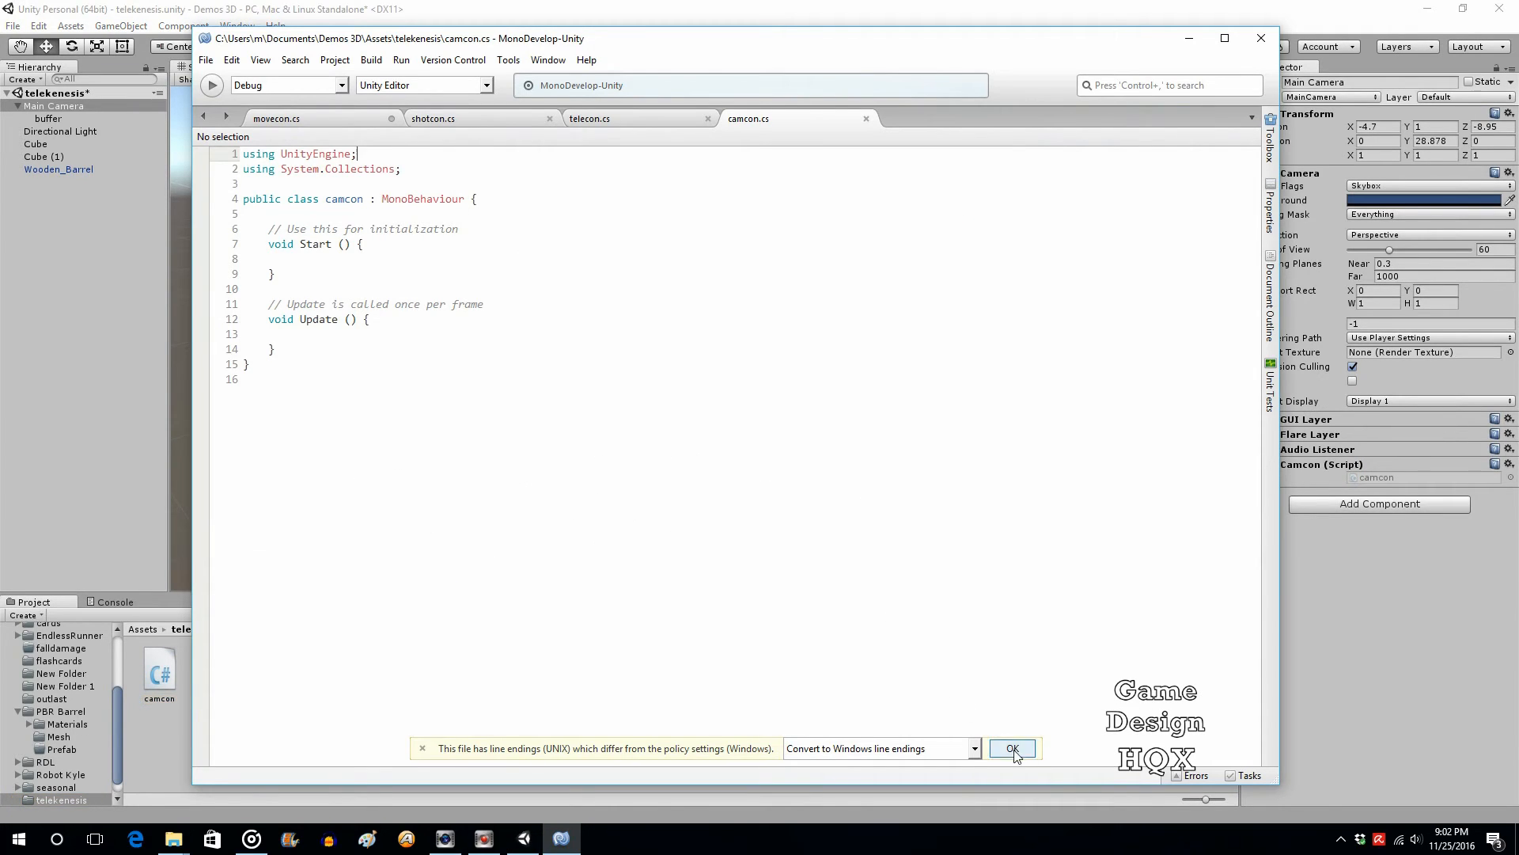
Accept Windows line endings and declare 'public static float camRotate;' above Start() in camcon.cs.
left_click(1012, 749)
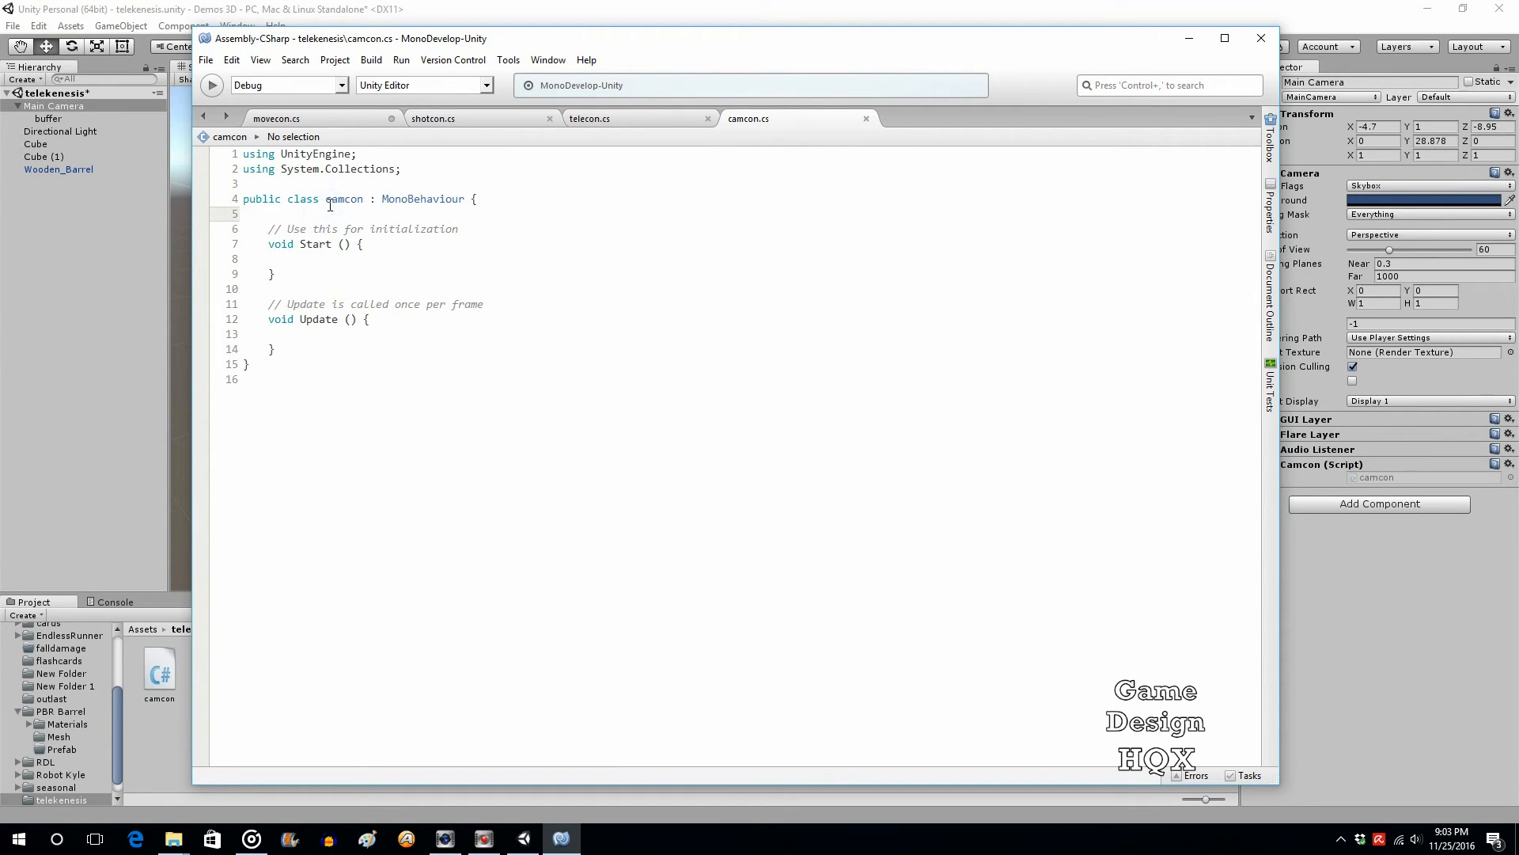
type("p")
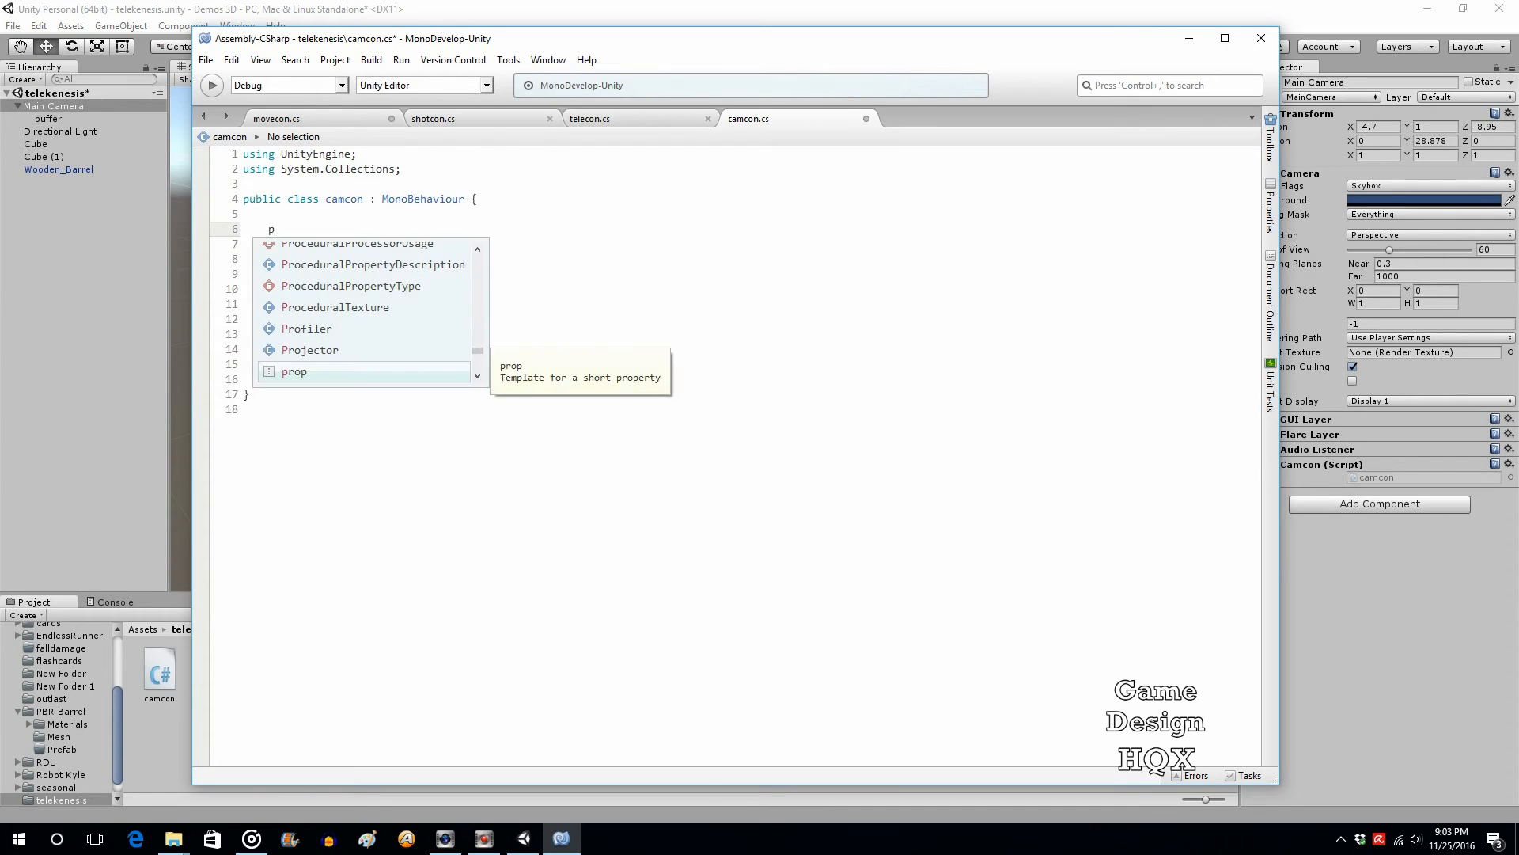
type("ublic static")
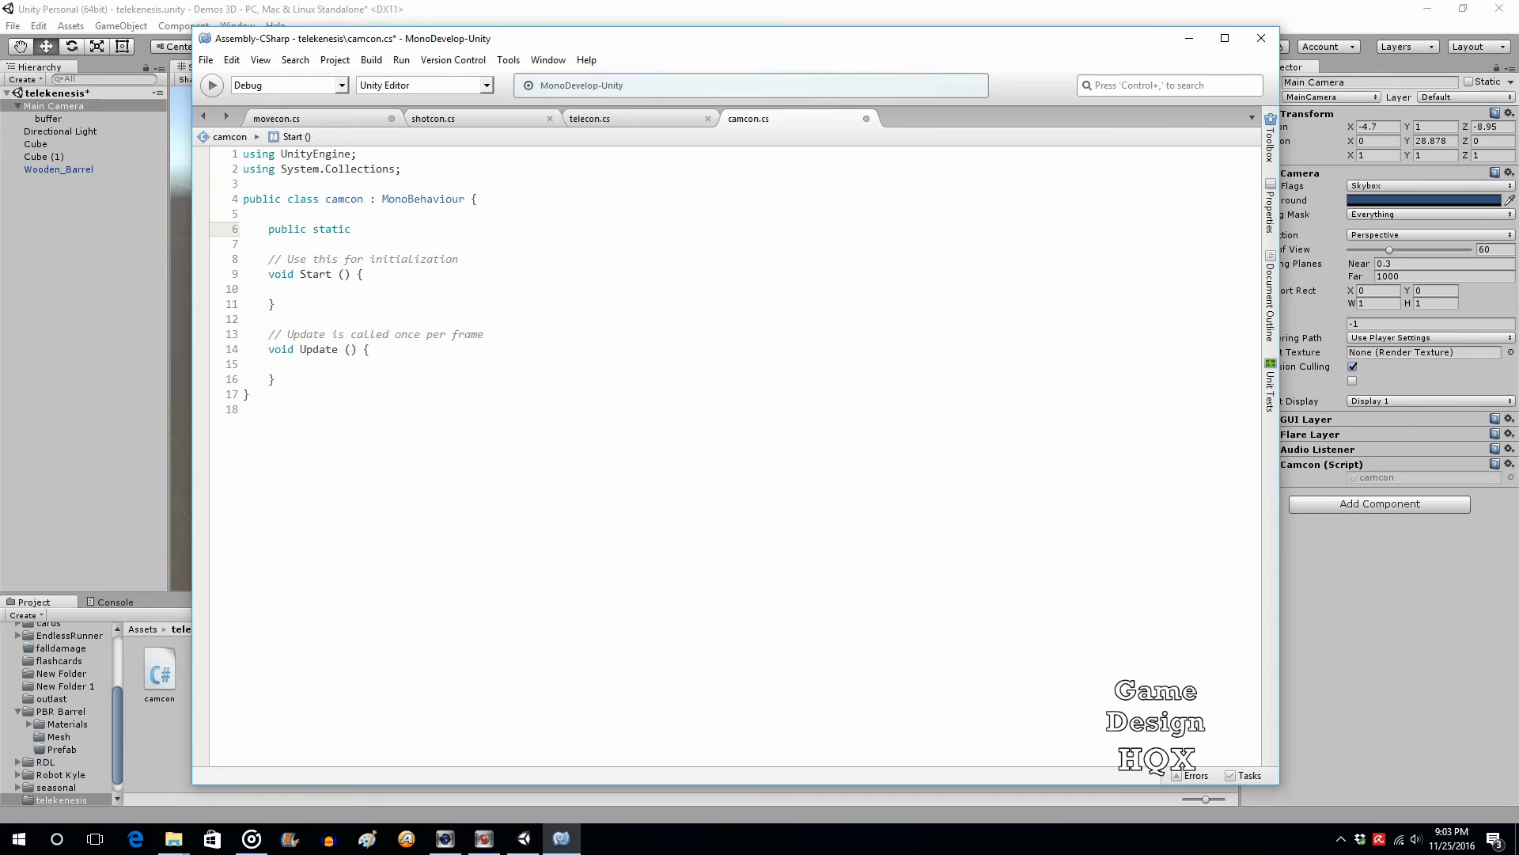
left_click(359, 228)
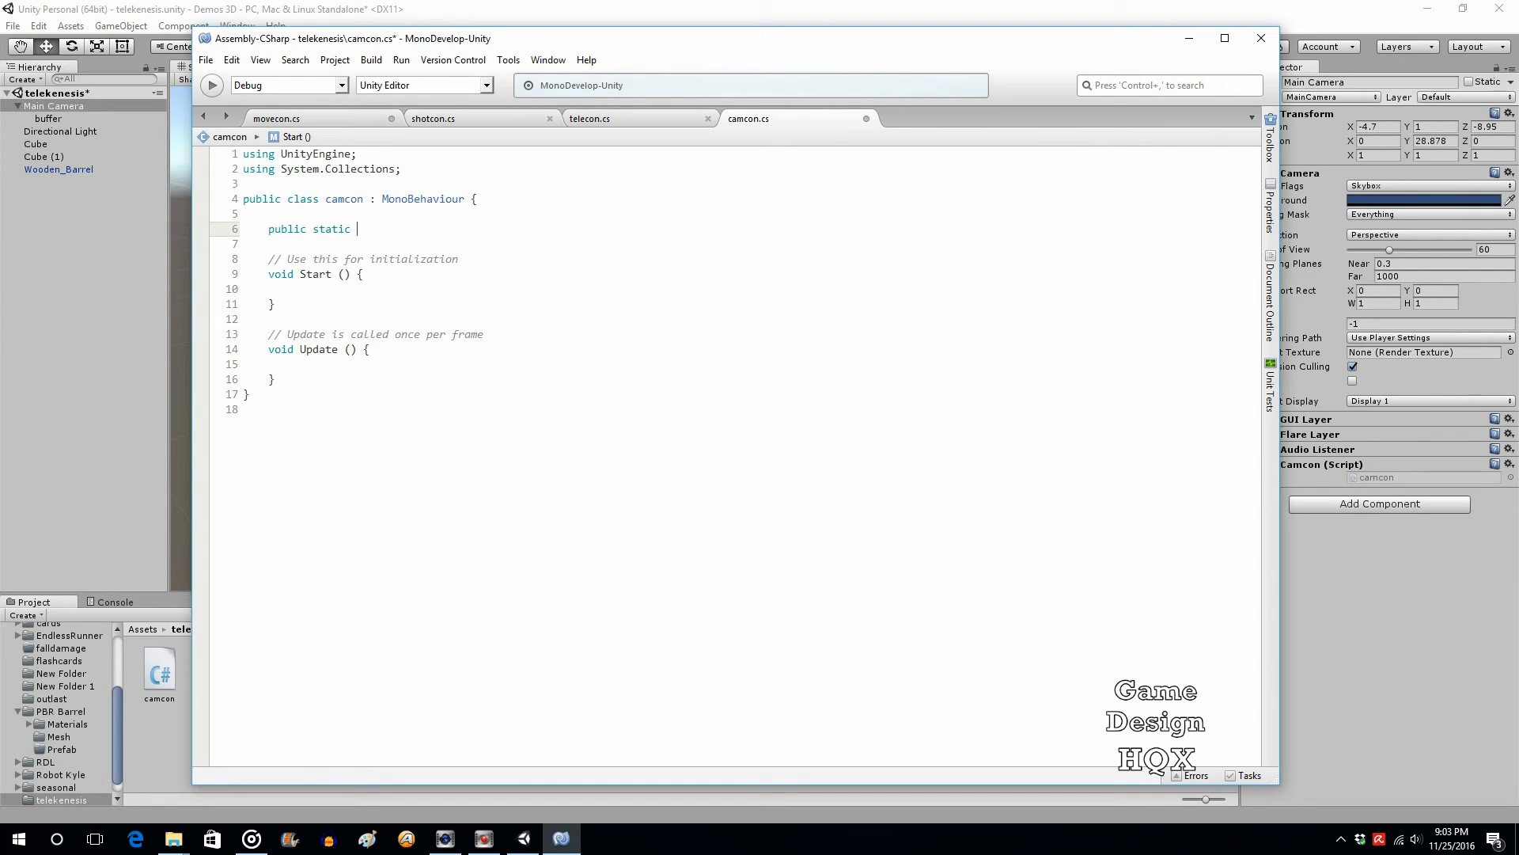
type("float")
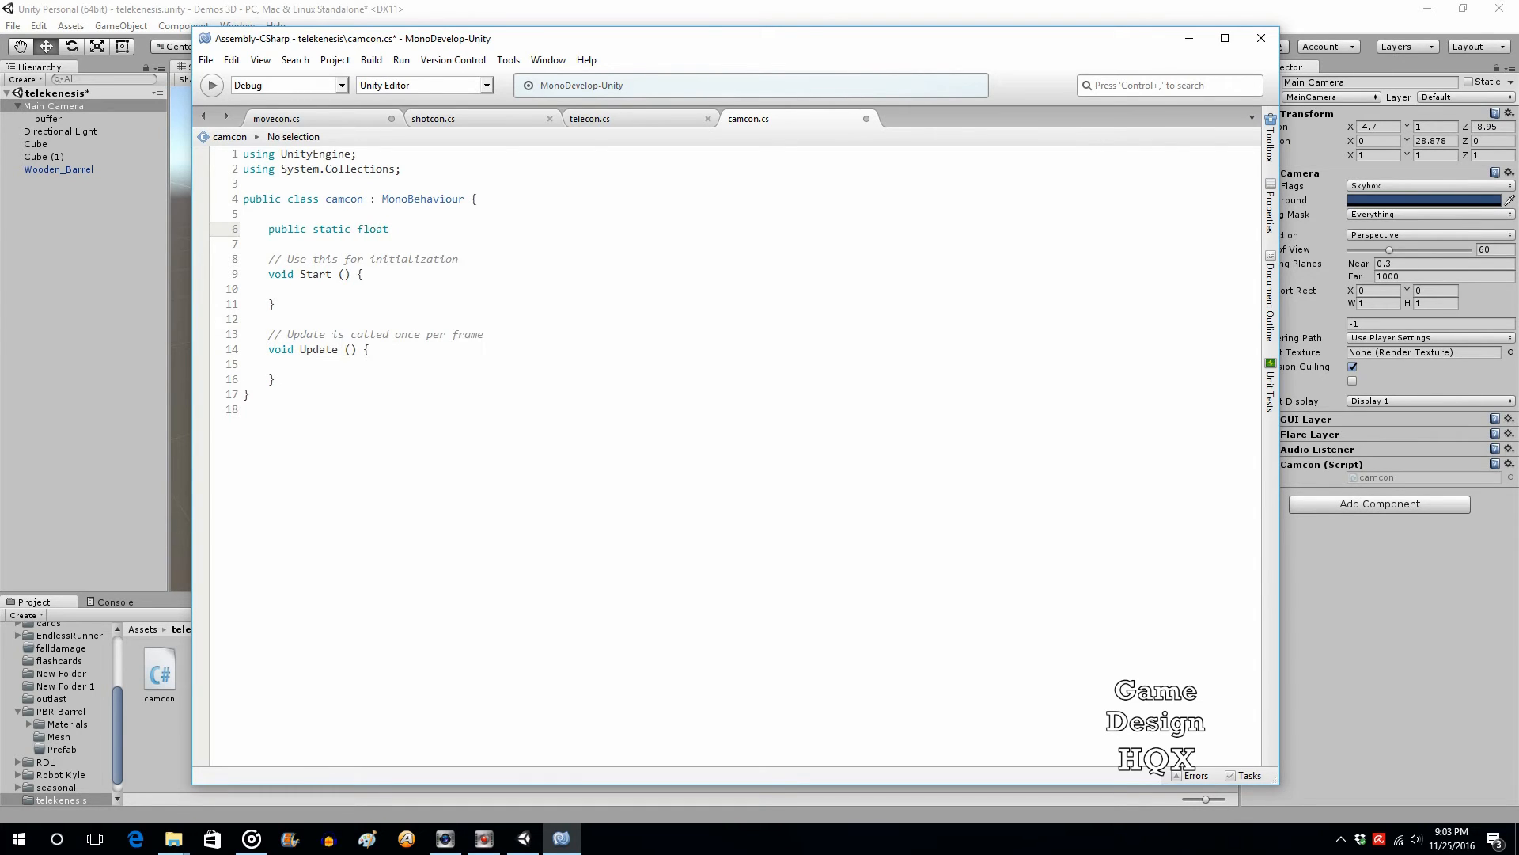
left_click(389, 228)
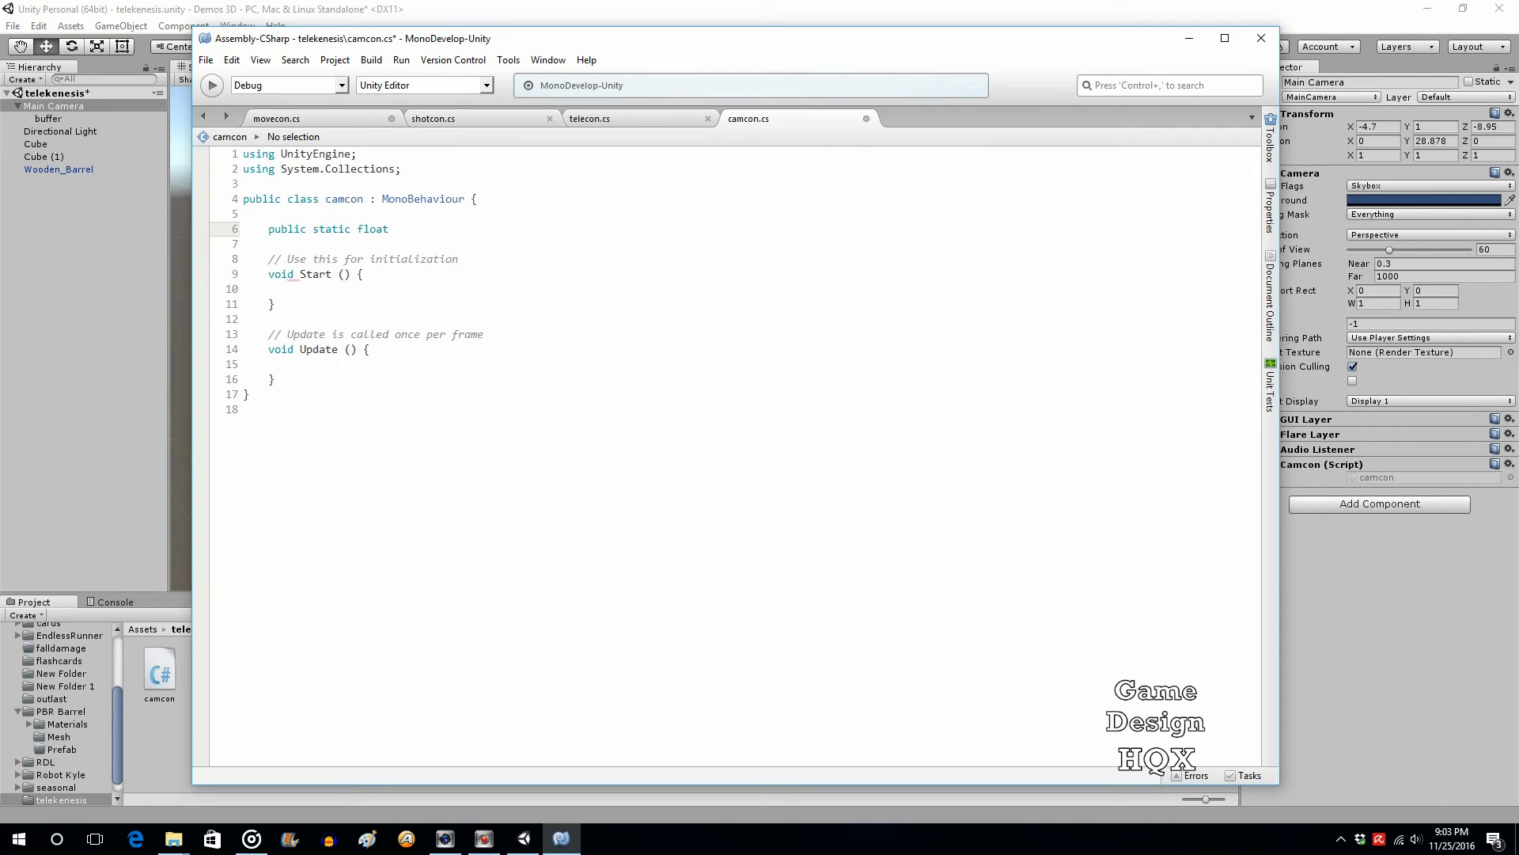
type("camRota")
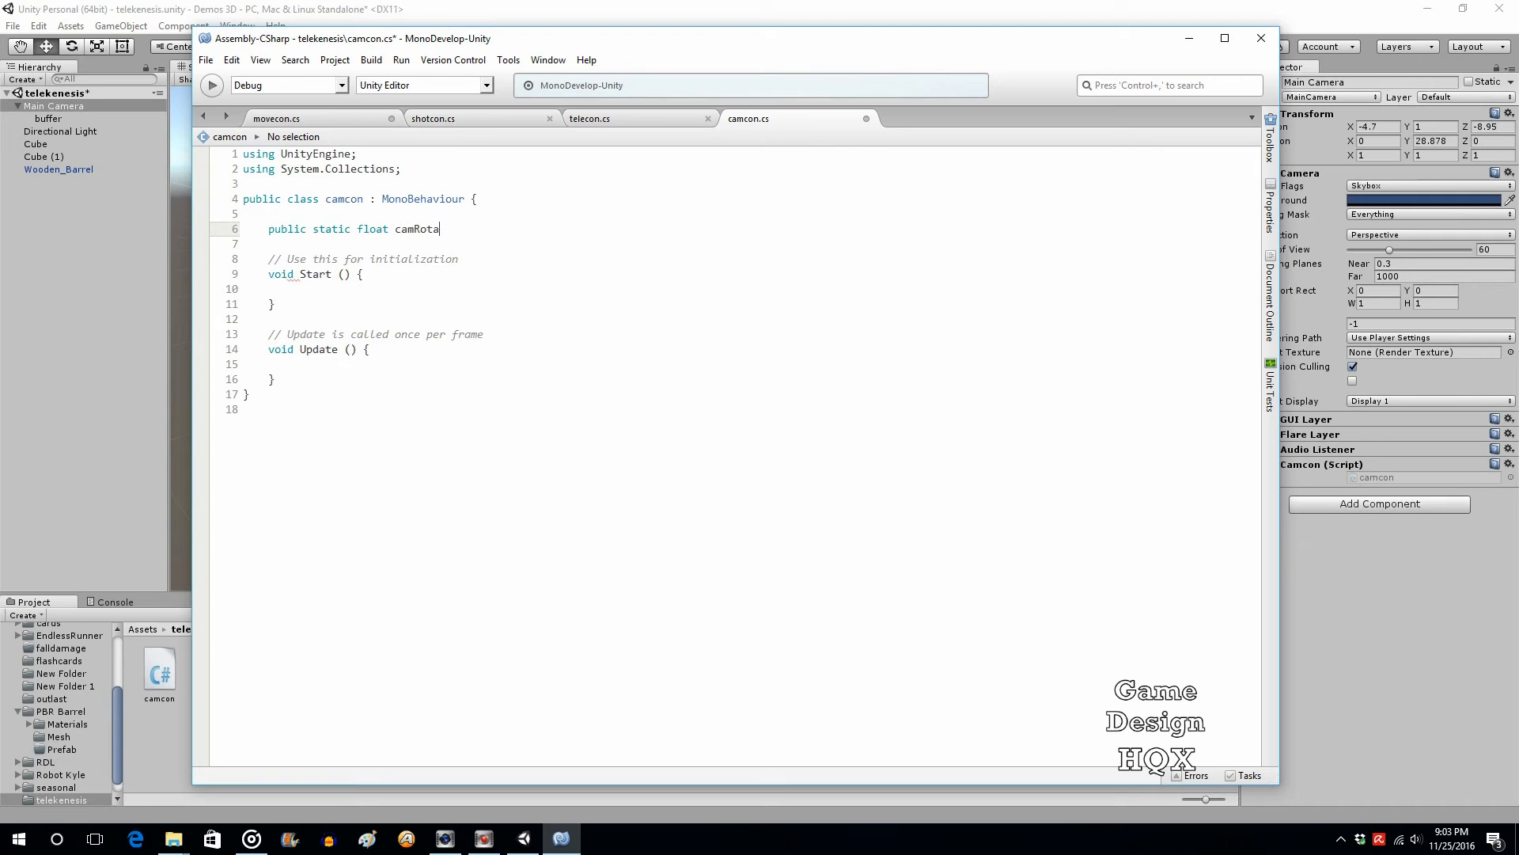
type("te")
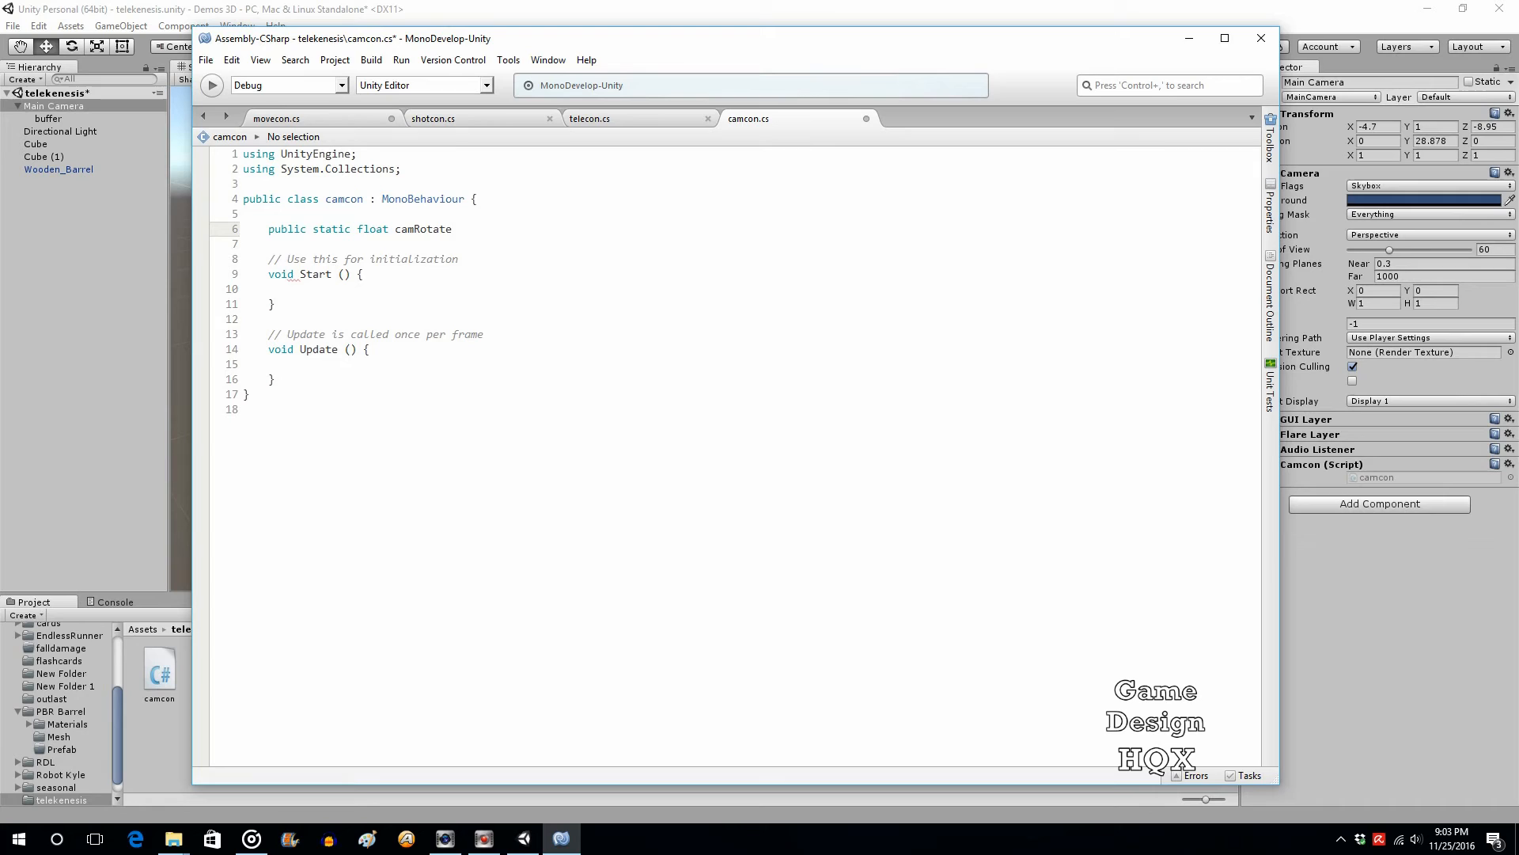
type(";")
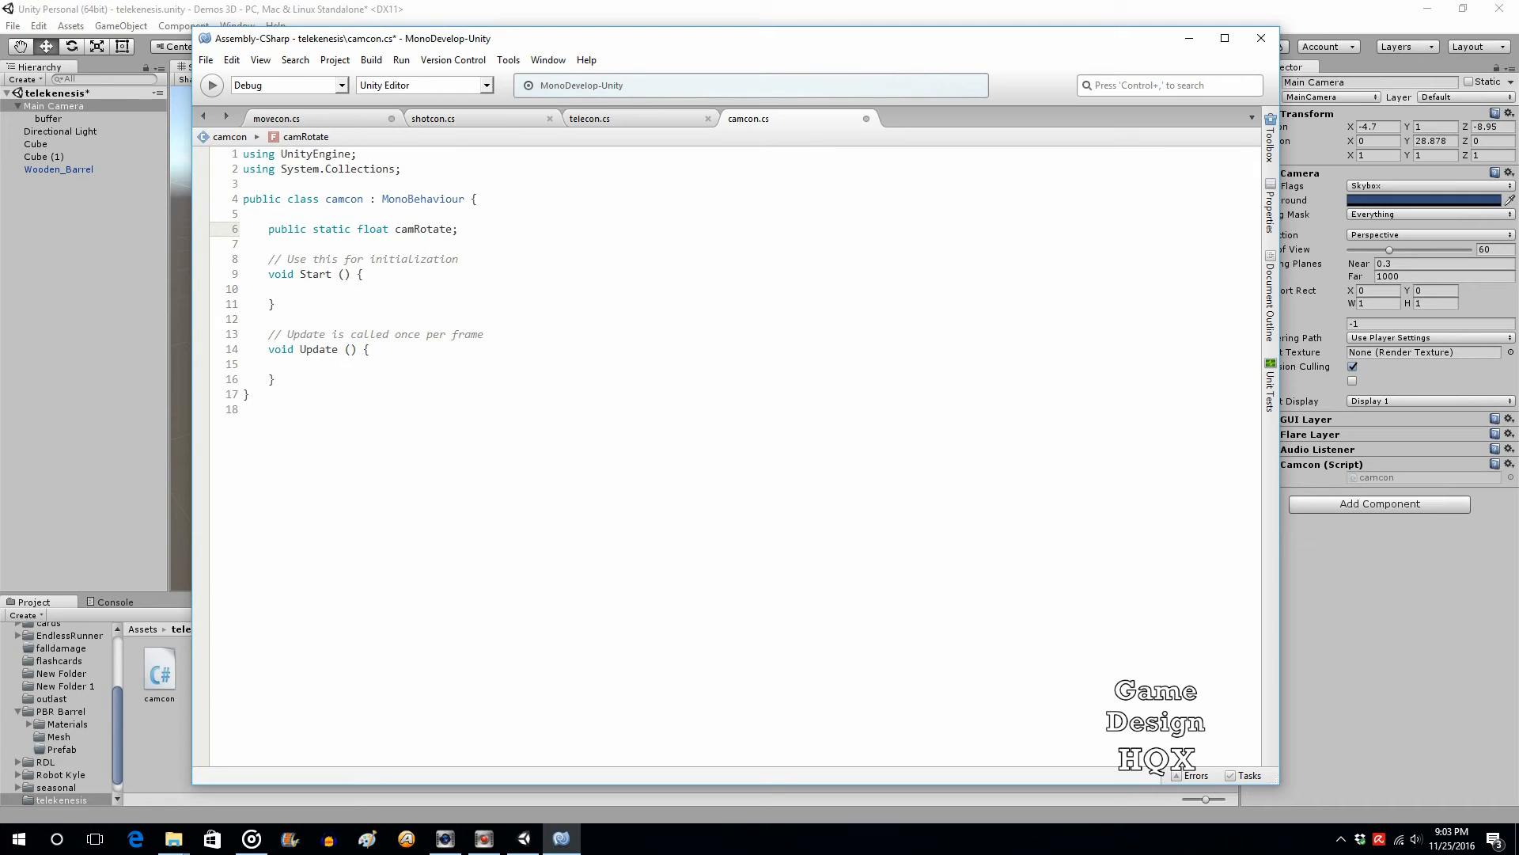
left_click(459, 228)
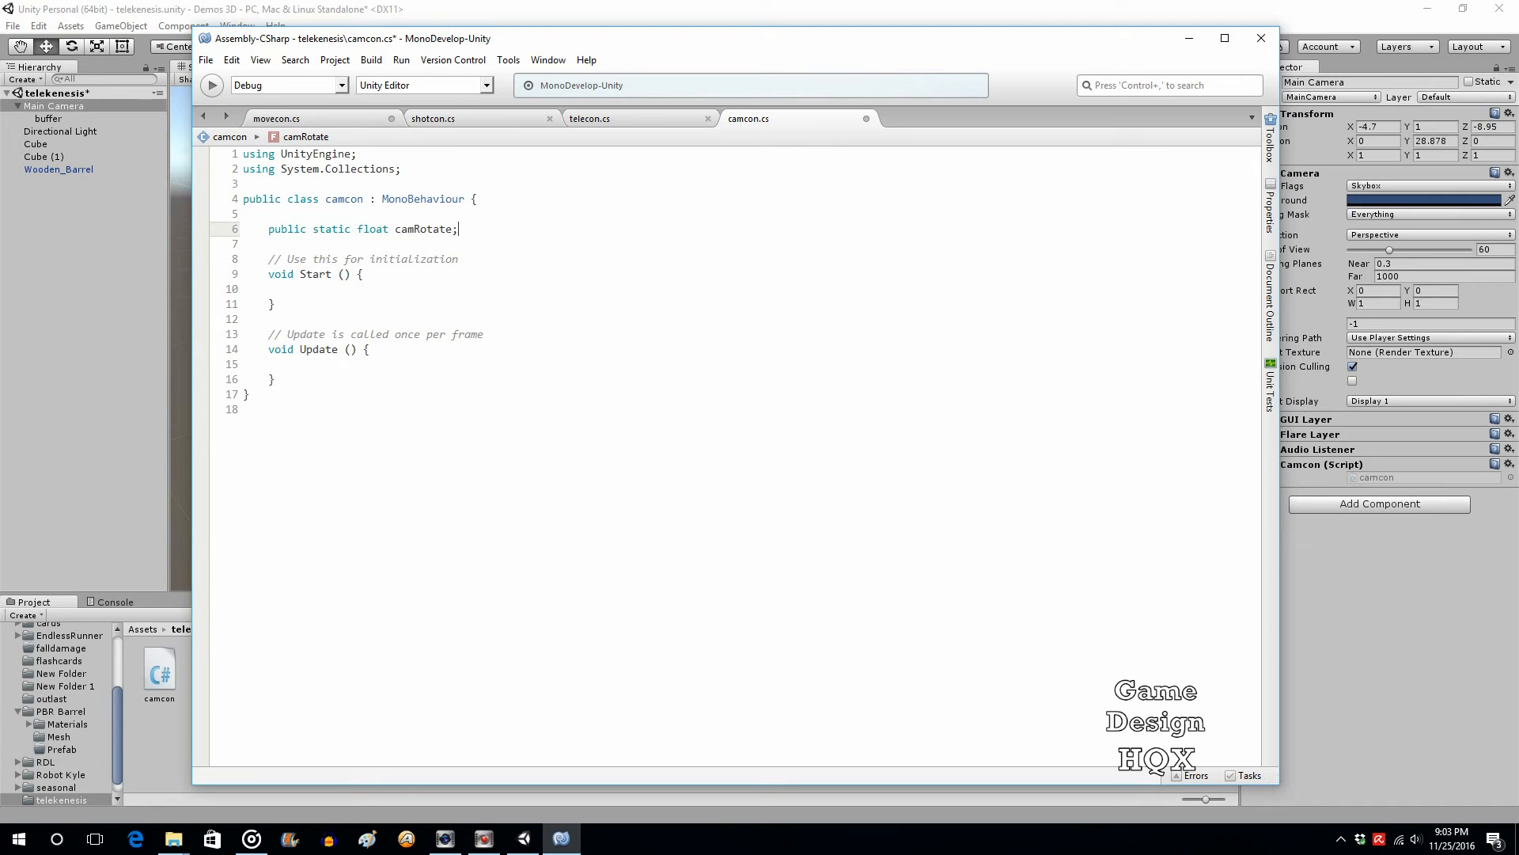
left_click(282, 364)
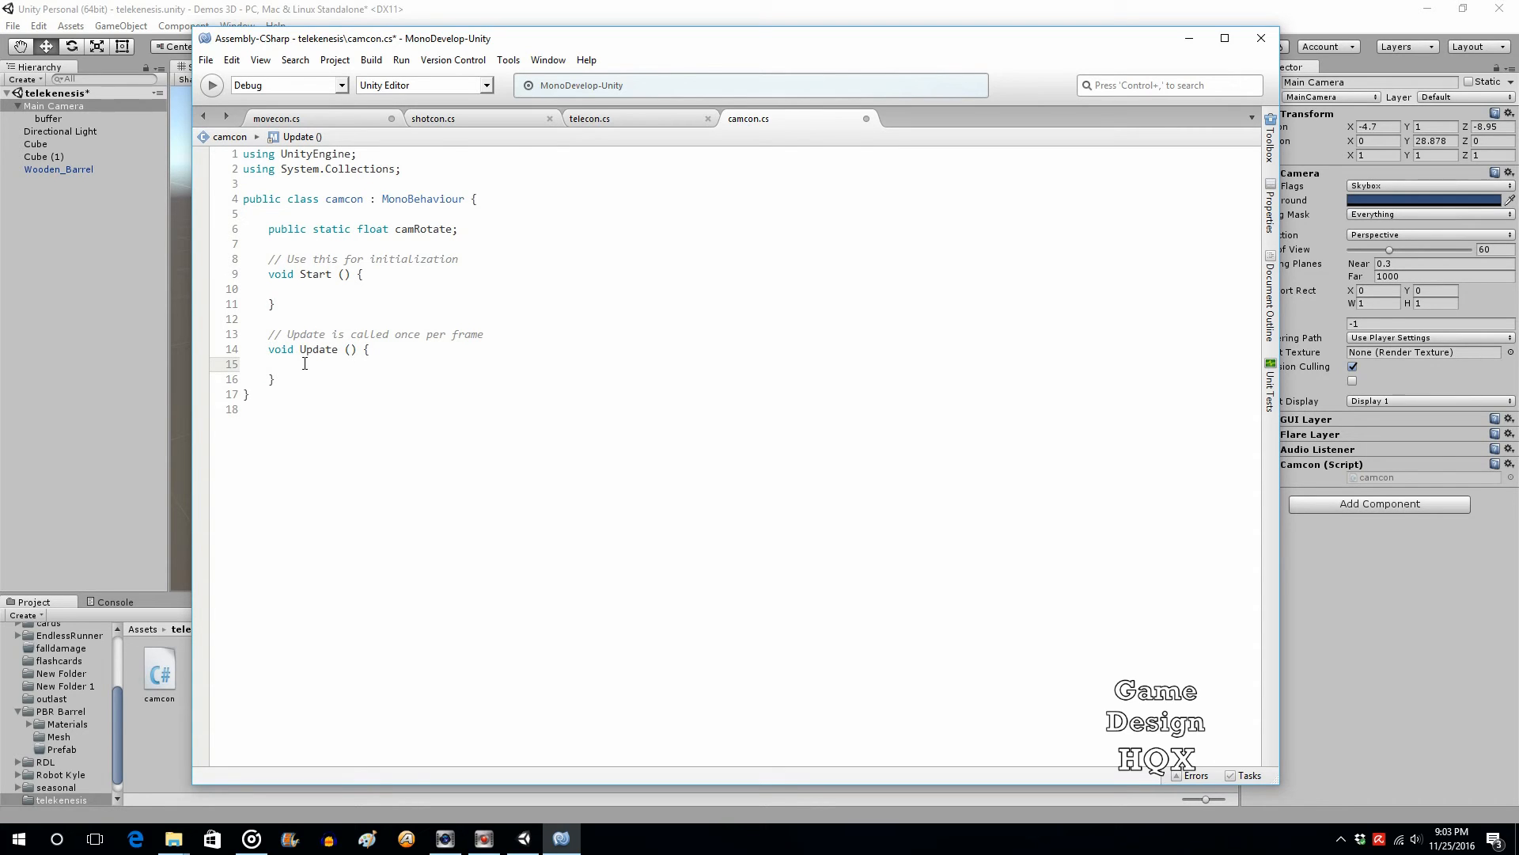
Write 'camRotate = transform.eulerAngles.y;' inside camcon's Update method.
key("Return")
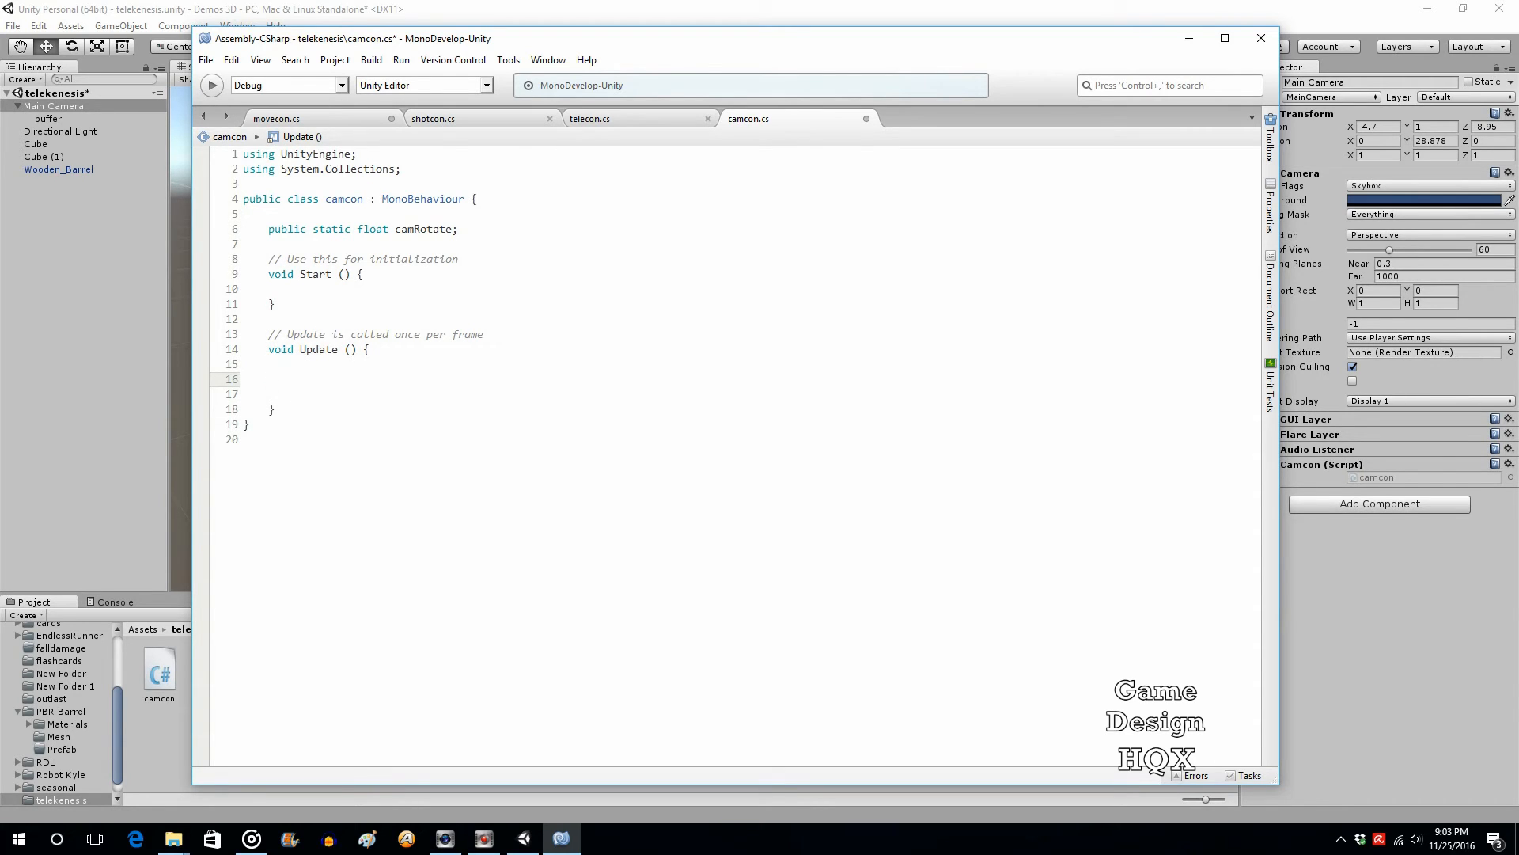
type("camt")
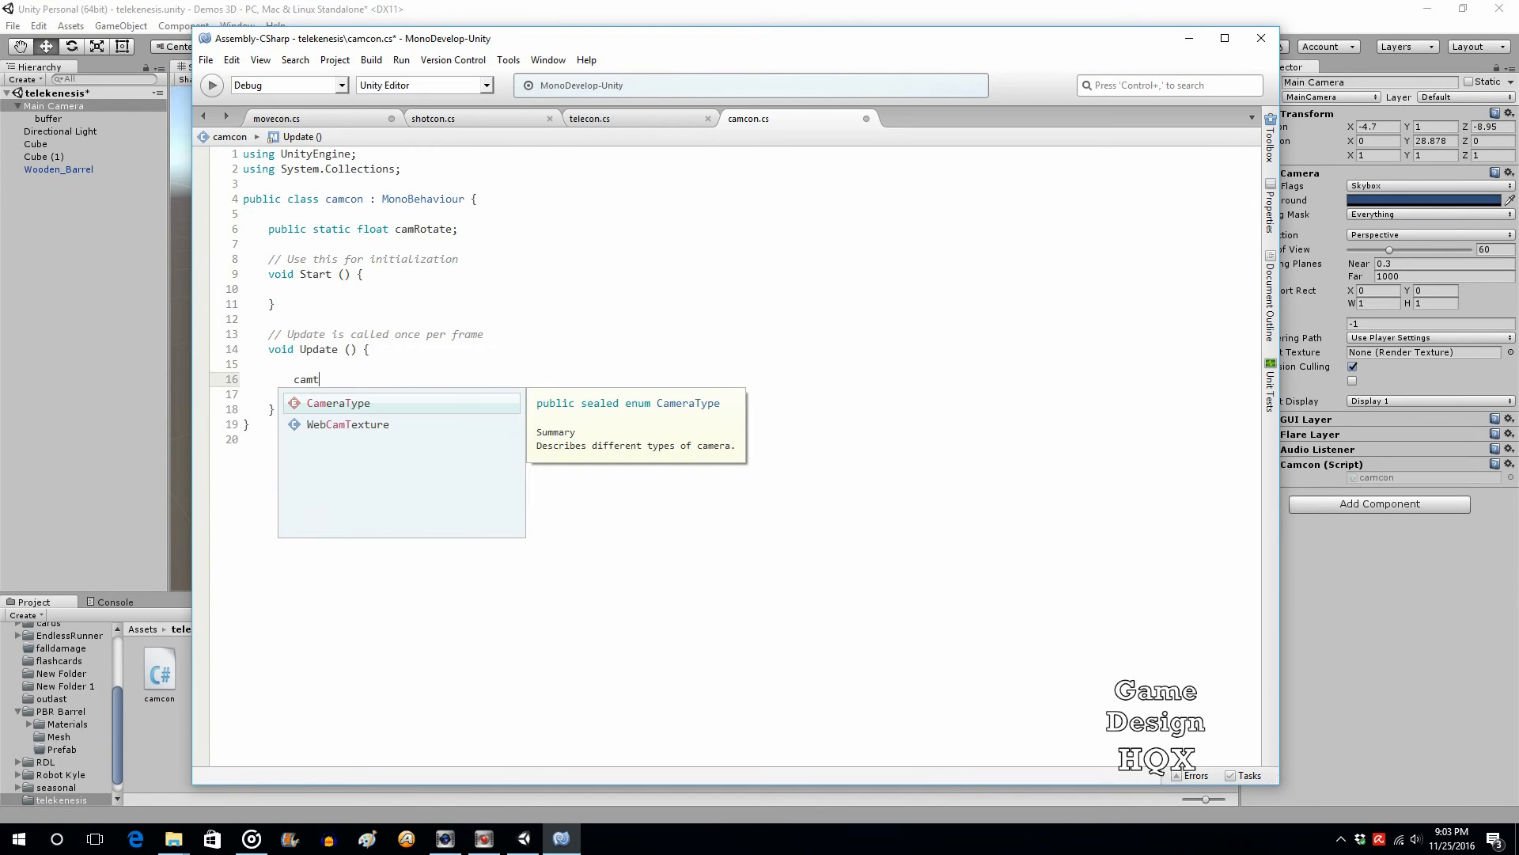
key("Backspace")
type("Rotate")
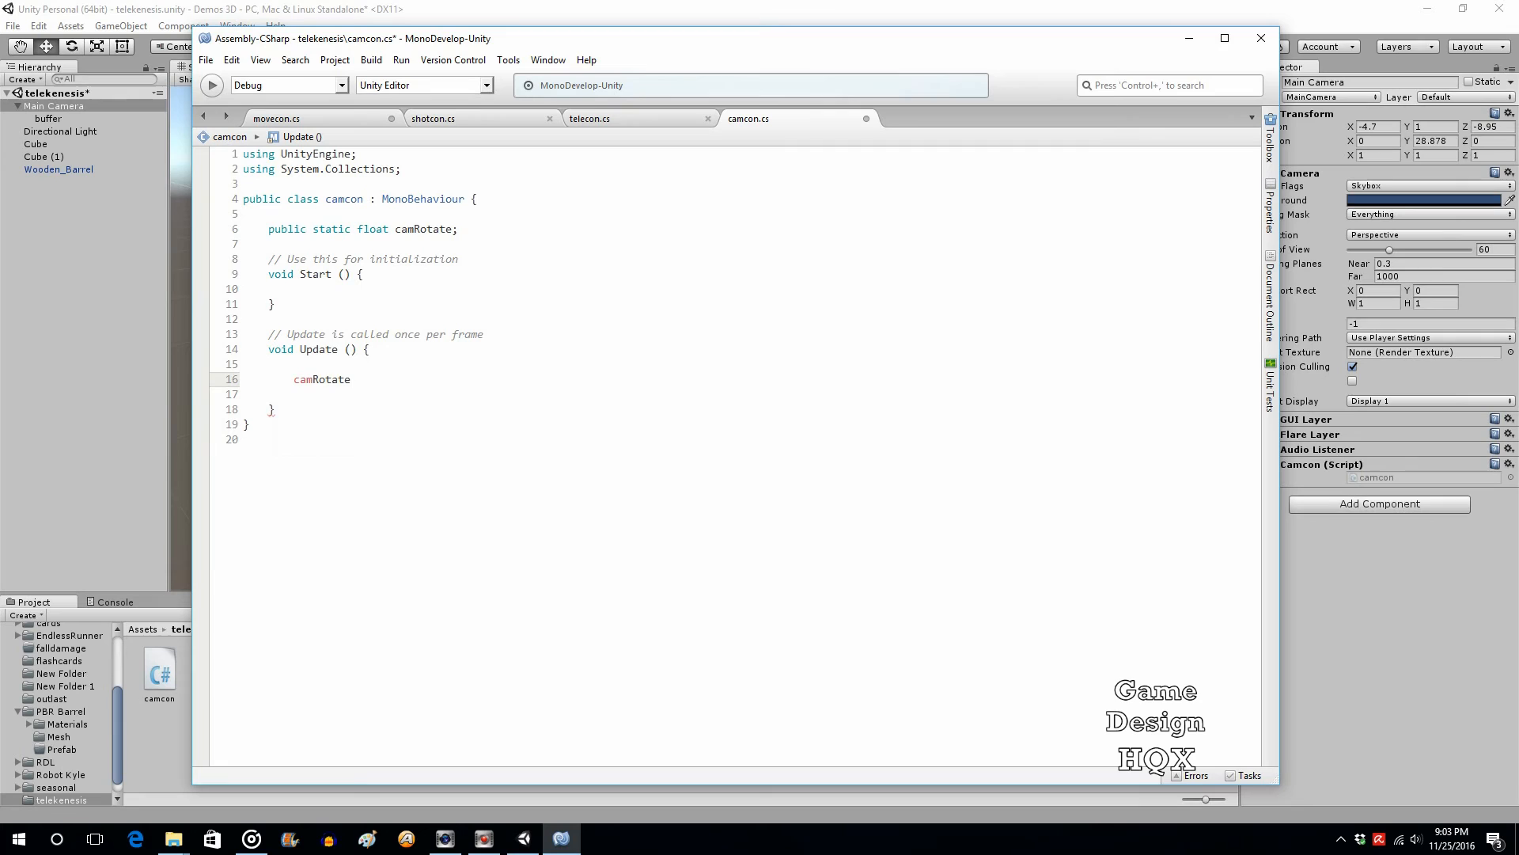
type("=")
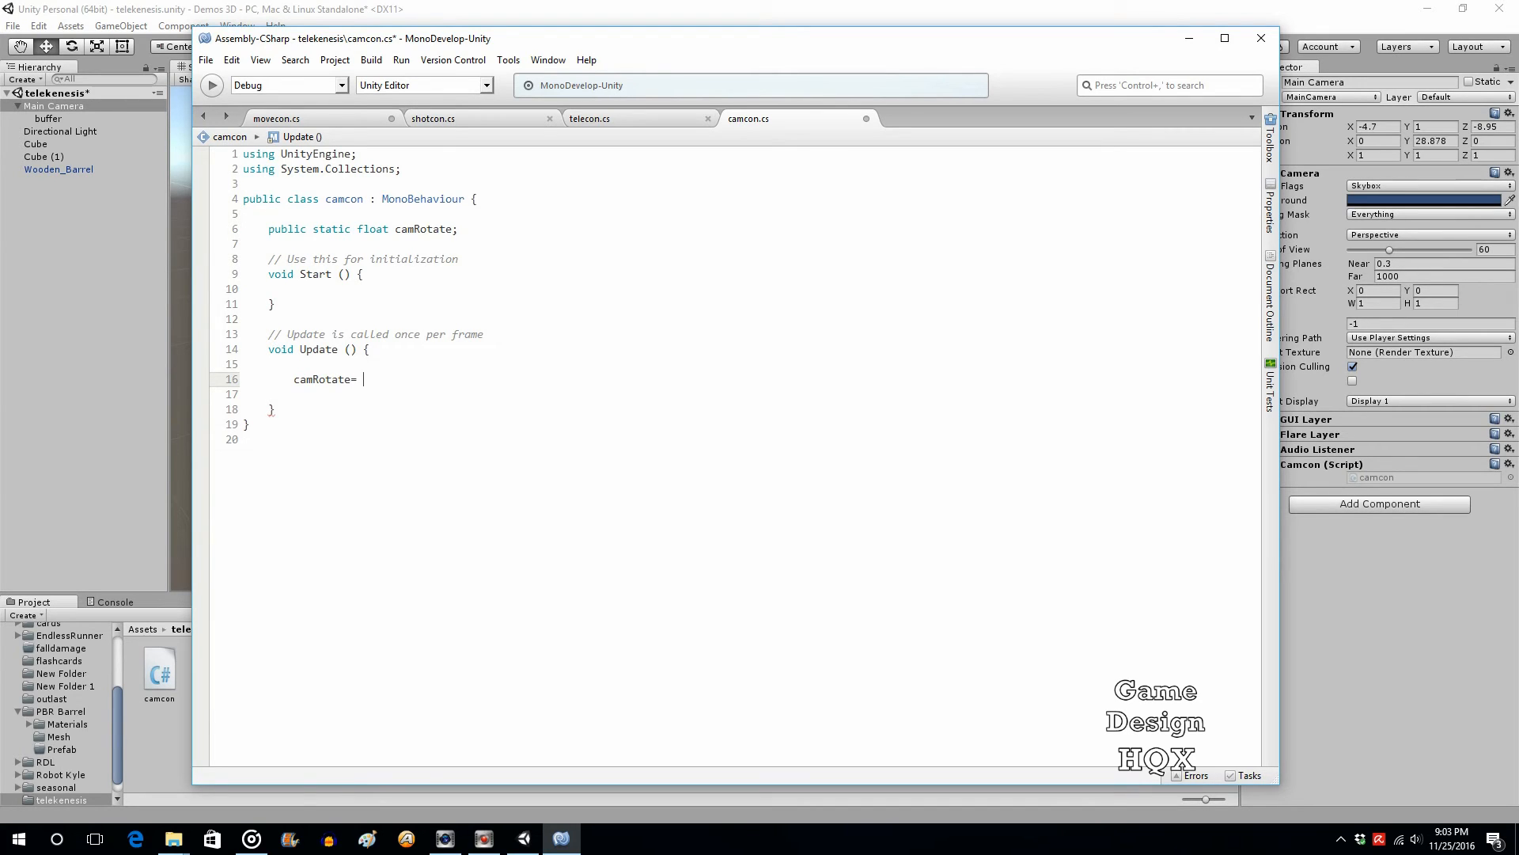
type("ge")
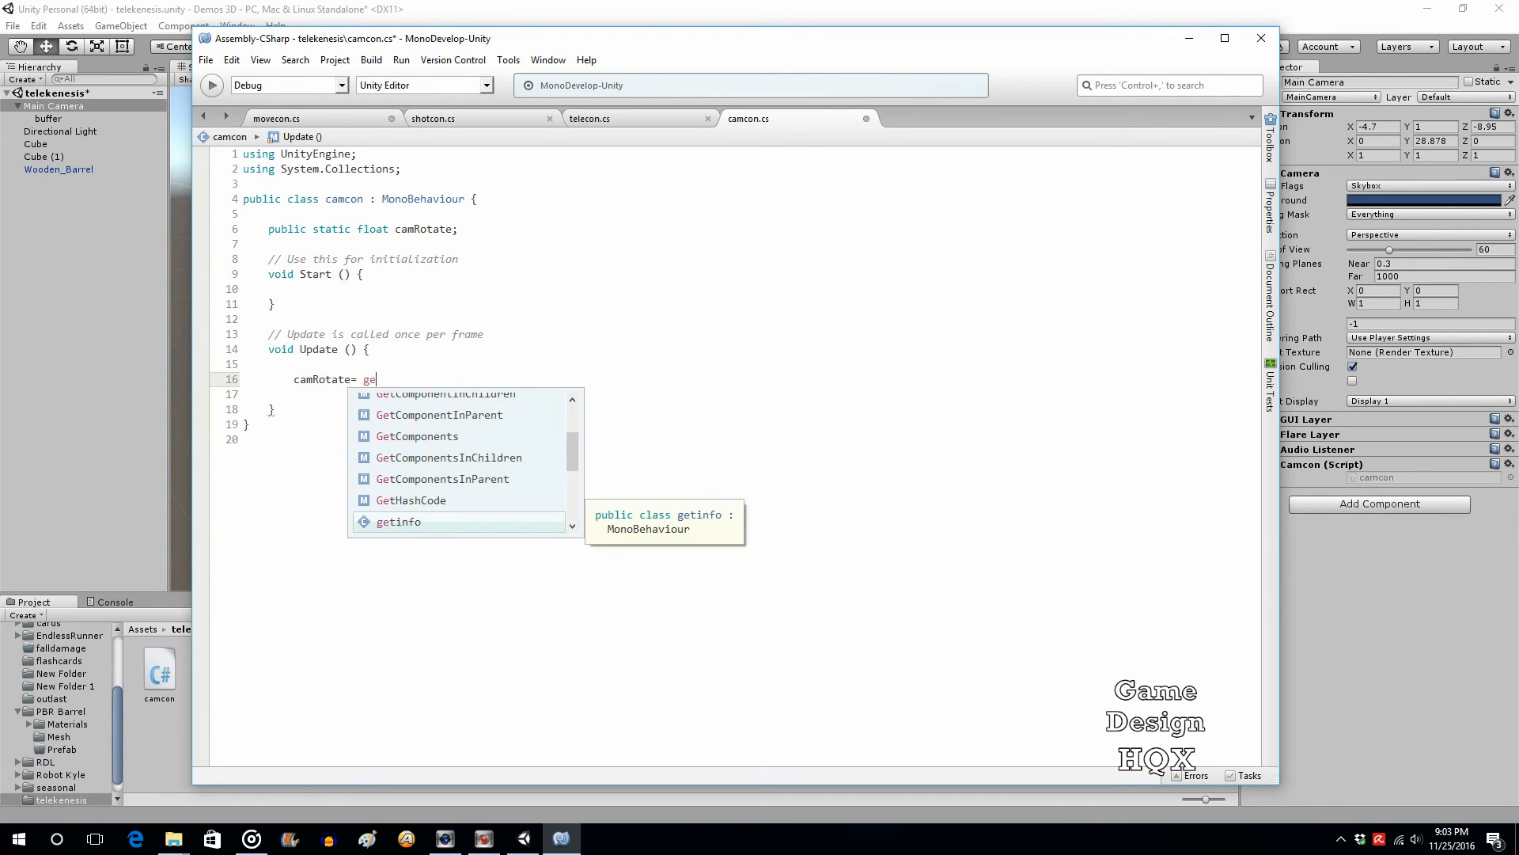
type("transform.eulerAngles")
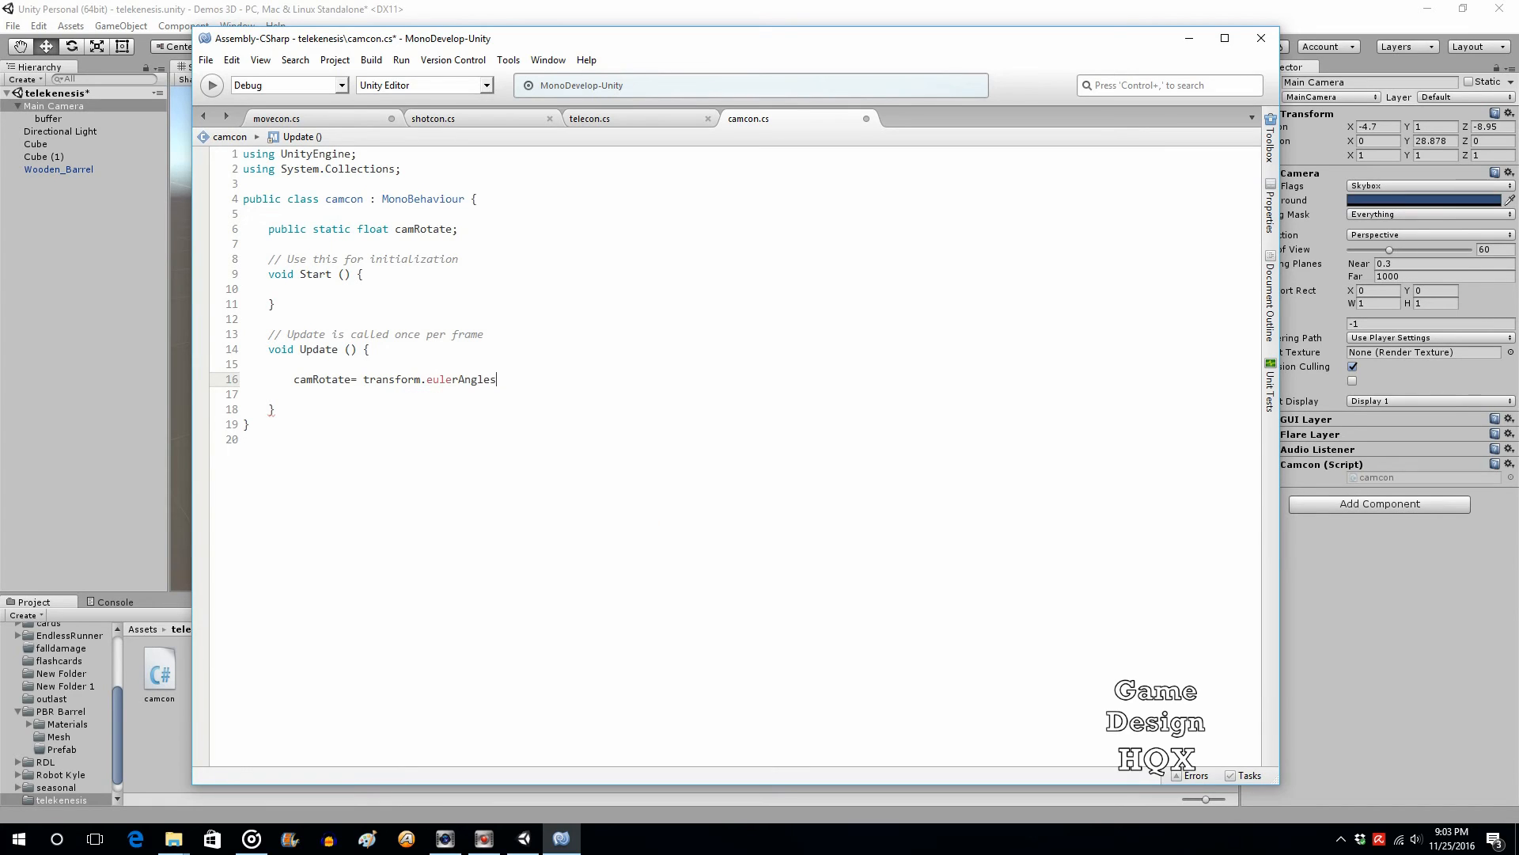
type(".")
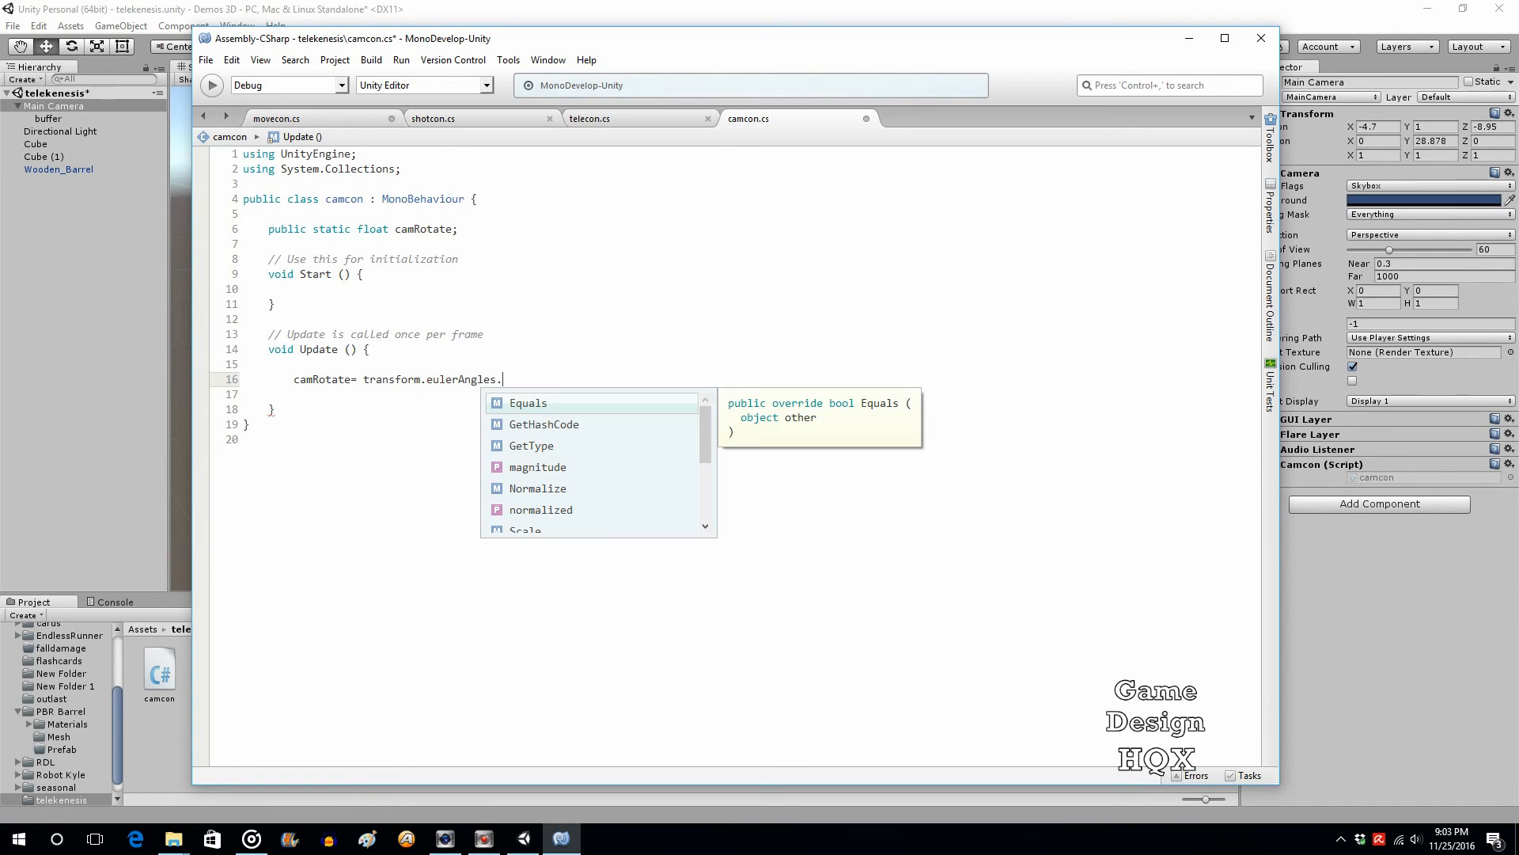
type("y;")
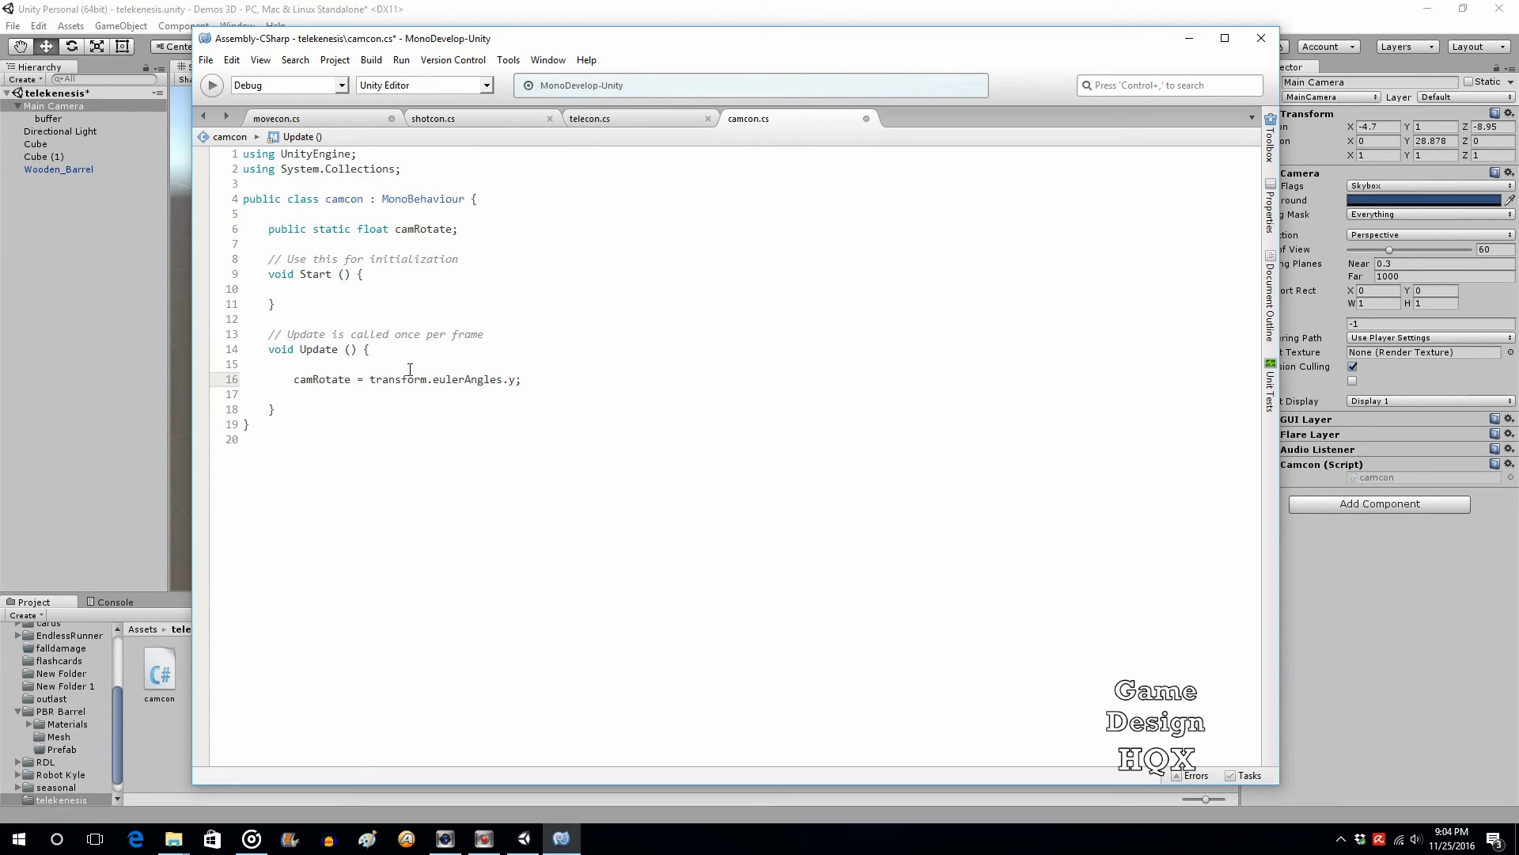
left_click(206, 58)
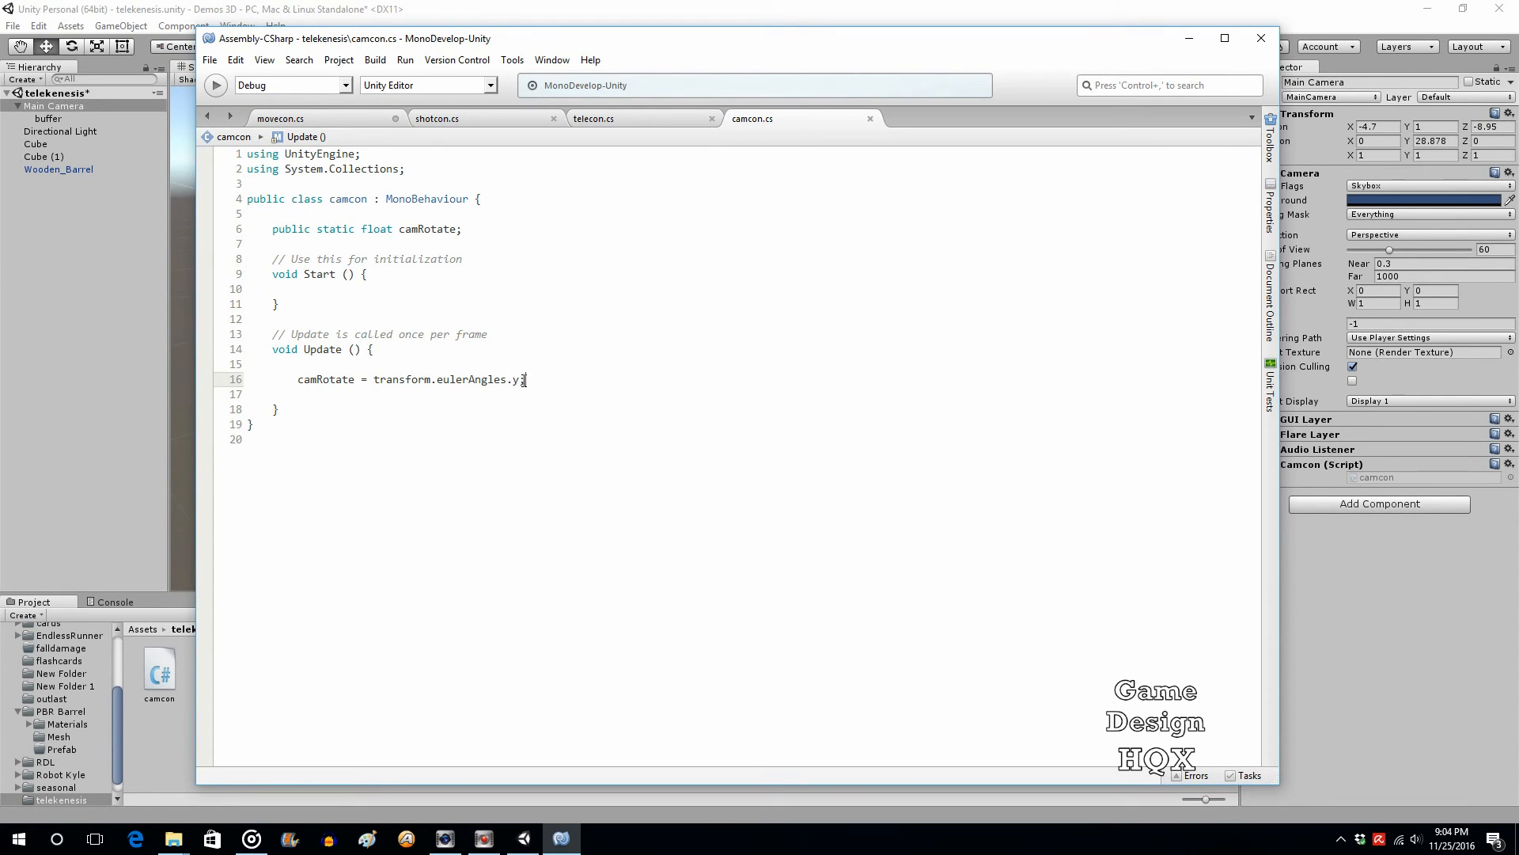
type(";")
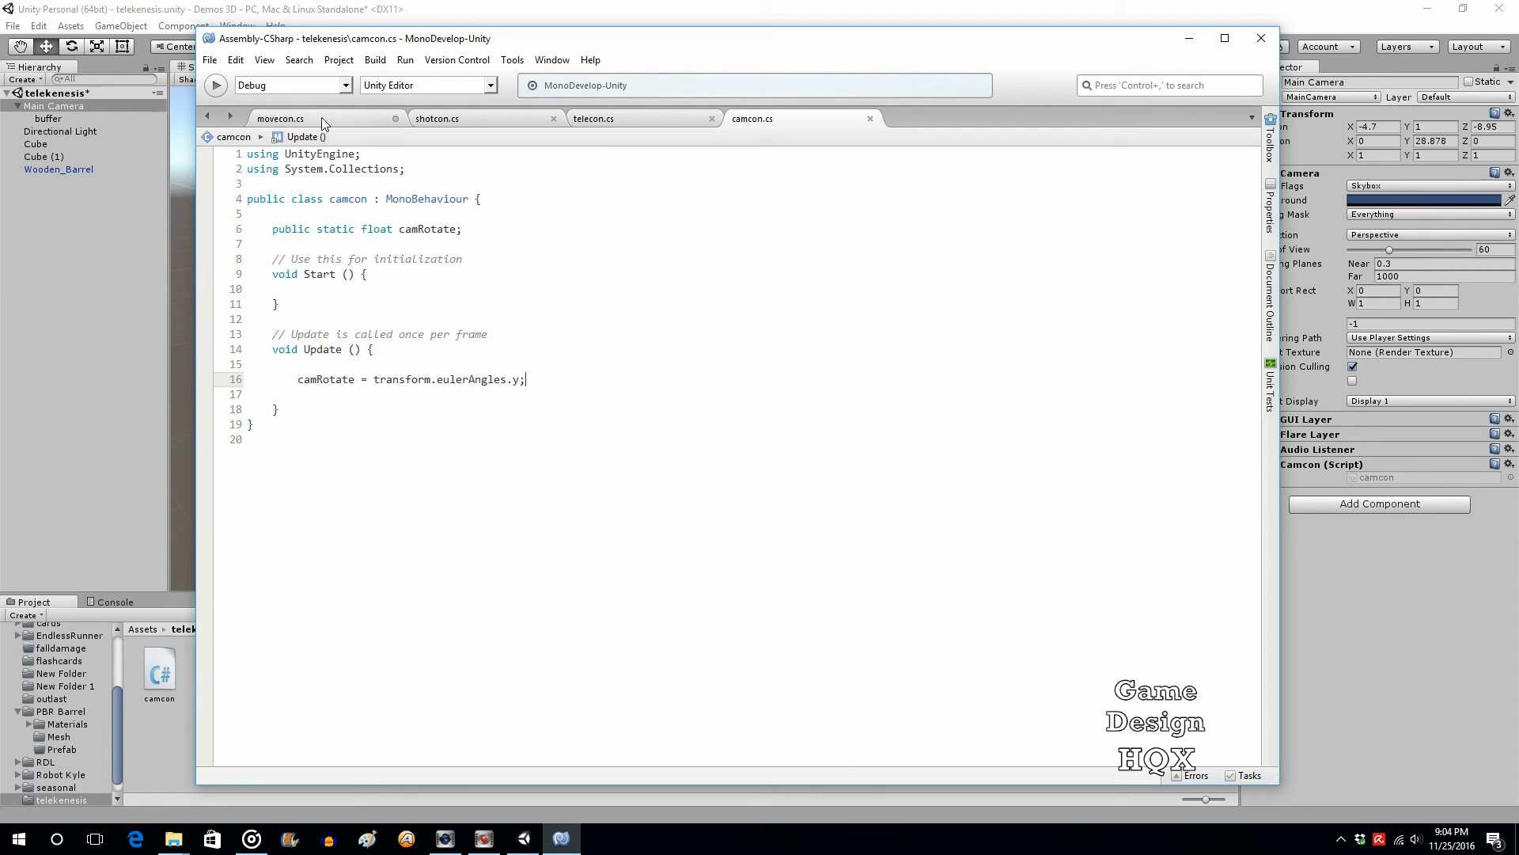
Add 'transform.eulerAngles = new Vector3 (0, camcon.camRotate, 0);' above AddRelativeForce in movecon.cs and save.
left_click(280, 119)
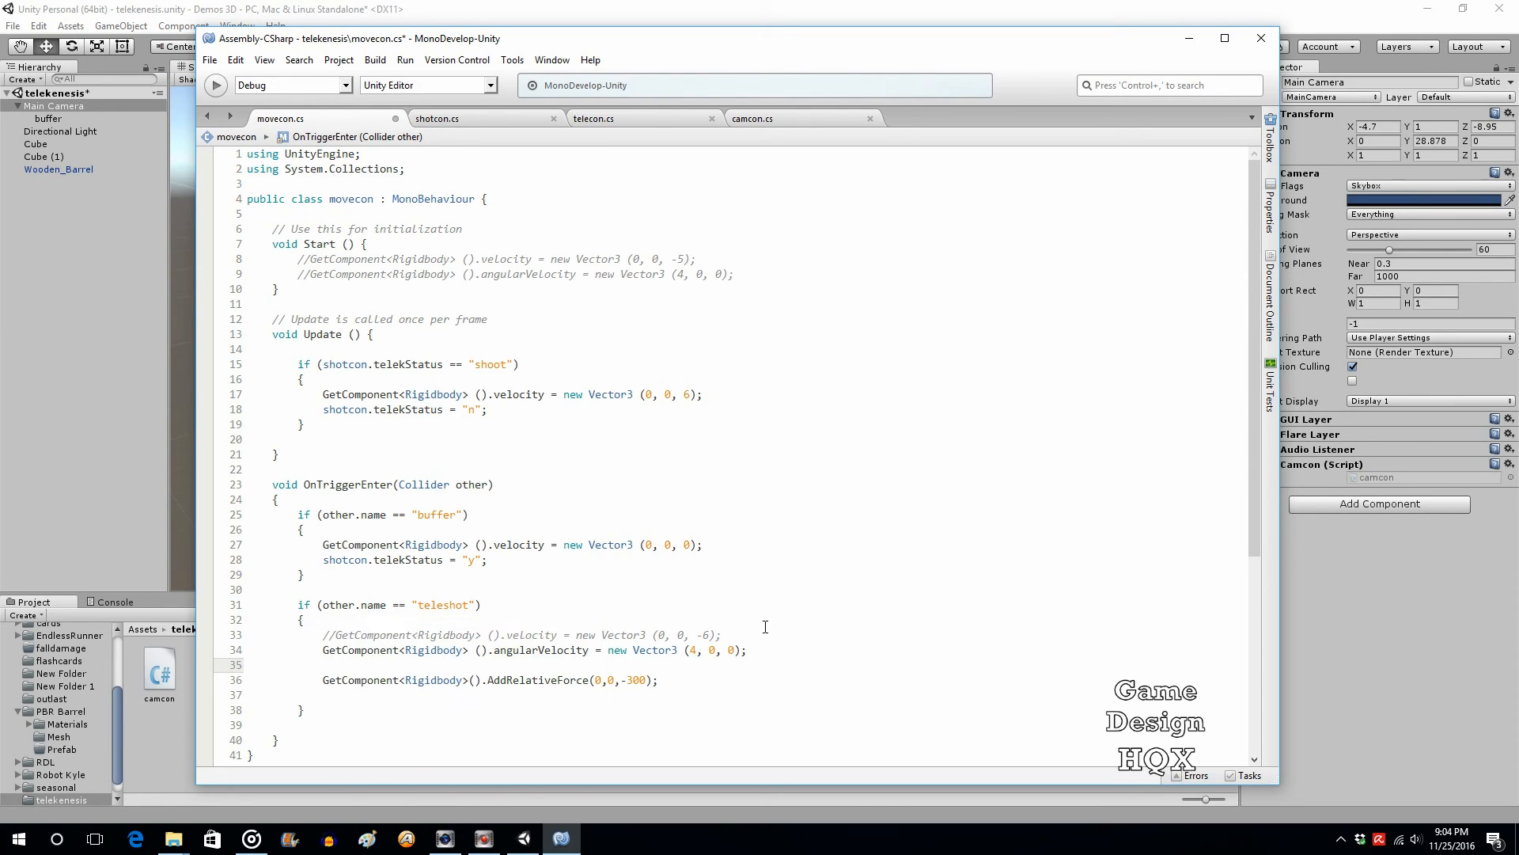
type("getcom")
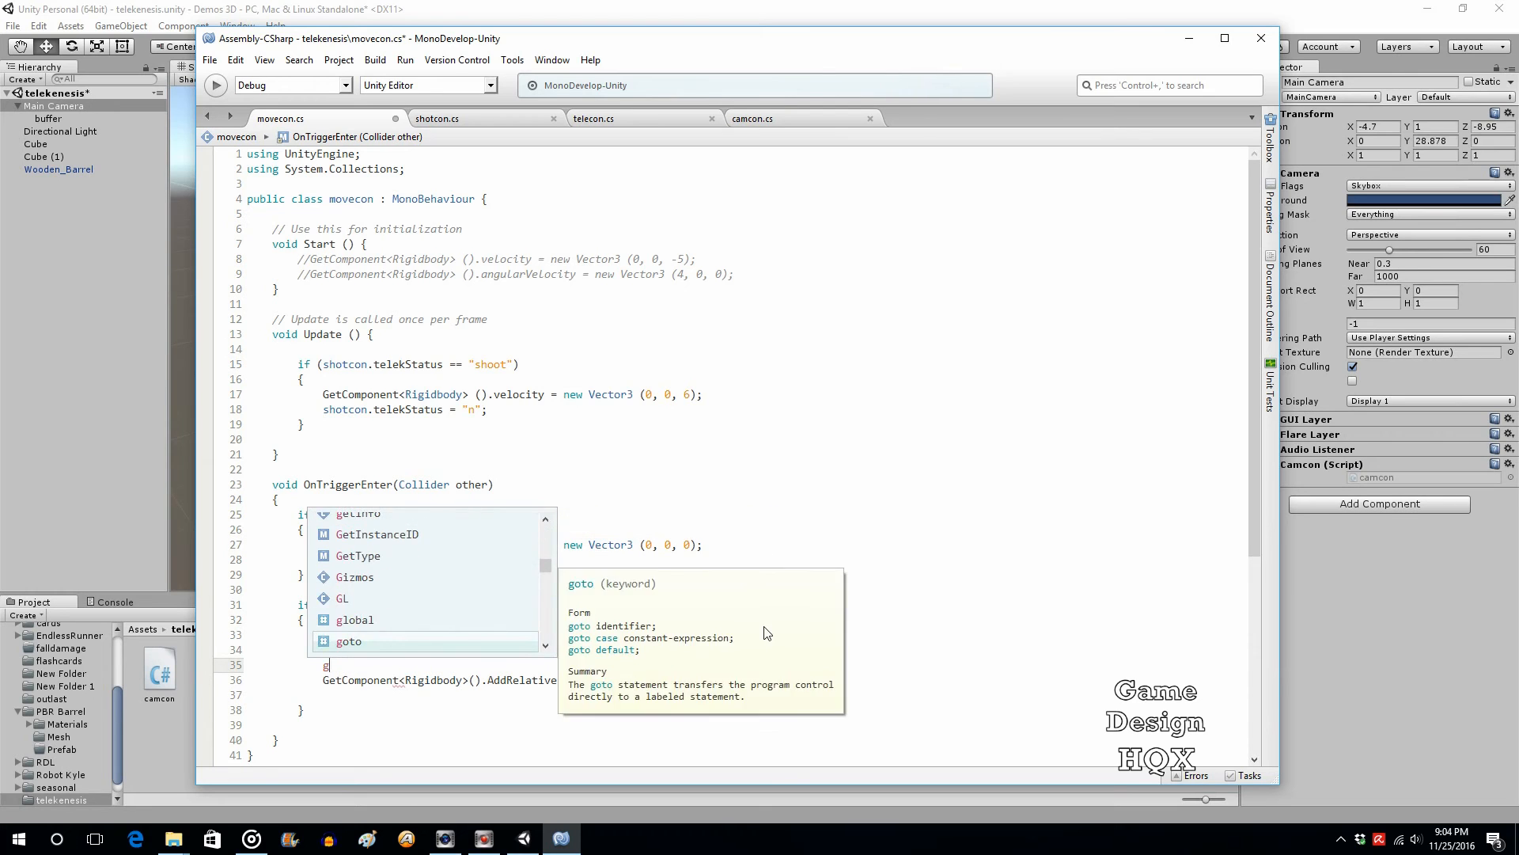
type("ransform.eulerAngles")
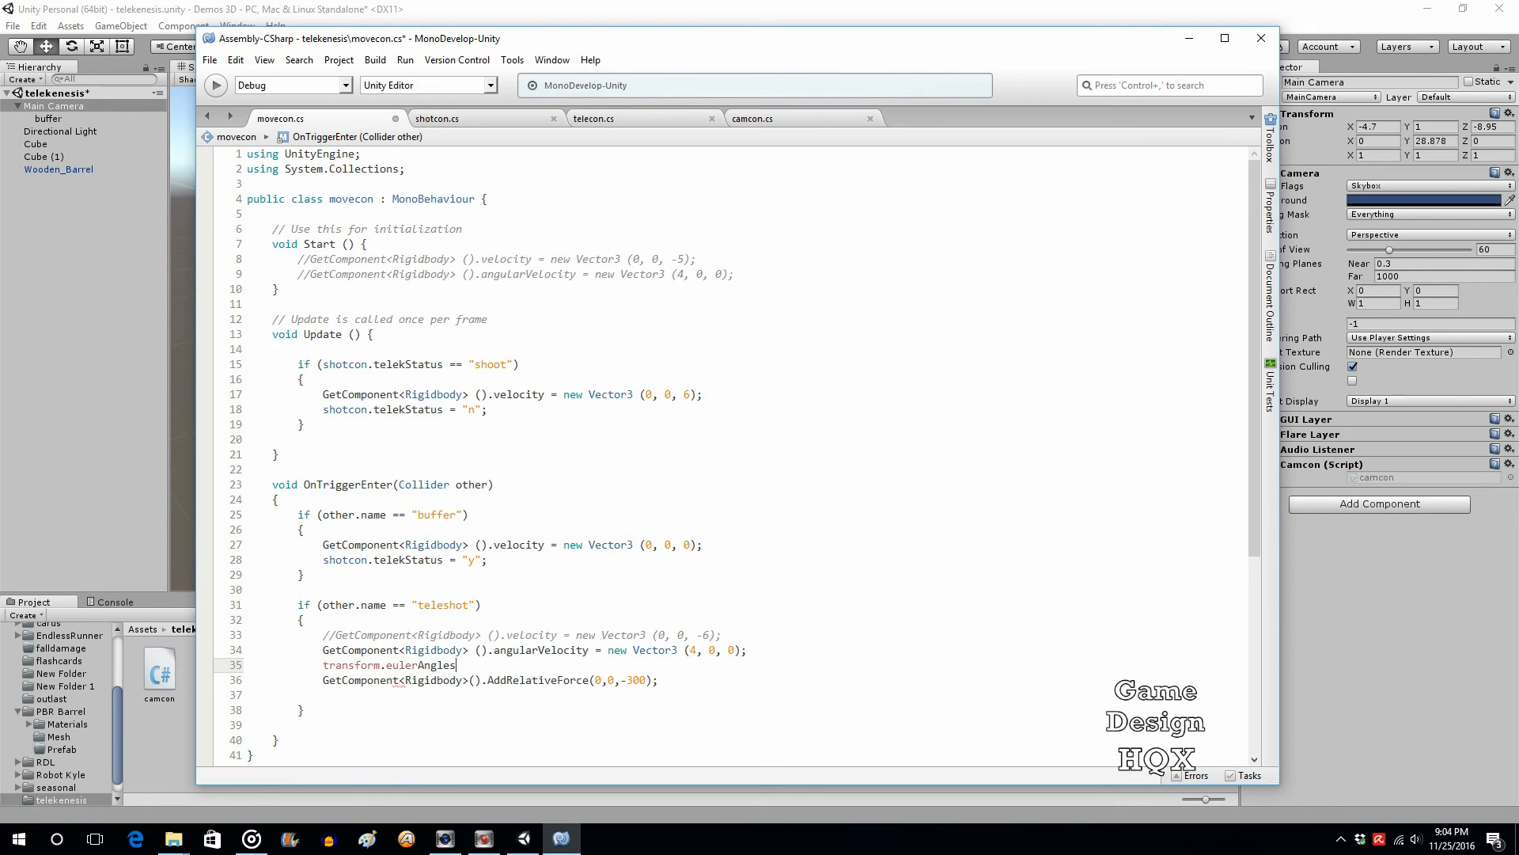
type("new Vector3")
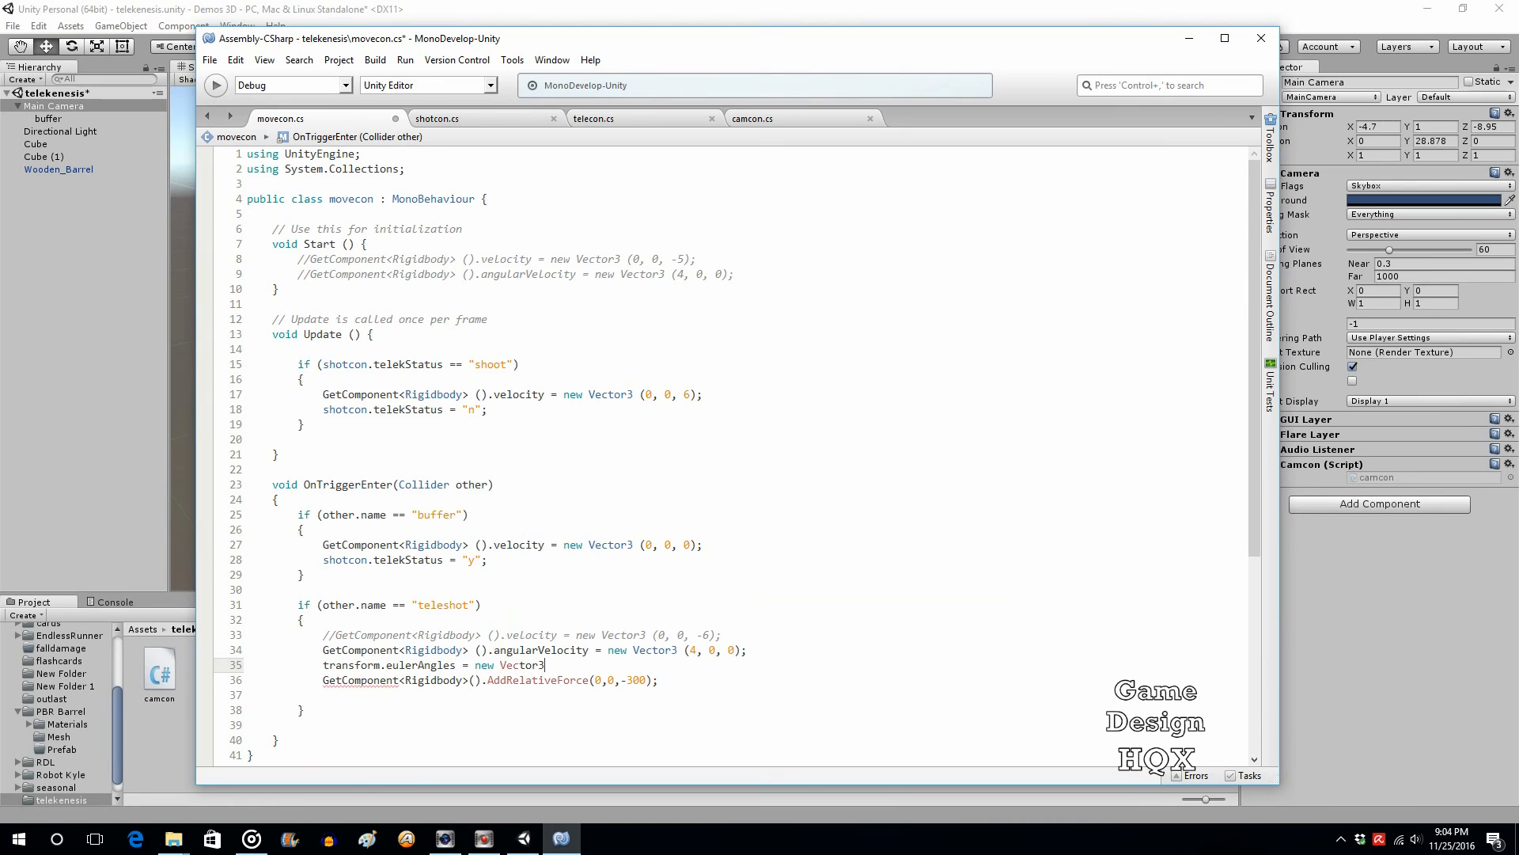
type("(0,")
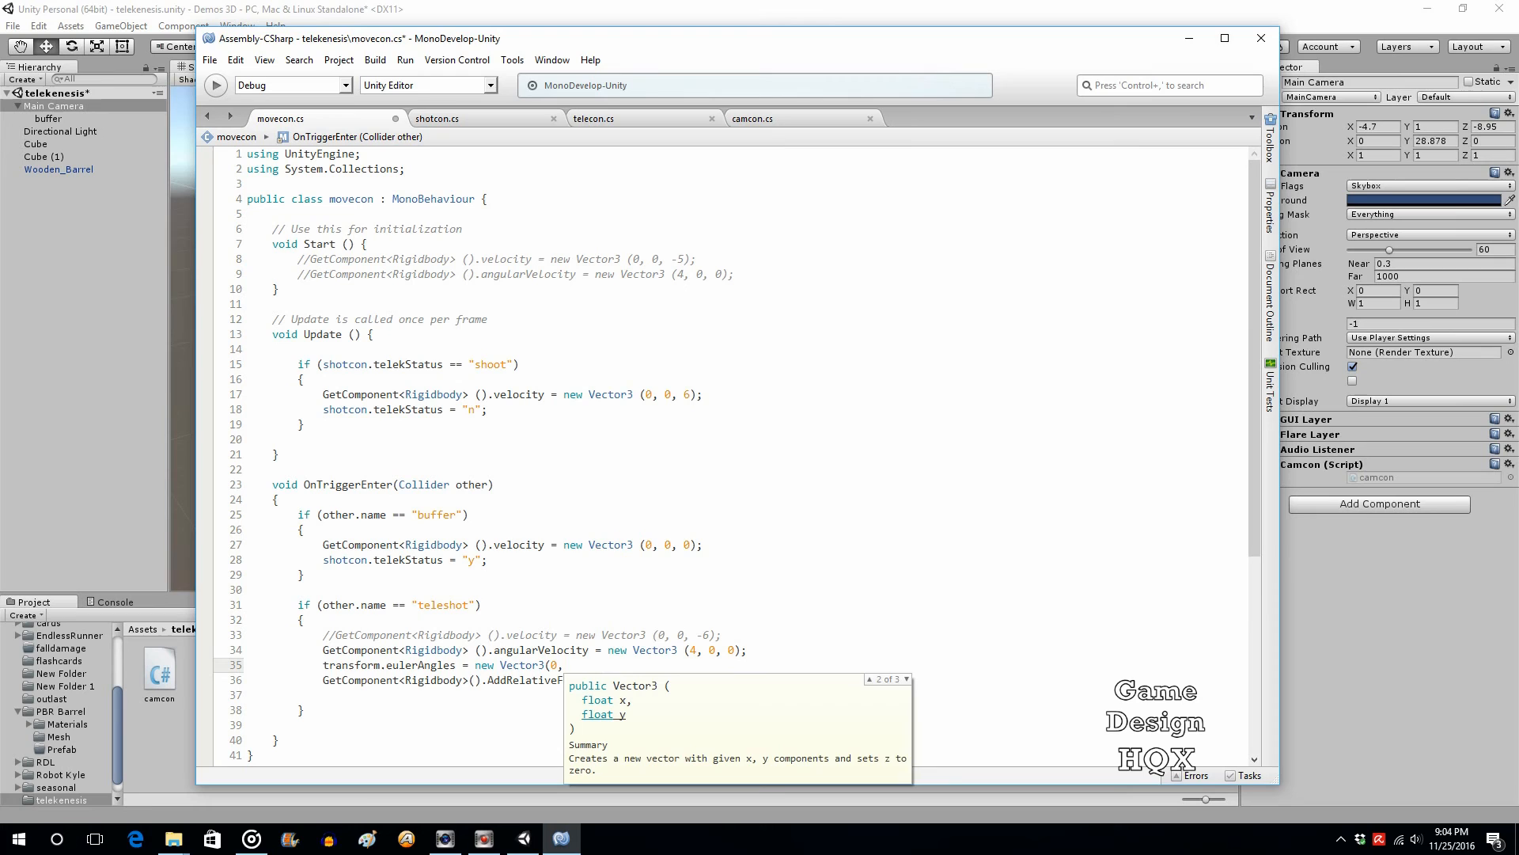
type("camcon.camRotate, 0);")
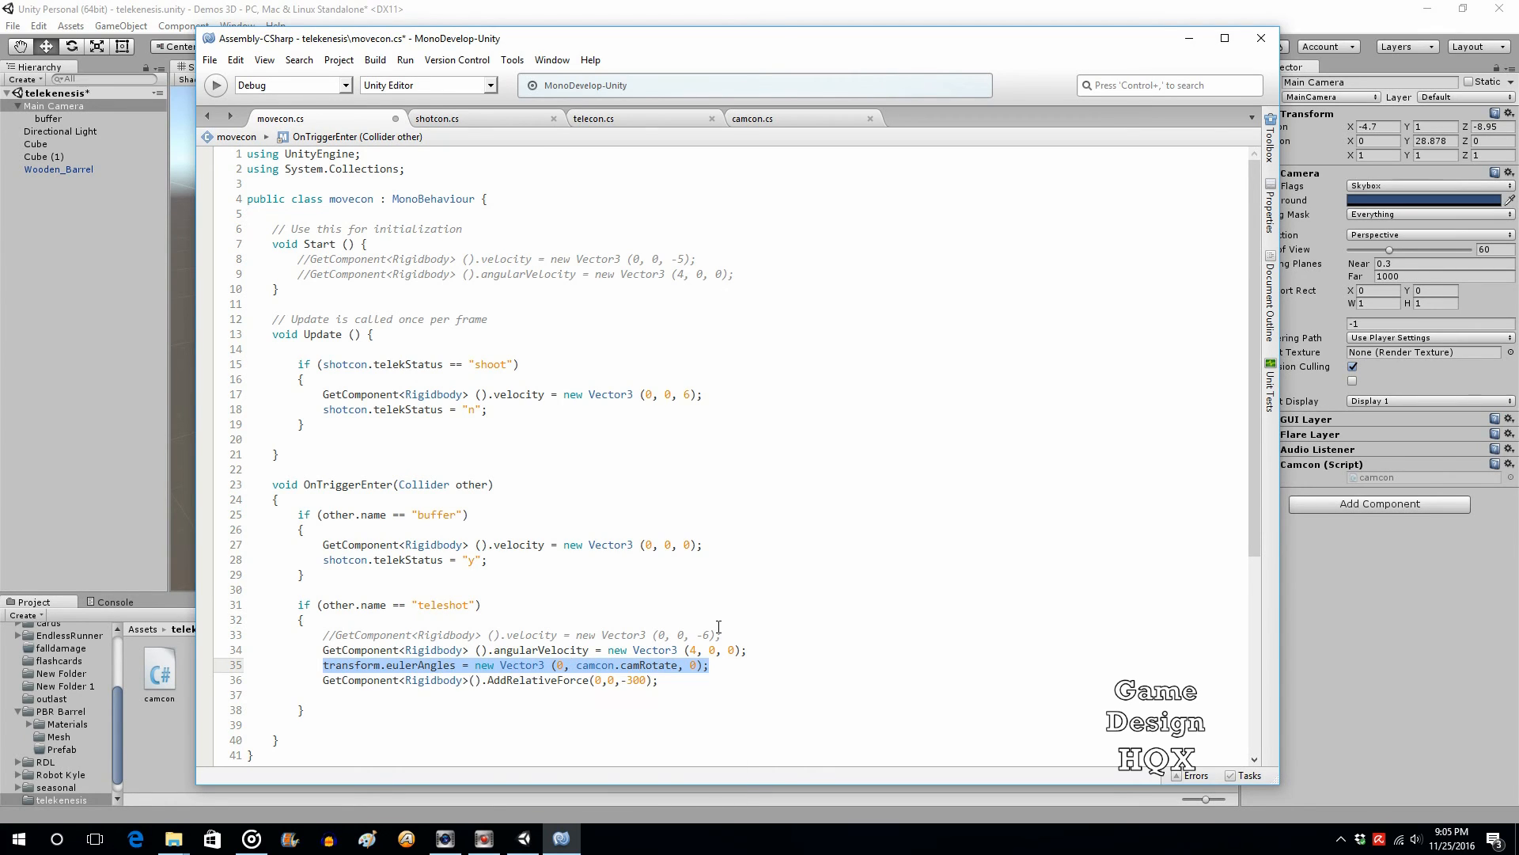
left_click(681, 693)
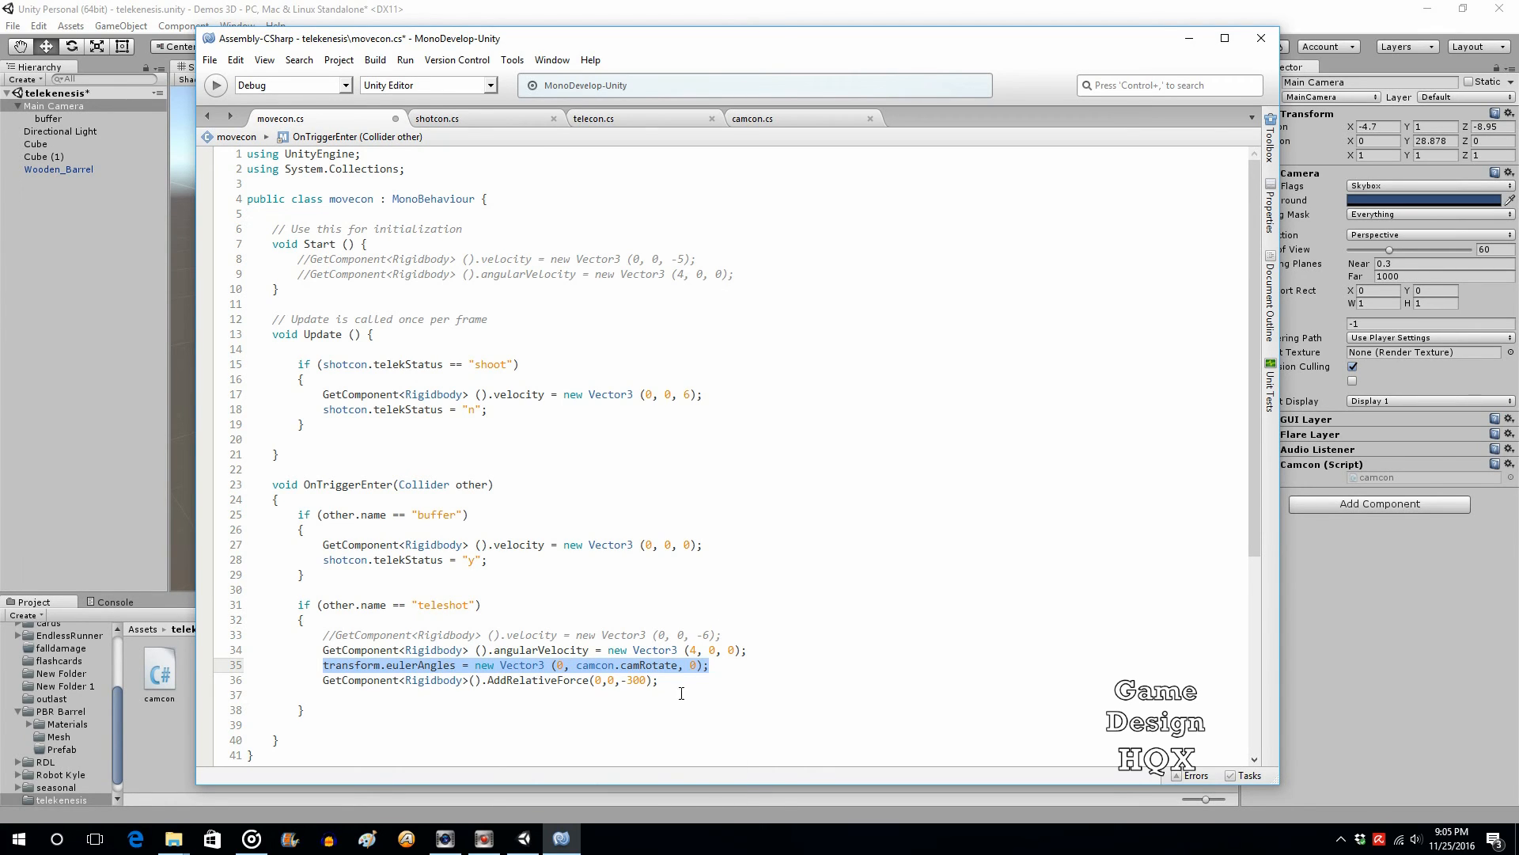
left_click(209, 59)
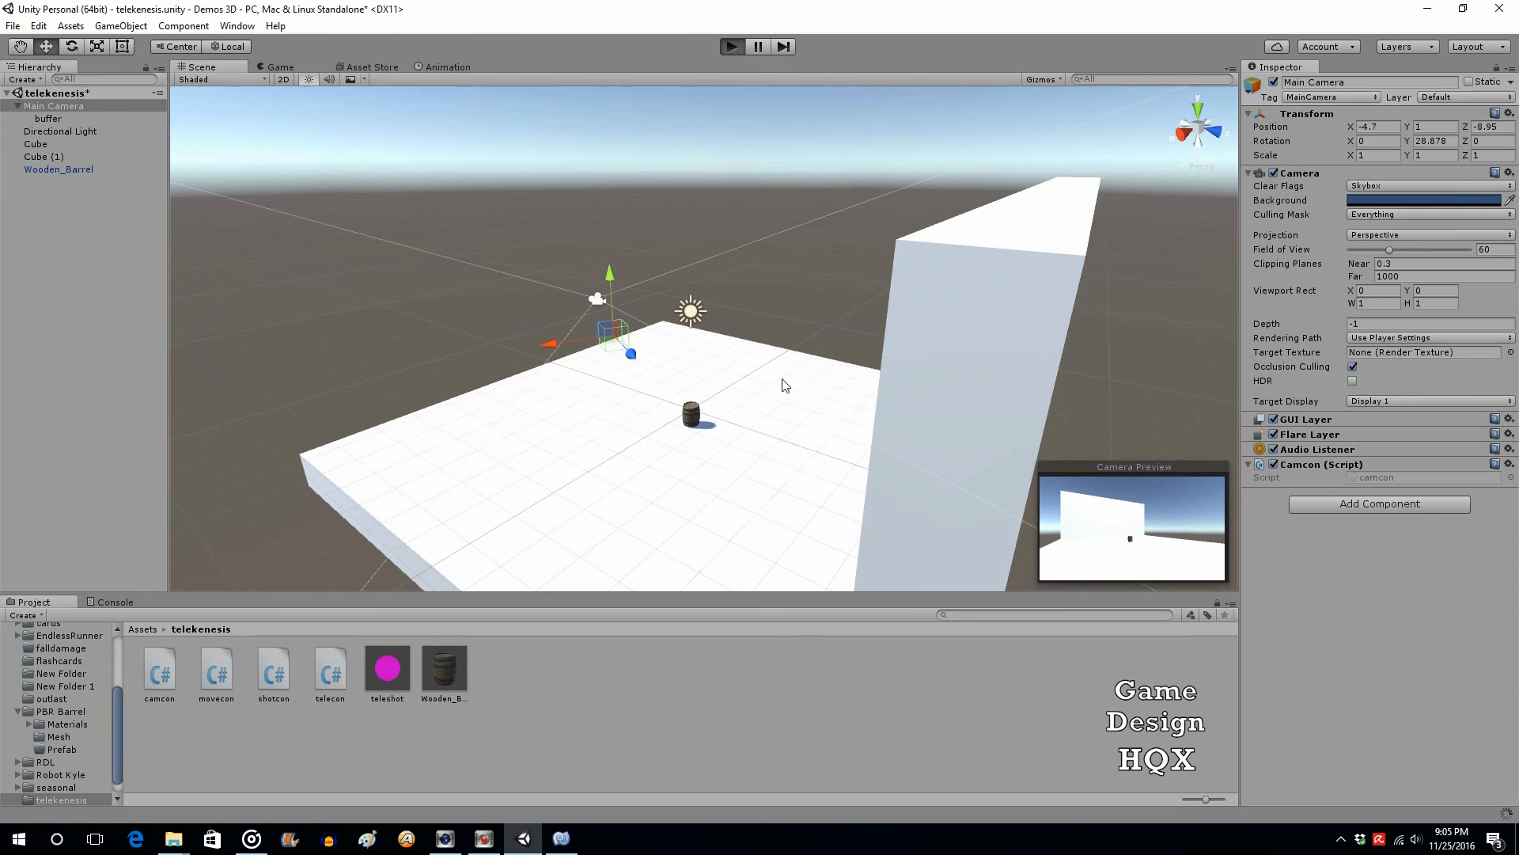
Play the scene, shoot the barrel to pull it, and stop the game.
left_click(731, 46)
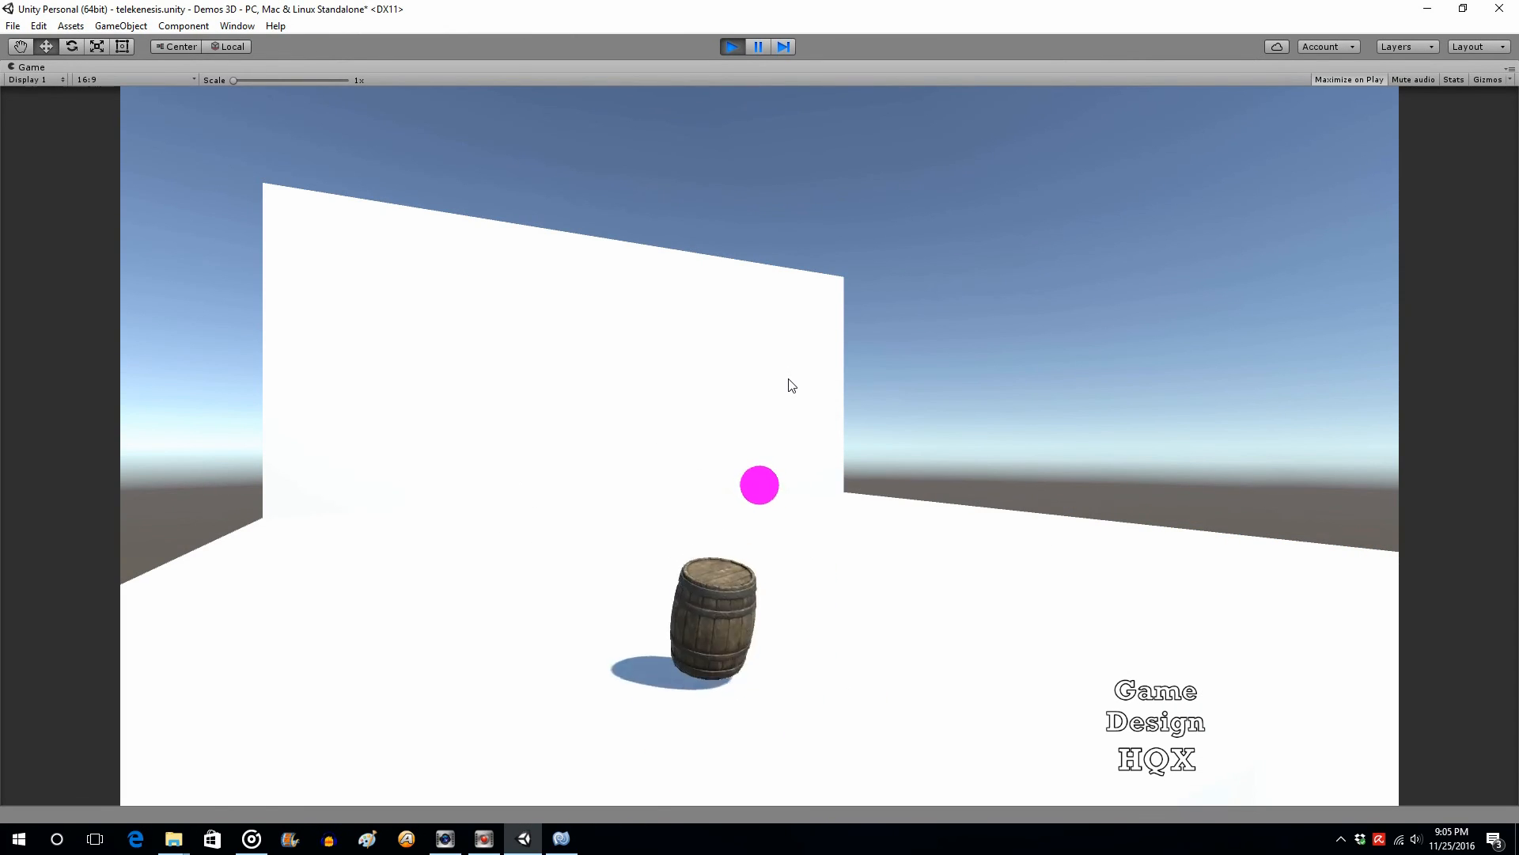
left_click(732, 46)
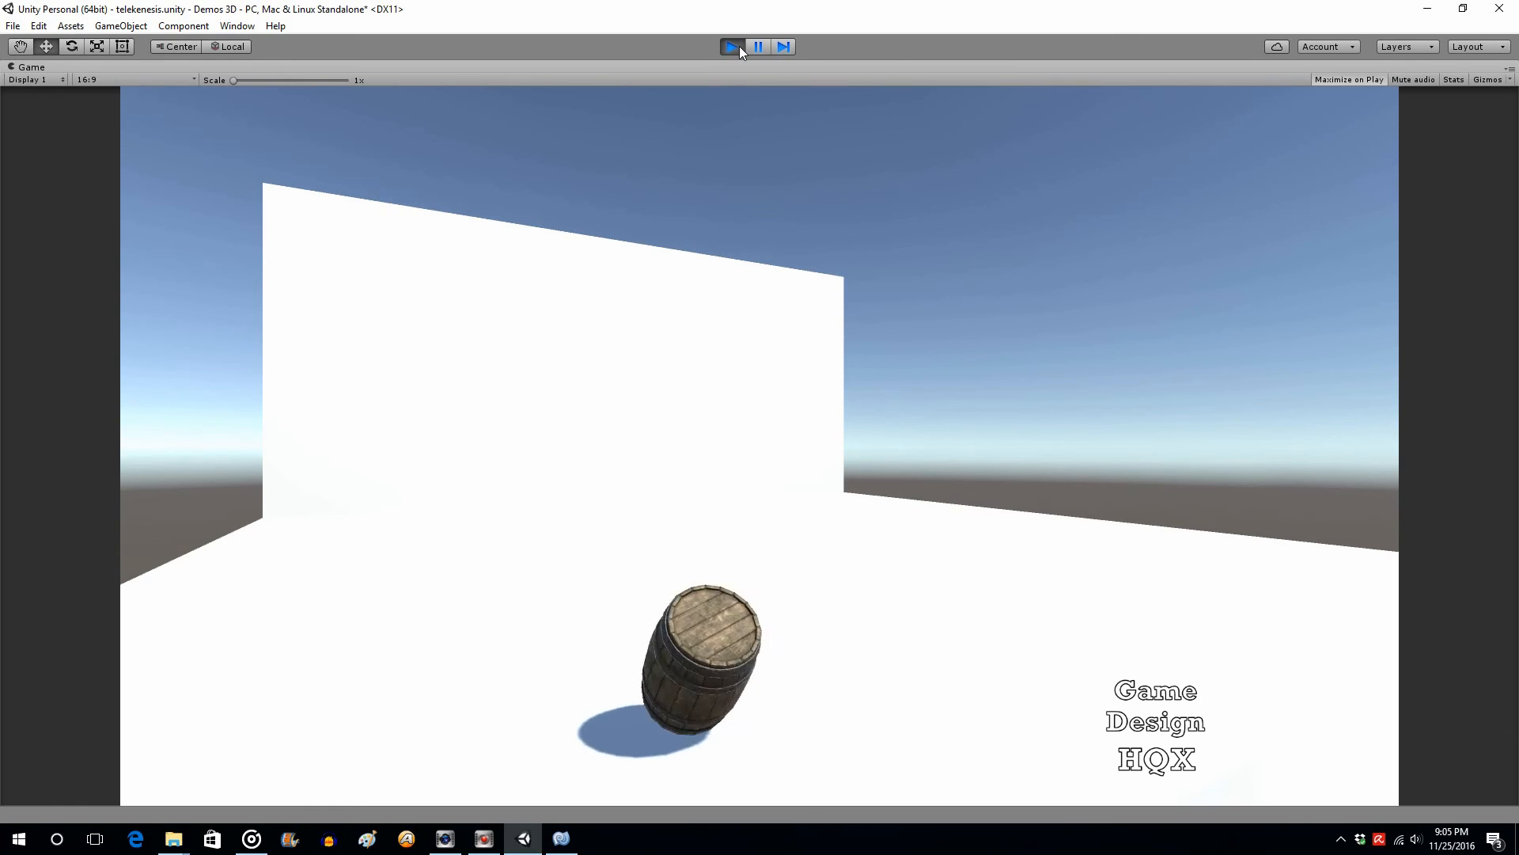
left_click(731, 46)
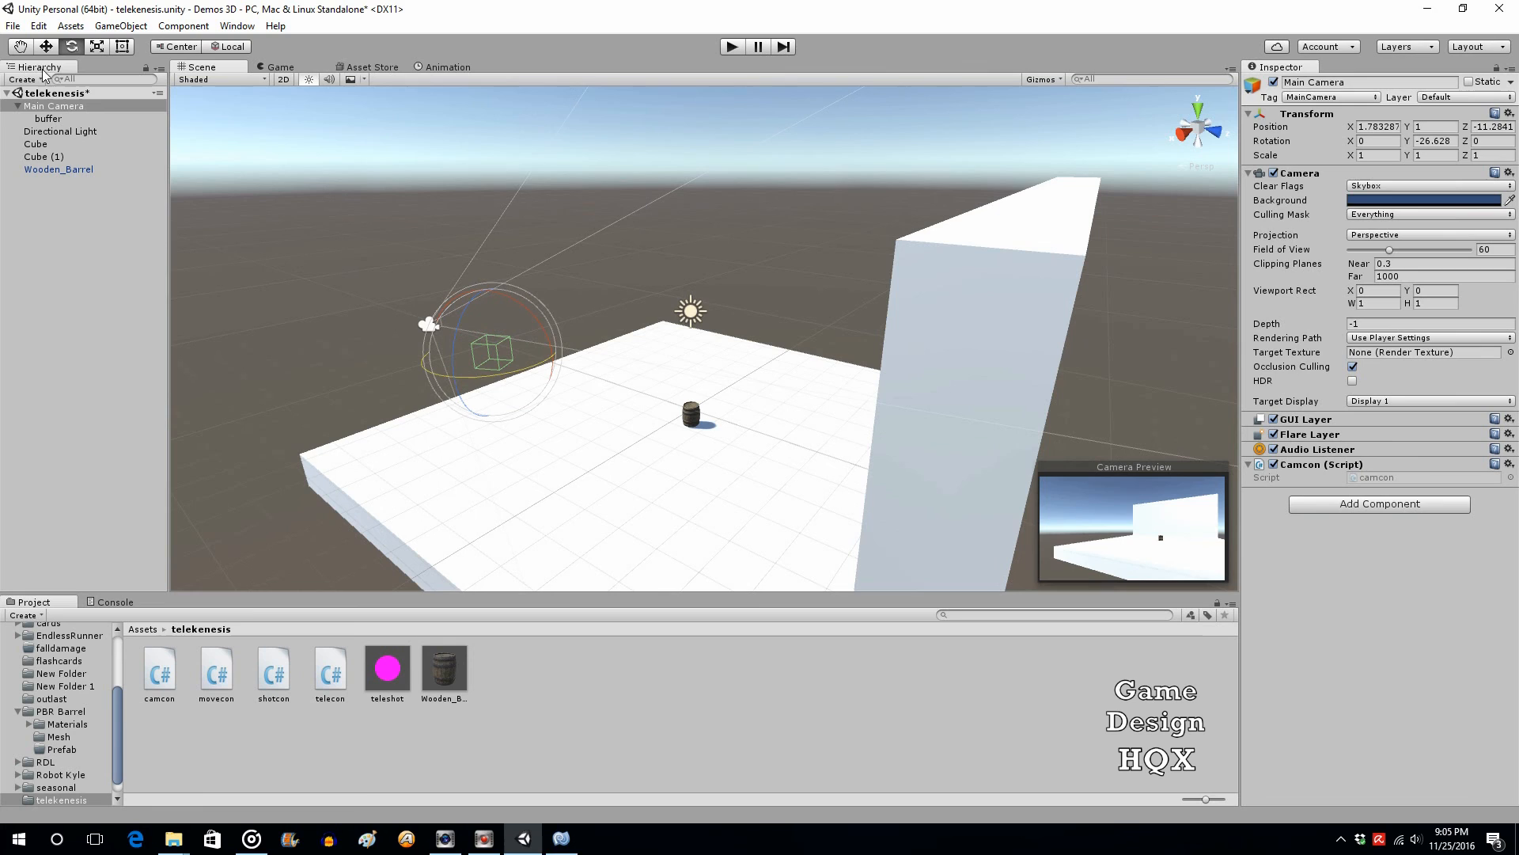
Shift Main Camera along X to 4.69 and play-test twice that the barrel still flies back to the angled camera.
left_click(46, 46)
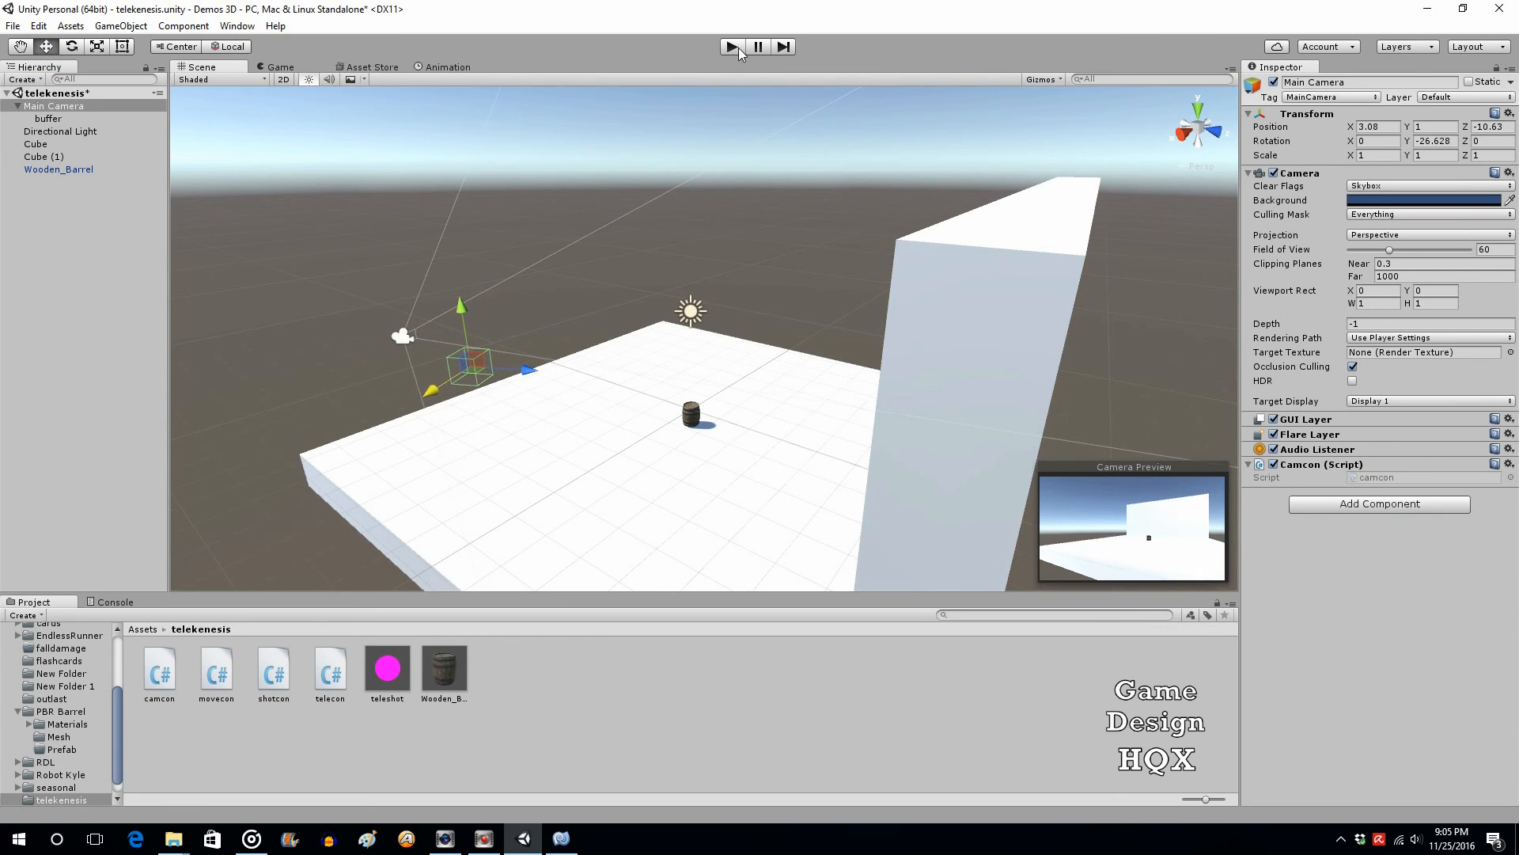
left_click(731, 46)
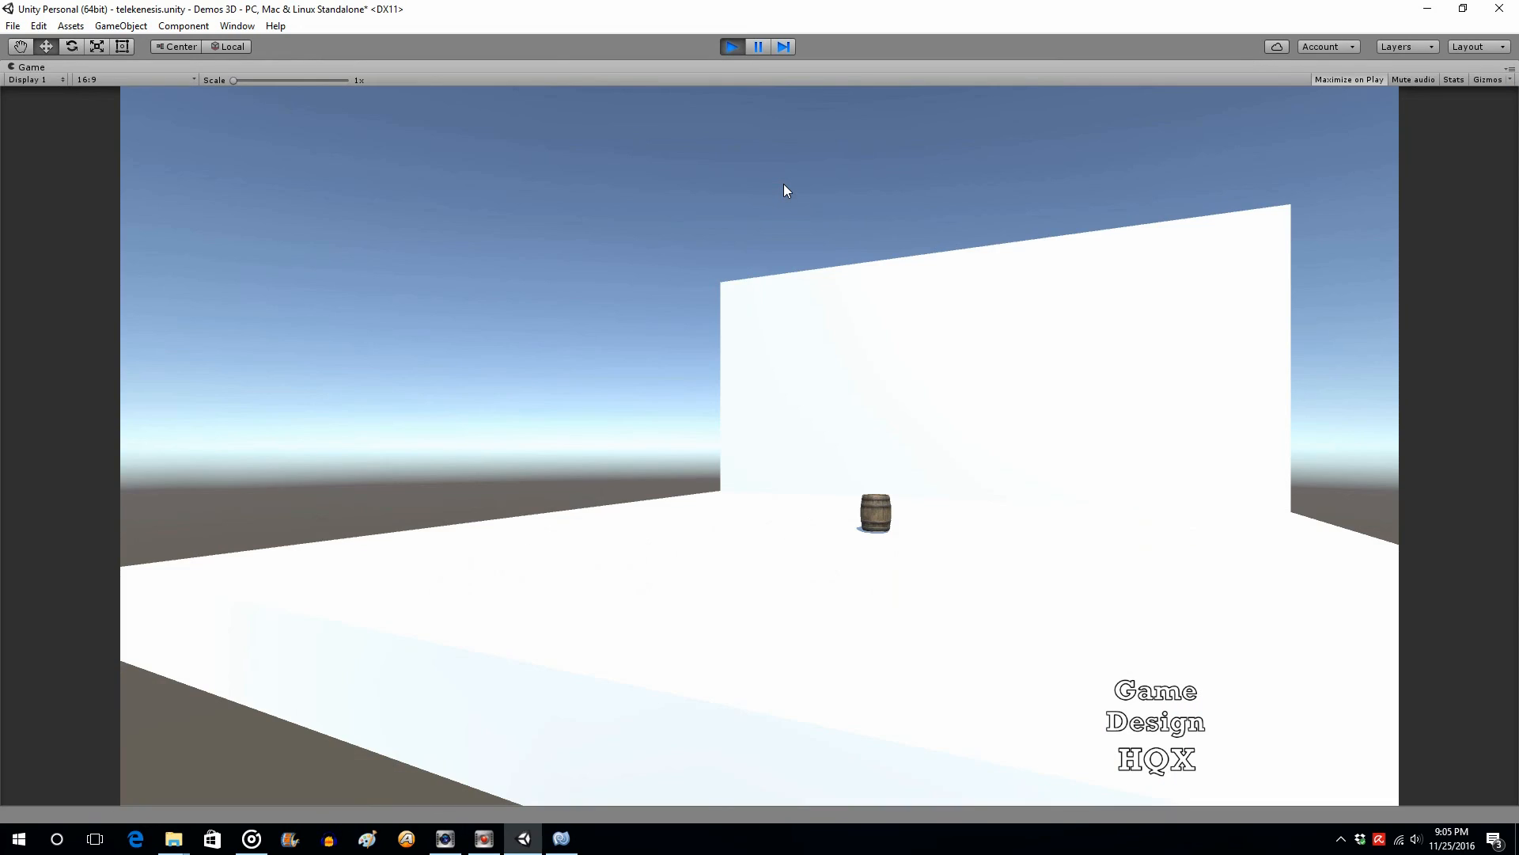
left_click(731, 46)
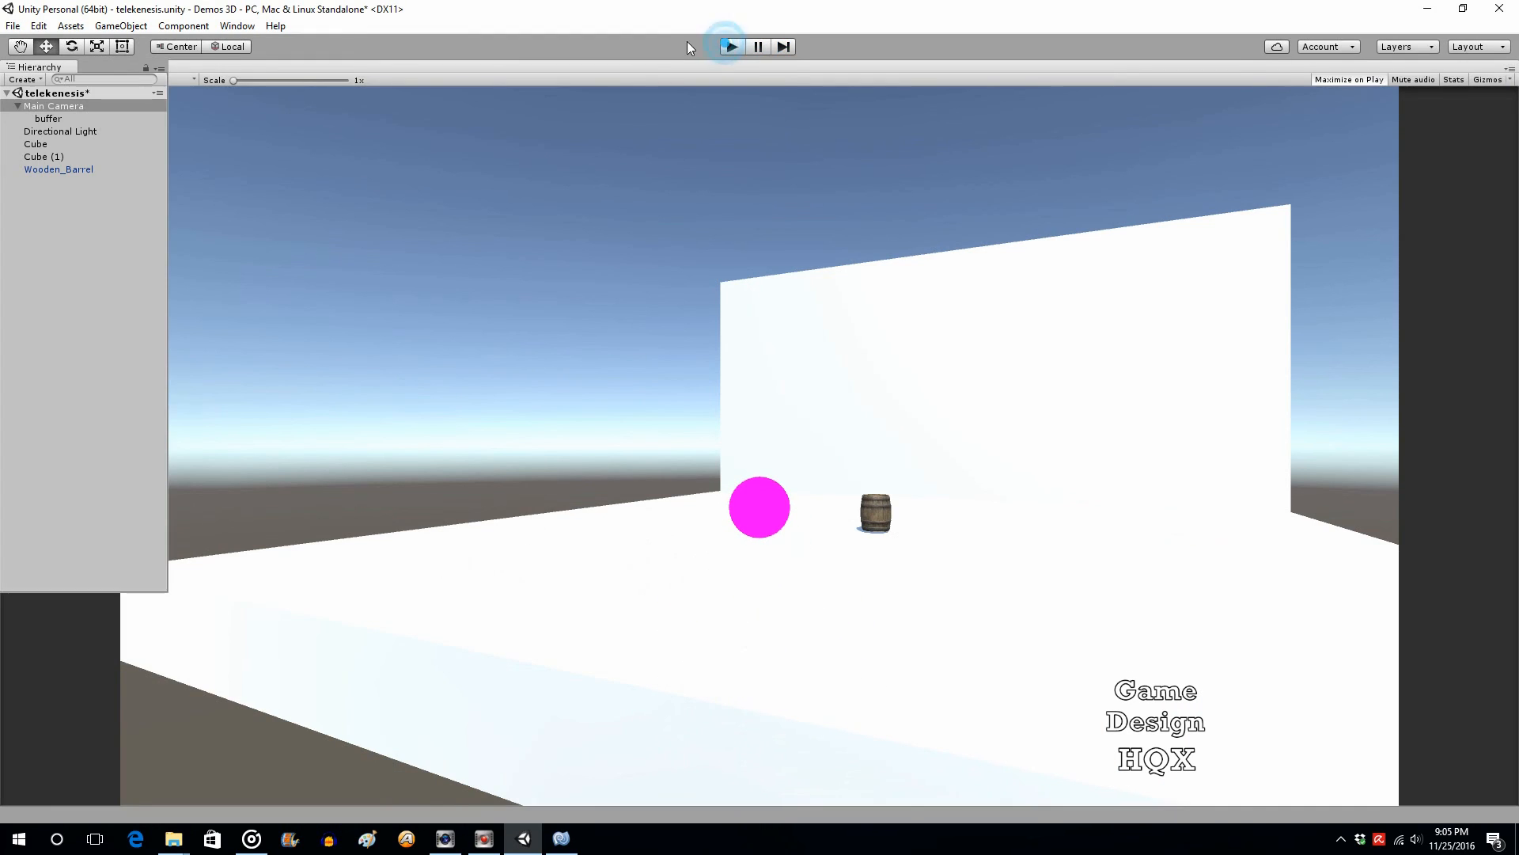
left_click(731, 45)
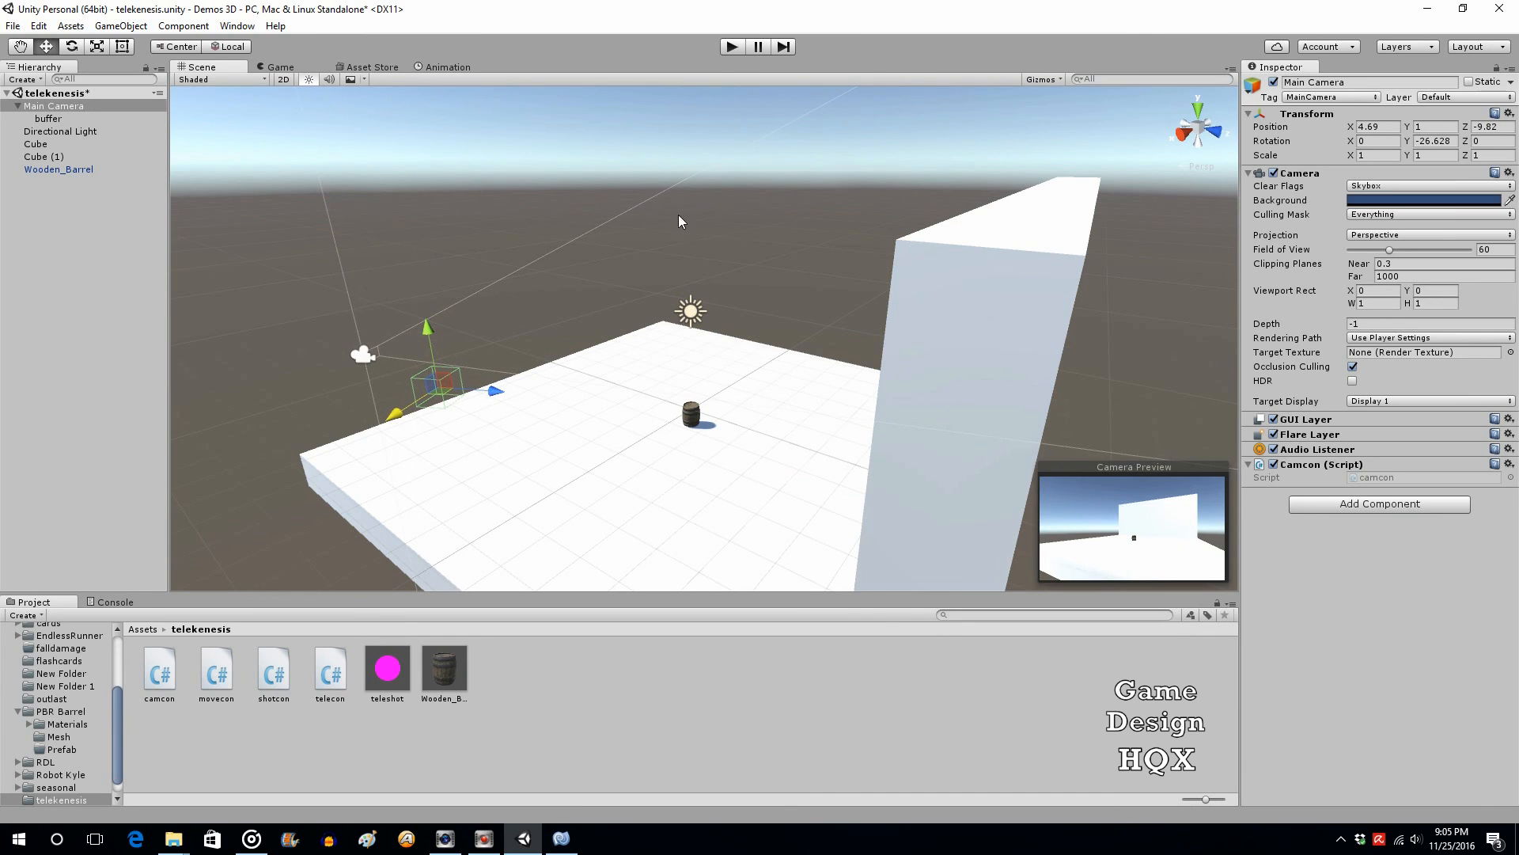
left_click(731, 46)
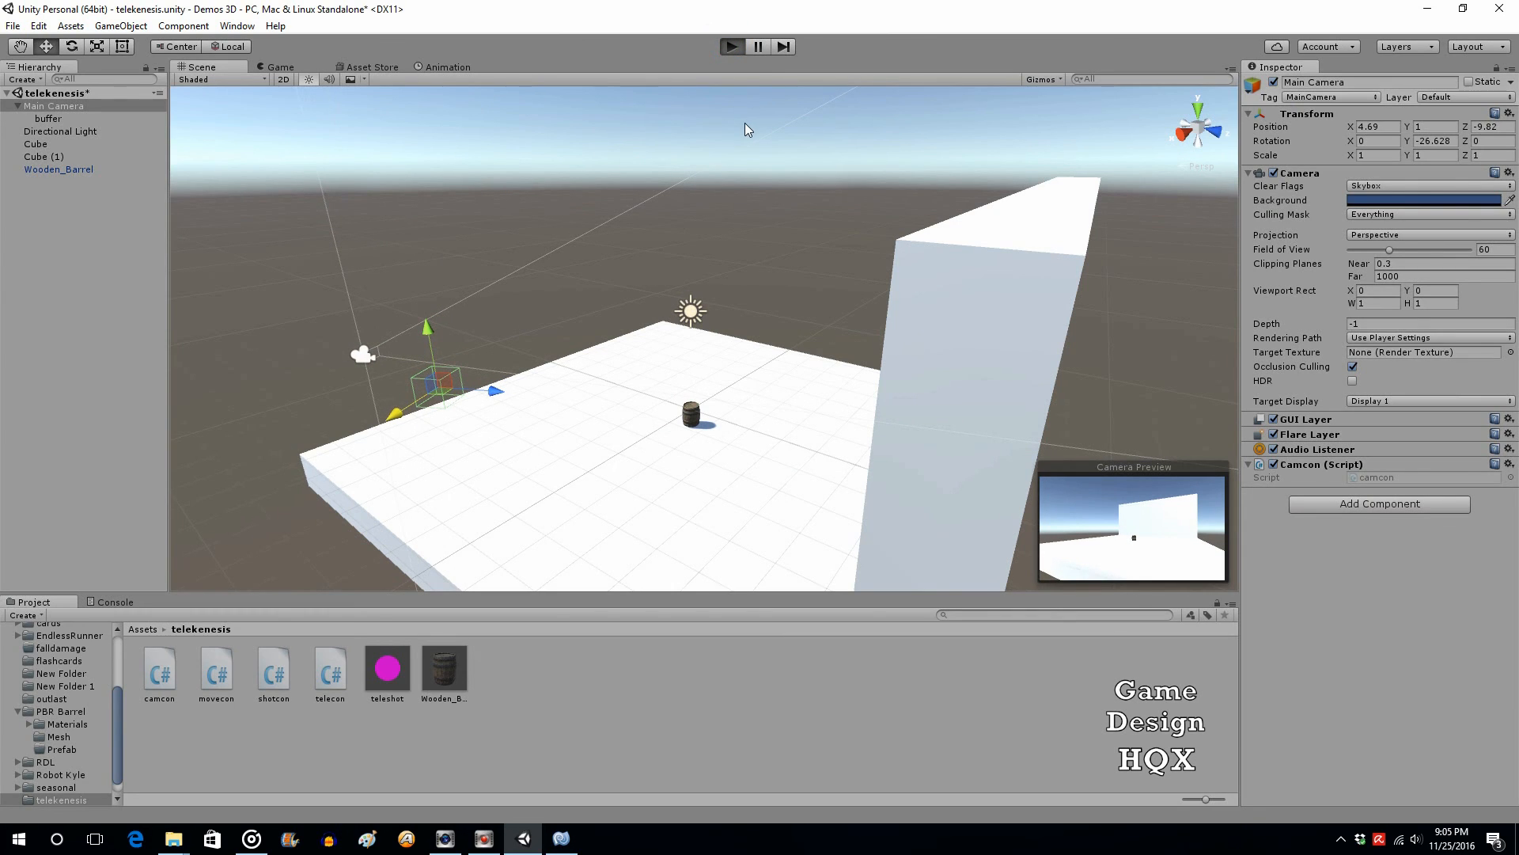
left_click(731, 46)
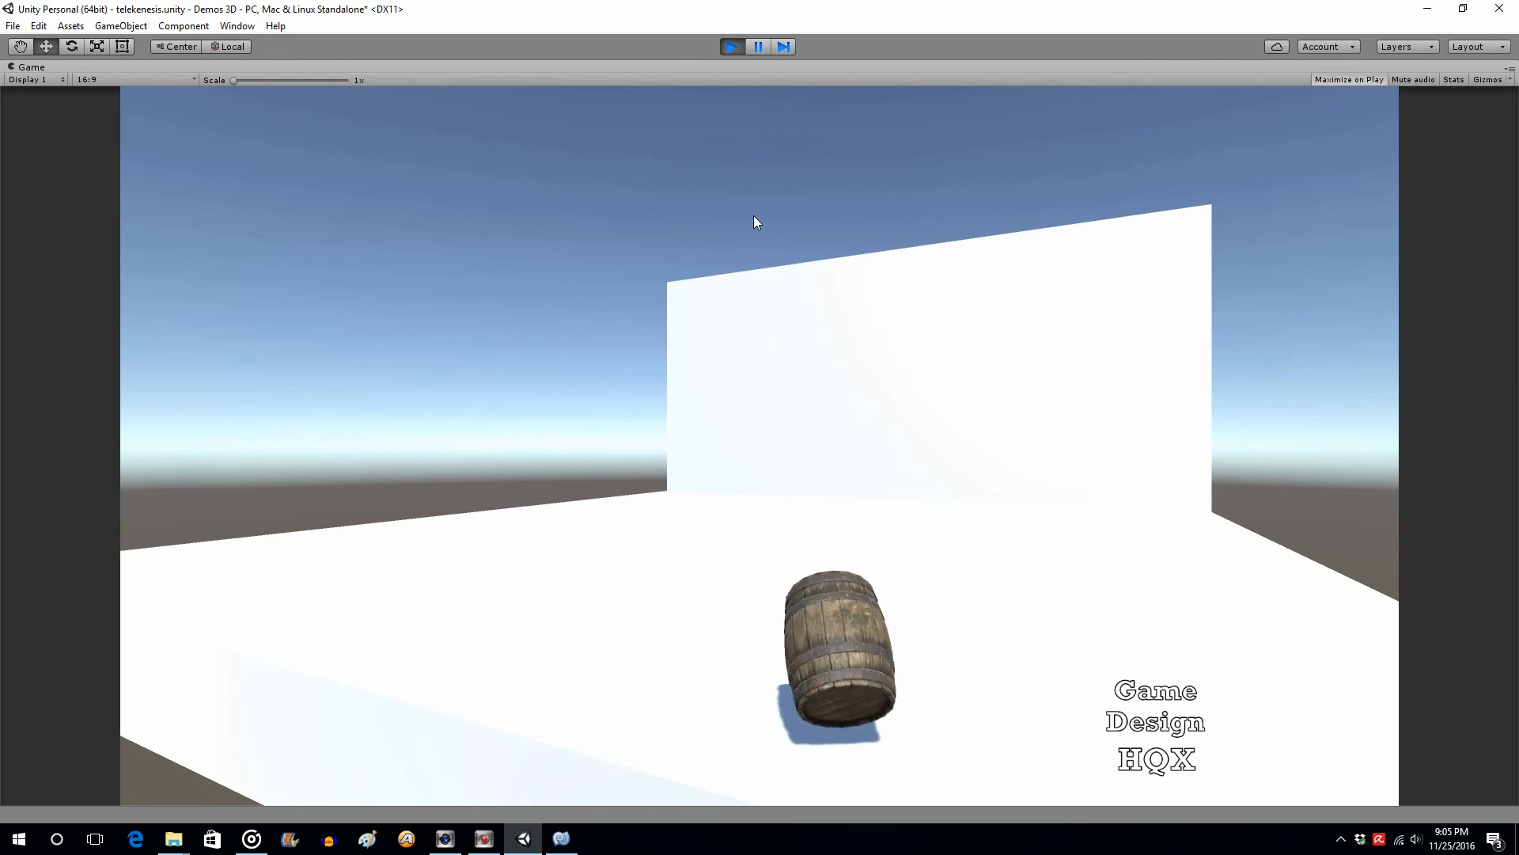
left_click(731, 45)
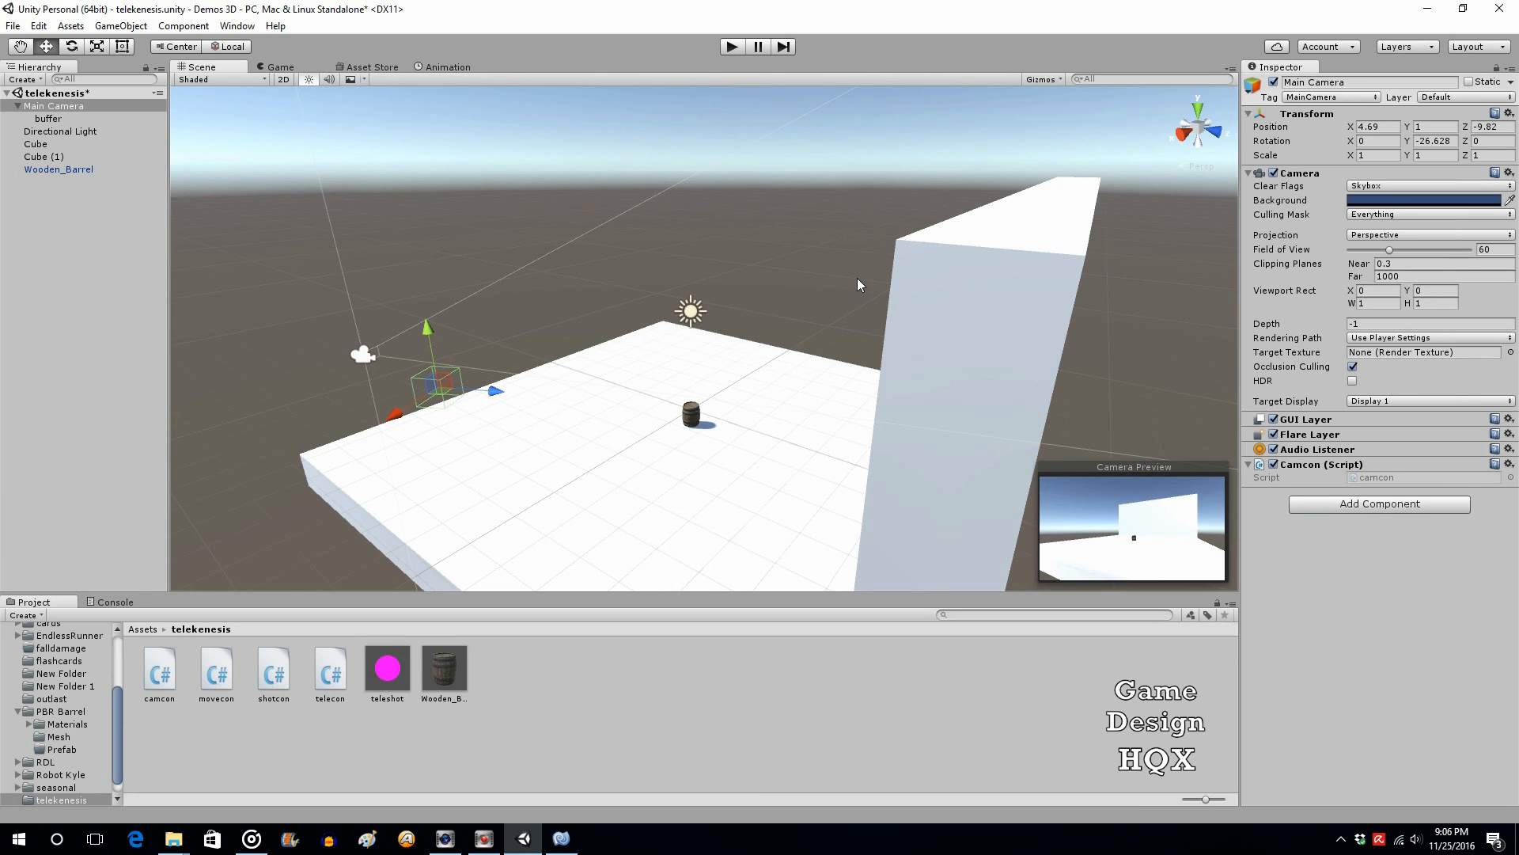
mouse_move(820, 335)
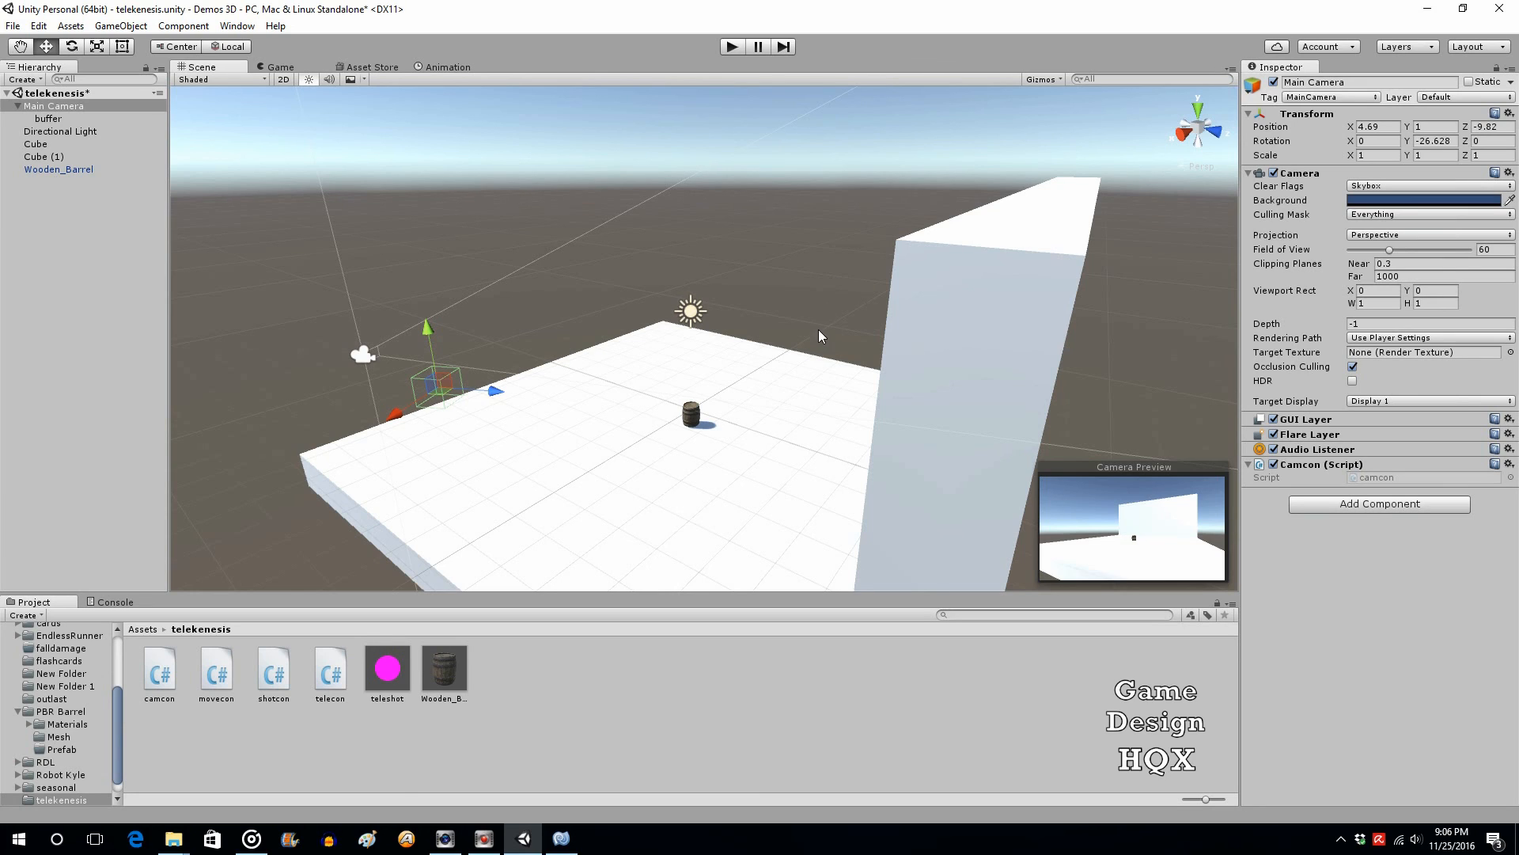
mouse_move(706, 412)
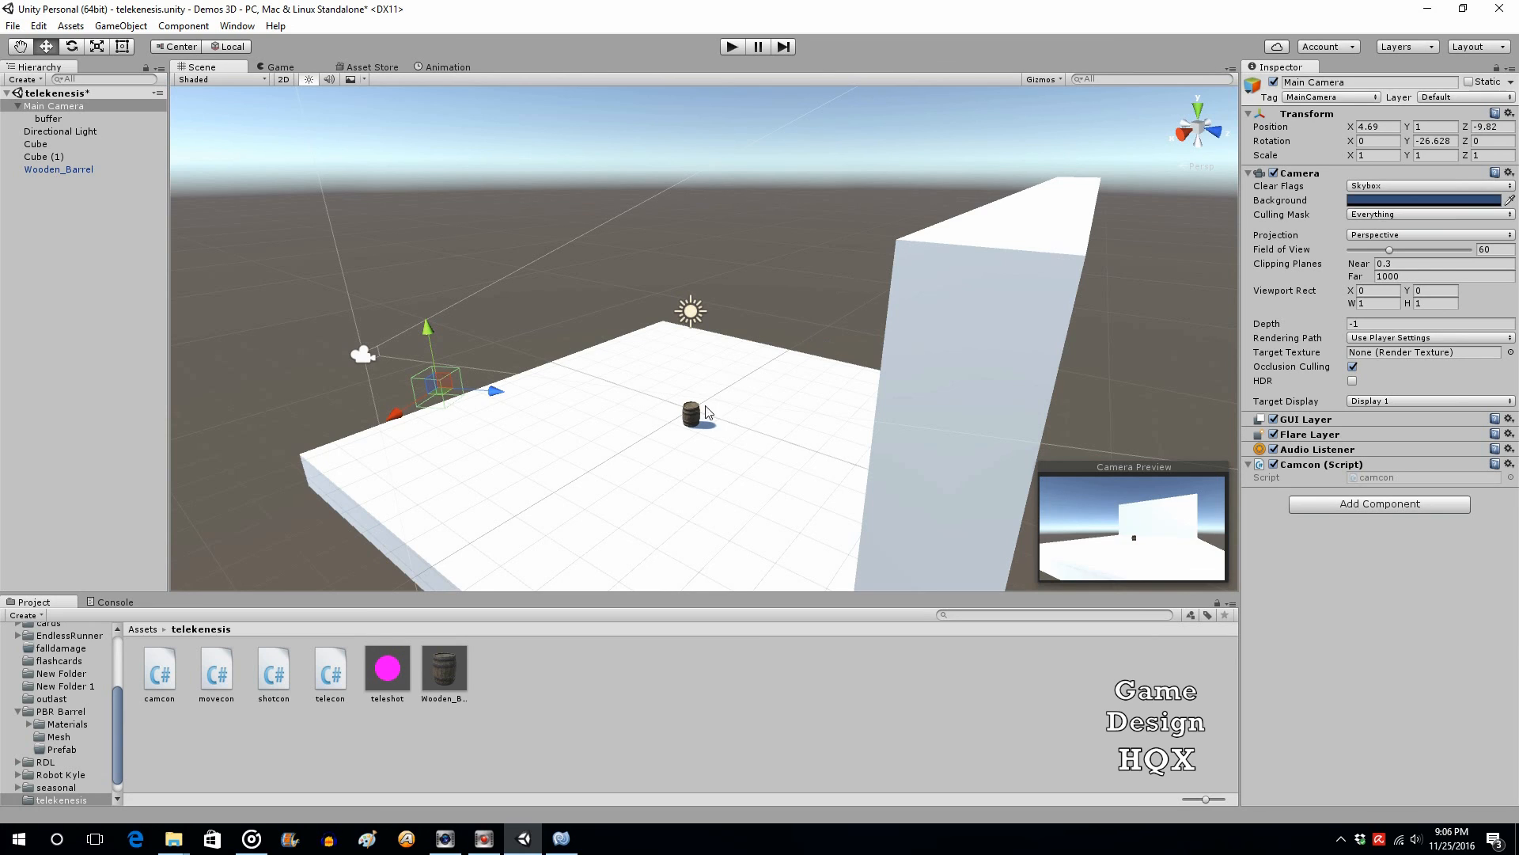
mouse_move(688, 434)
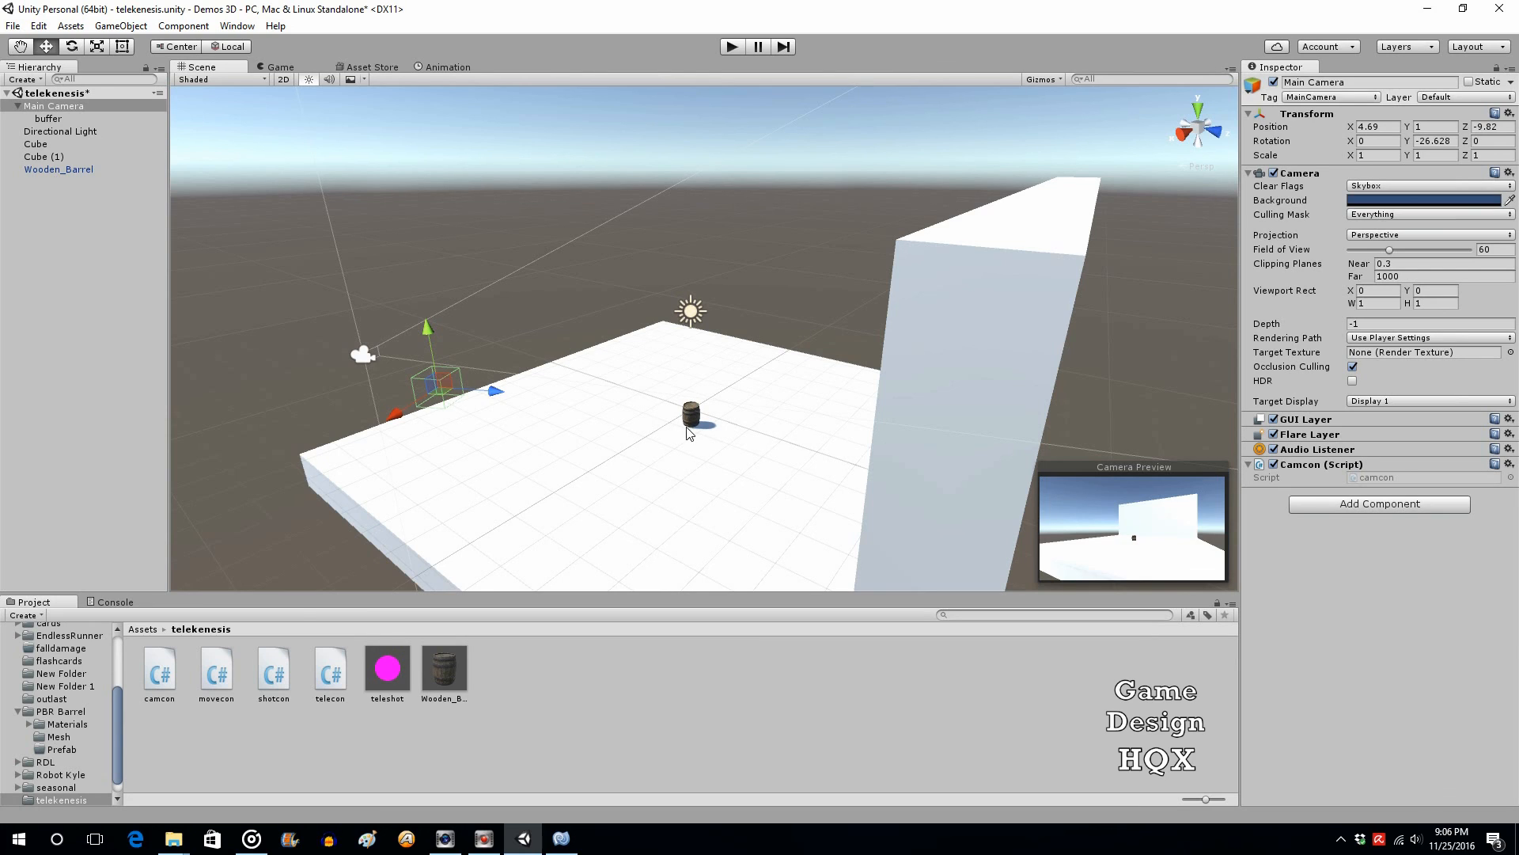
mouse_move(703, 400)
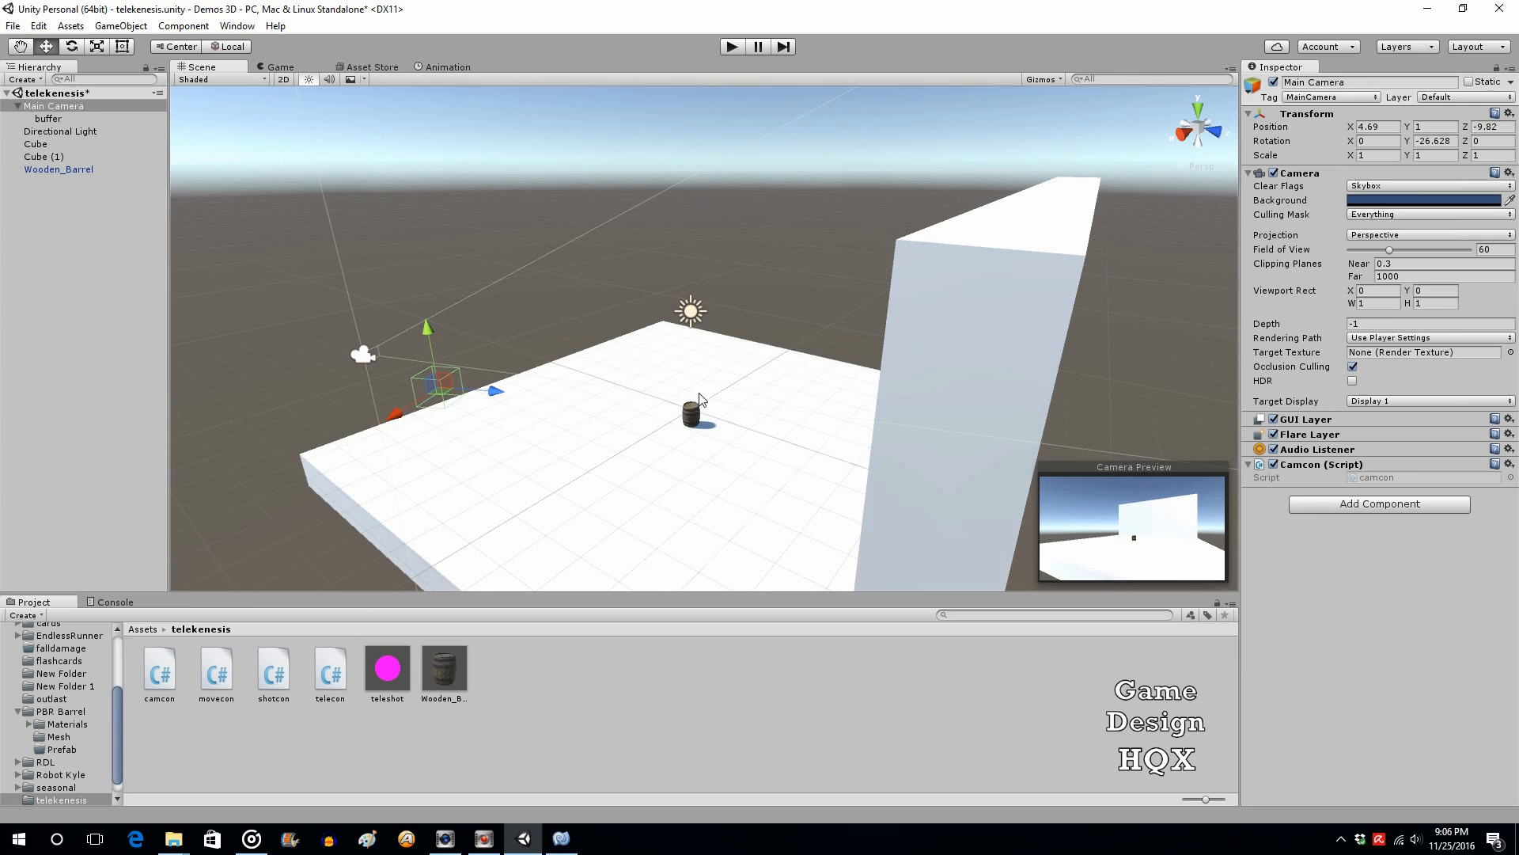
mouse_move(674, 379)
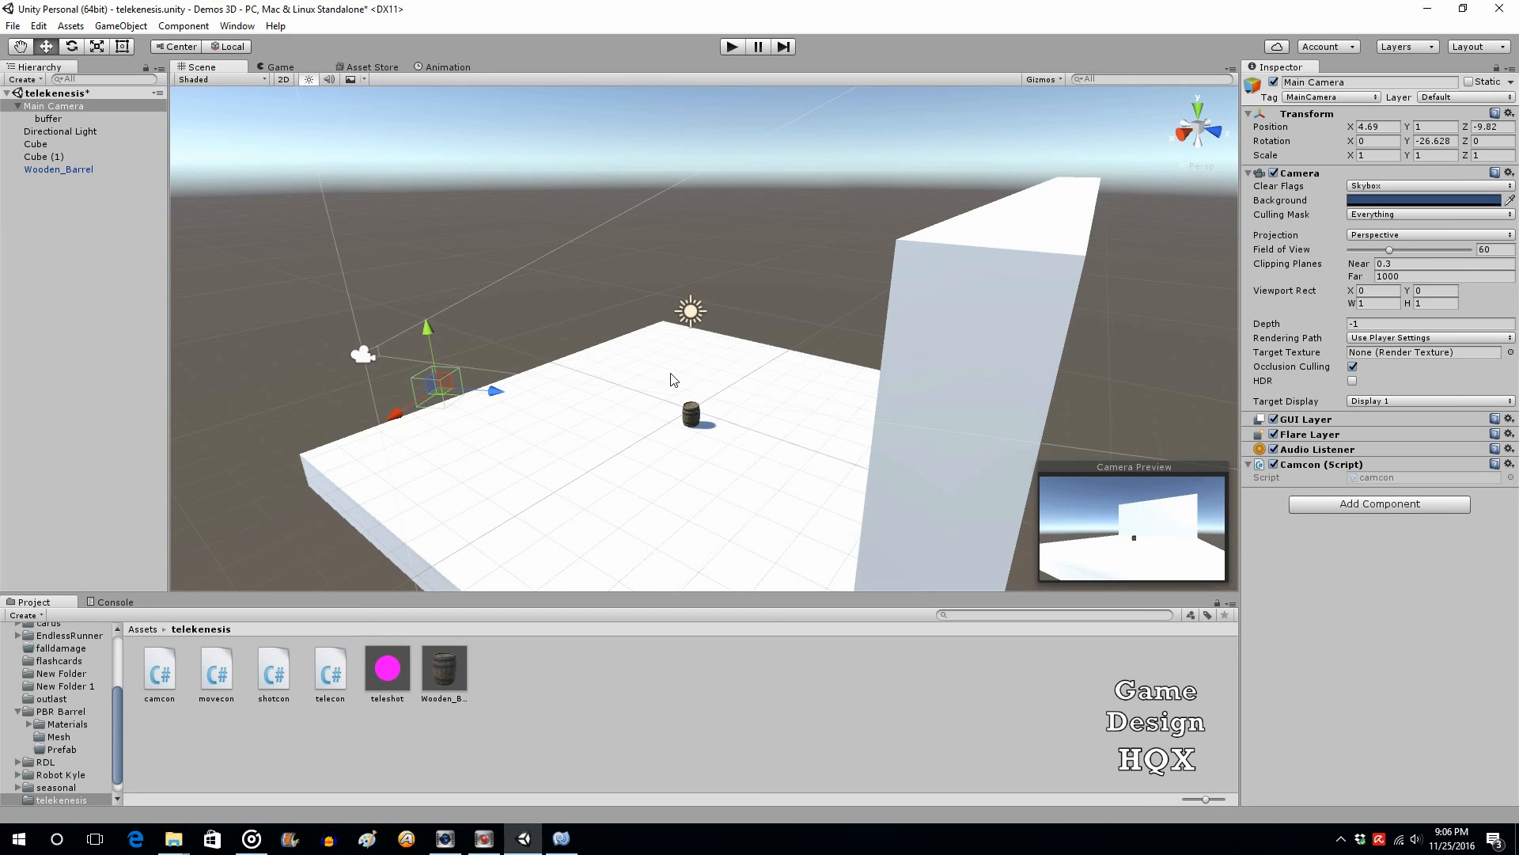
mouse_move(695, 396)
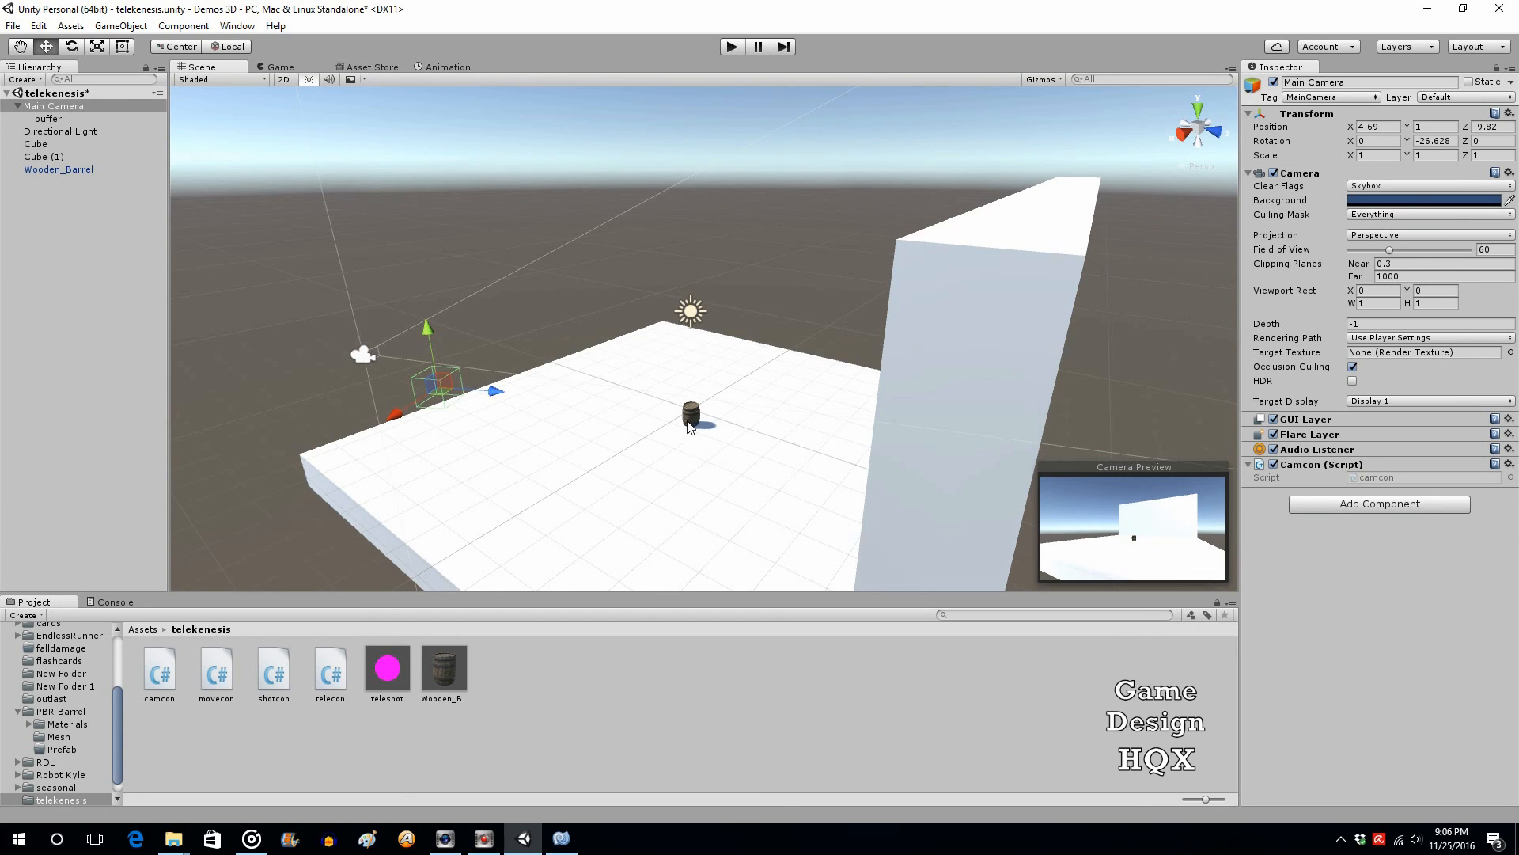
mouse_move(693, 424)
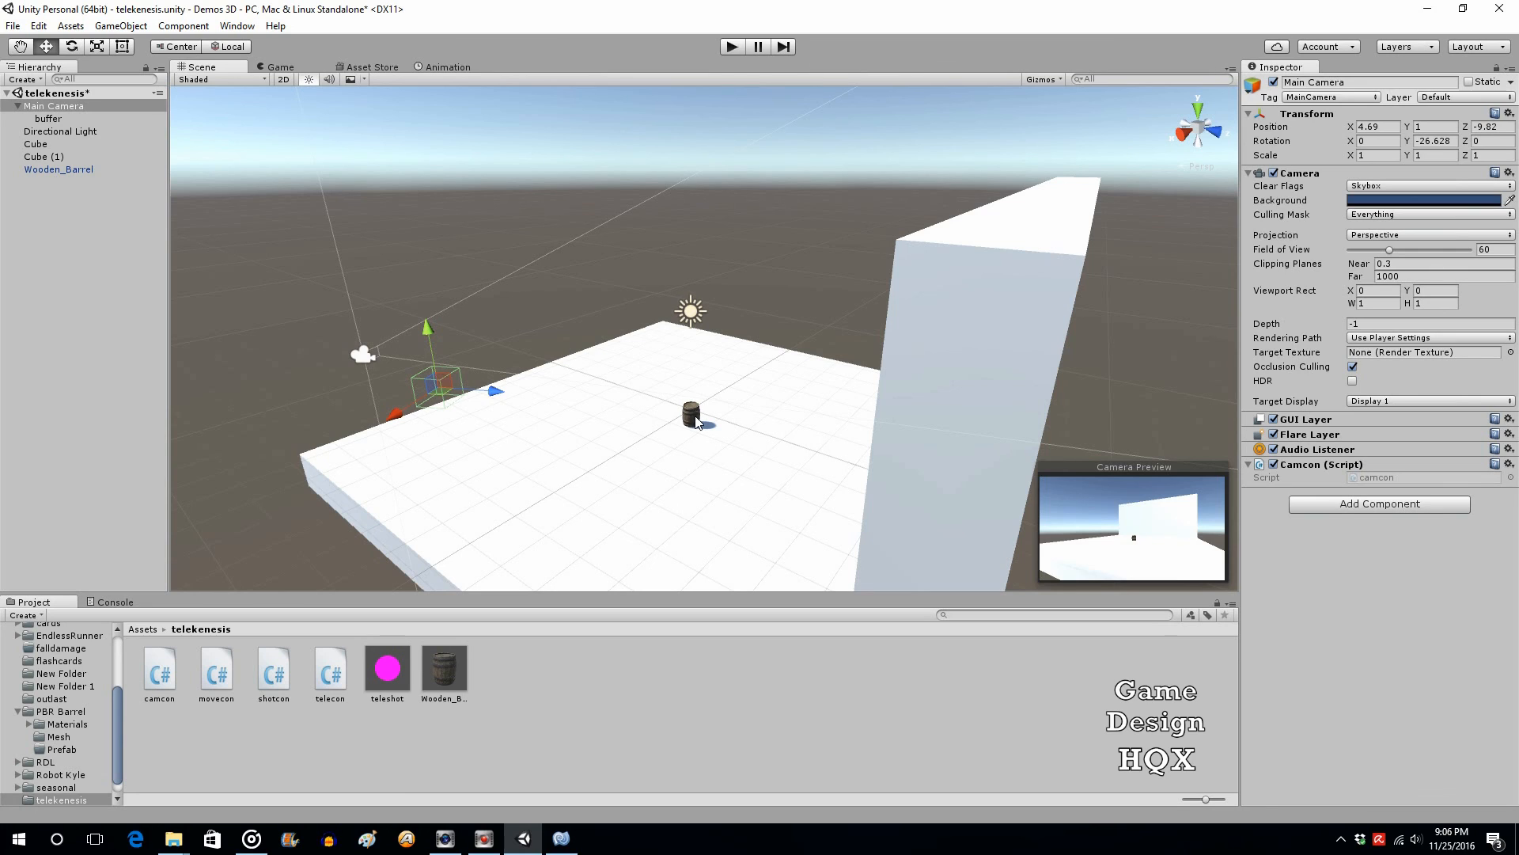